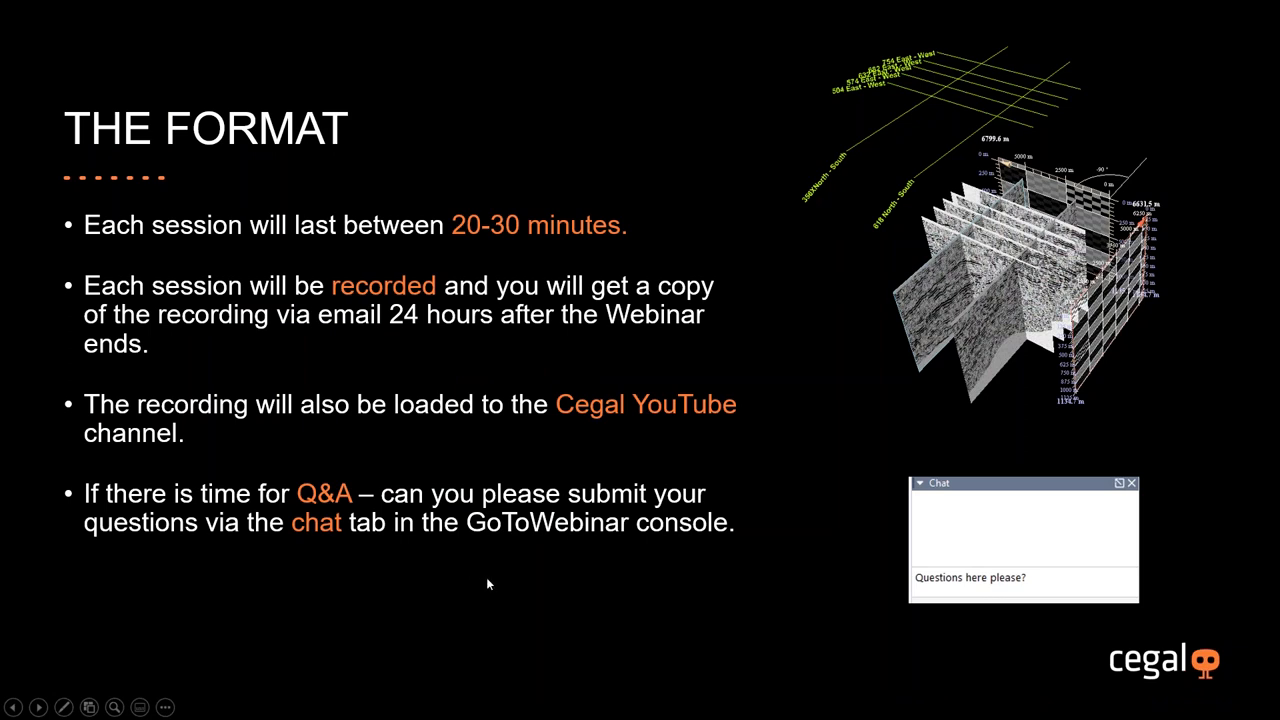
pyautogui.moveTo(392, 562)
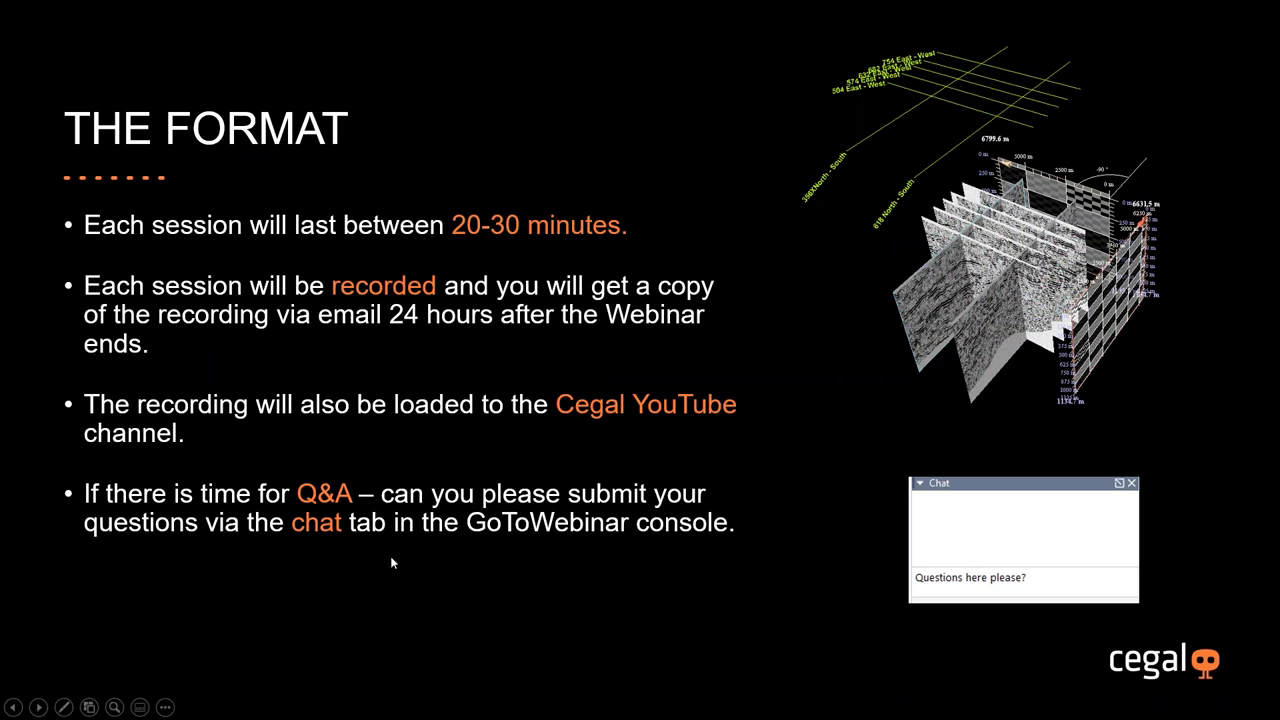
pyautogui.moveTo(576, 552)
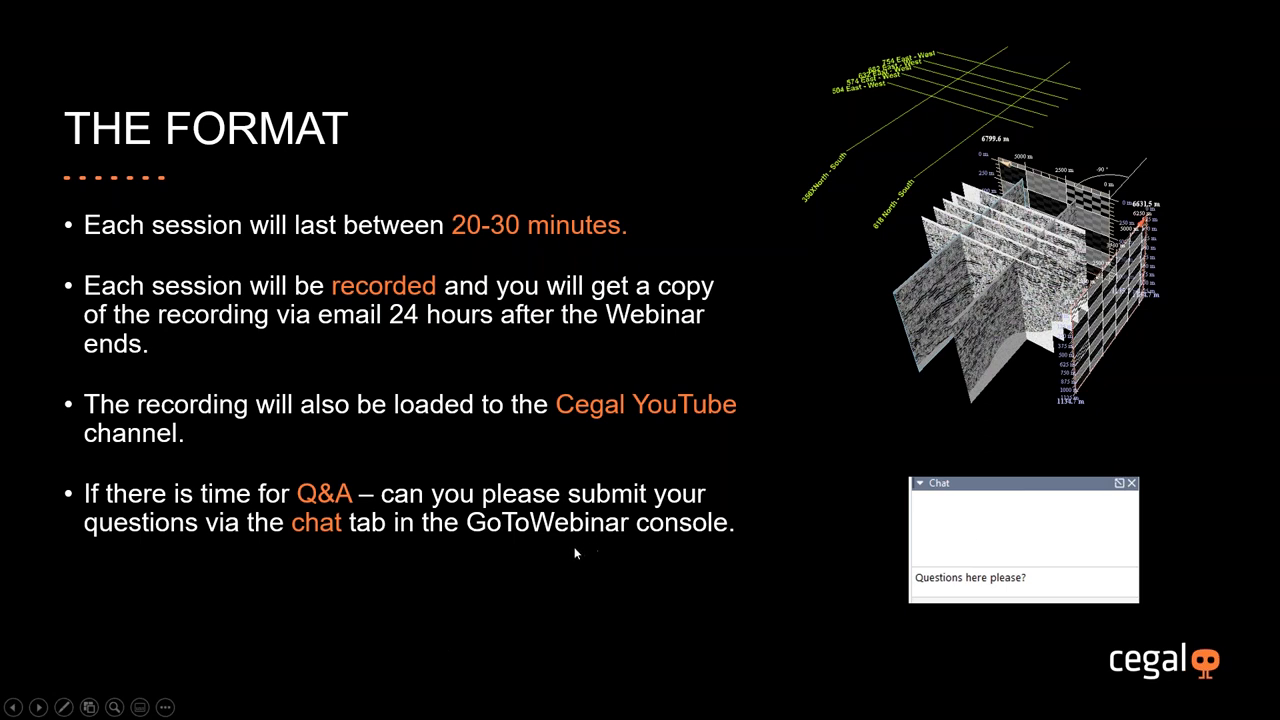
pyautogui.moveTo(516, 552)
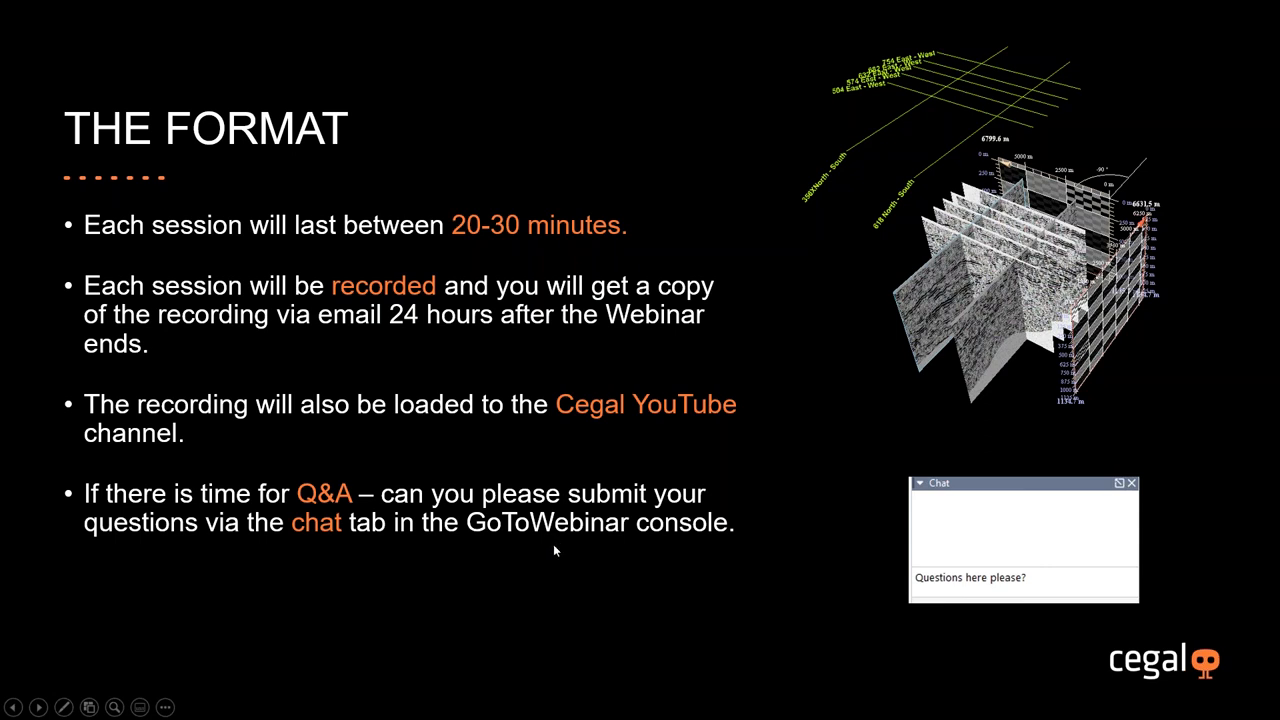
pyautogui.moveTo(768, 624)
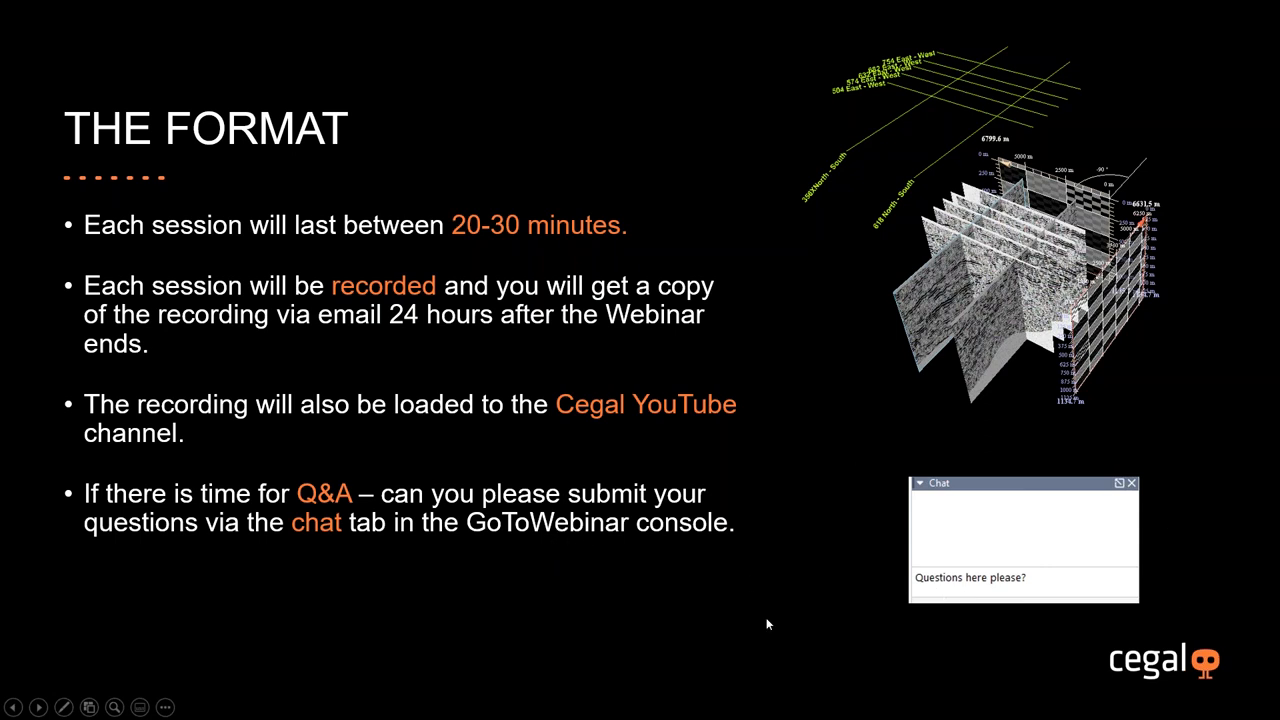
pyautogui.moveTo(878, 644)
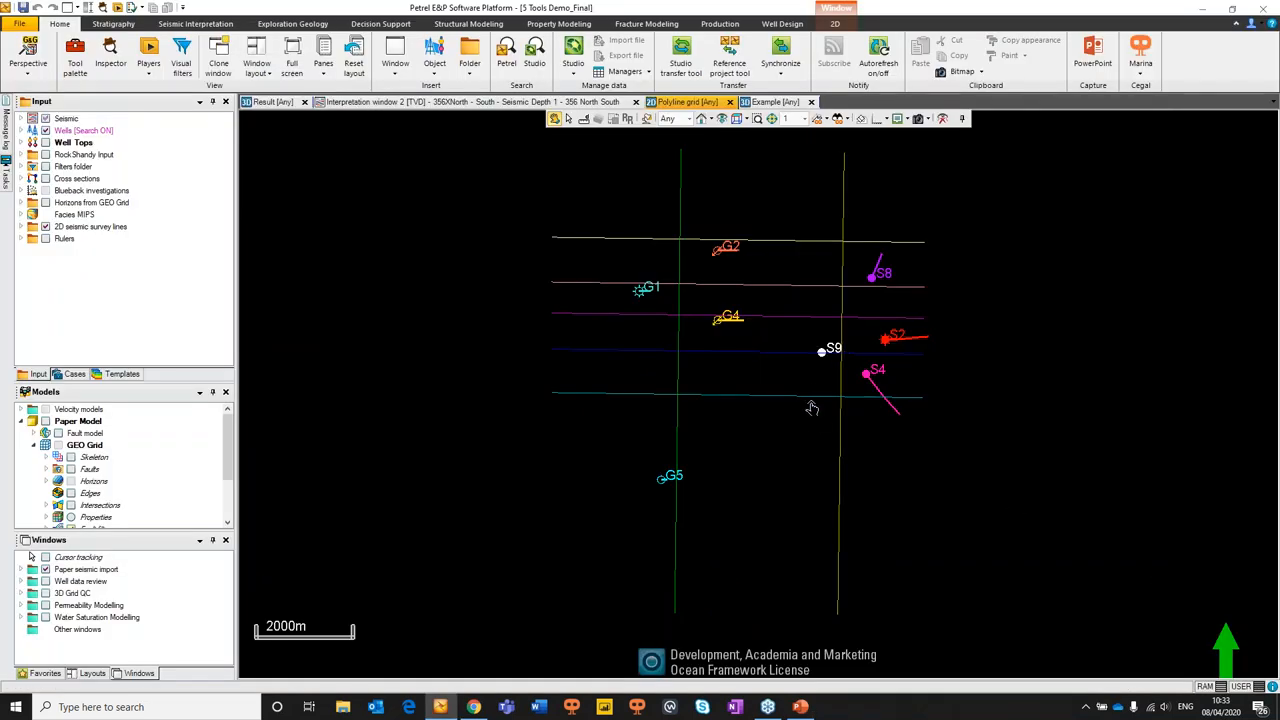
pyautogui.moveTo(1152, 88)
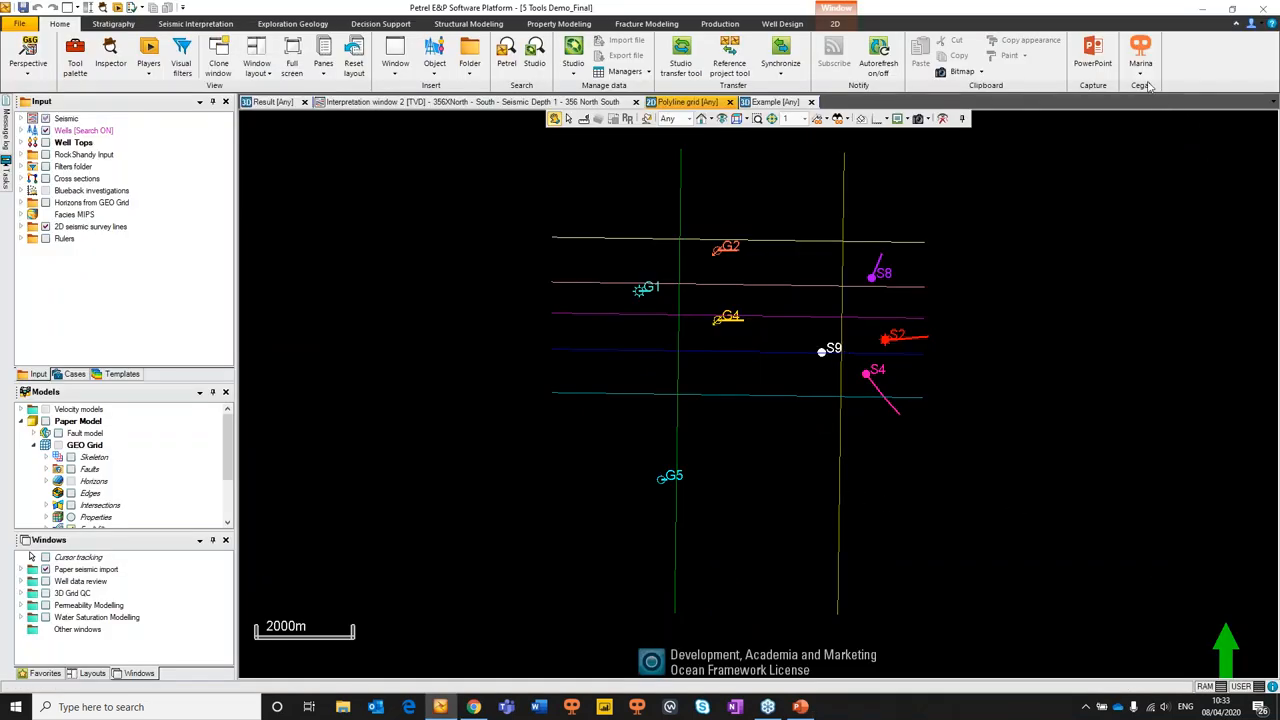
# Launch the Blueback Toolbox from the Marina dropdown in the Cegal group
pyautogui.click(1140, 52)
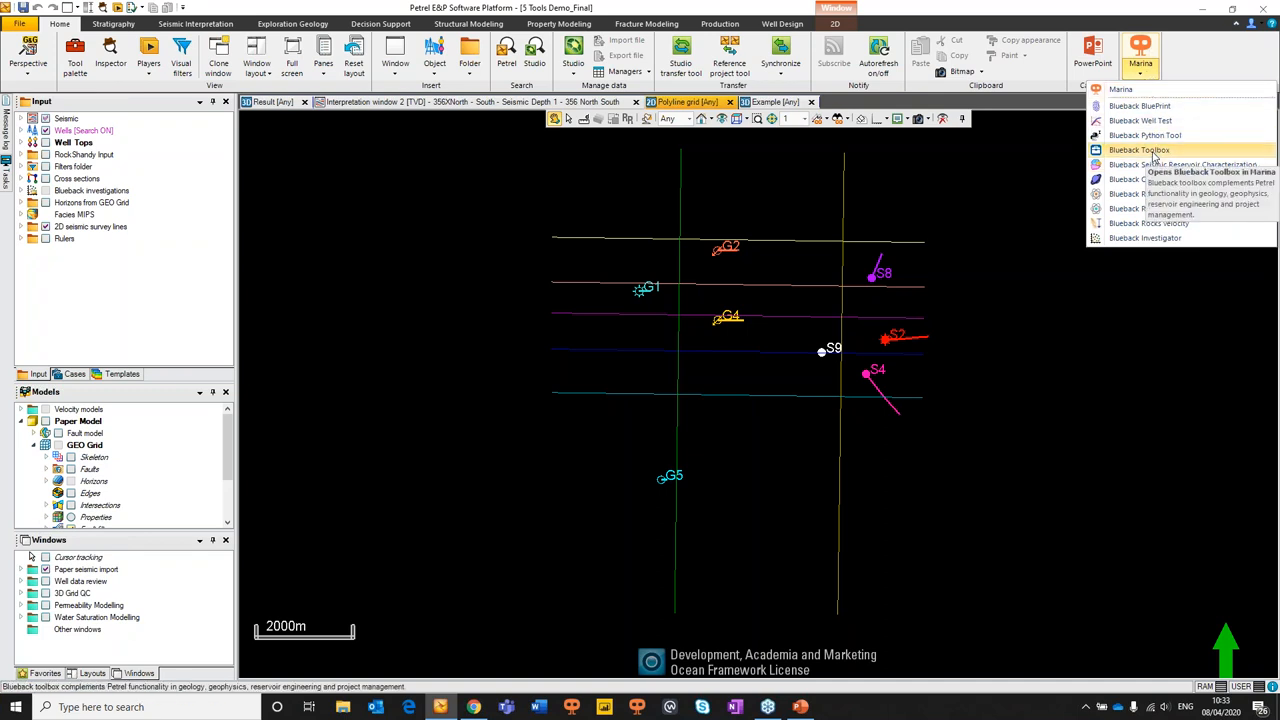
pyautogui.click(1140, 148)
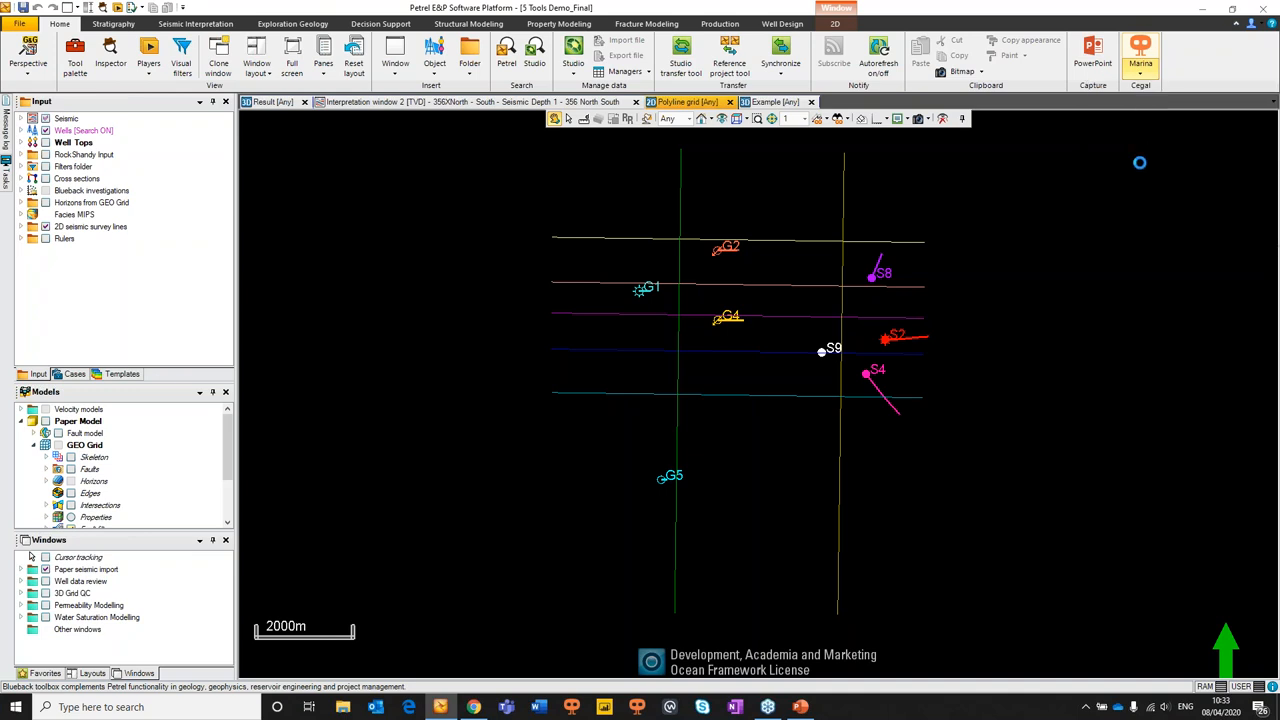
pyautogui.click(1140, 50)
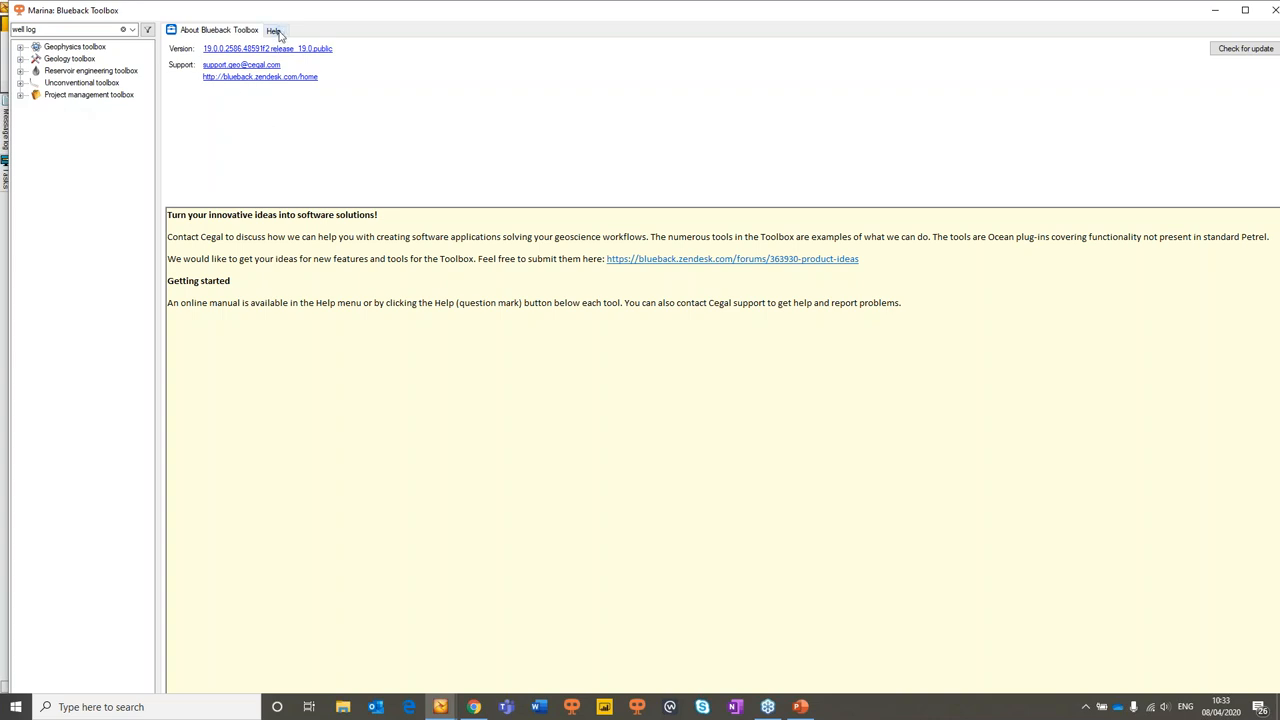
# Show the 'How to get started with the Blueback Toolbox' help page
pyautogui.click(272, 30)
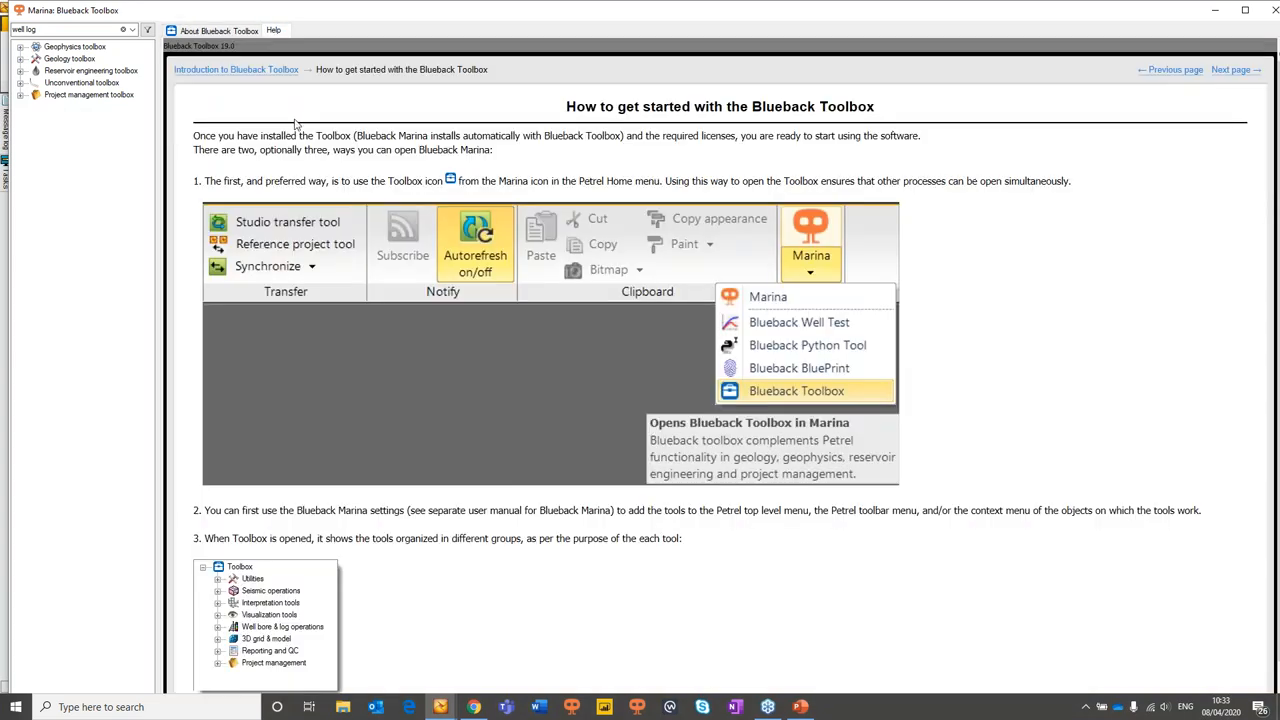
pyautogui.moveTo(404, 214)
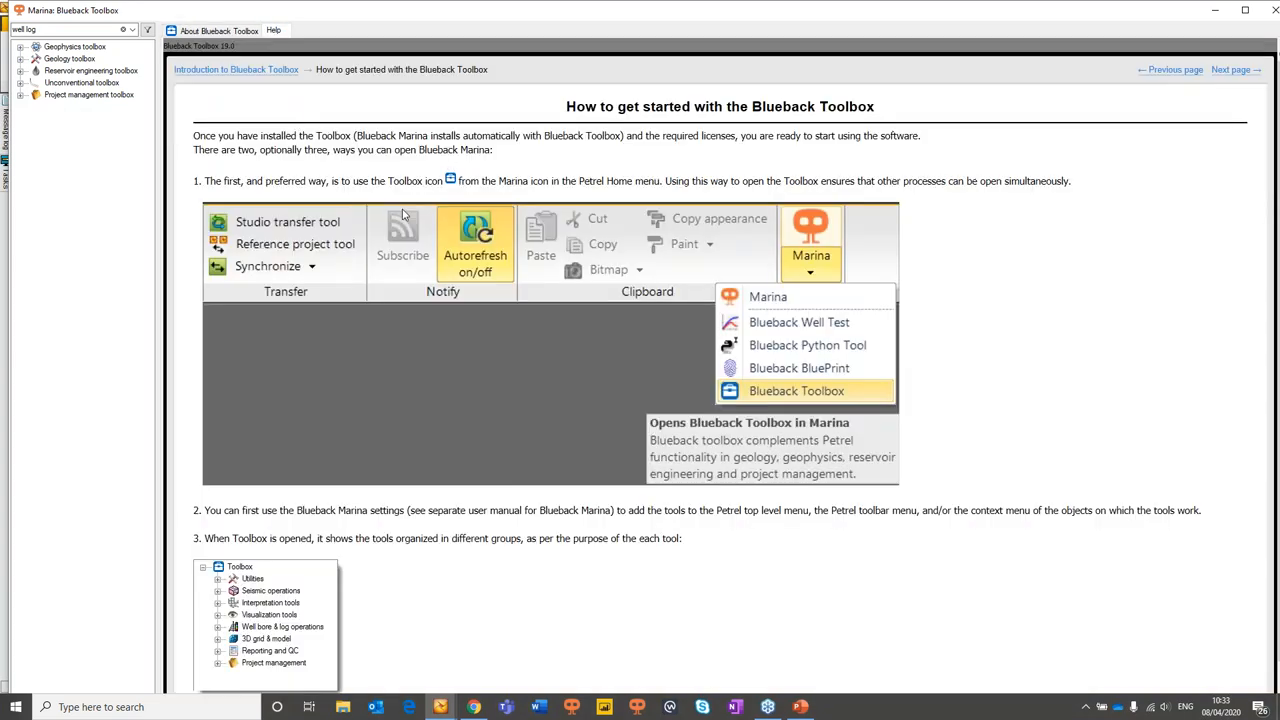
pyautogui.moveTo(512, 204)
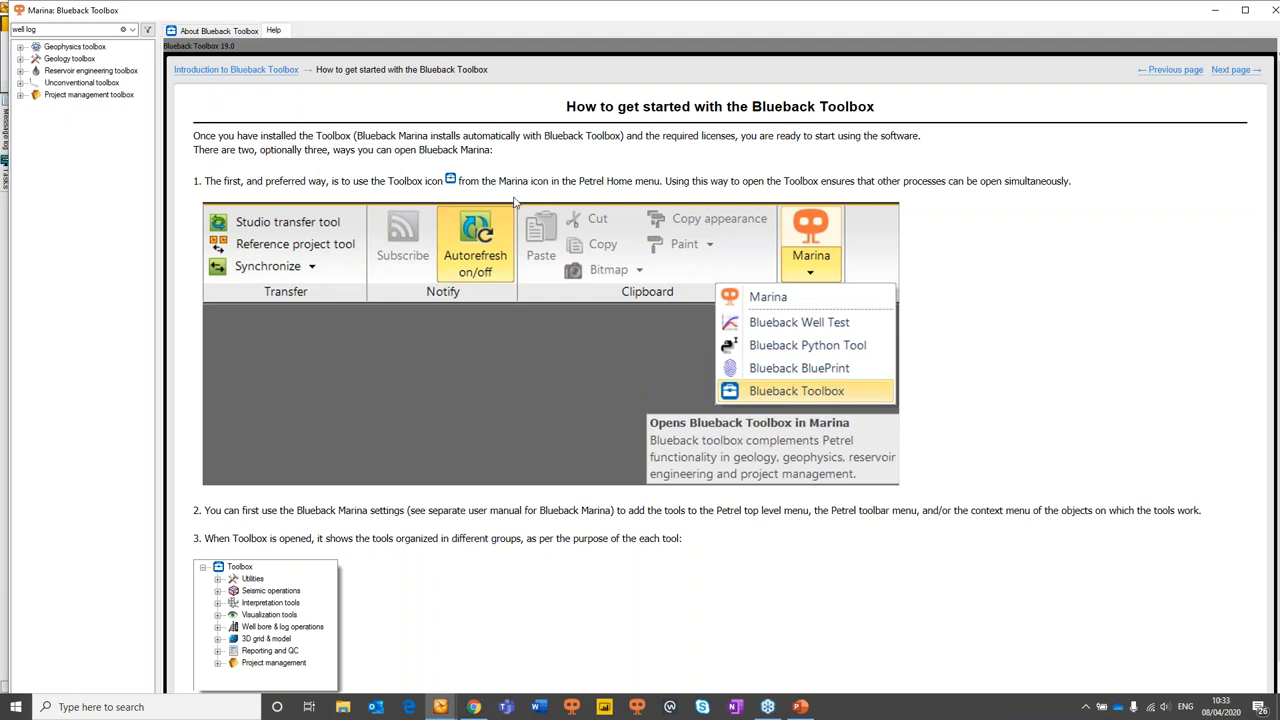
pyautogui.moveTo(830, 276)
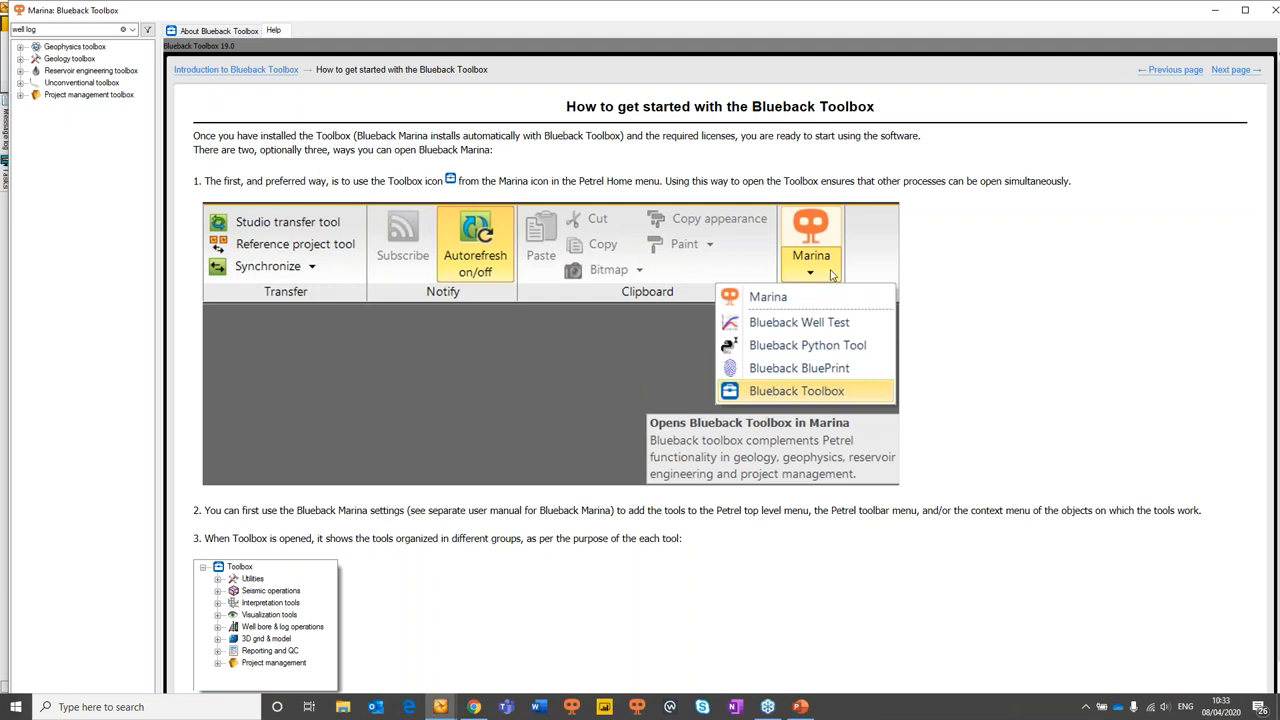
pyautogui.moveTo(952, 356)
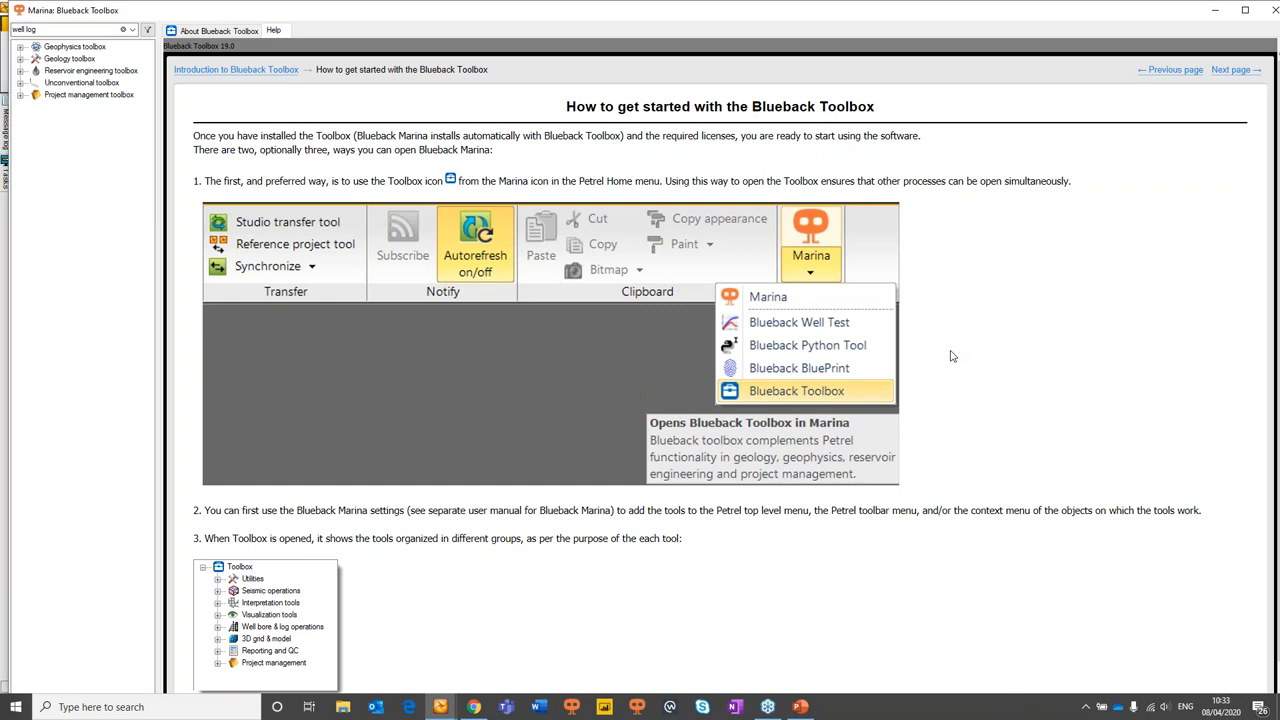
pyautogui.moveTo(950, 408)
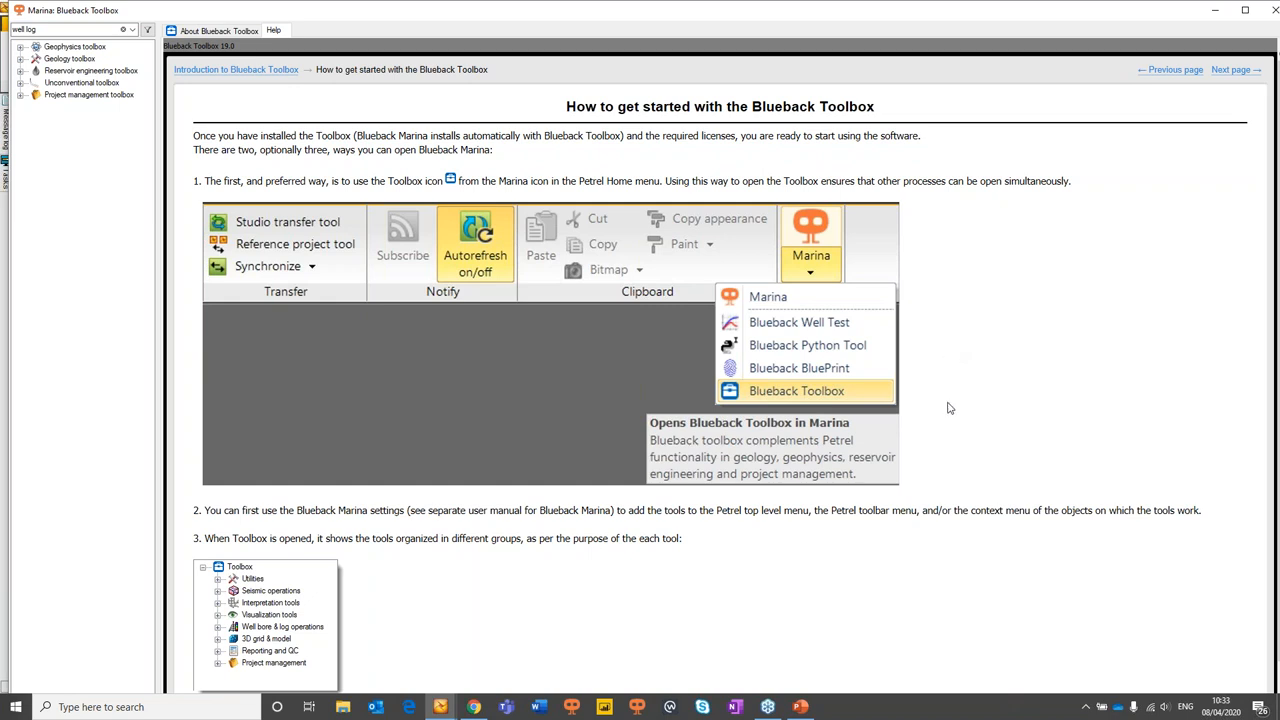
pyautogui.moveTo(942, 404)
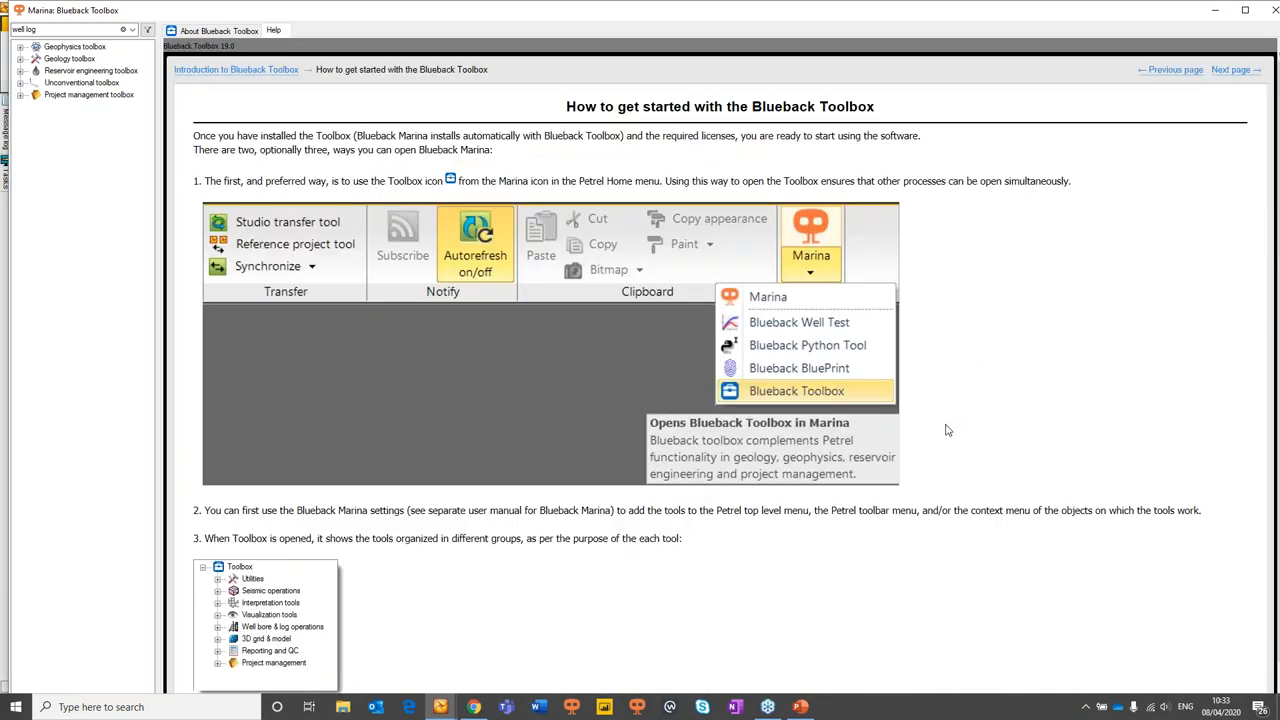
pyautogui.moveTo(360, 22)
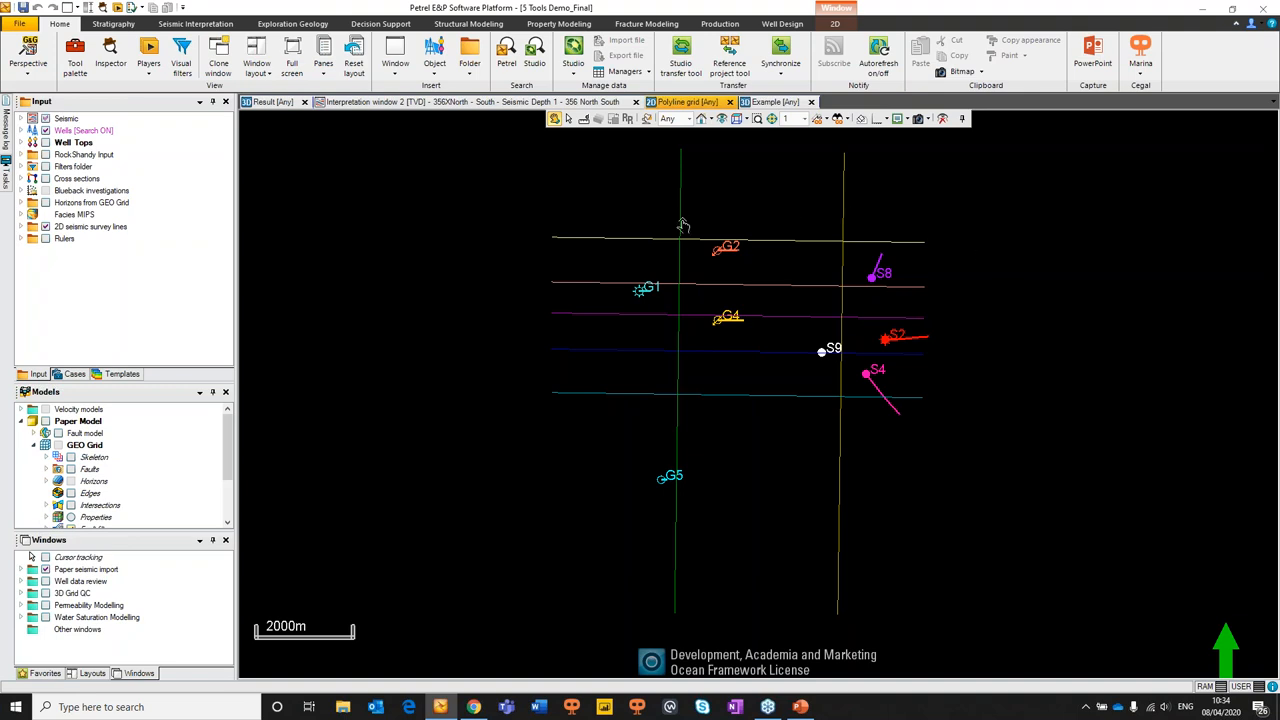
pyautogui.moveTo(1050, 360)
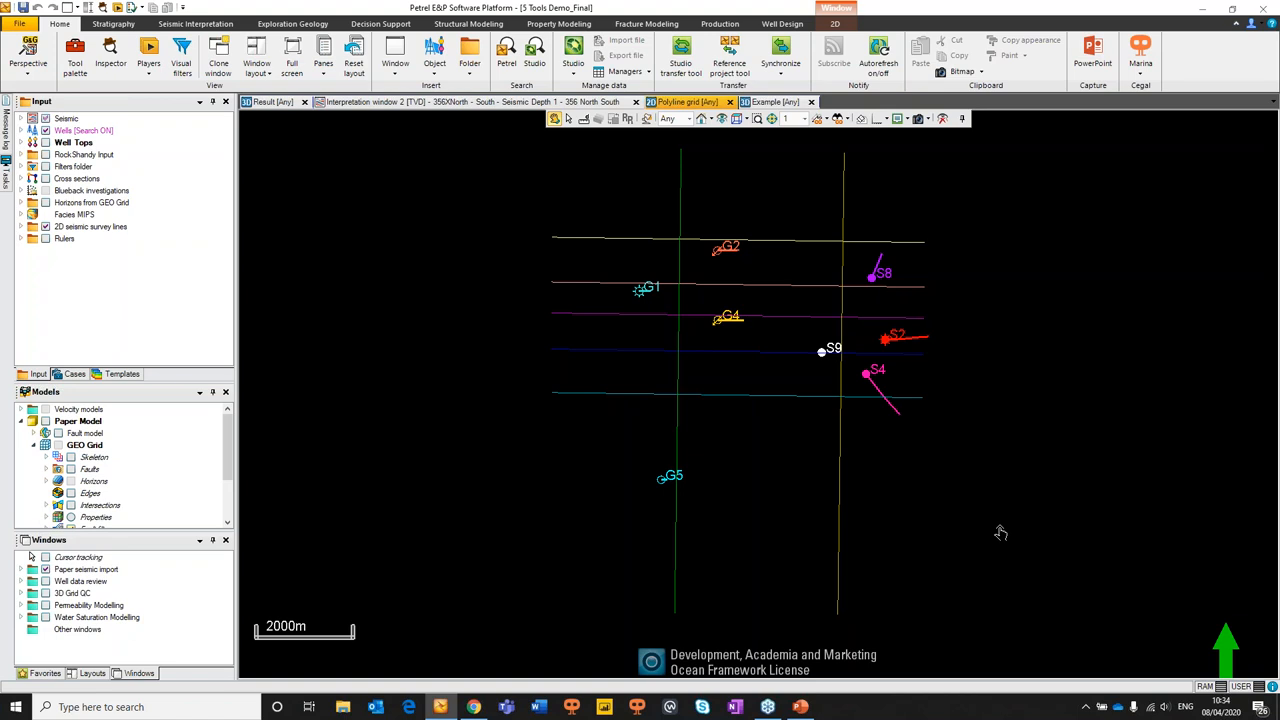
pyautogui.moveTo(988, 456)
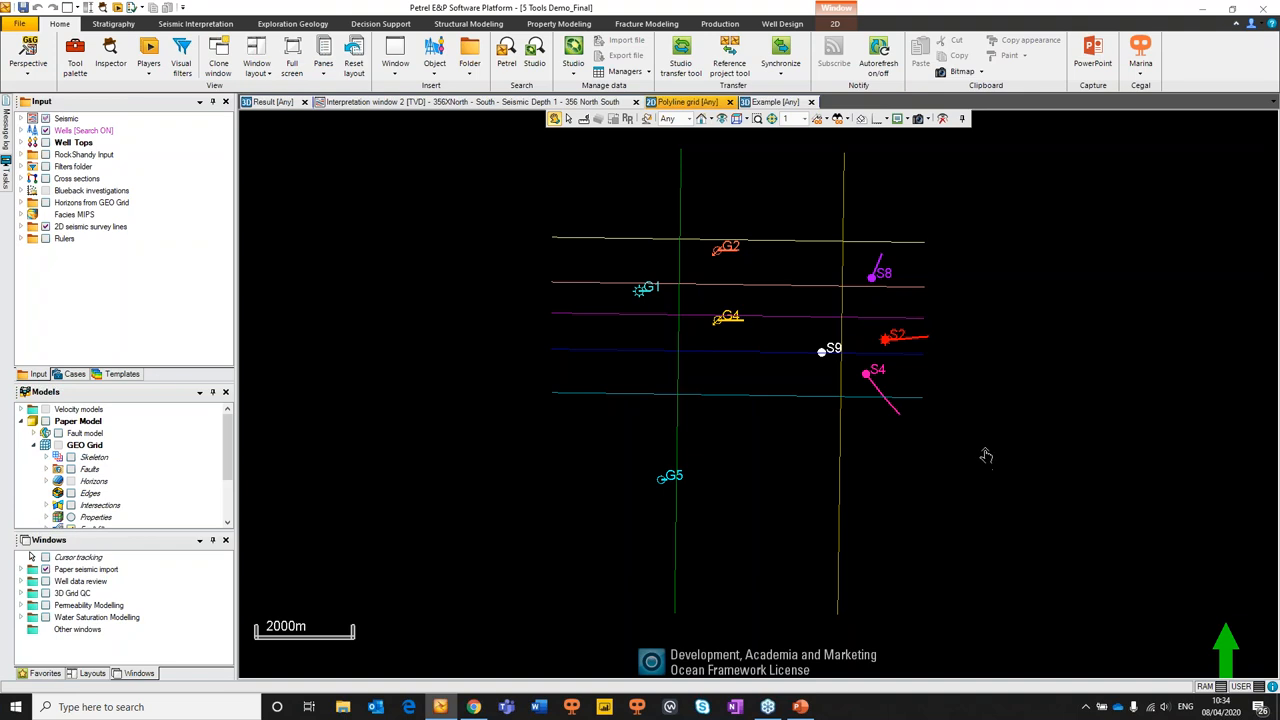
pyautogui.moveTo(1008, 424)
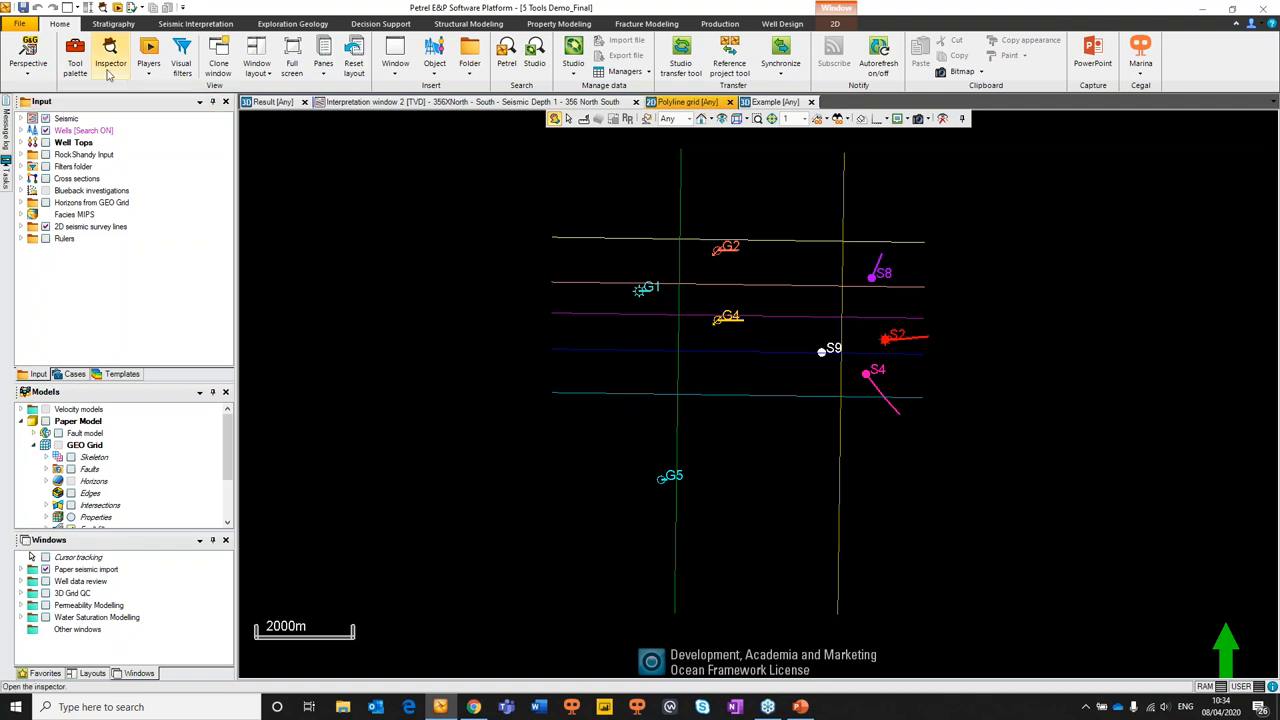
# Show the Blueback Toolbox tool palette over the map, including the Cegal polygon editor
pyautogui.click(76, 56)
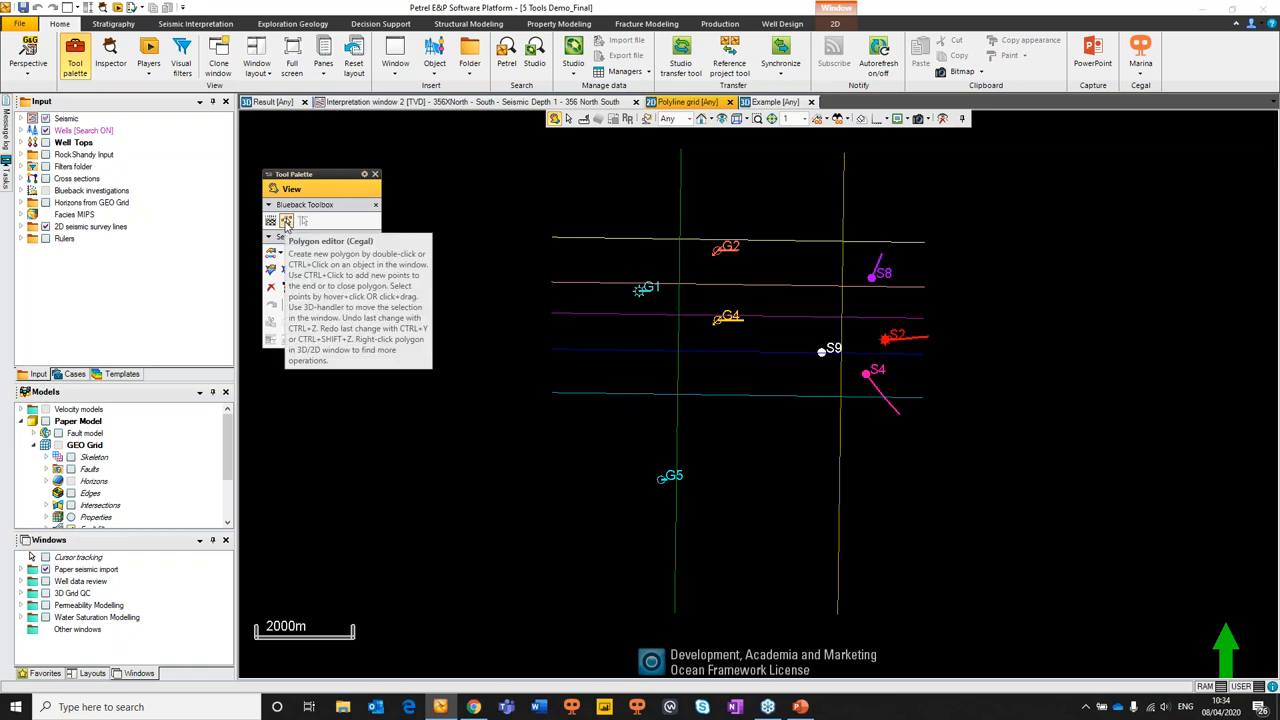
pyautogui.moveTo(504, 272)
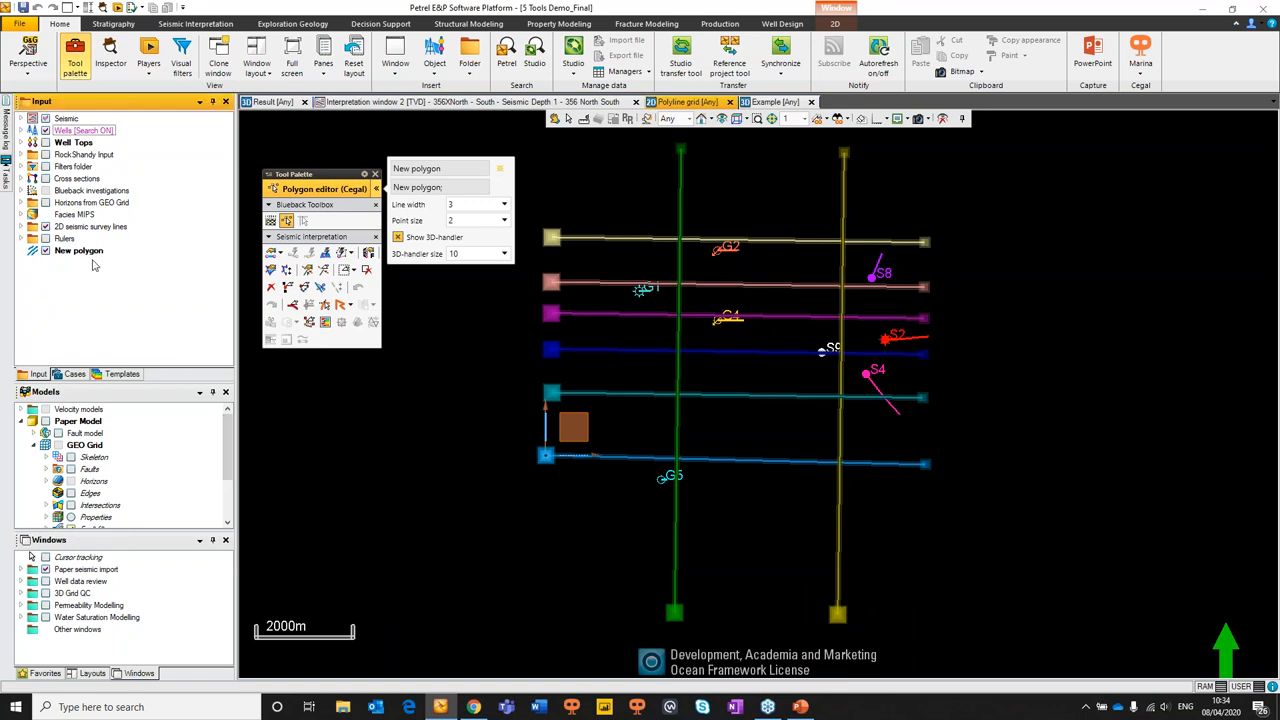
# Review the New polygon's point coordinates in its spreadsheet and confirm with OK
pyautogui.rightClick(80, 250)
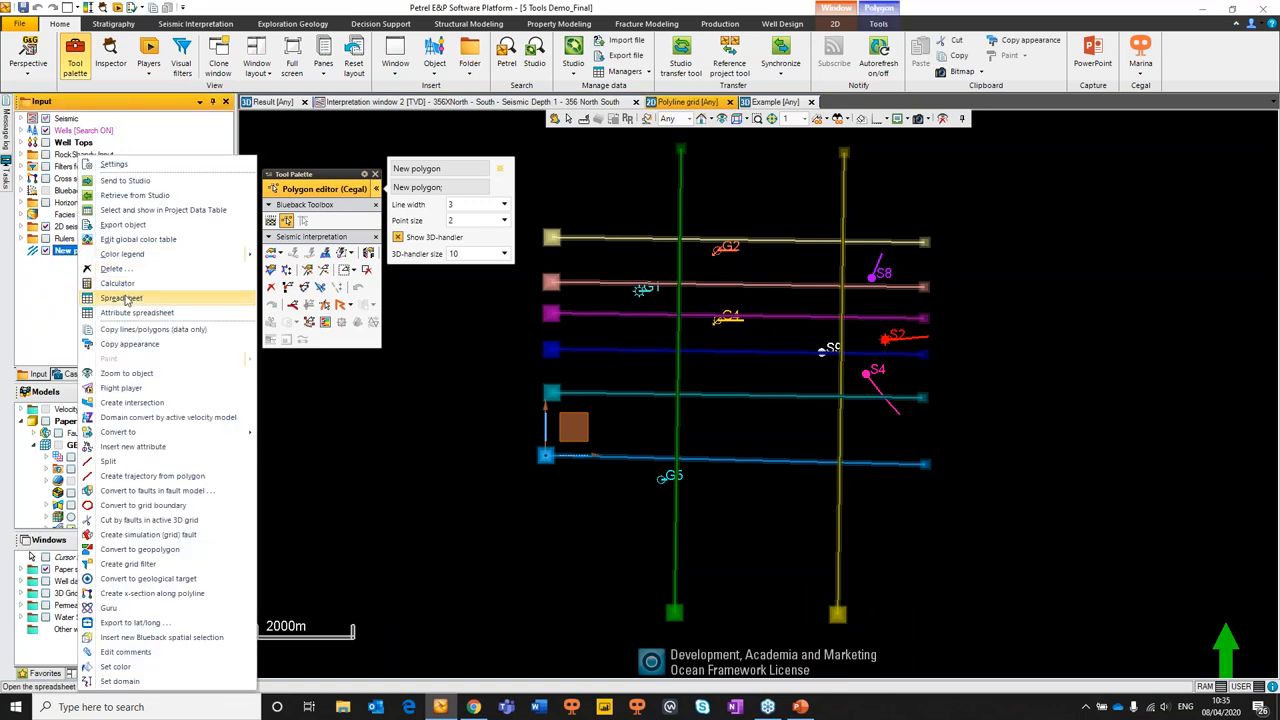
pyautogui.click(120, 298)
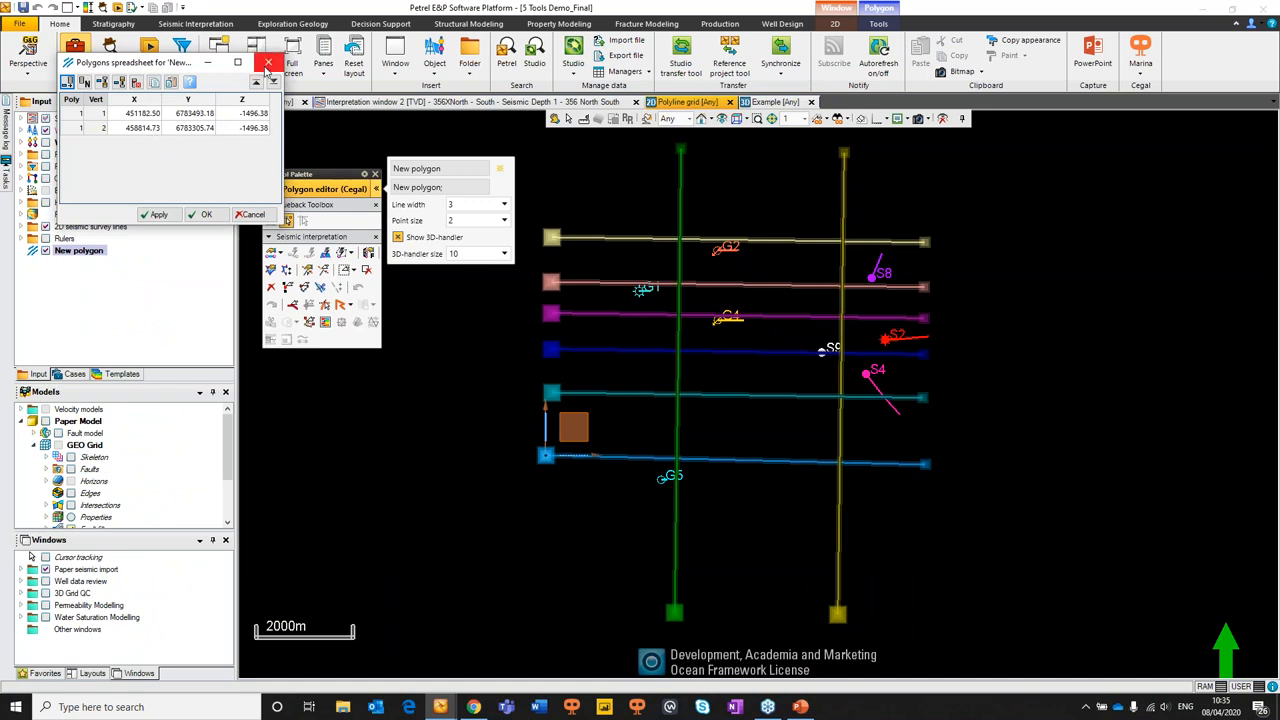
pyautogui.click(268, 62)
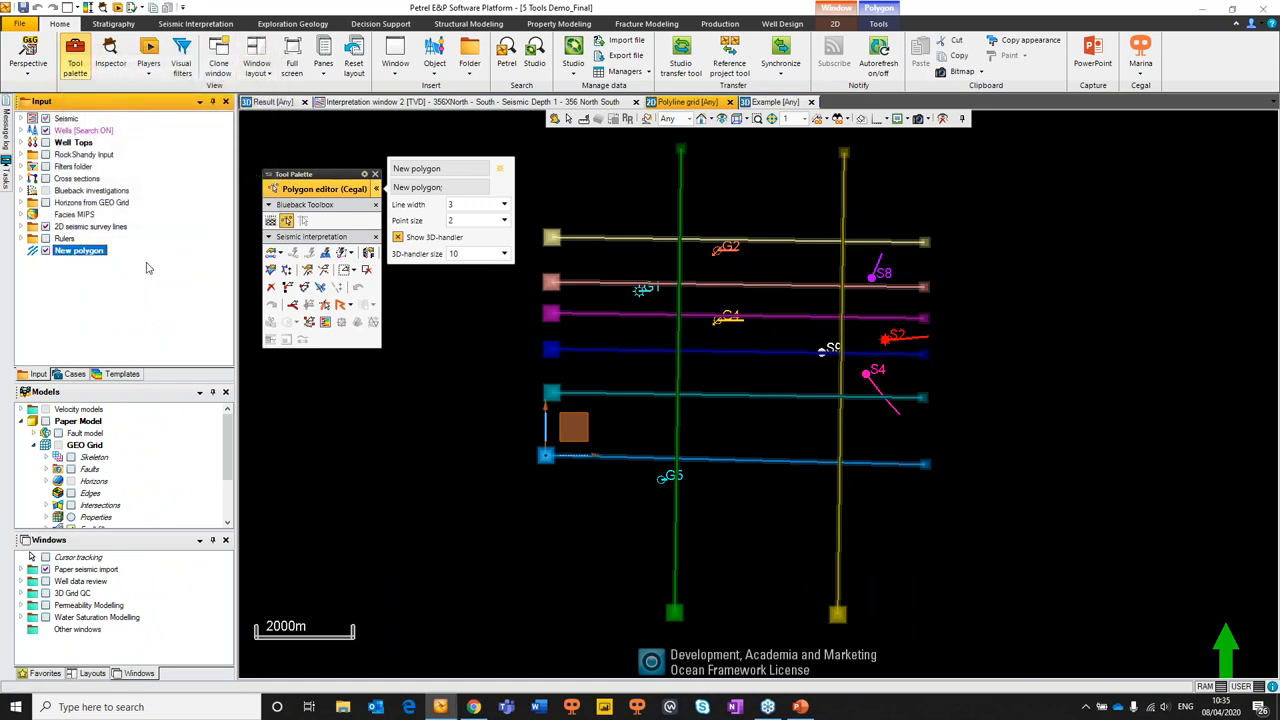
# Import the '682 East - West' picture as an image file loaded as 2D seismic
pyautogui.rightClick(80, 250)
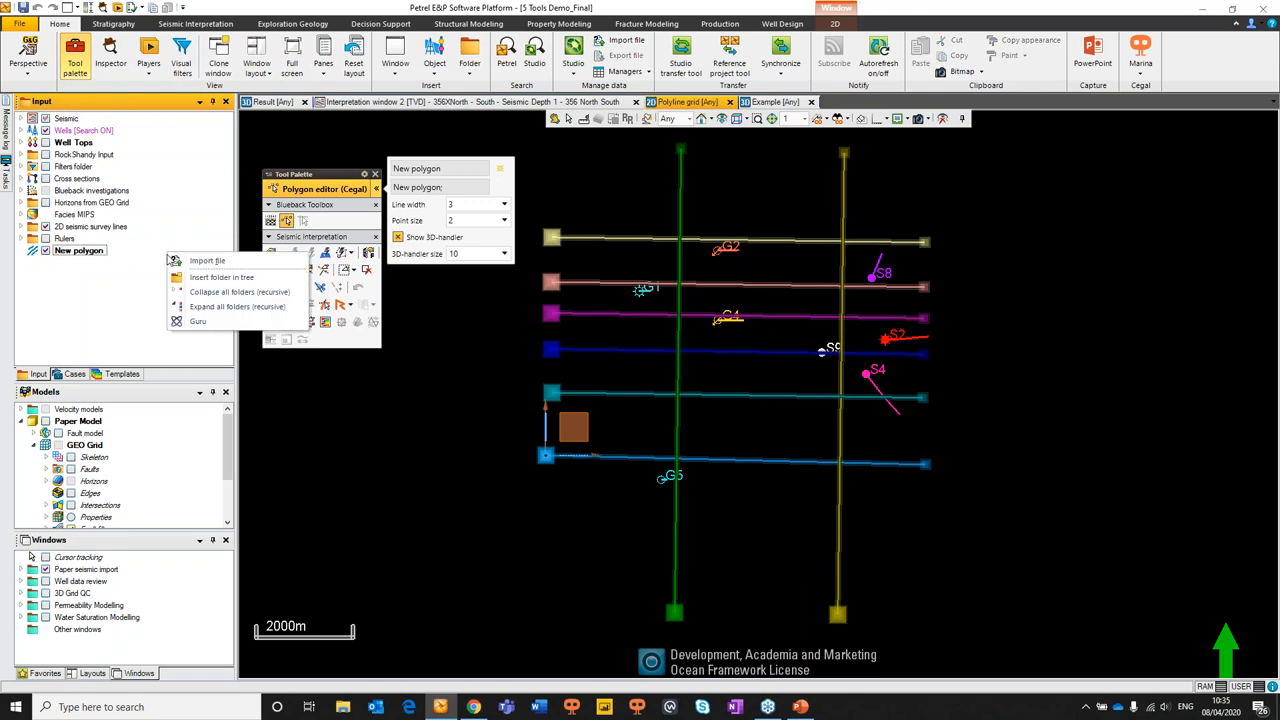
pyautogui.moveTo(208, 260)
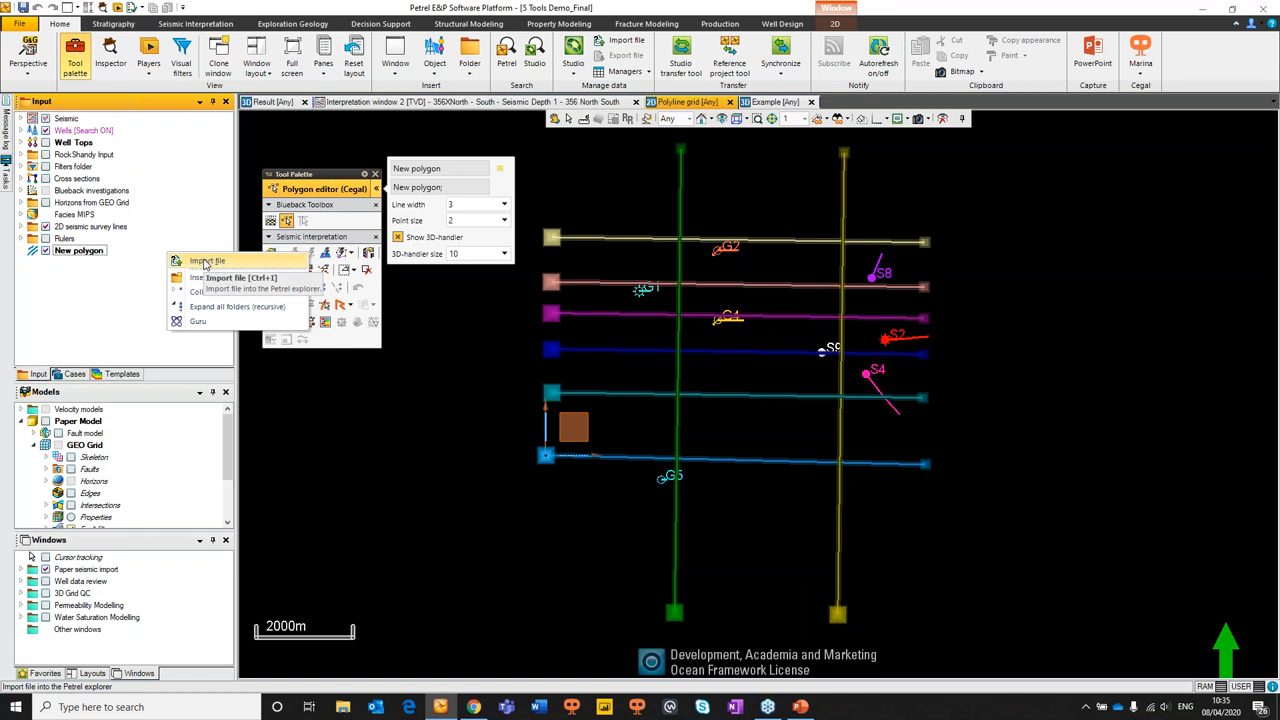
pyautogui.click(208, 260)
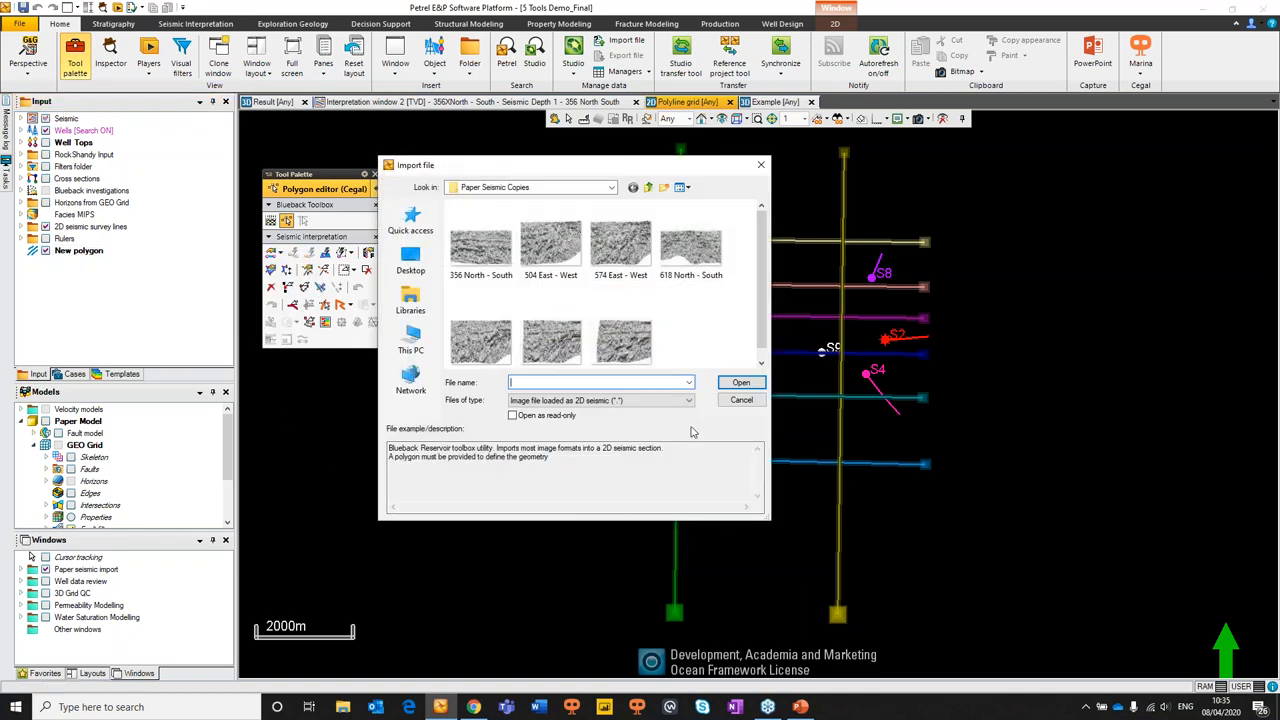
pyautogui.moveTo(700, 410)
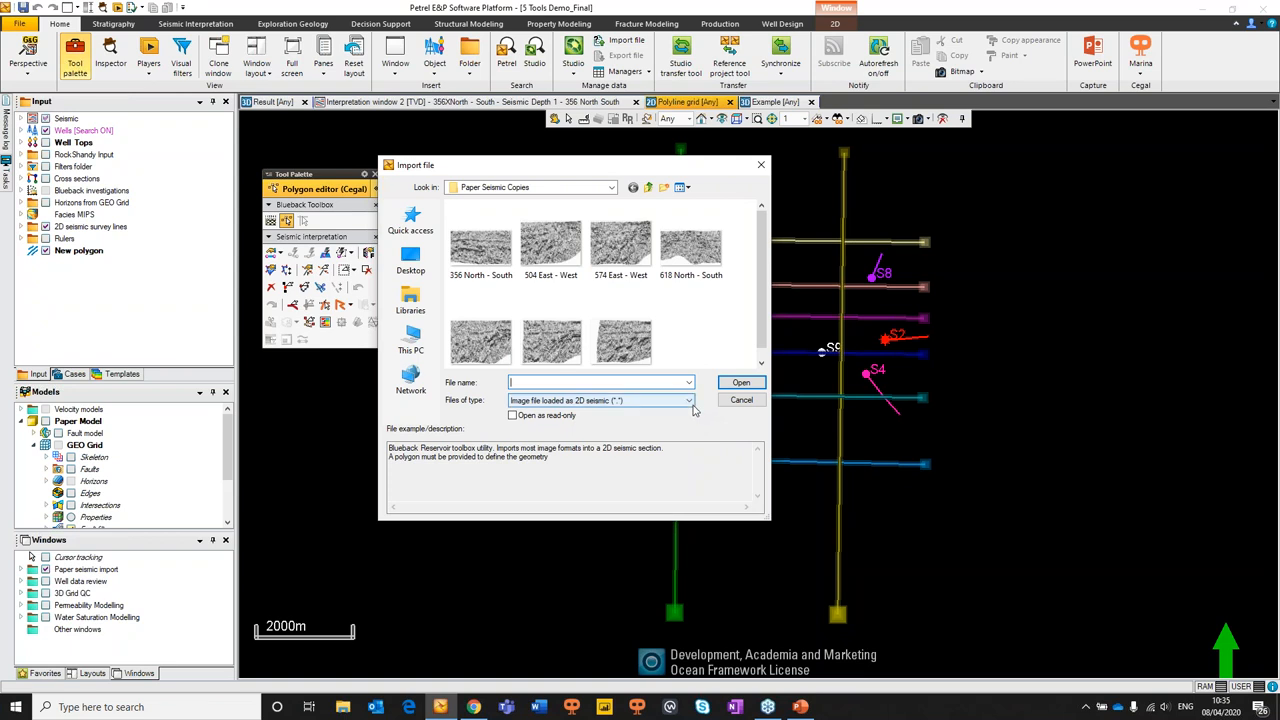
pyautogui.click(688, 400)
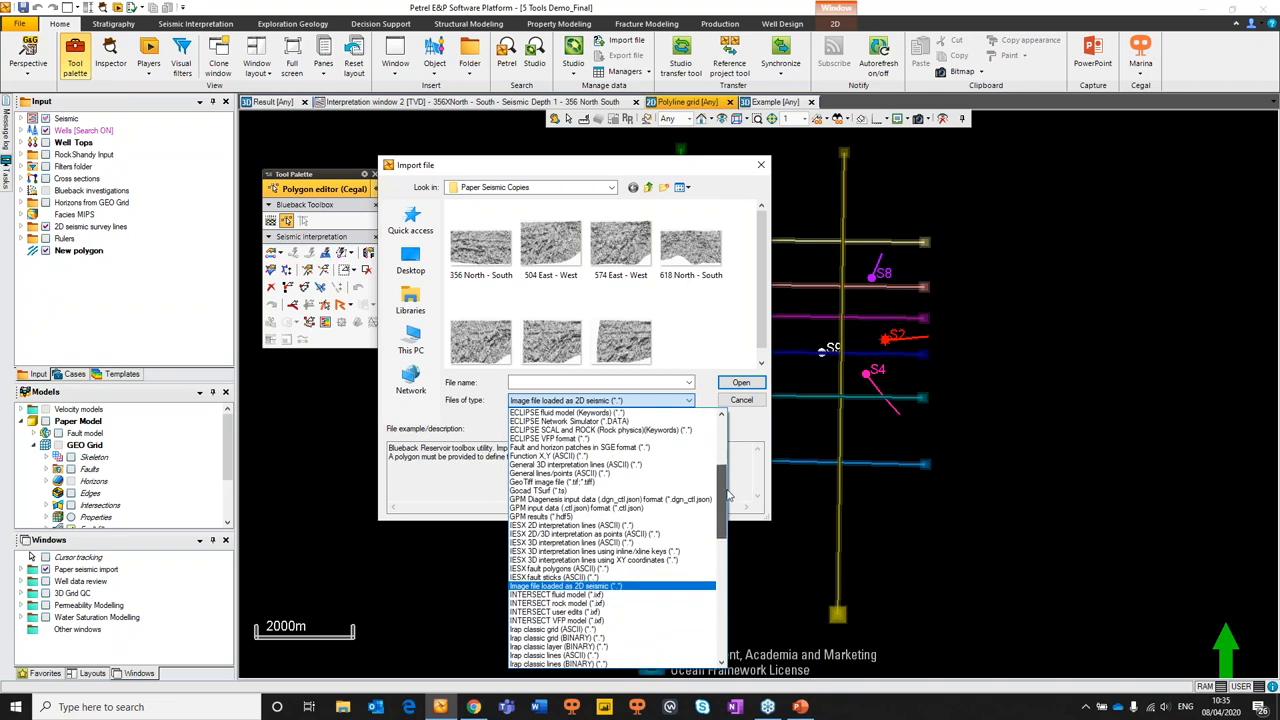
pyautogui.scroll(-3)
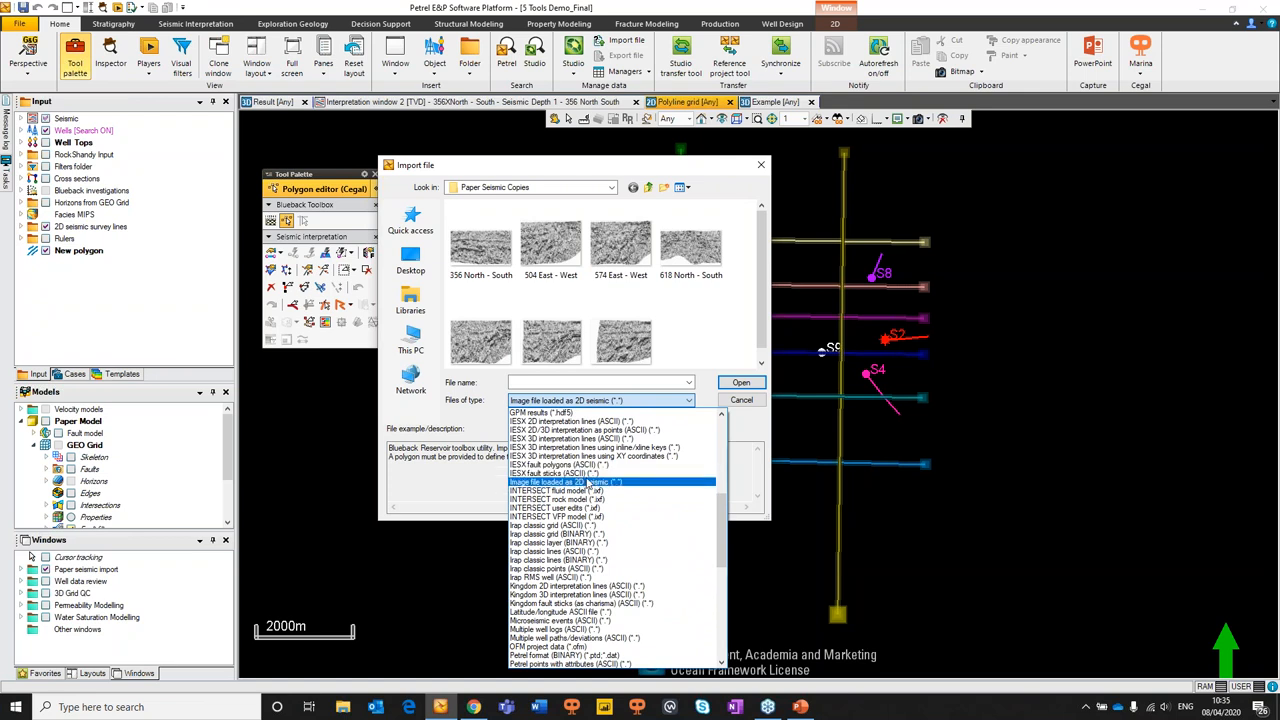
pyautogui.moveTo(588, 486)
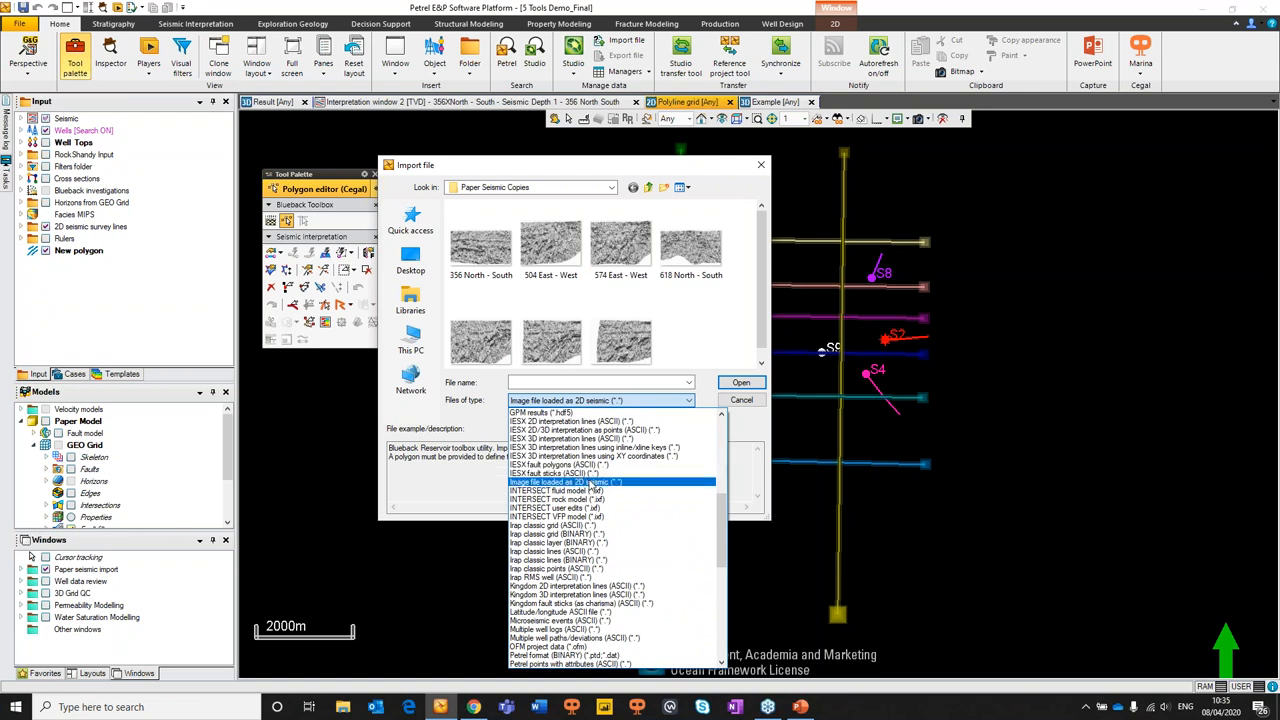
pyautogui.click(564, 482)
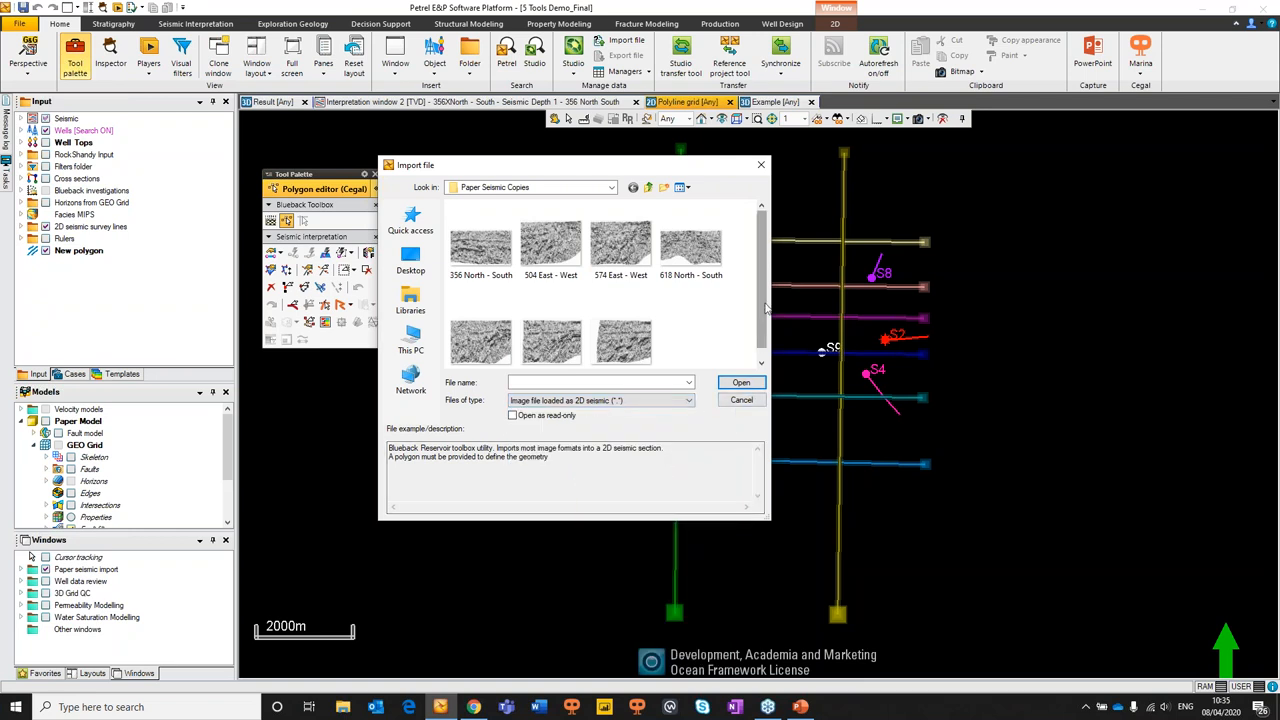
pyautogui.click(550, 336)
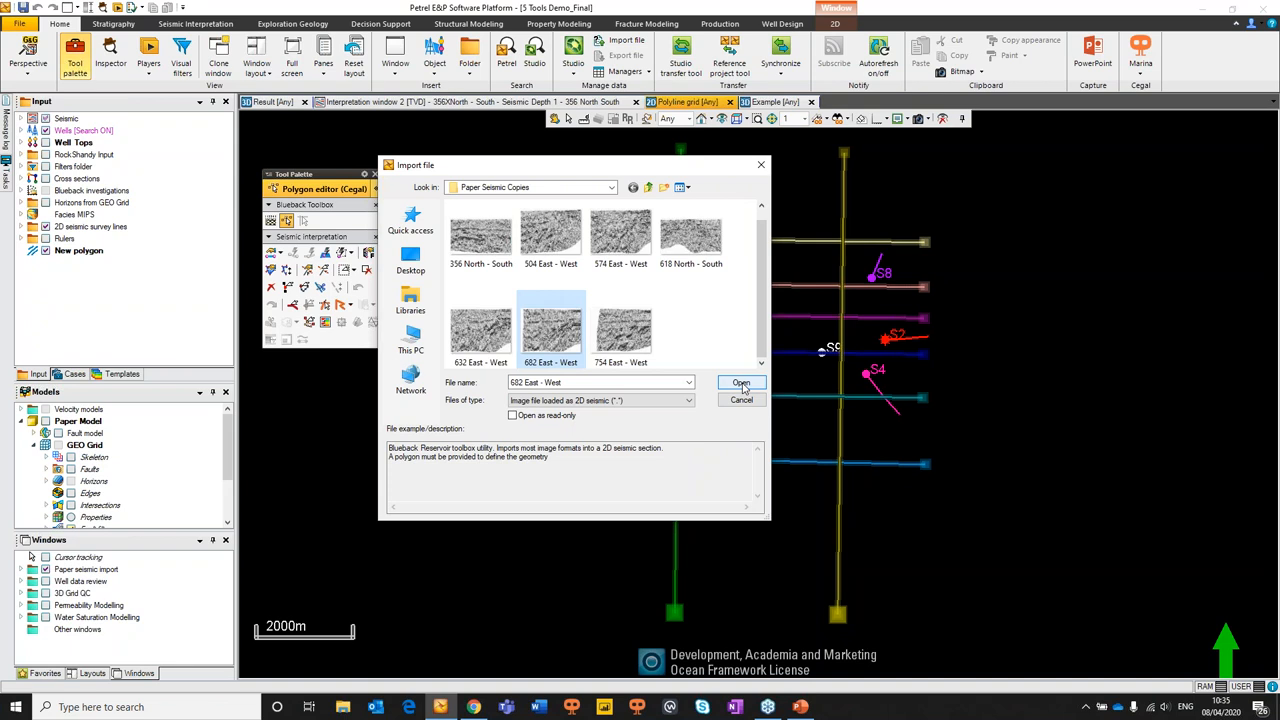
pyautogui.click(740, 384)
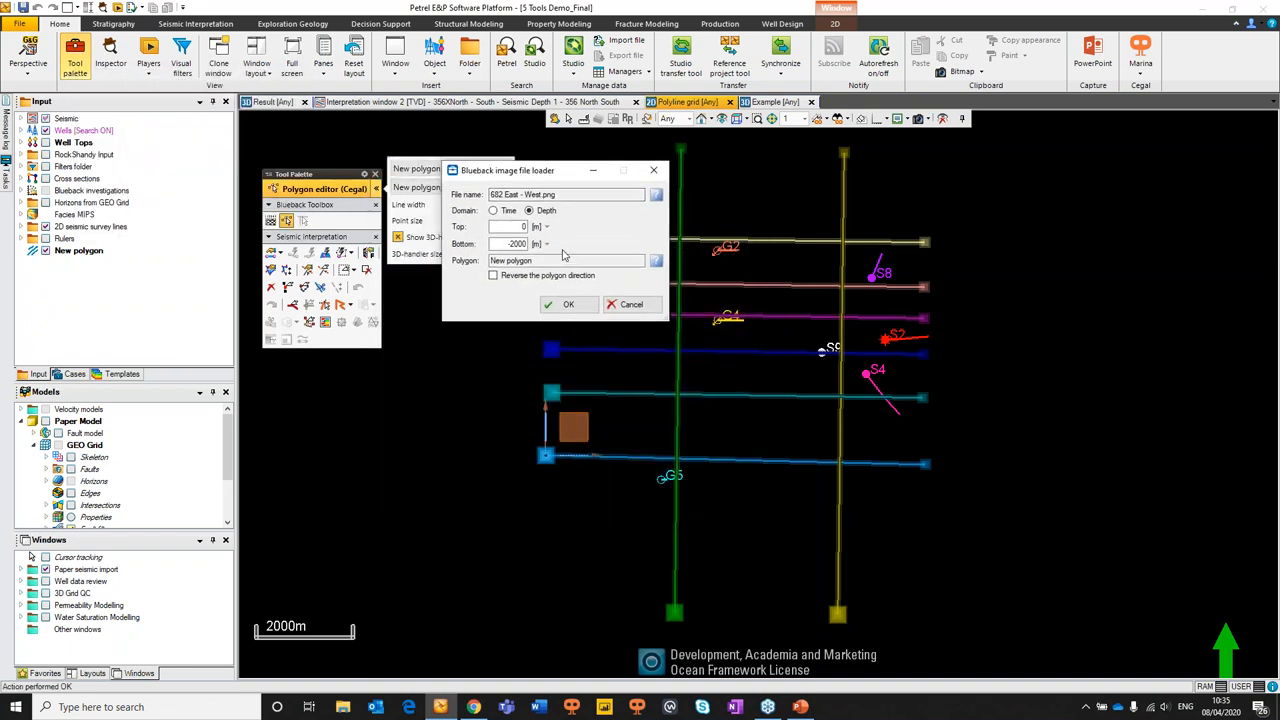
pyautogui.moveTo(748, 510)
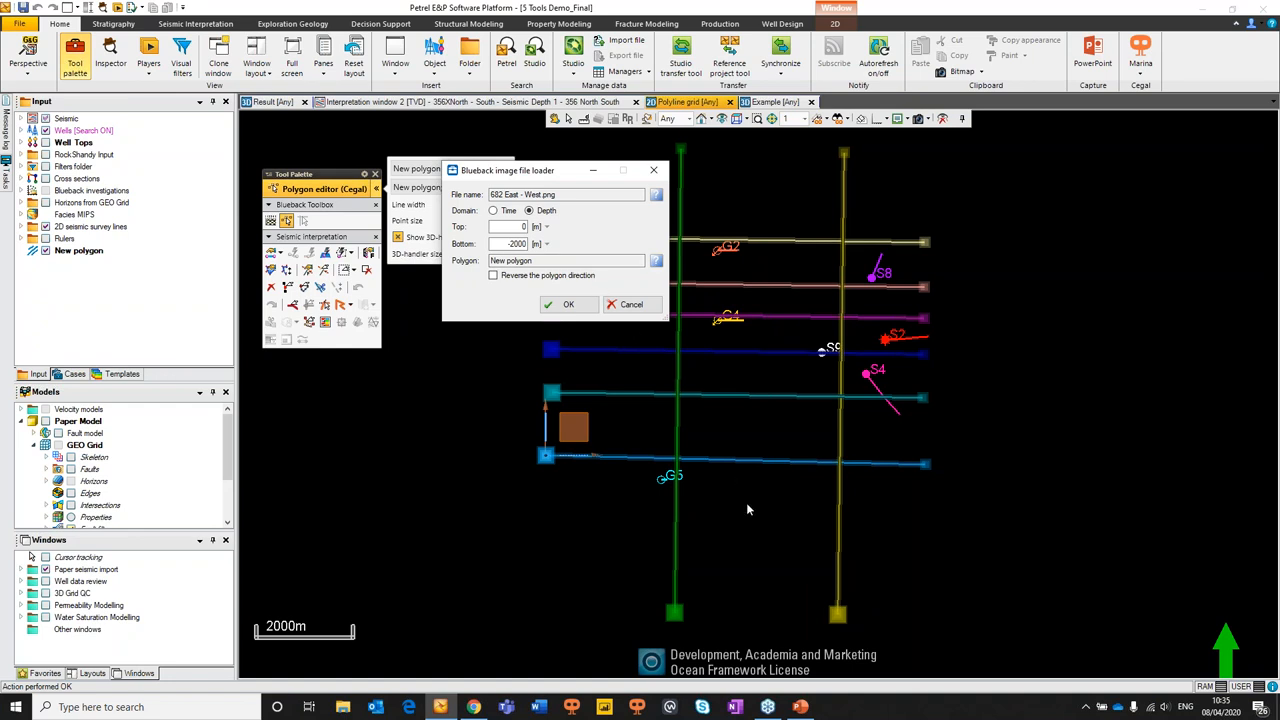
pyautogui.moveTo(640, 348)
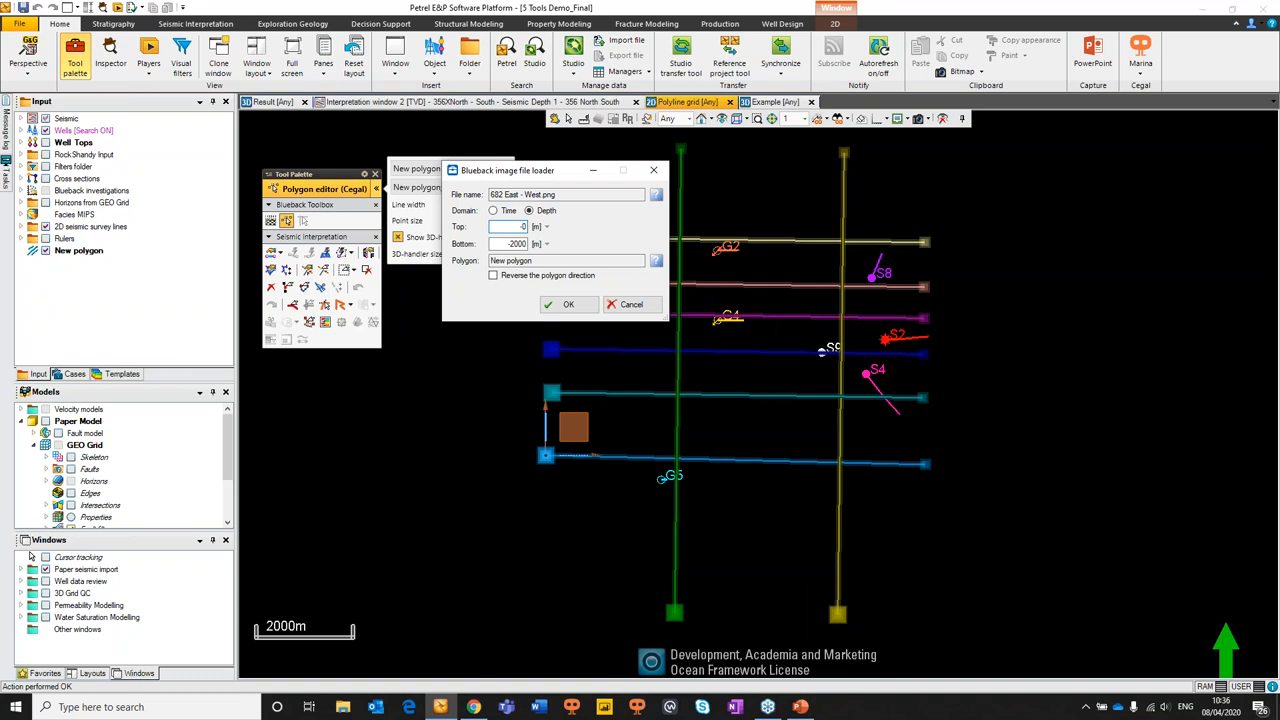
# Load the image in Depth domain with a depth limit of -130 along the New polygon
pyautogui.write('-130')
pyautogui.click(516, 244)
pyautogui.write('-2350')
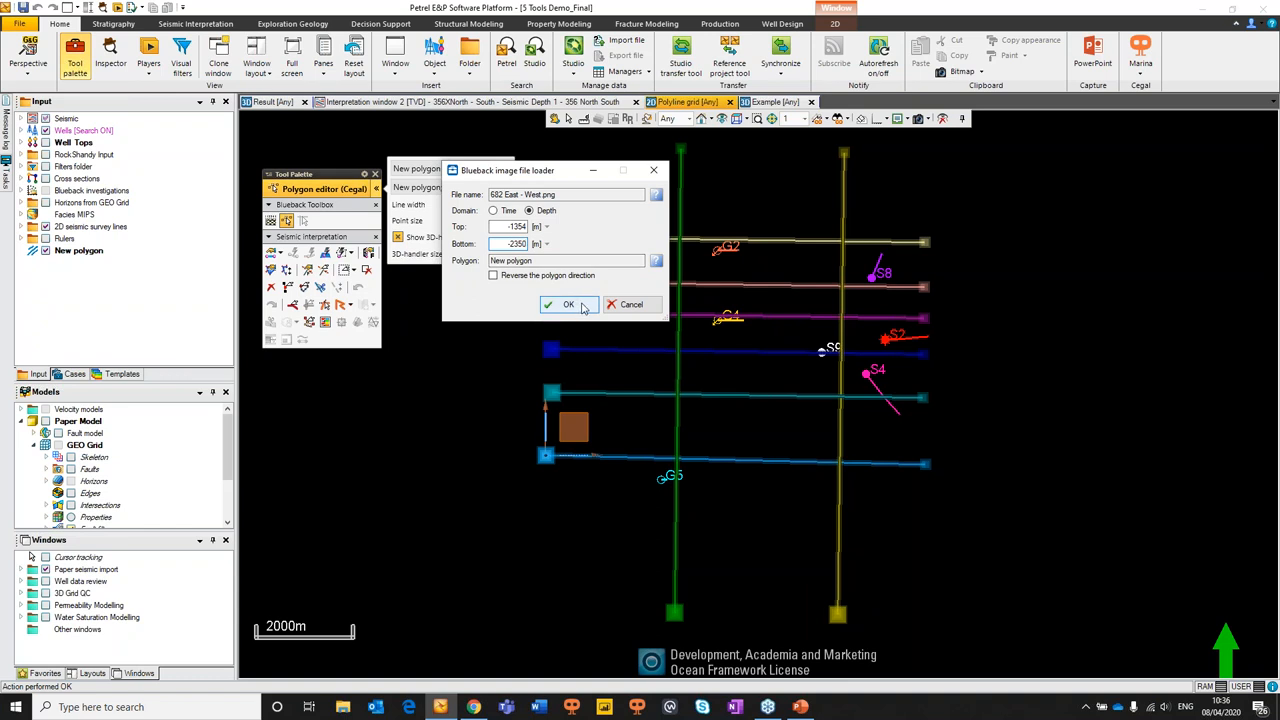
pyautogui.click(560, 304)
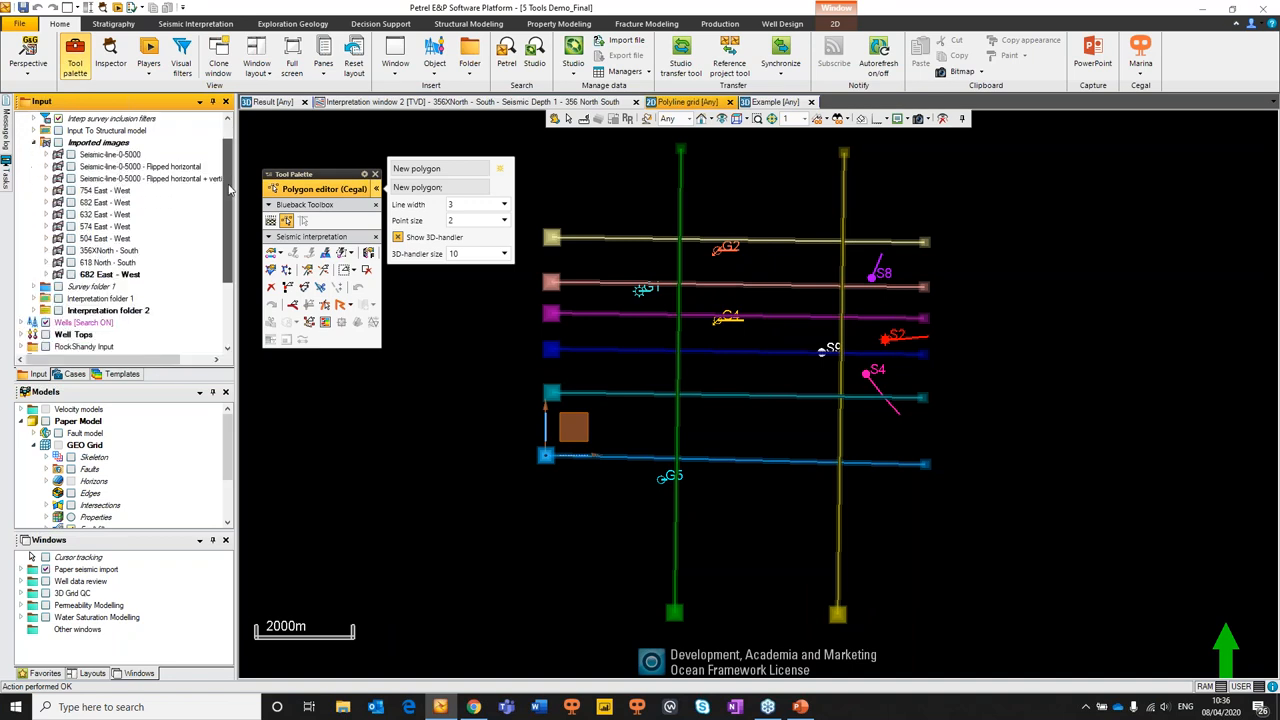
# Tick the imported '682 East - West' image to show it as a seismic depth section
pyautogui.click(108, 262)
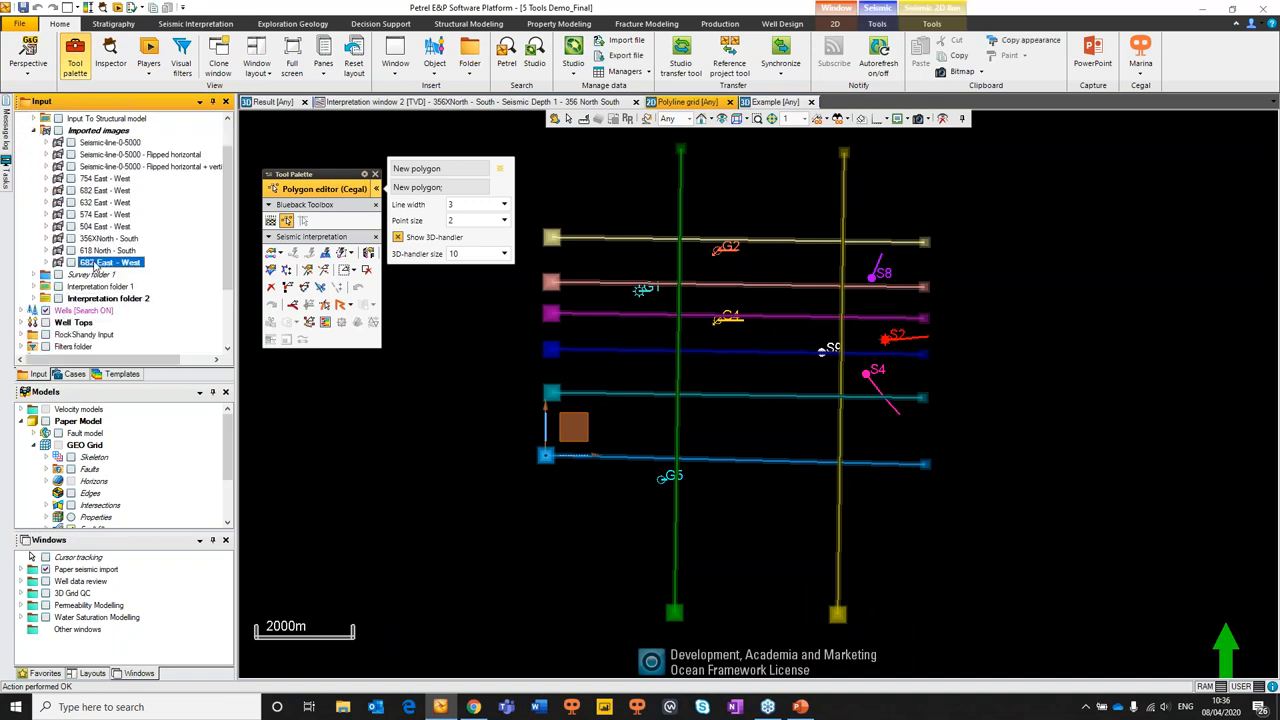
pyautogui.click(46, 260)
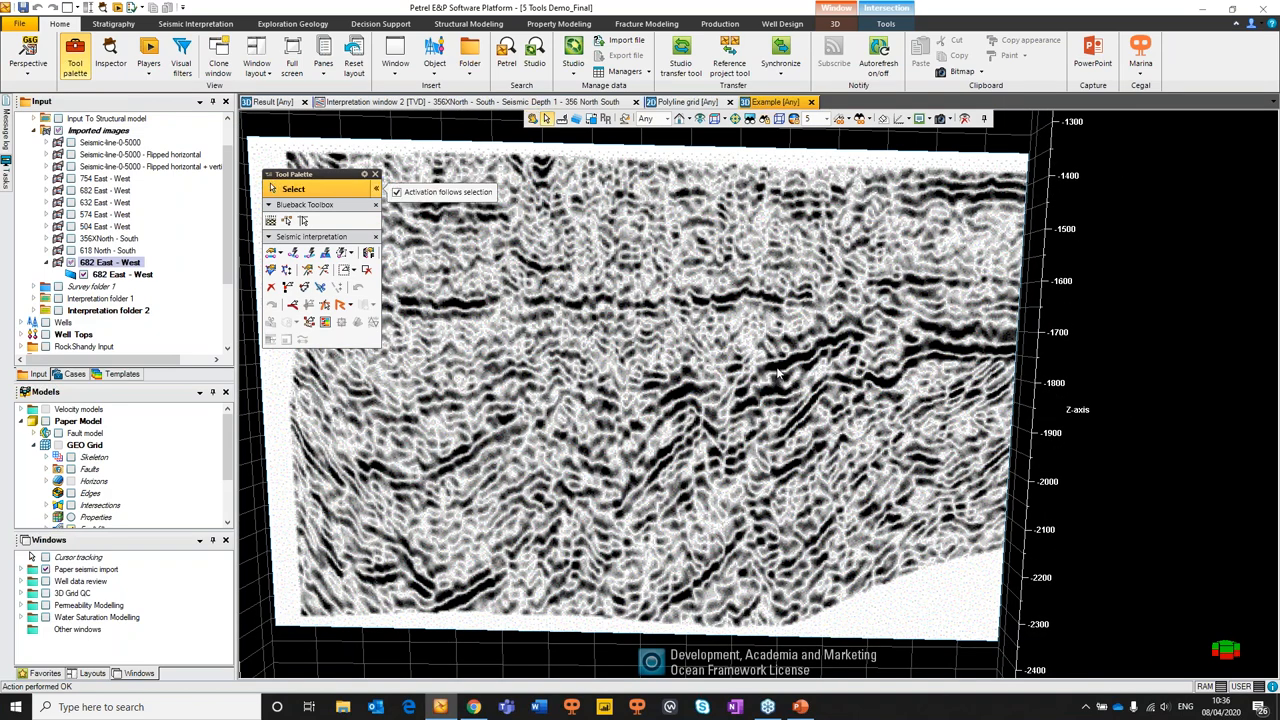
pyautogui.click(776, 370)
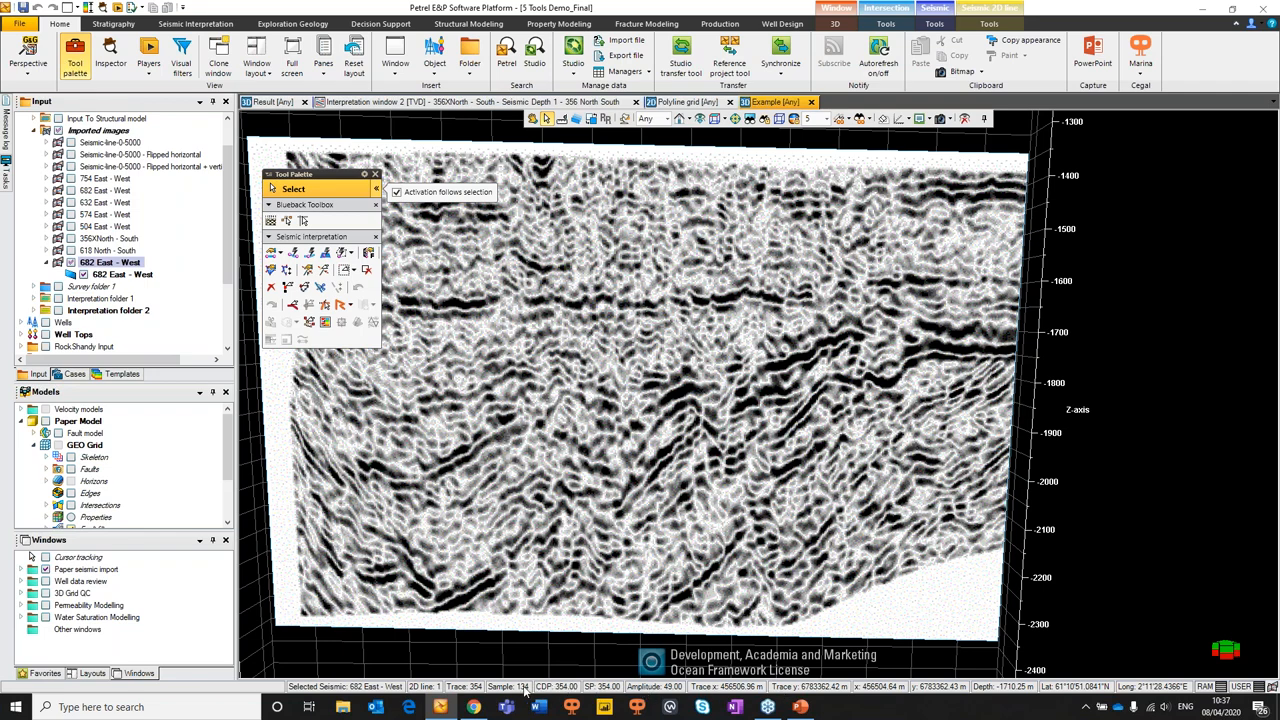
pyautogui.moveTo(804, 364)
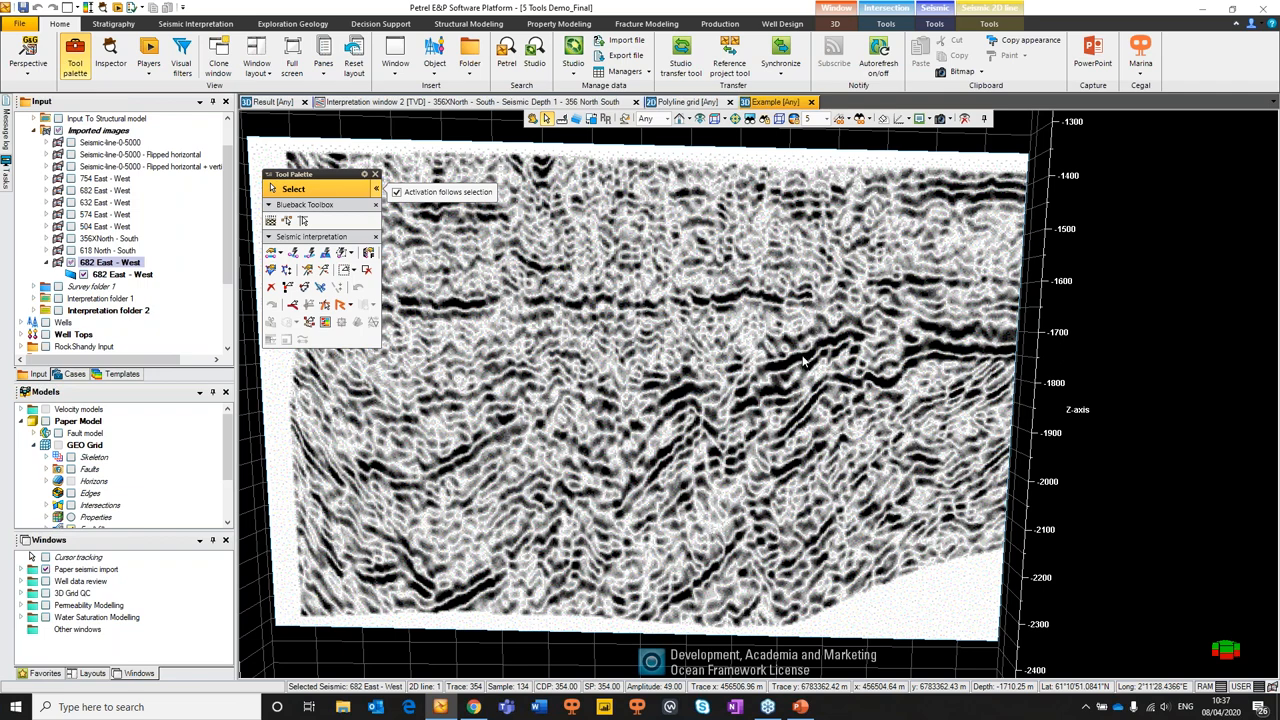
pyautogui.moveTo(804, 364)
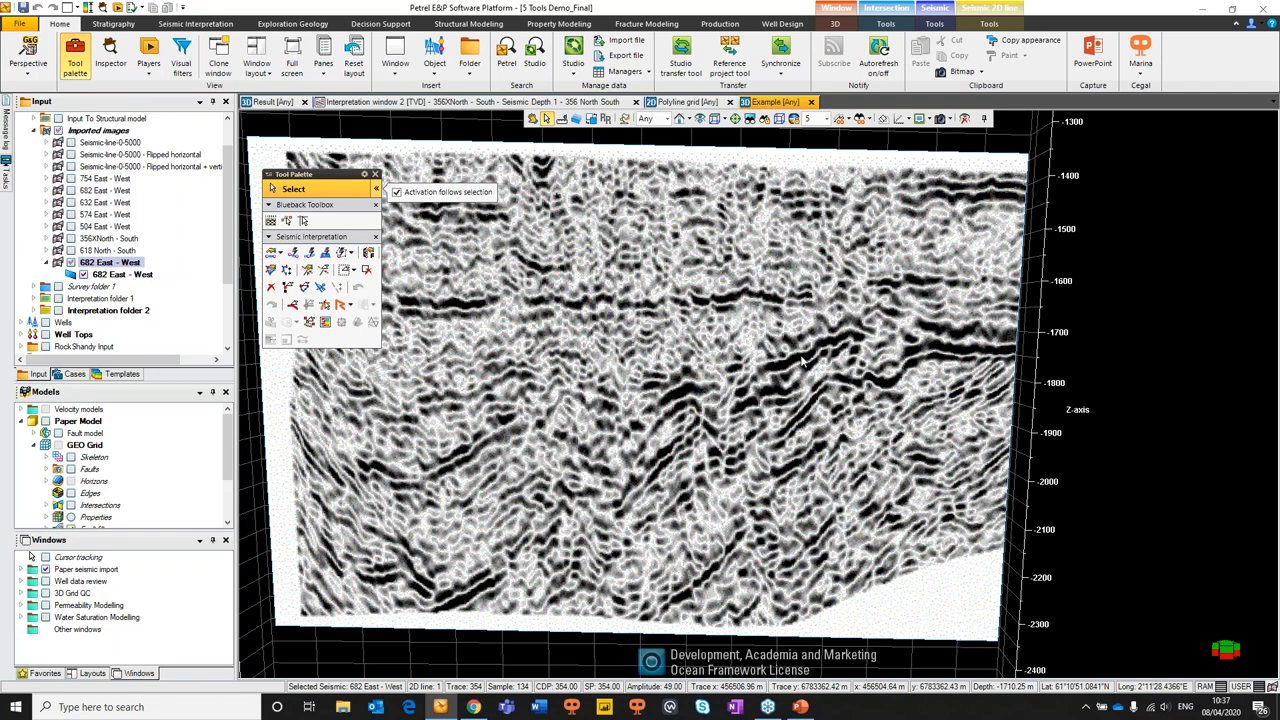
pyautogui.moveTo(804, 360)
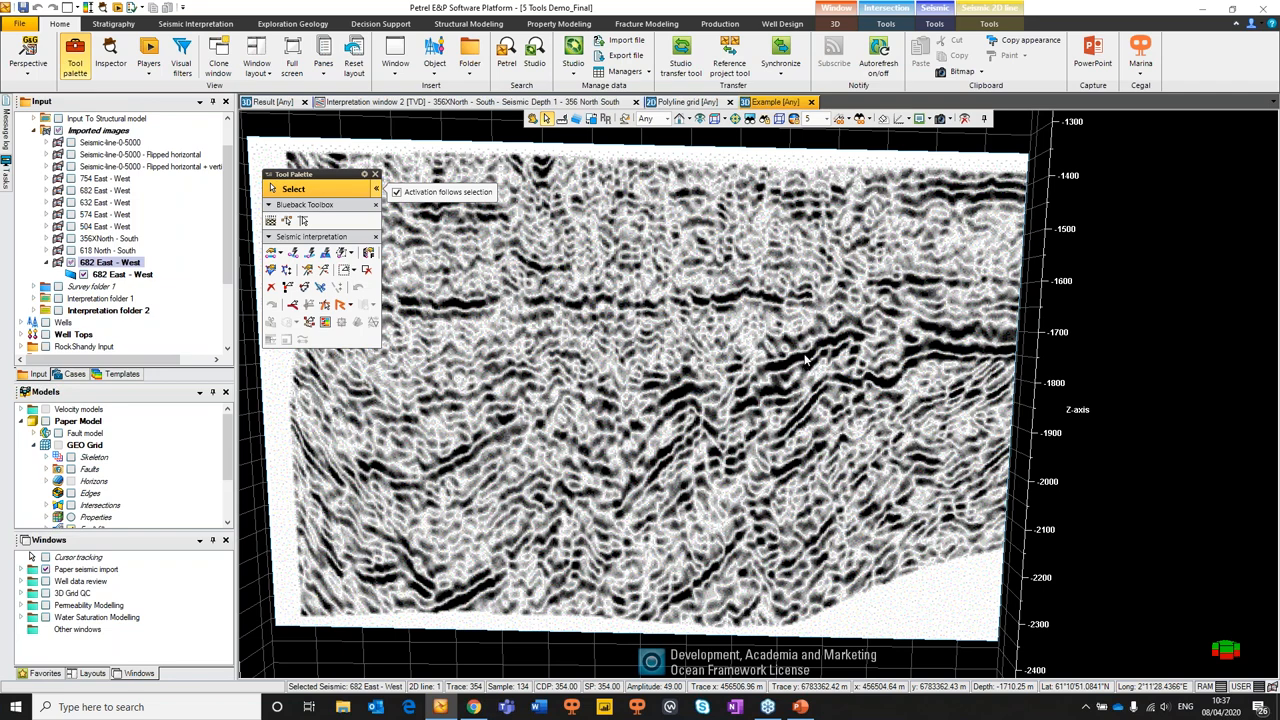
pyautogui.moveTo(812, 362)
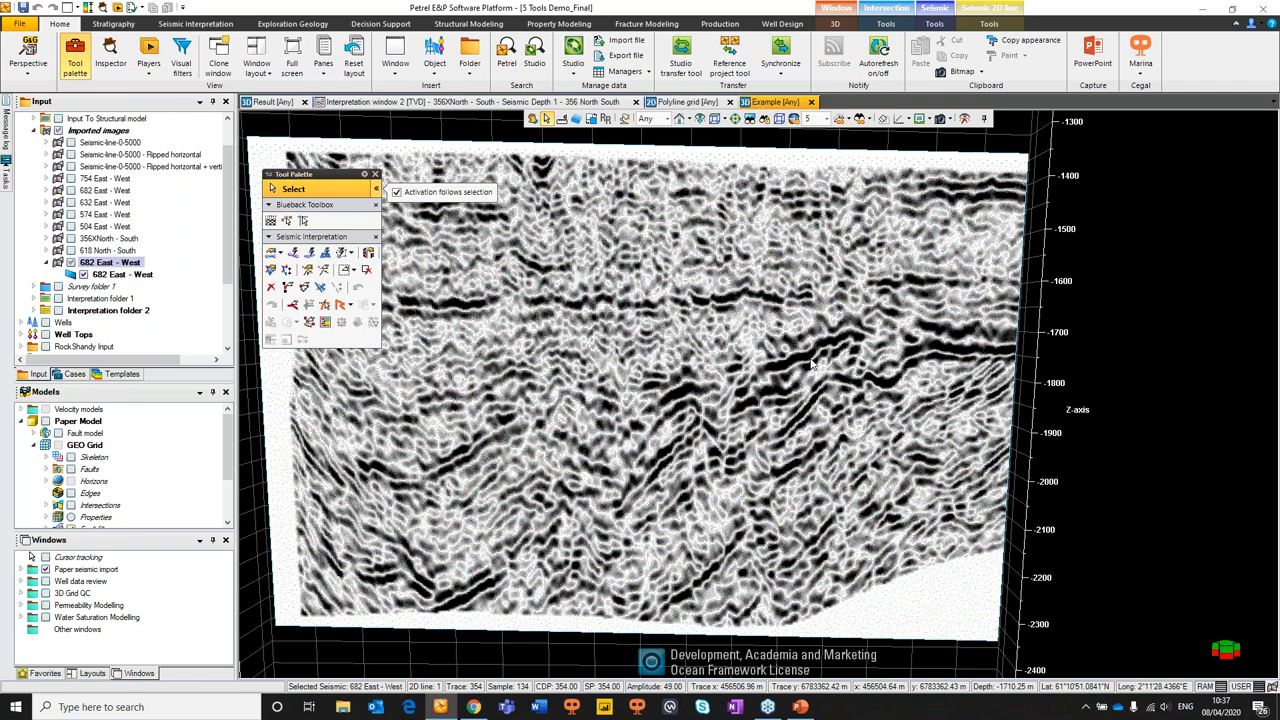
pyautogui.moveTo(810, 362)
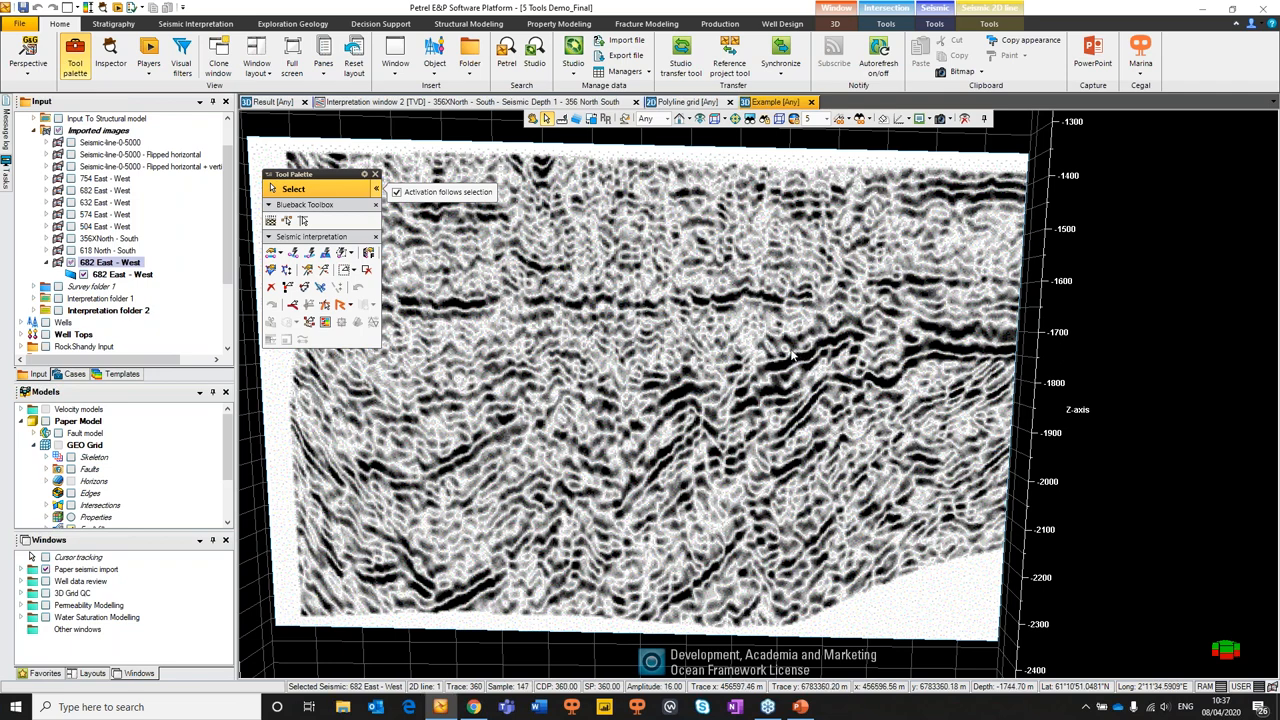
pyautogui.moveTo(760, 348)
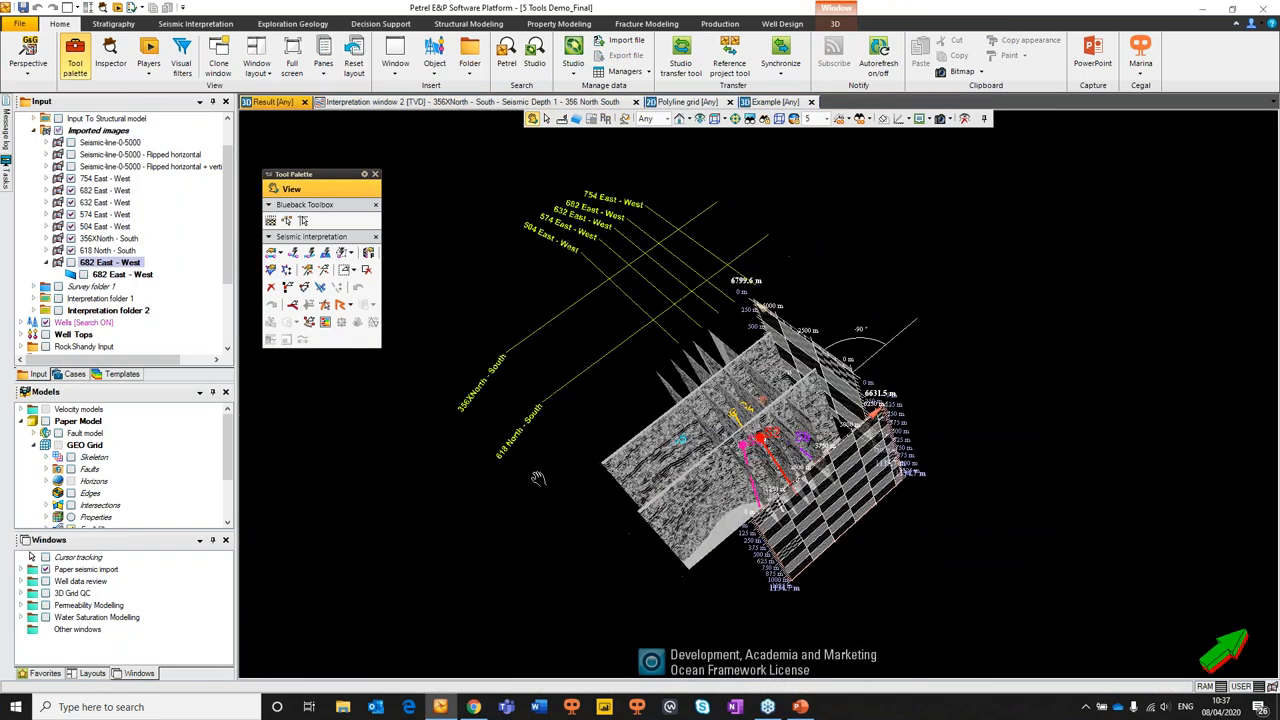
# Orbit the 3D view to inspect the imported sections with the wells
pyautogui.moveTo(540, 476); pyautogui.dragTo(910, 512)
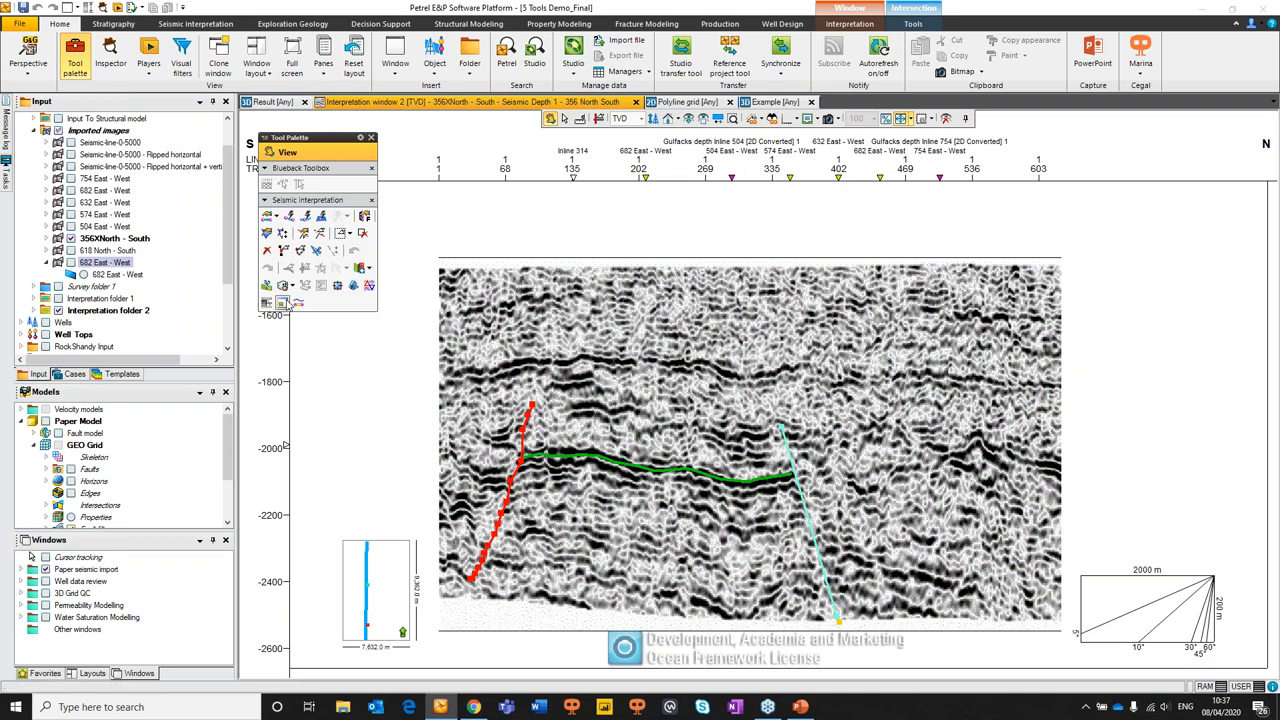
pyautogui.moveTo(282, 304)
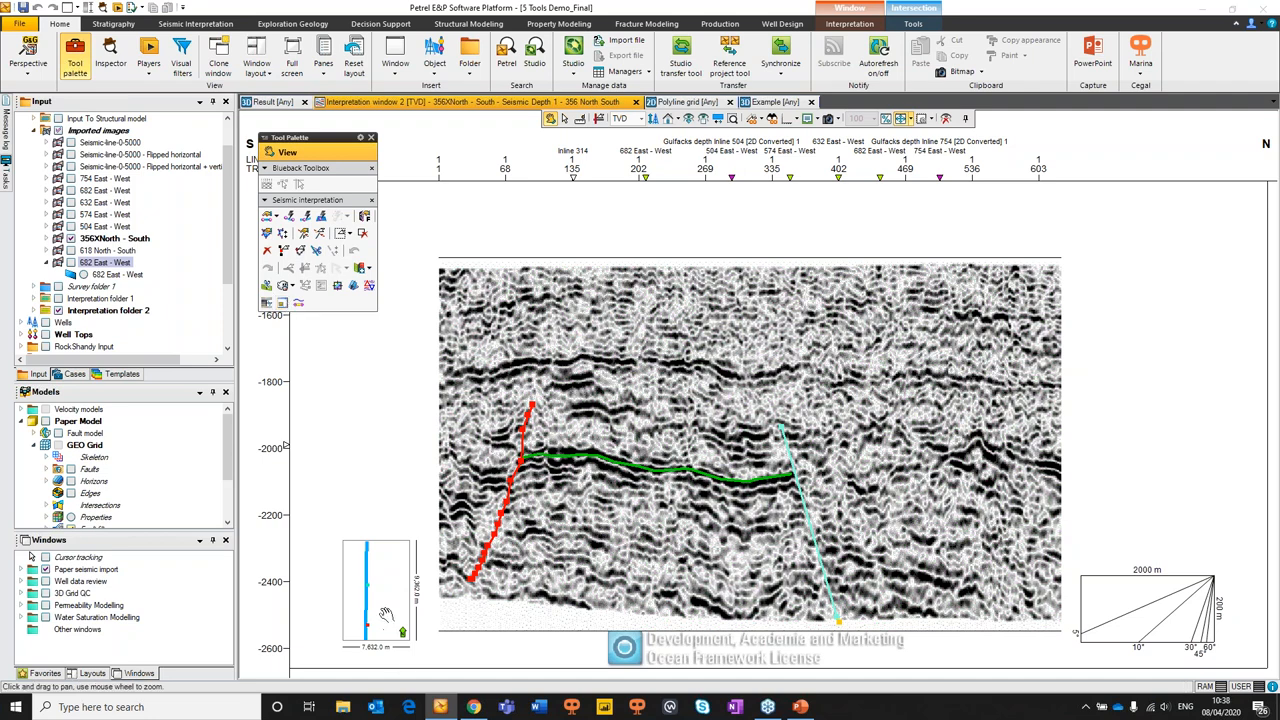
pyautogui.moveTo(352, 308)
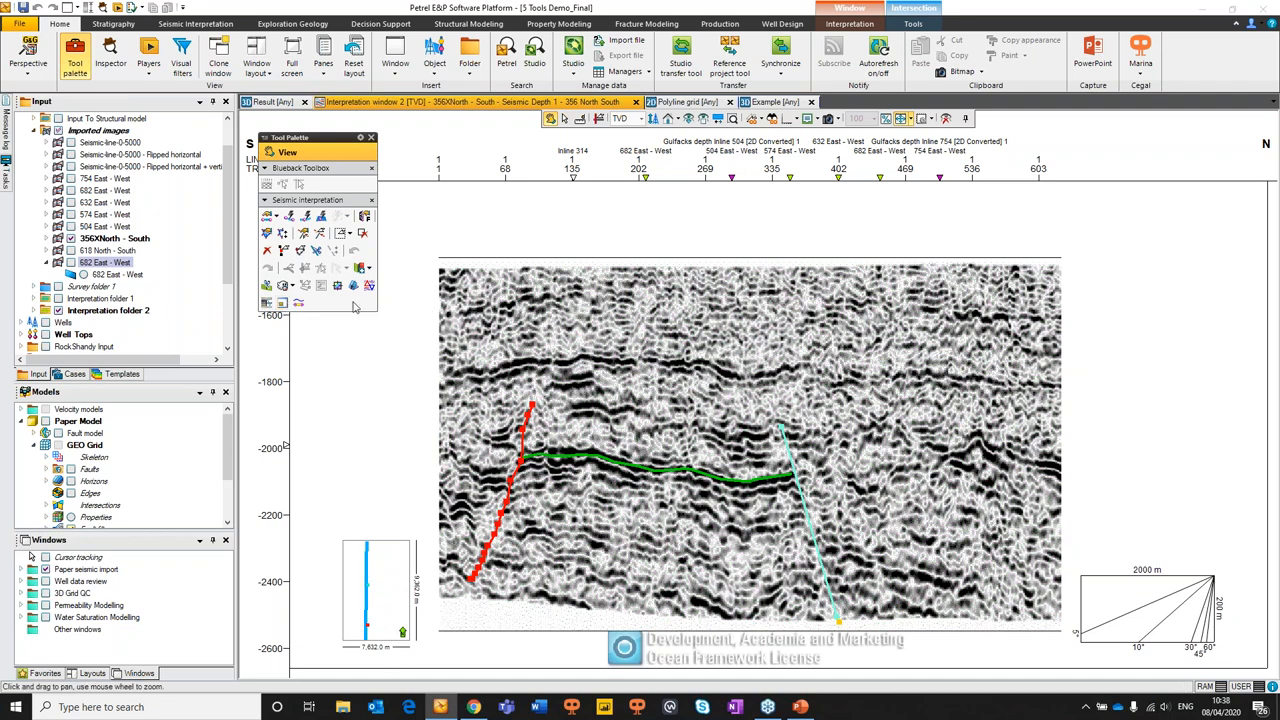
pyautogui.moveTo(1170, 616)
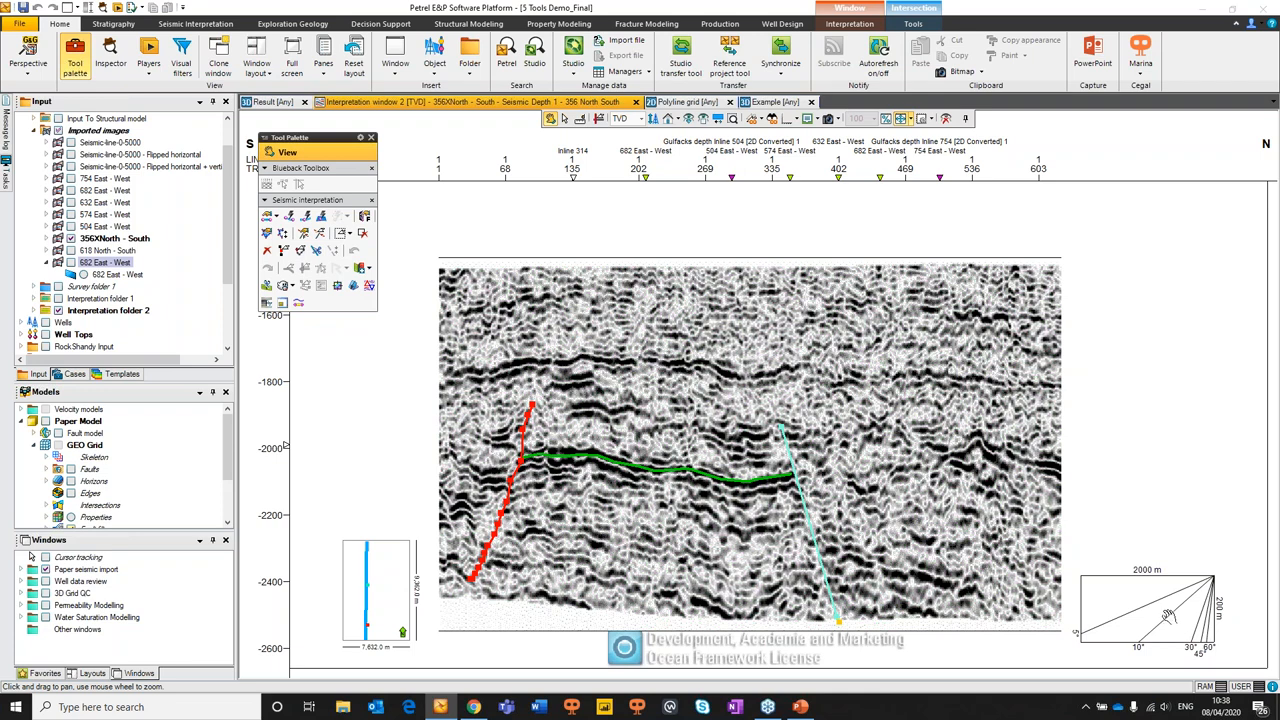
pyautogui.moveTo(1170, 612)
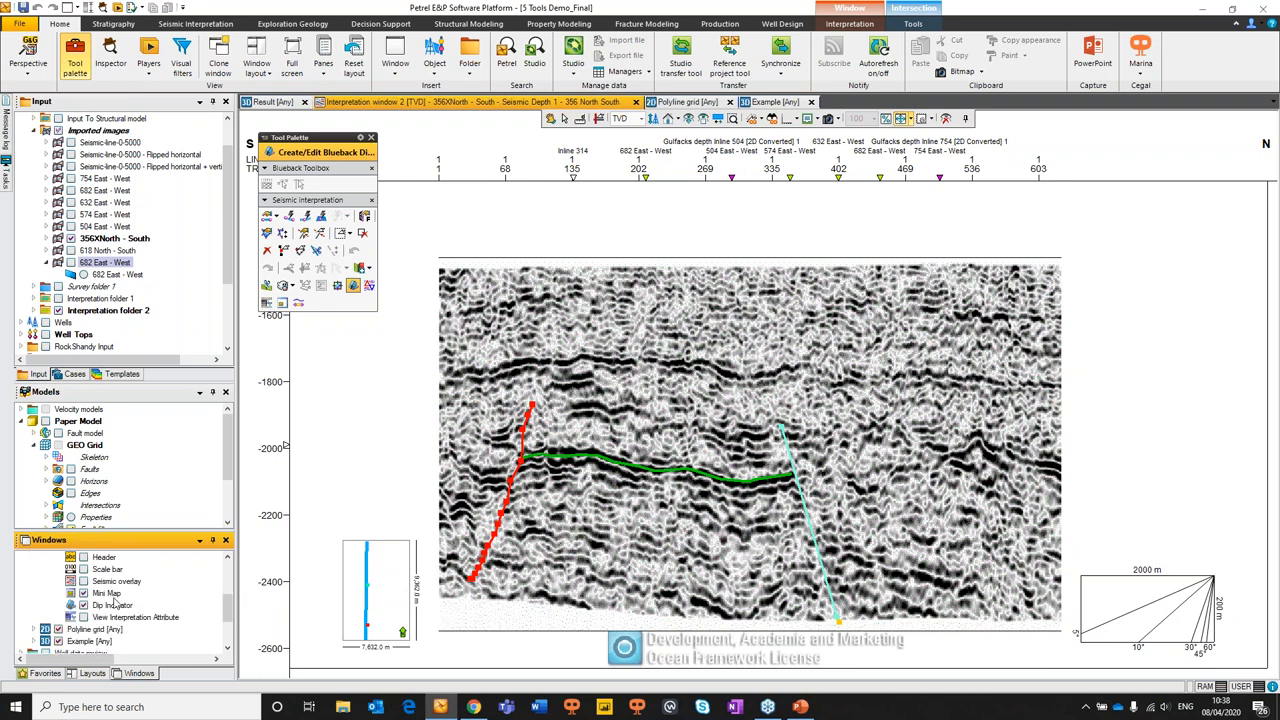
pyautogui.moveTo(388, 602)
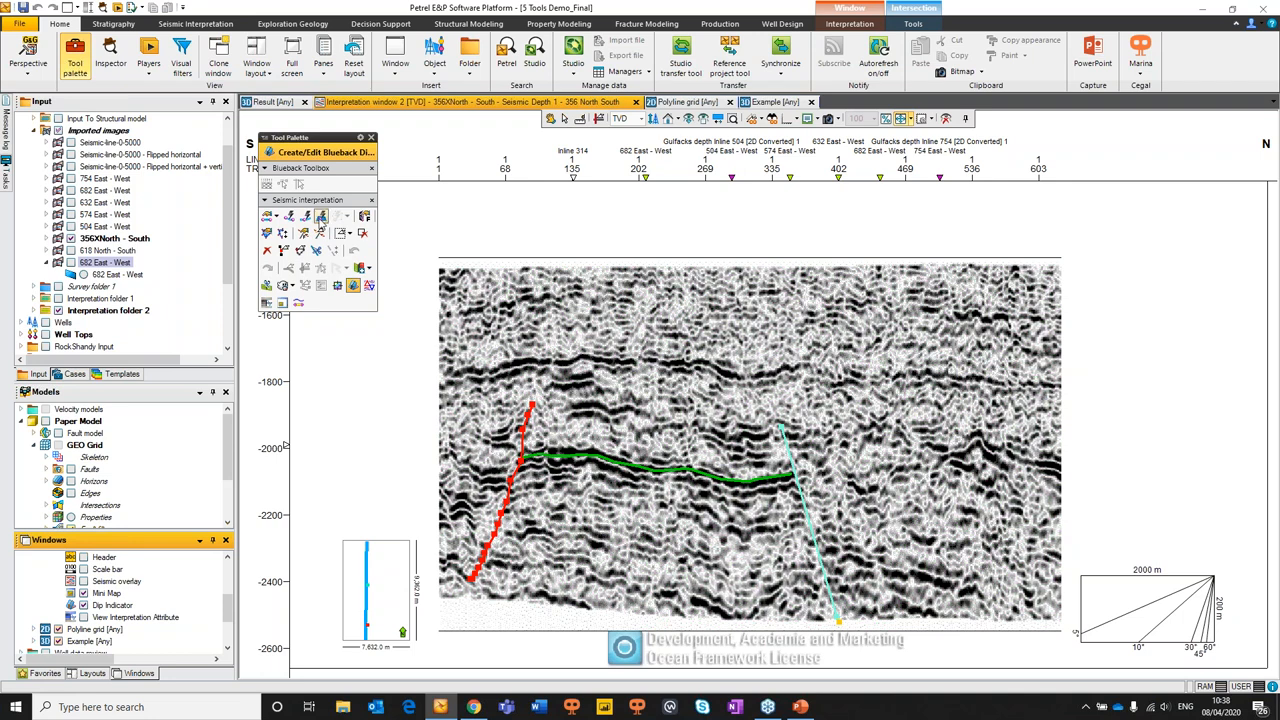
pyautogui.moveTo(304, 216)
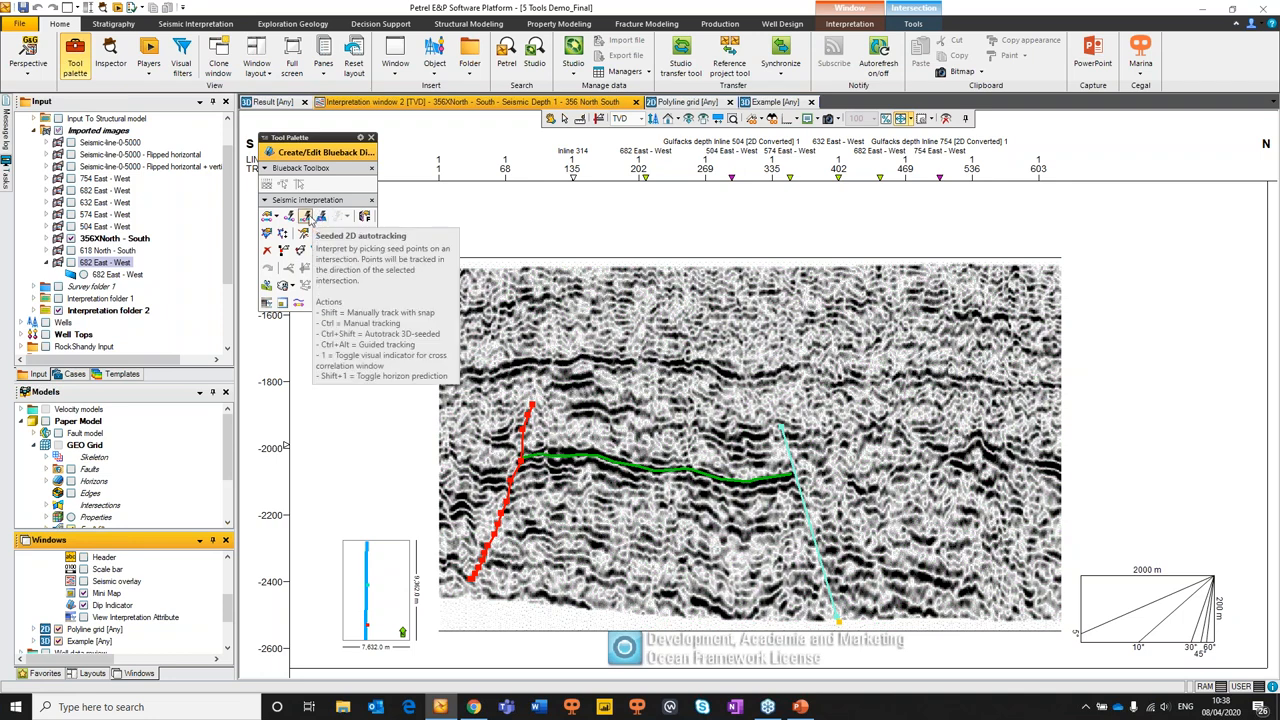
# Start seeded 2D autotracking, accepting the no-active-horizon warning to create Seismic horizon 1
pyautogui.click(304, 216)
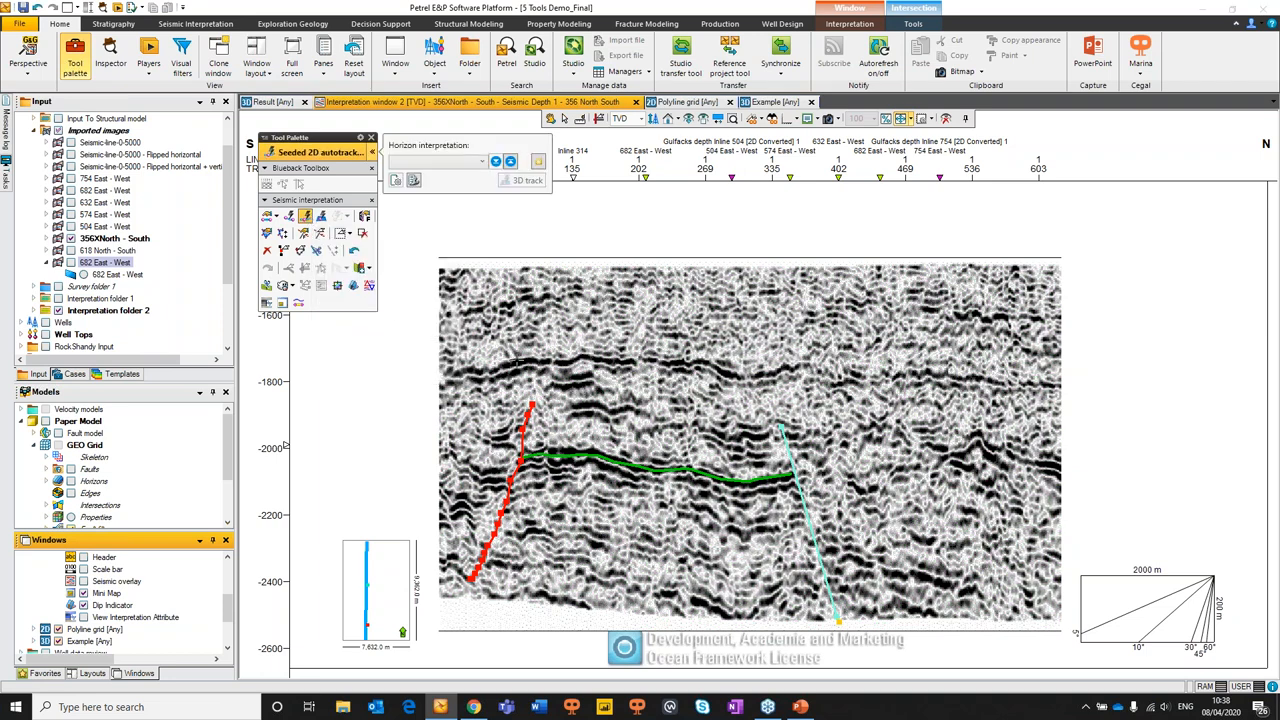
pyautogui.moveTo(524, 360)
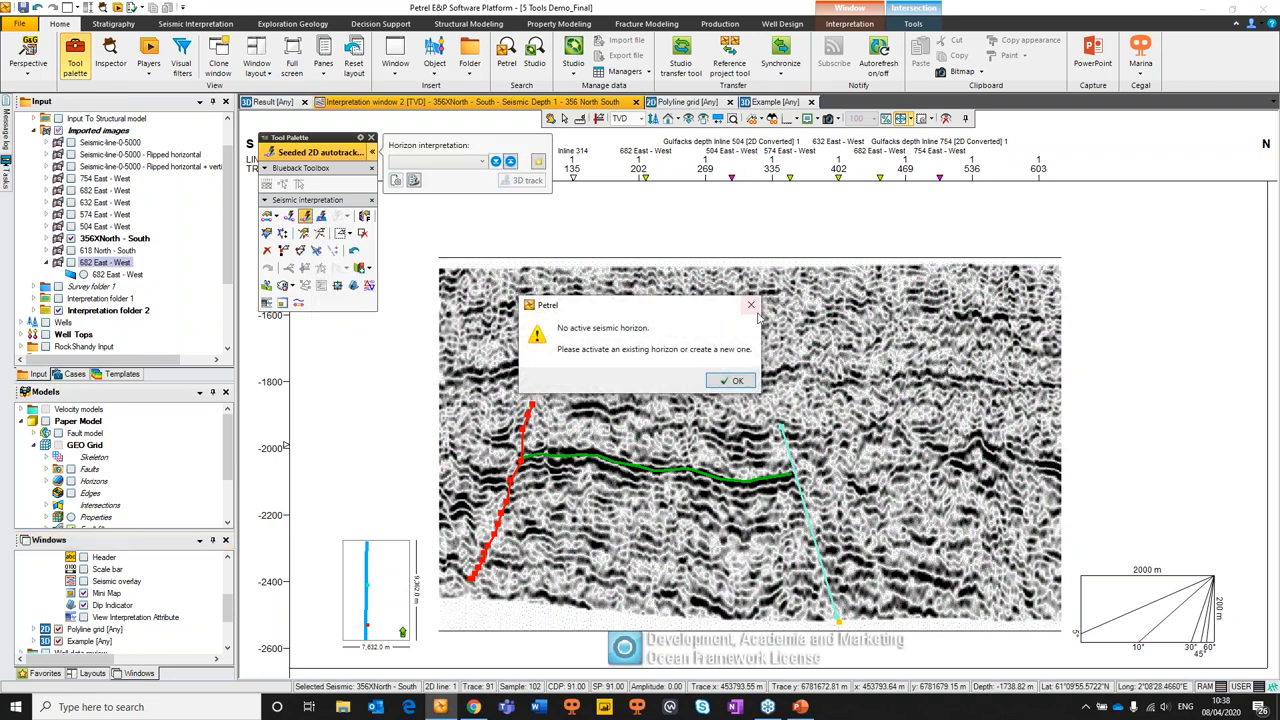
pyautogui.click(736, 380)
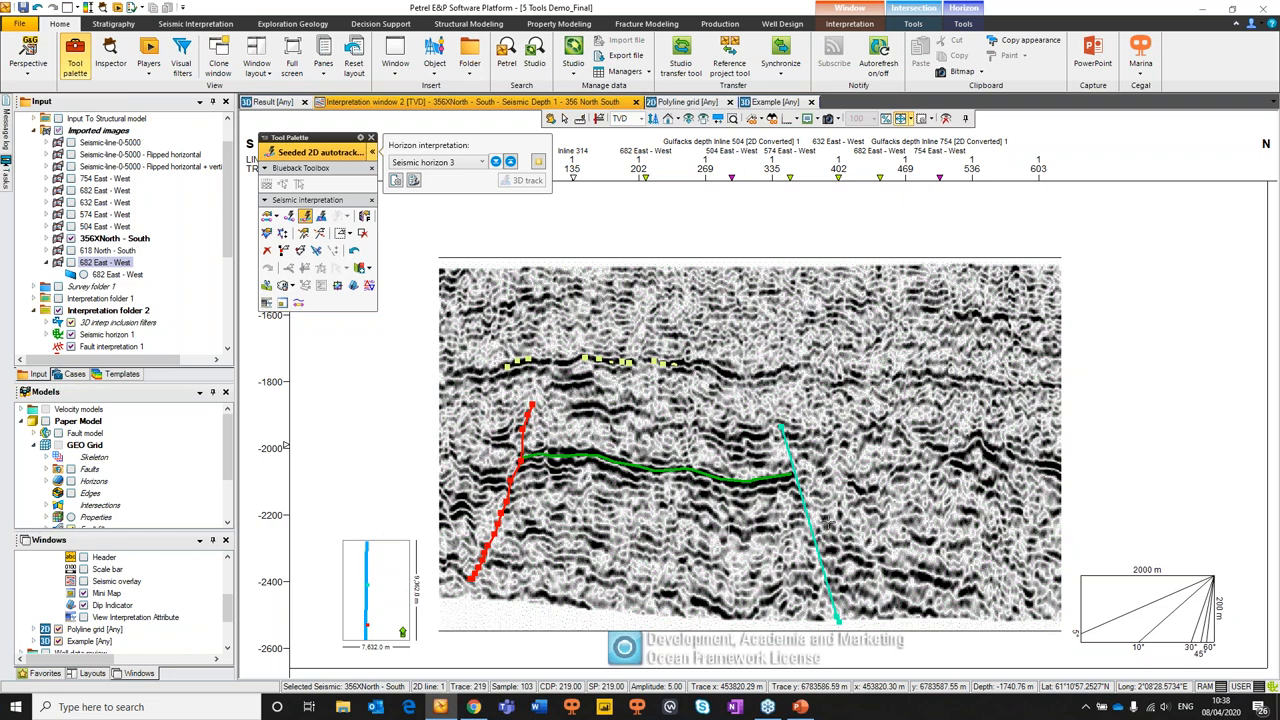
pyautogui.moveTo(600, 458)
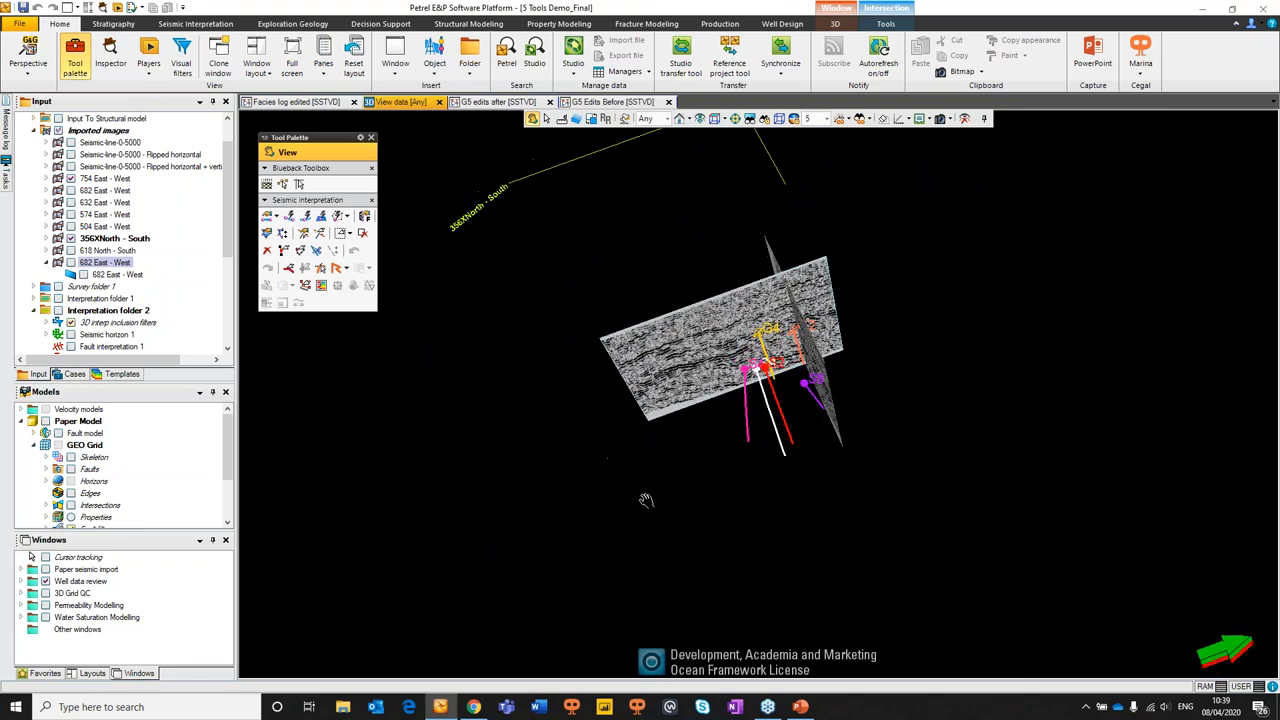
# Orbit the 3D view around the seismic section and nearby wells
pyautogui.moveTo(648, 500); pyautogui.dragTo(832, 460)
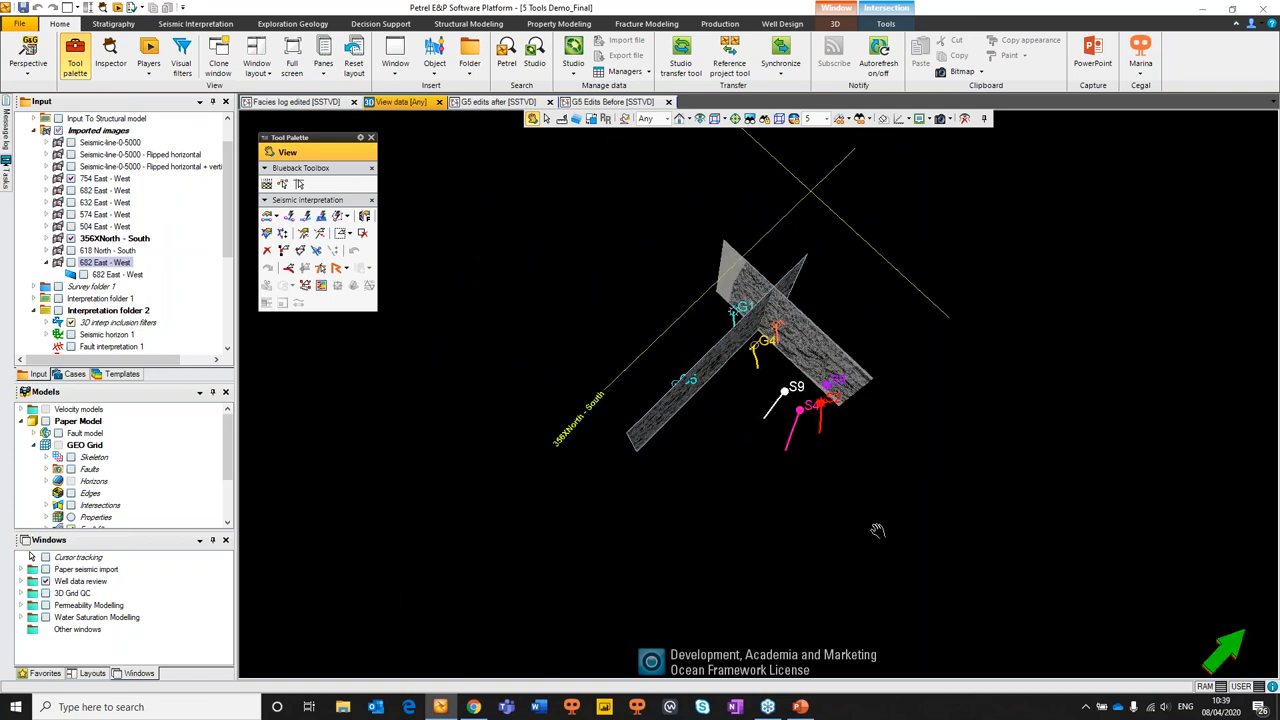
pyautogui.moveTo(958, 292)
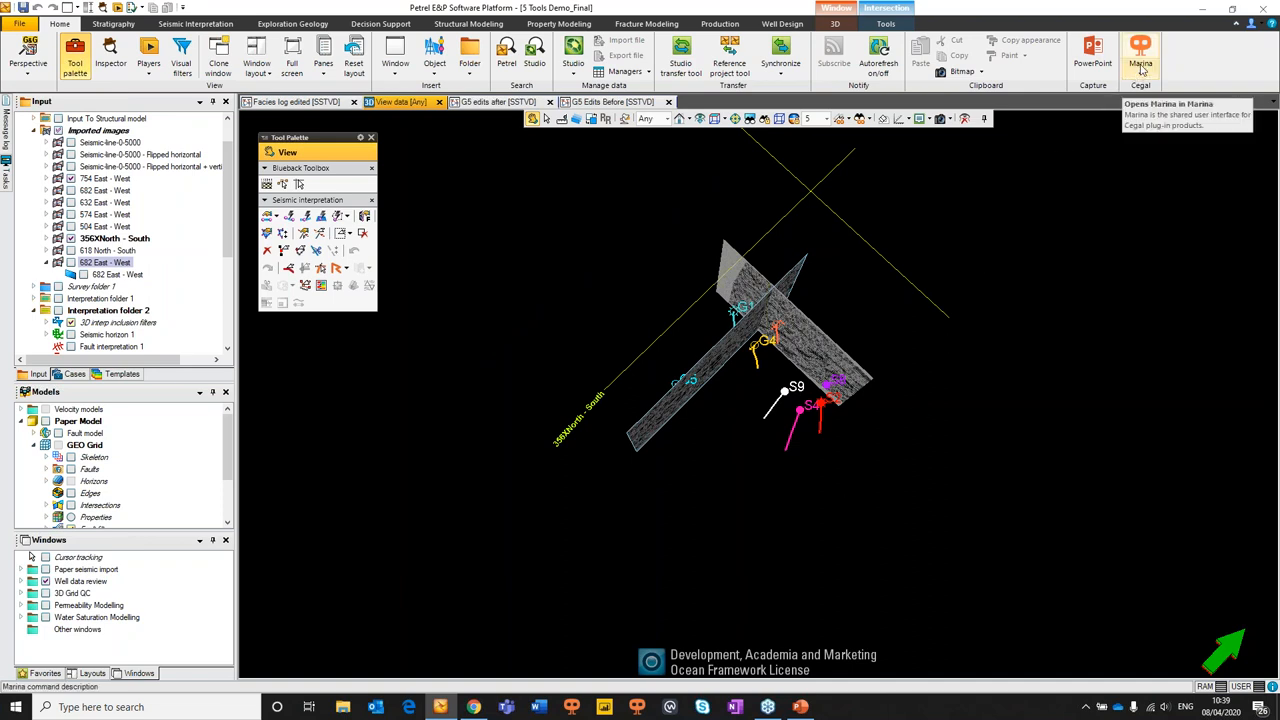
# Launch the Blueback Toolbox from the Cegal menu and show Well data viewer full-screen
pyautogui.click(1140, 56)
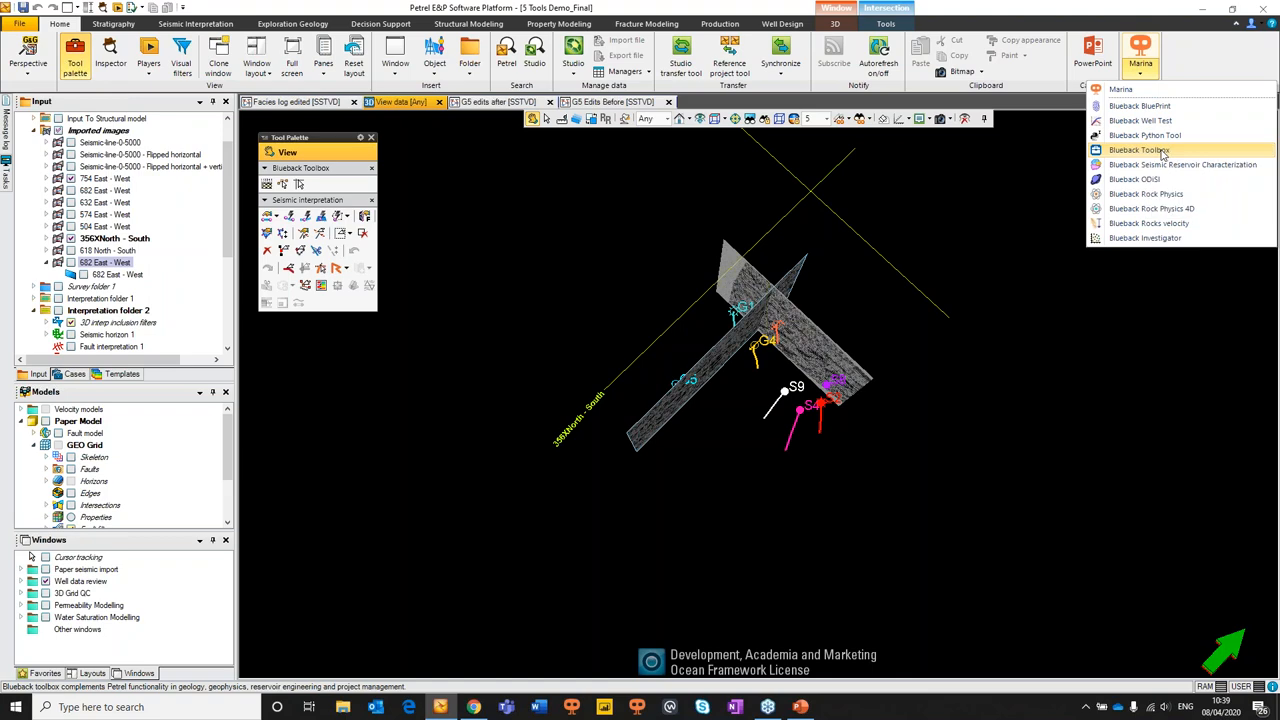
pyautogui.click(1138, 148)
pyautogui.write('well dat')
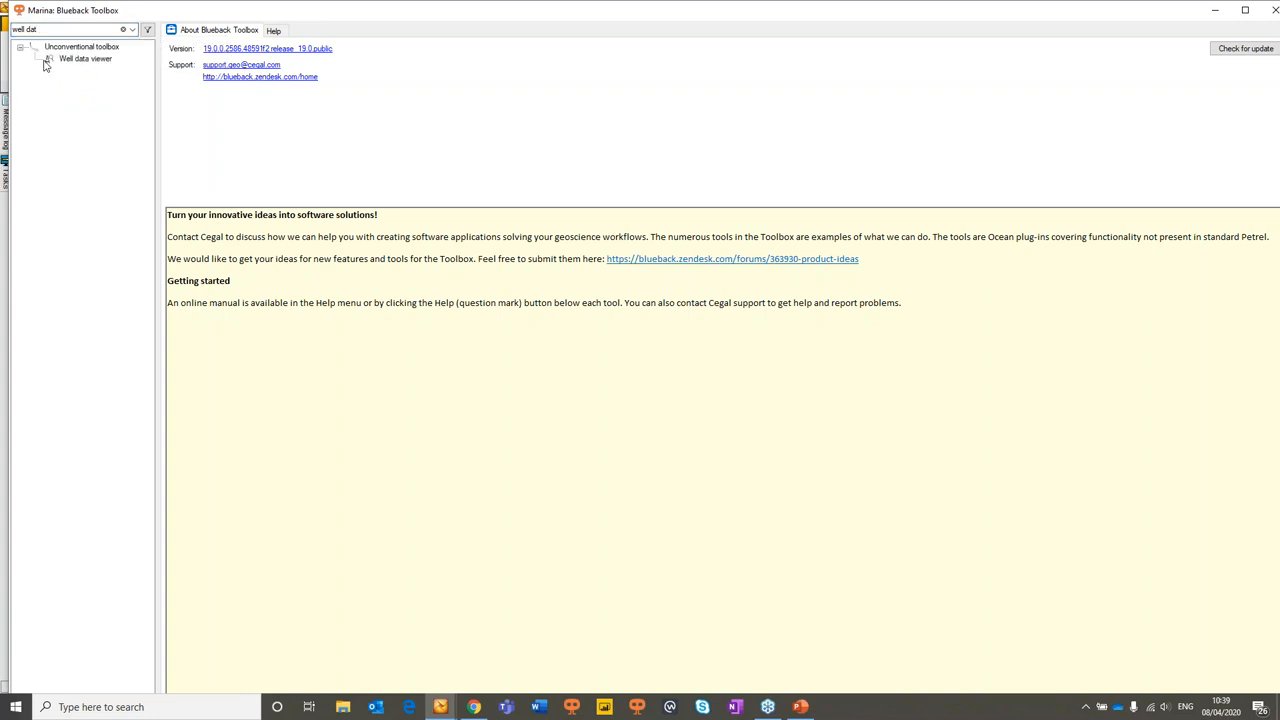
pyautogui.doubleClick(84, 58)
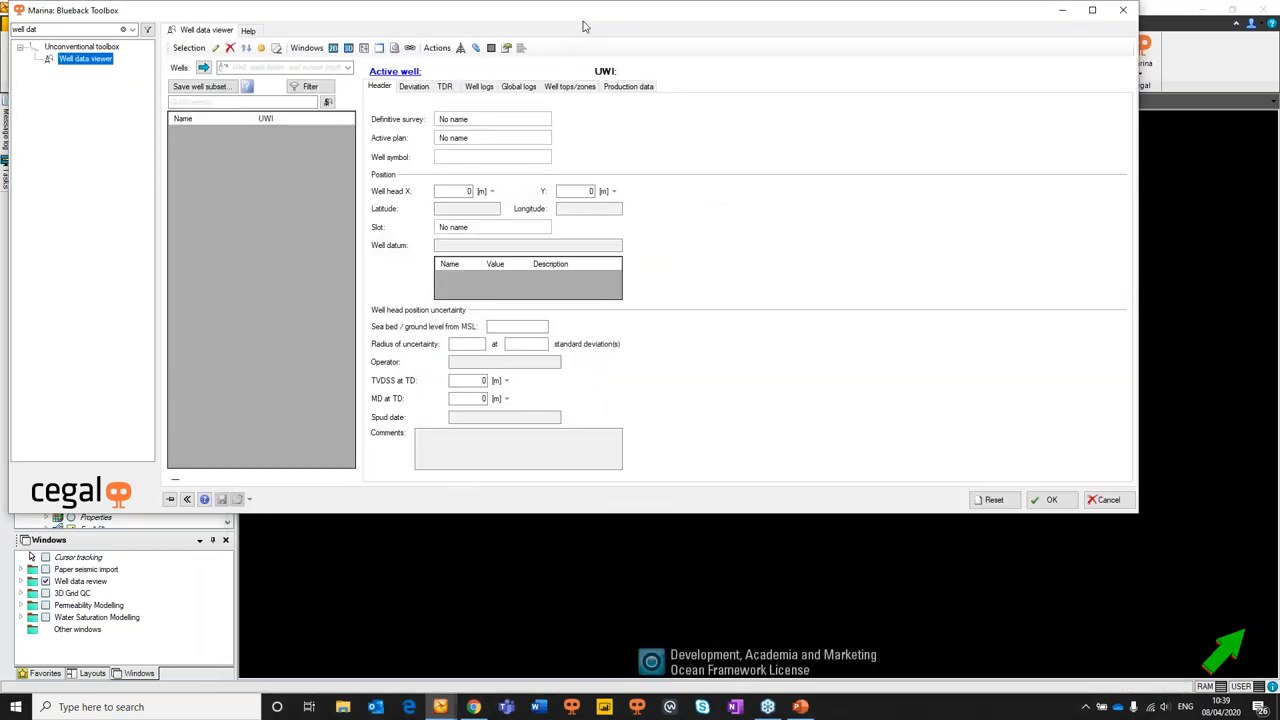
pyautogui.click(1092, 8)
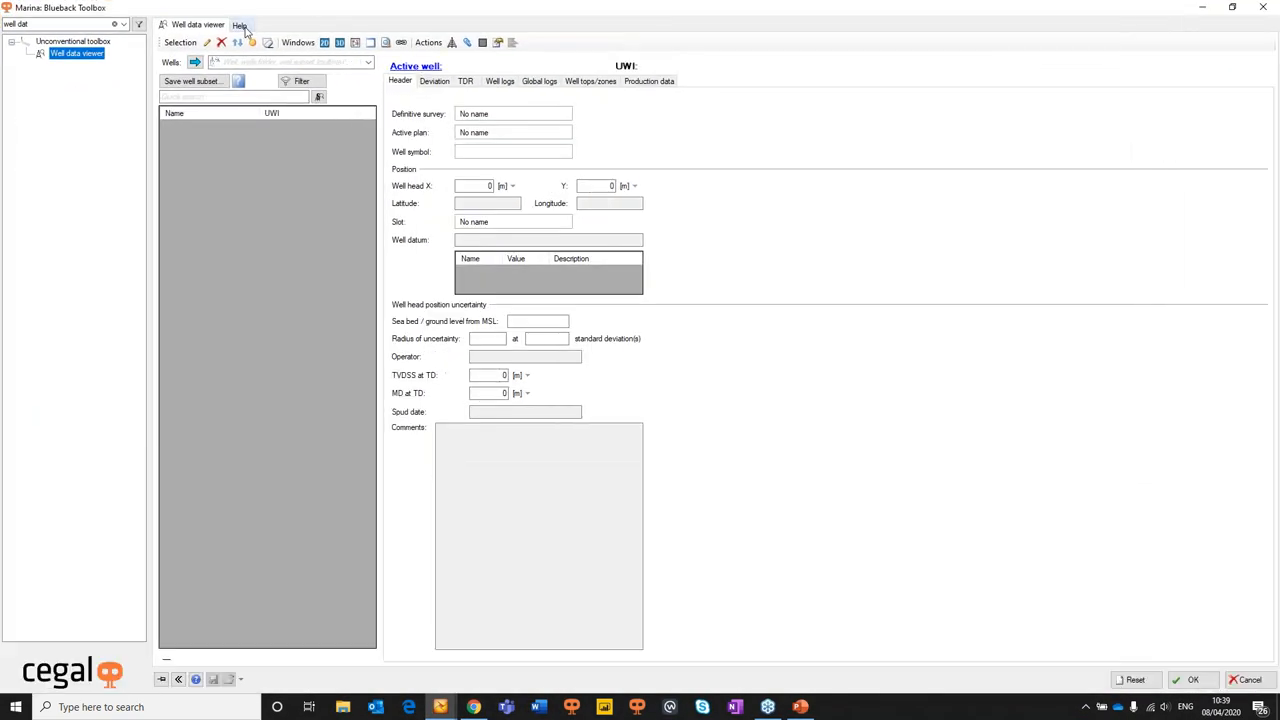
# Read the Well data viewer help overview, highlighting its opening description
pyautogui.click(240, 24)
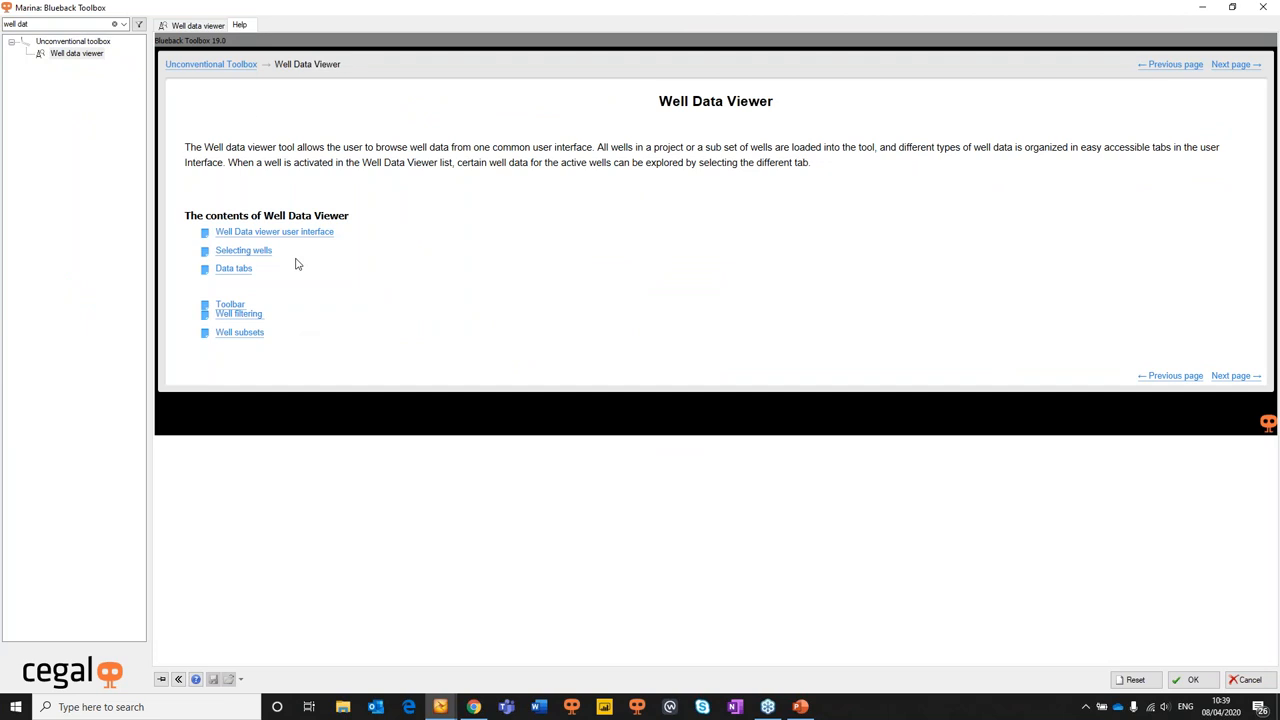
pyautogui.moveTo(202, 148); pyautogui.dragTo(428, 148)
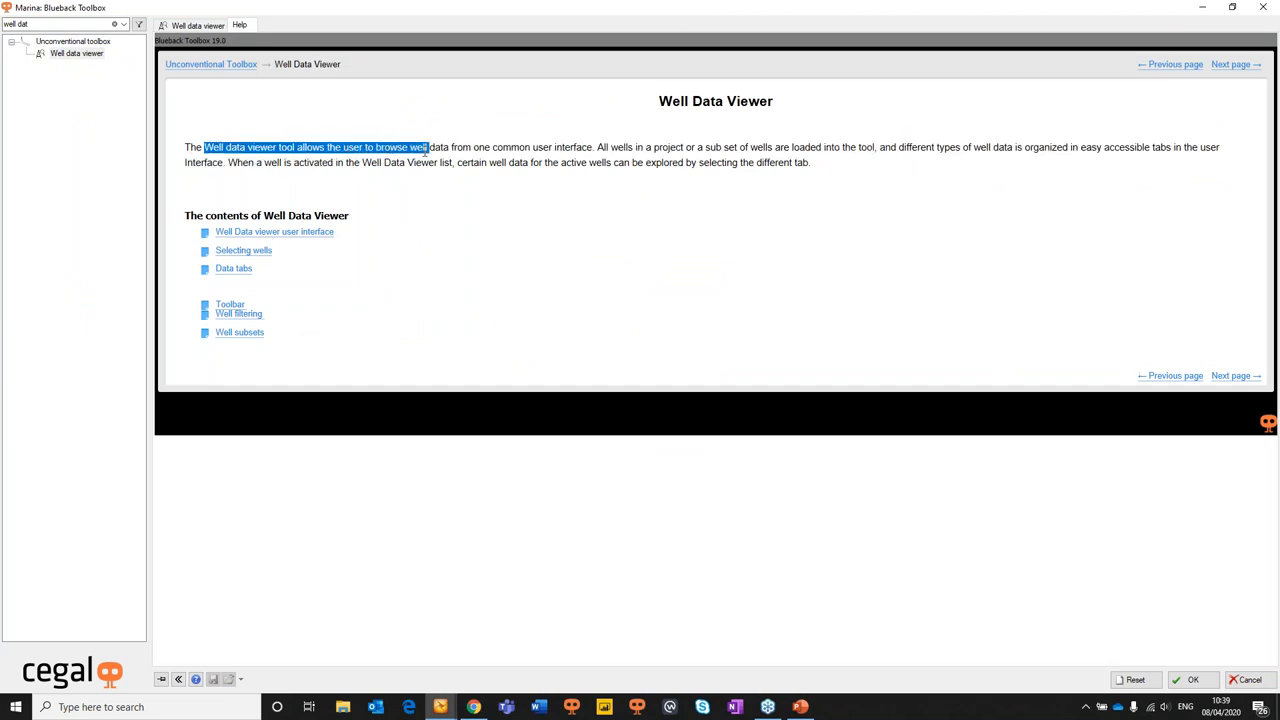
pyautogui.moveTo(424, 148); pyautogui.dragTo(592, 148)
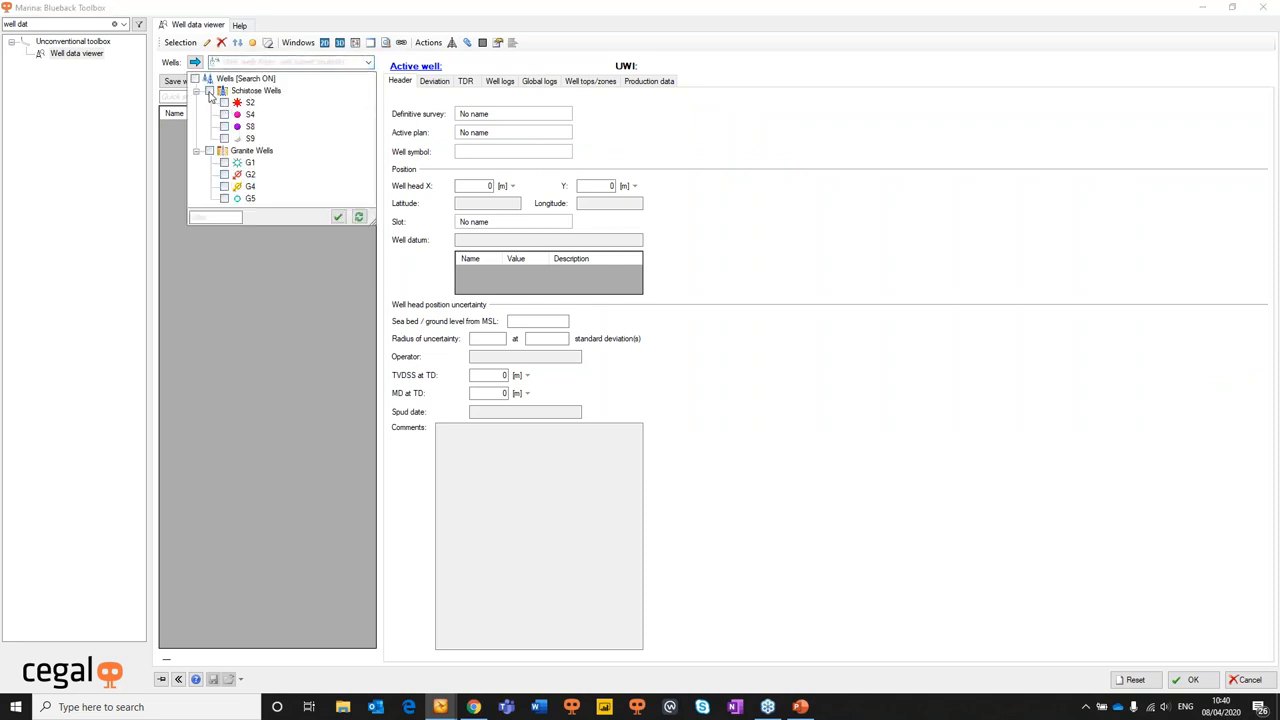
# Load Schiehallion Wells plus Granite wells G1, G2, G4, G5 into the viewer list
pyautogui.click(250, 102)
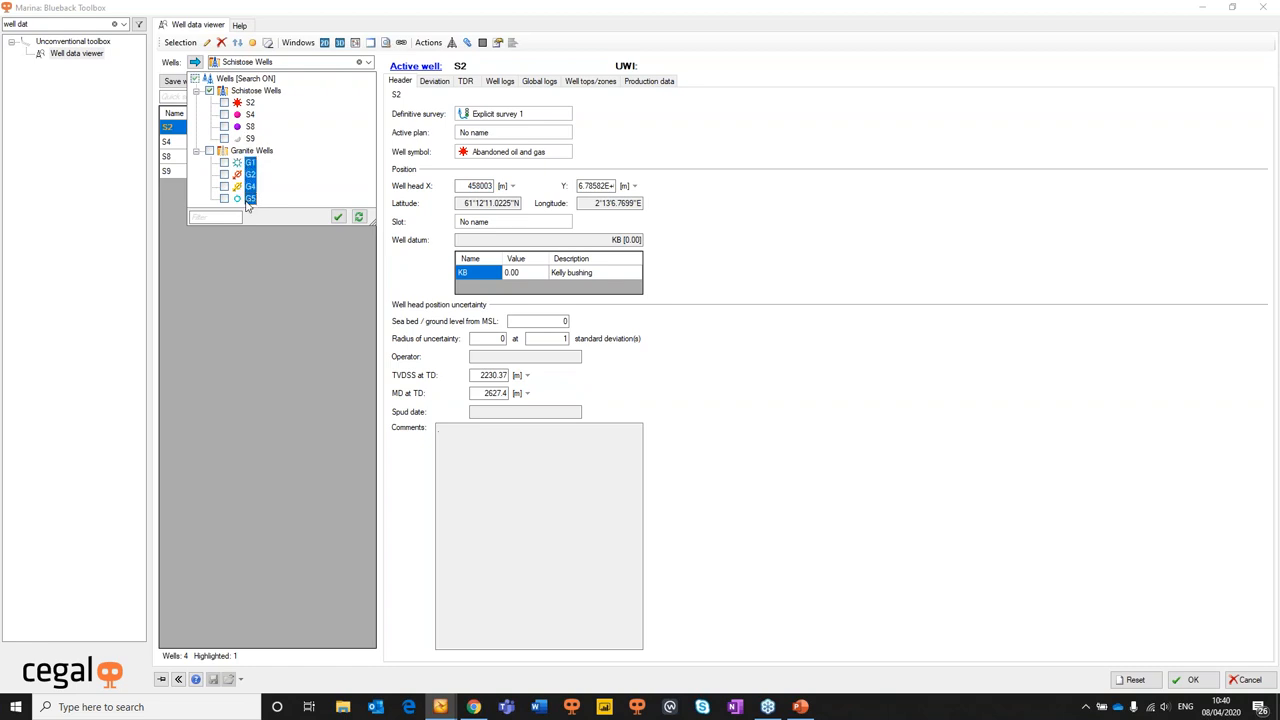
pyautogui.click(338, 216)
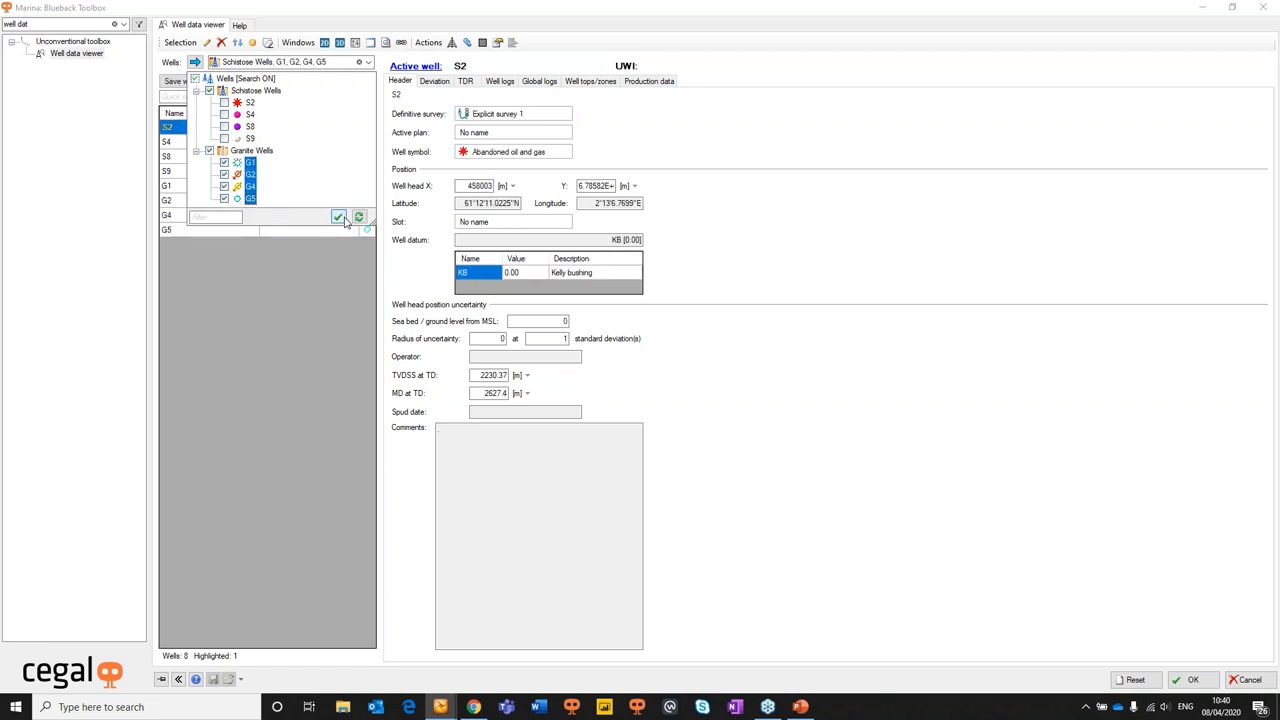
pyautogui.click(340, 216)
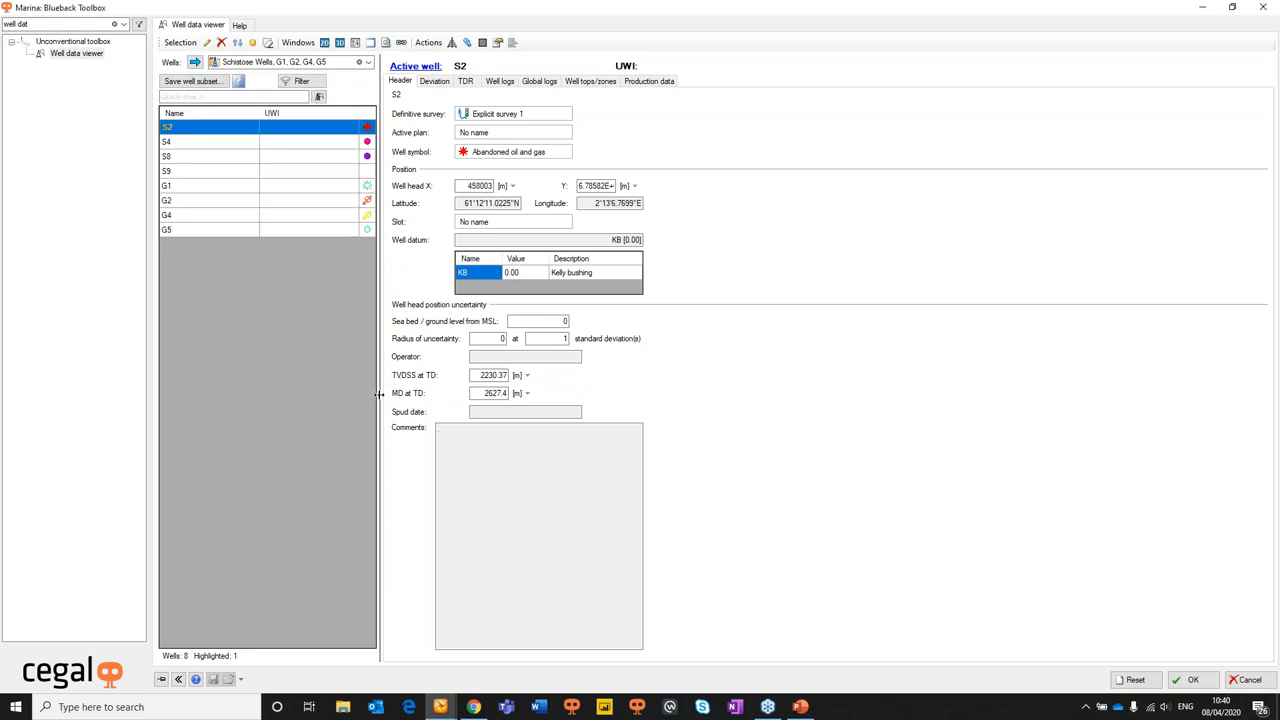
pyautogui.moveTo(432, 250)
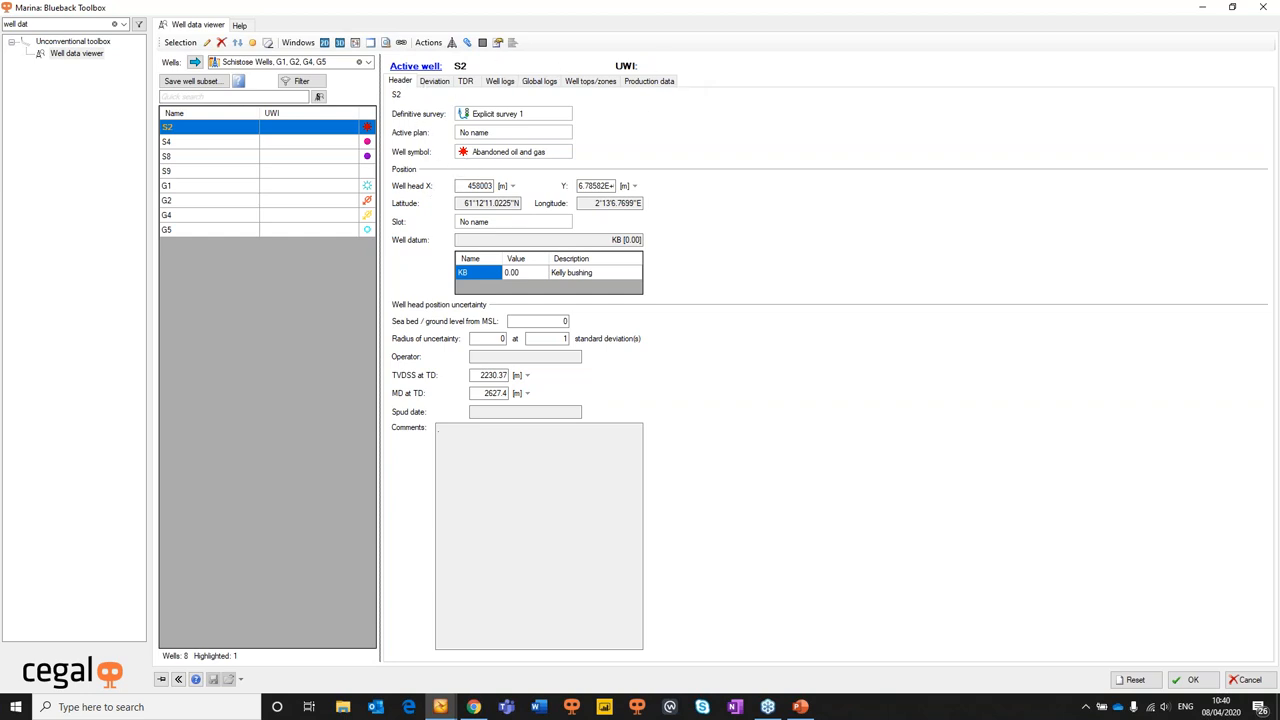
pyautogui.moveTo(318, 236)
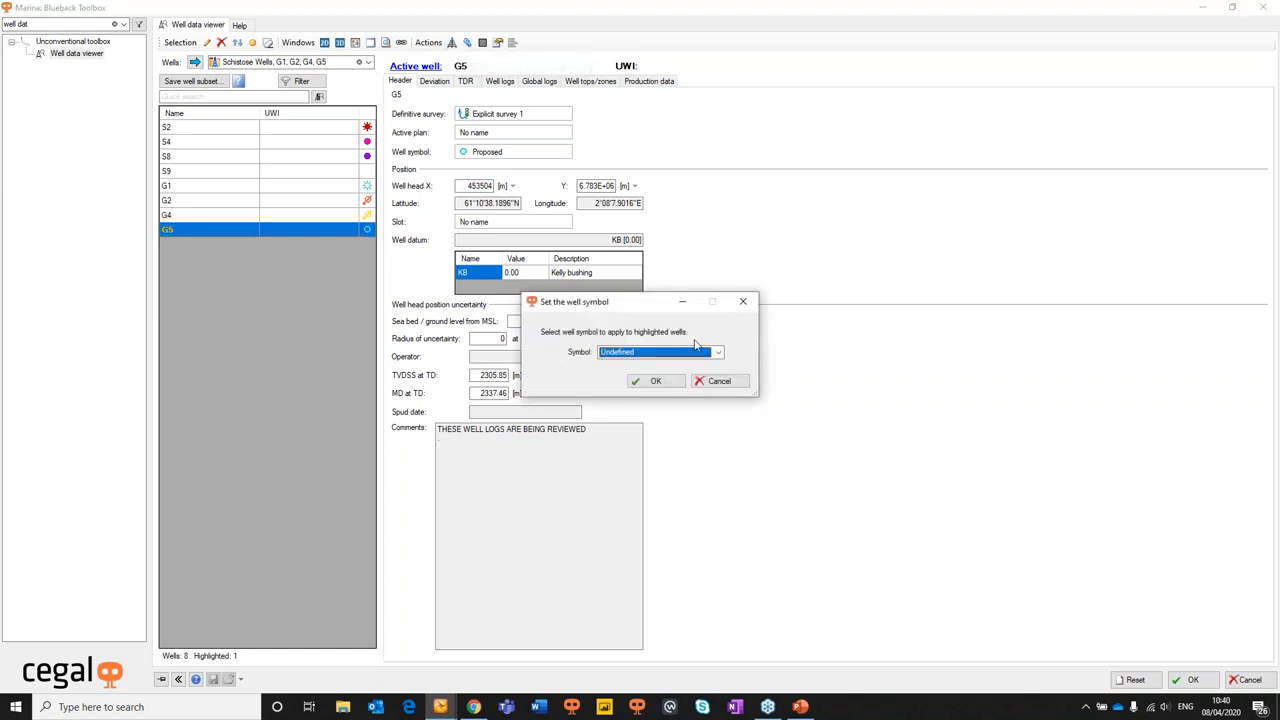
# Set well G5's symbol to Abandoned oil and gas
pyautogui.click(660, 352)
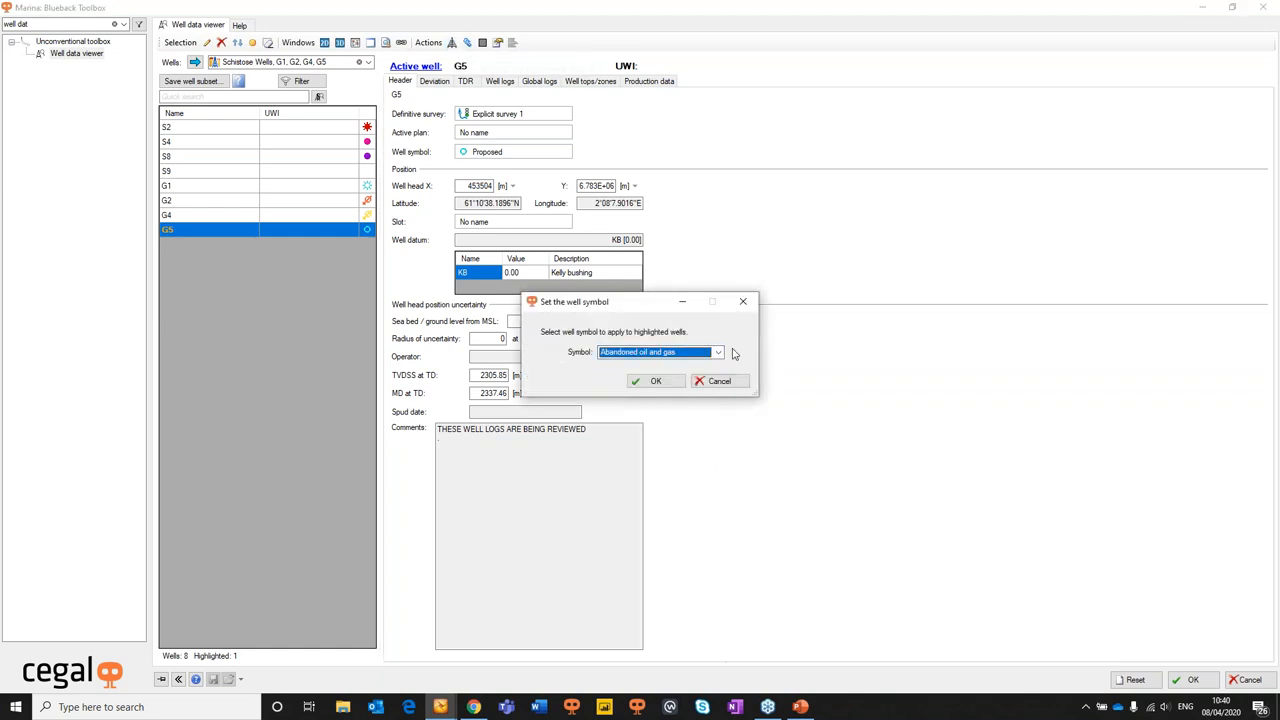
pyautogui.click(656, 380)
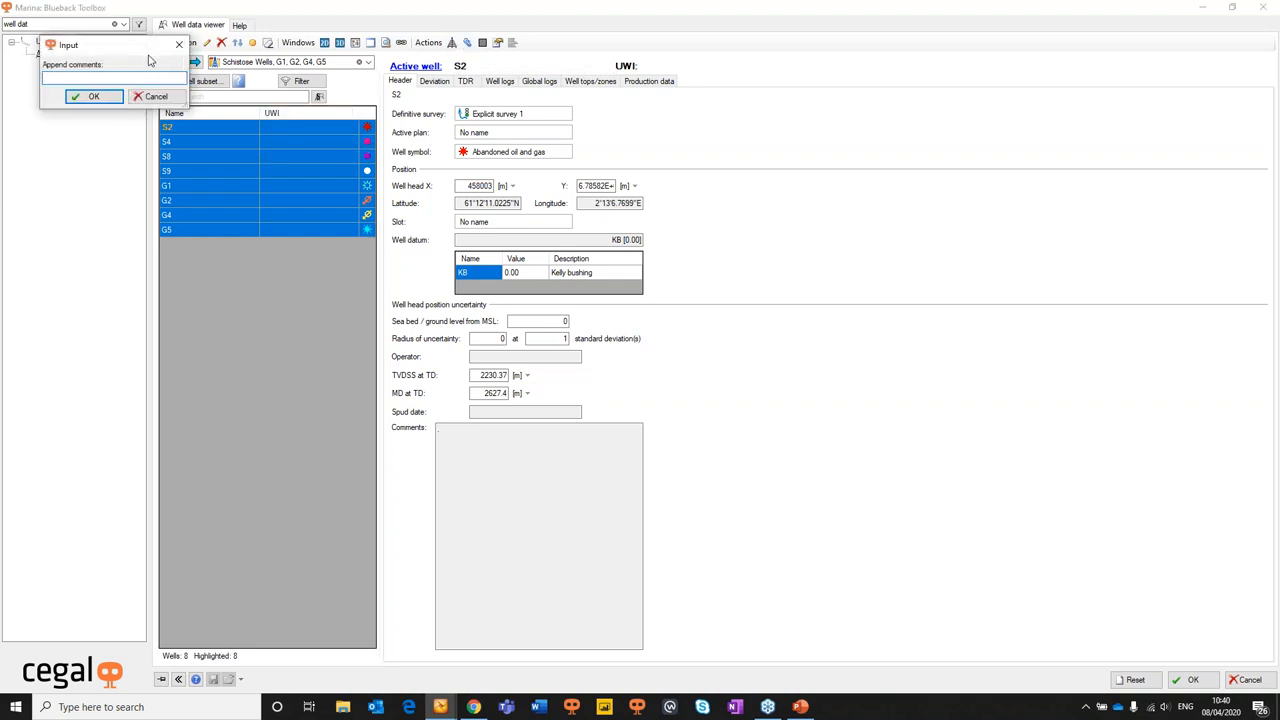
# Append the comment 'well data review' to all listed wells
pyautogui.write('well')
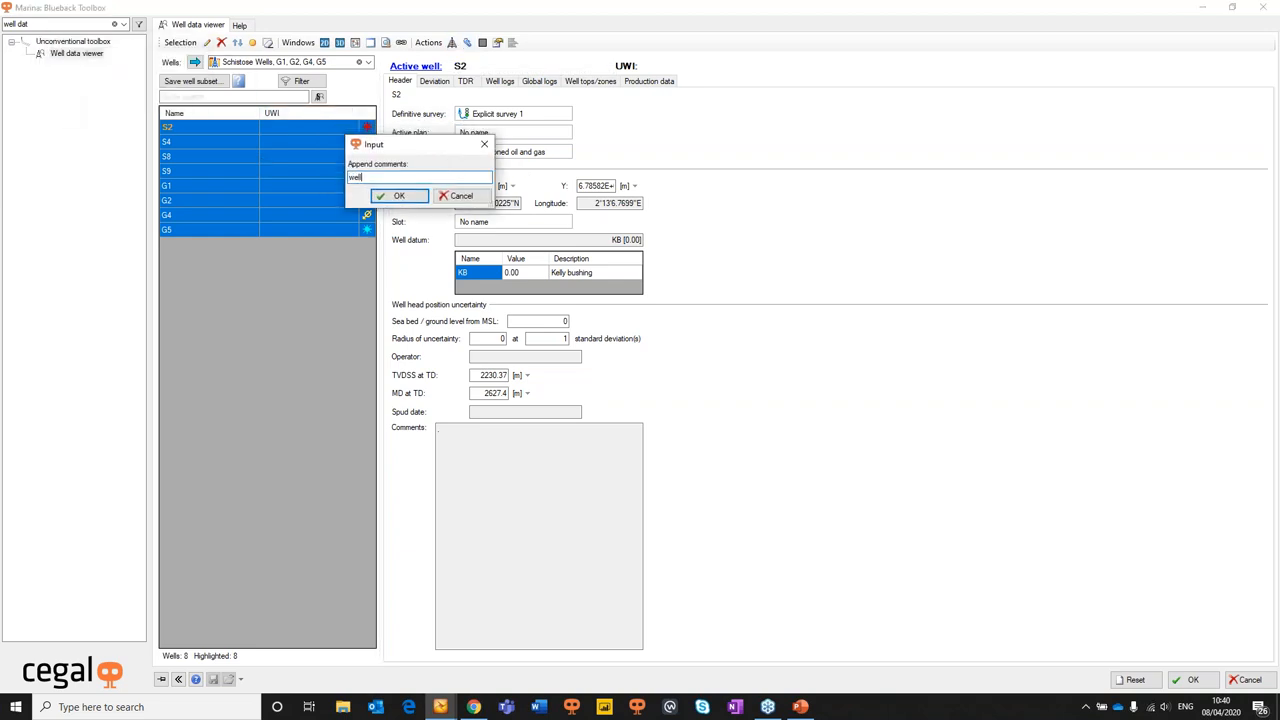
pyautogui.write('data review')
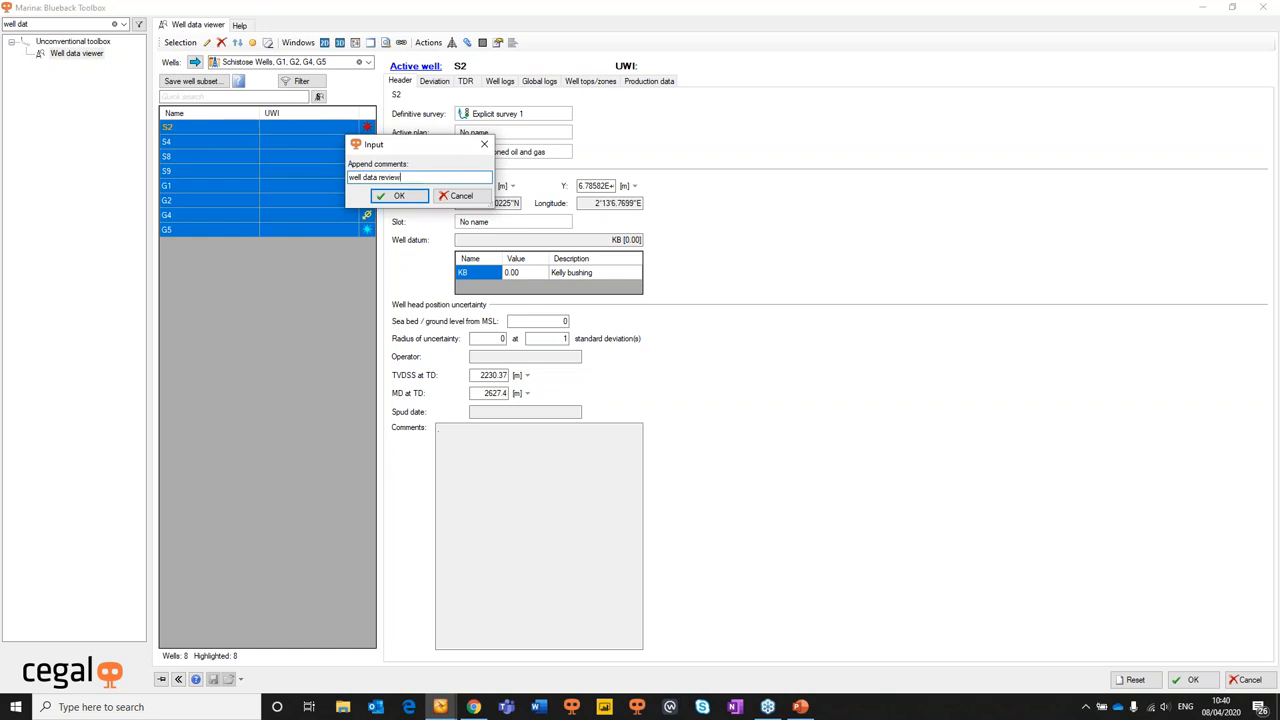
pyautogui.click(398, 196)
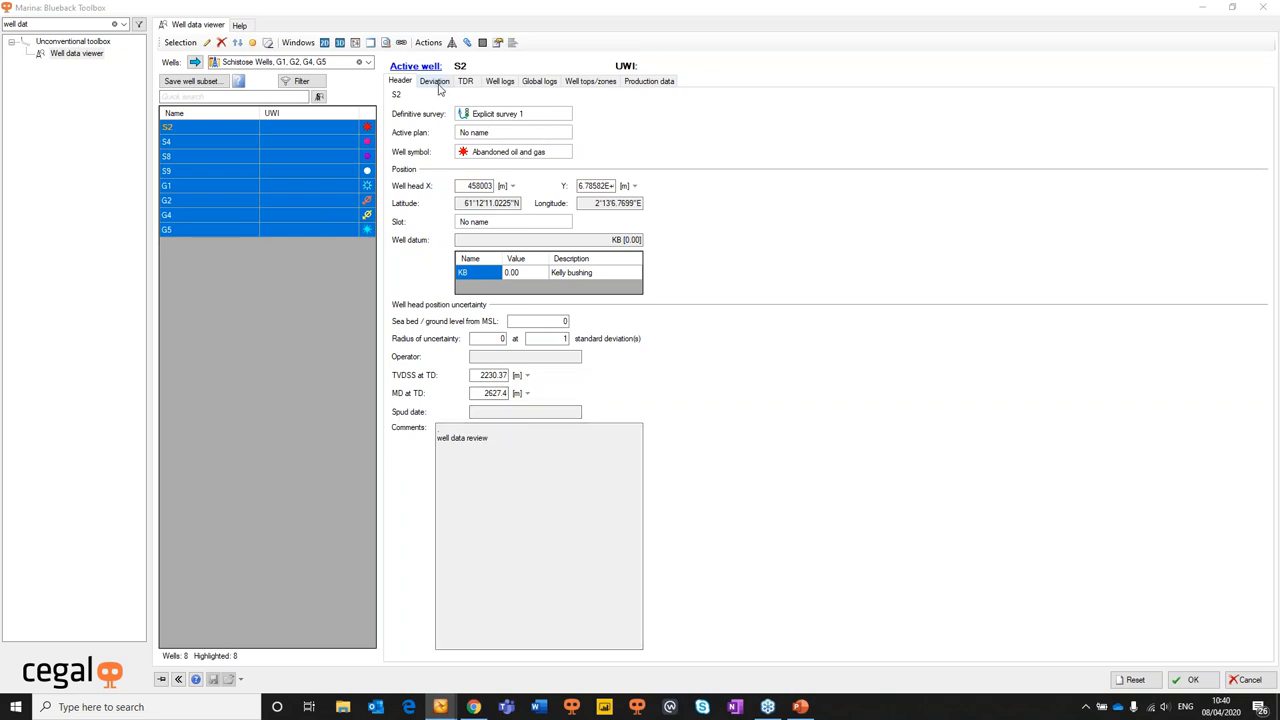
# Check S2's deviation survey, load G5's checkshot TDR source and highlight wells with checkshots
pyautogui.click(434, 80)
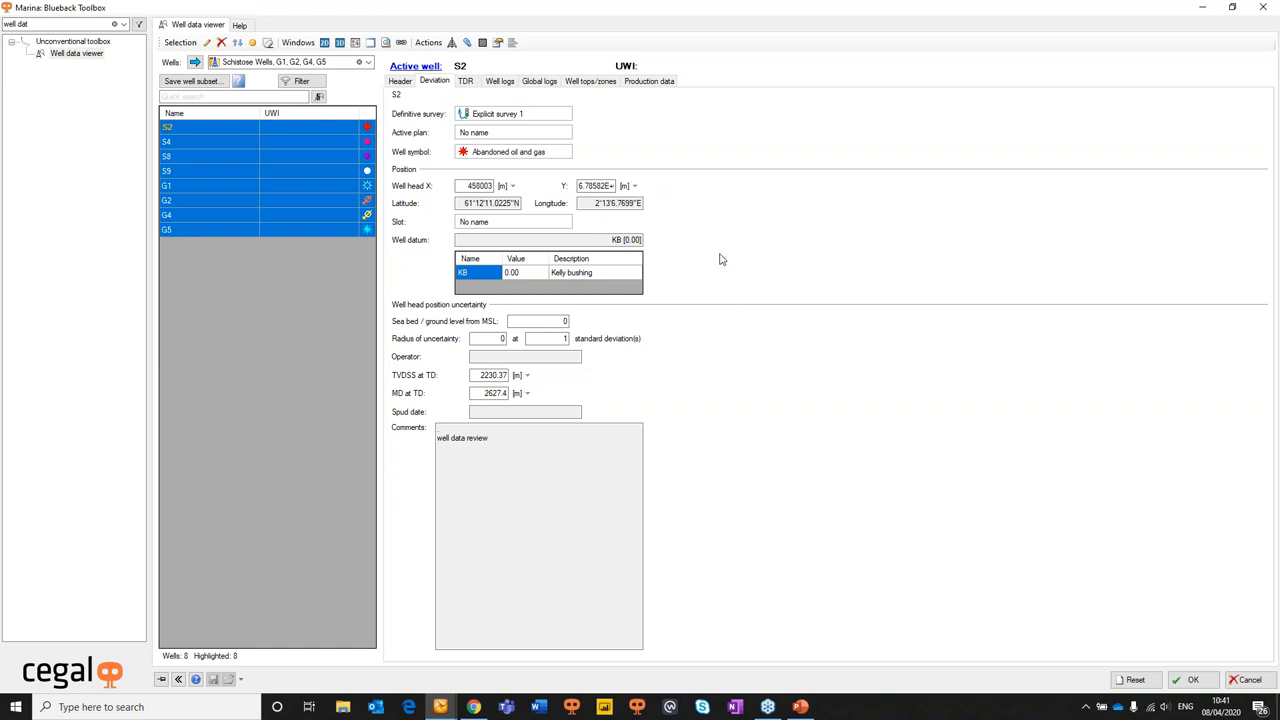
pyautogui.click(434, 80)
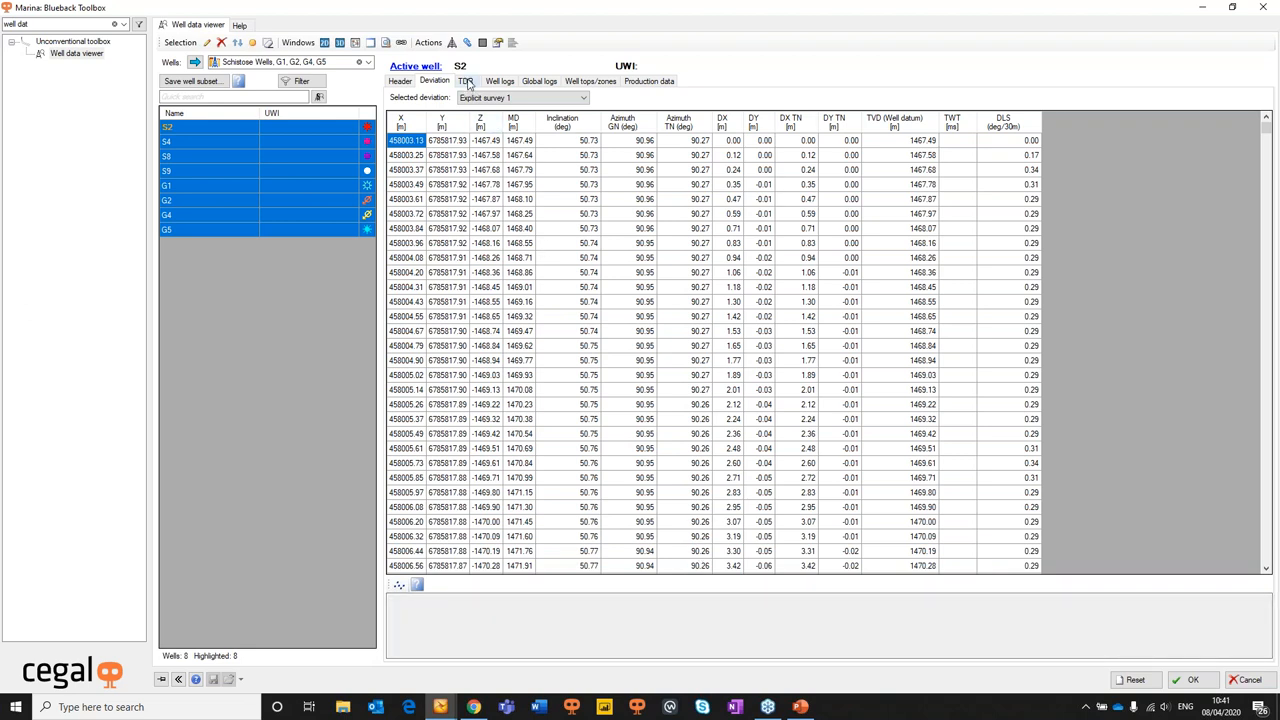
pyautogui.click(464, 80)
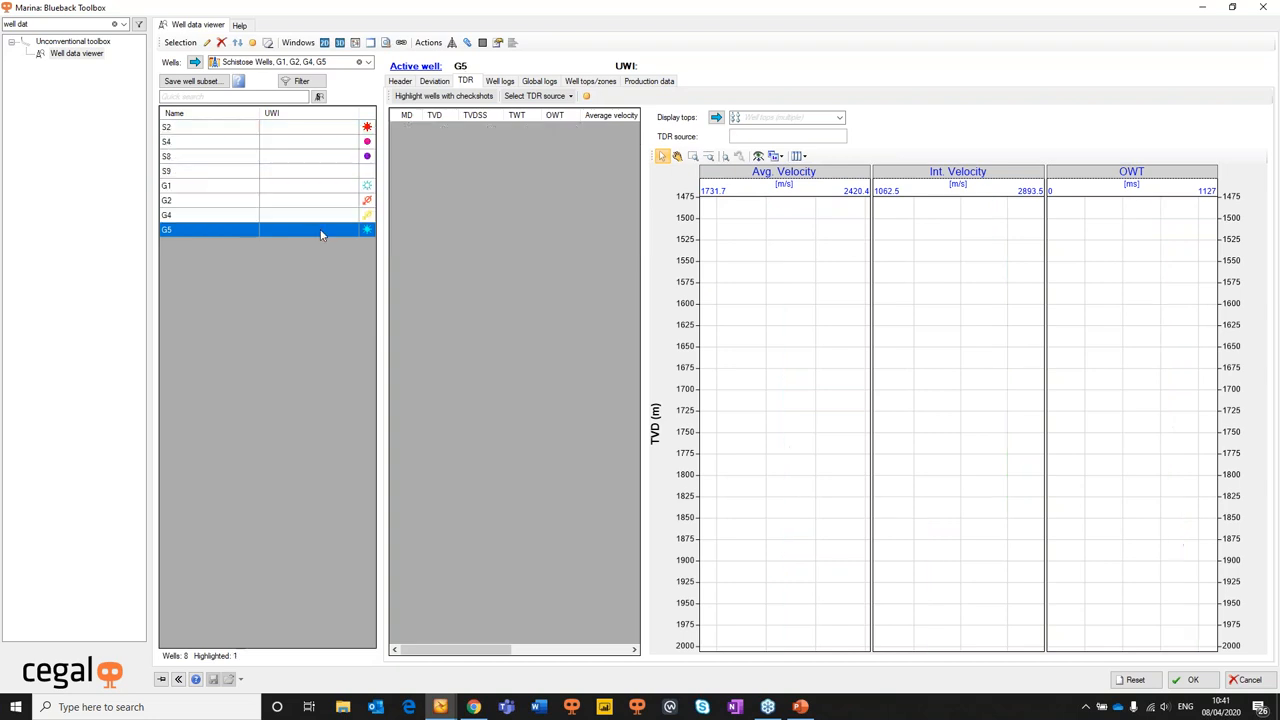
pyautogui.click(538, 96)
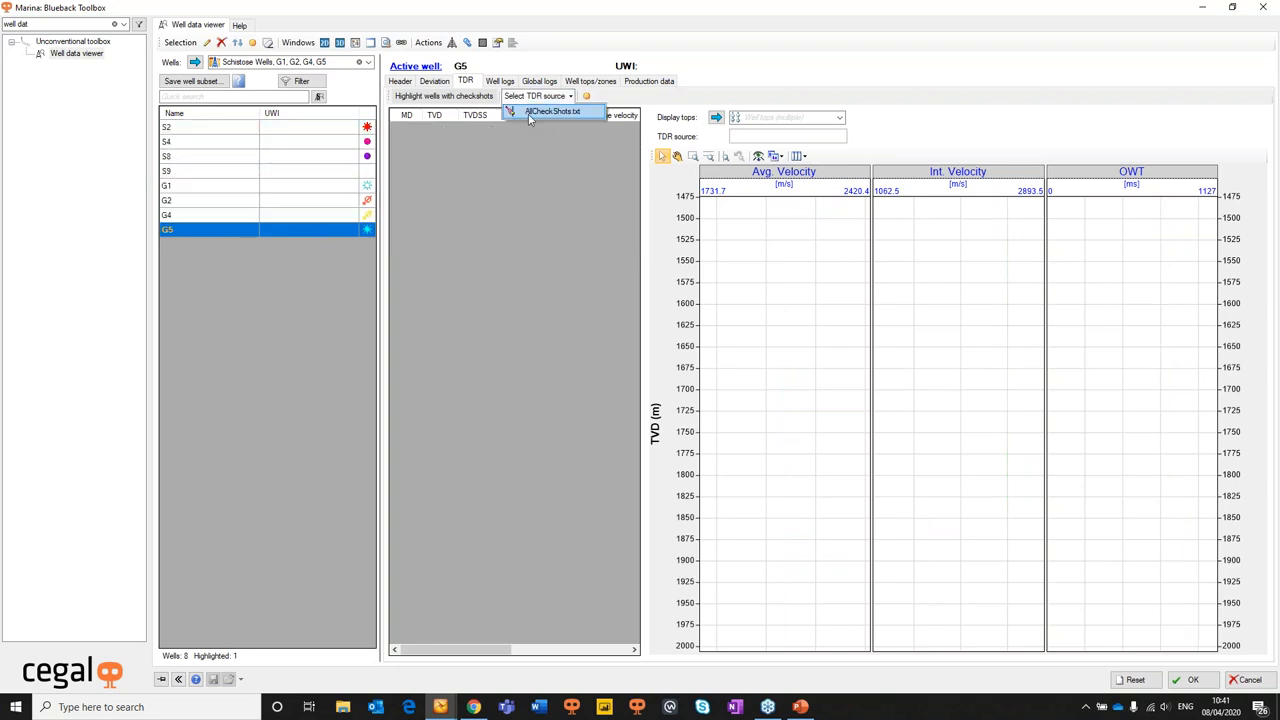
pyautogui.click(552, 112)
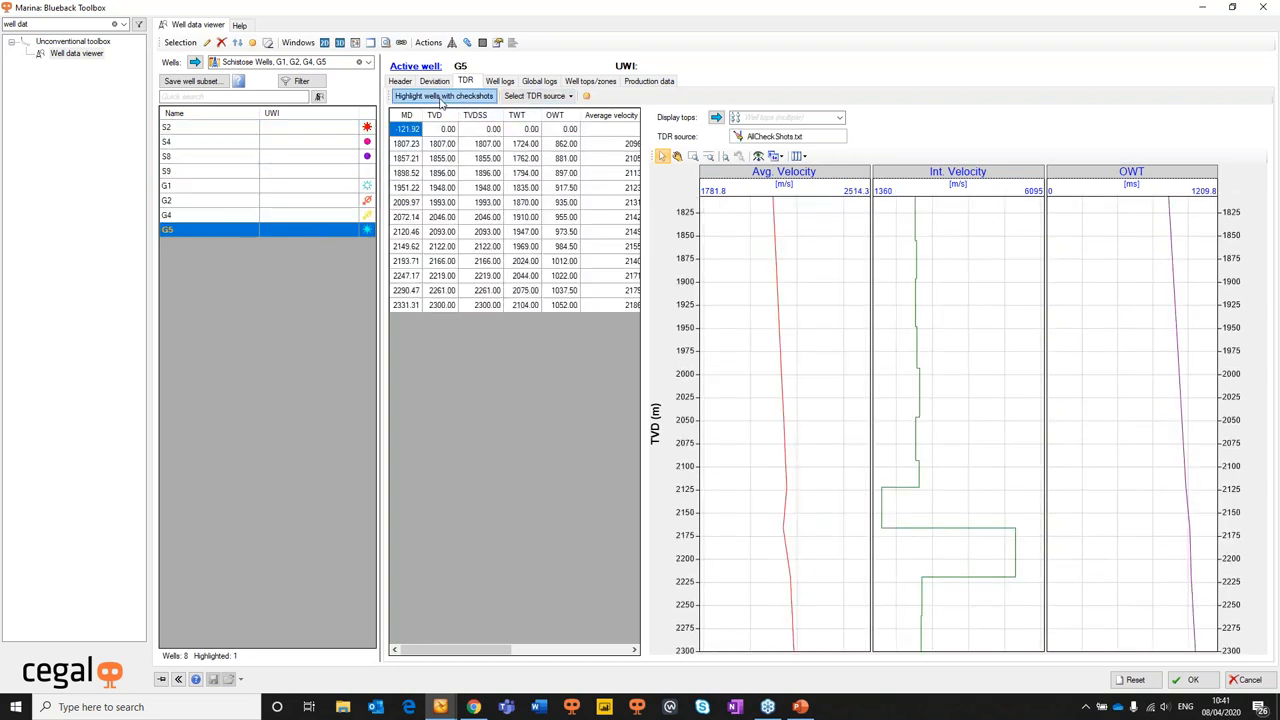
pyautogui.moveTo(444, 96)
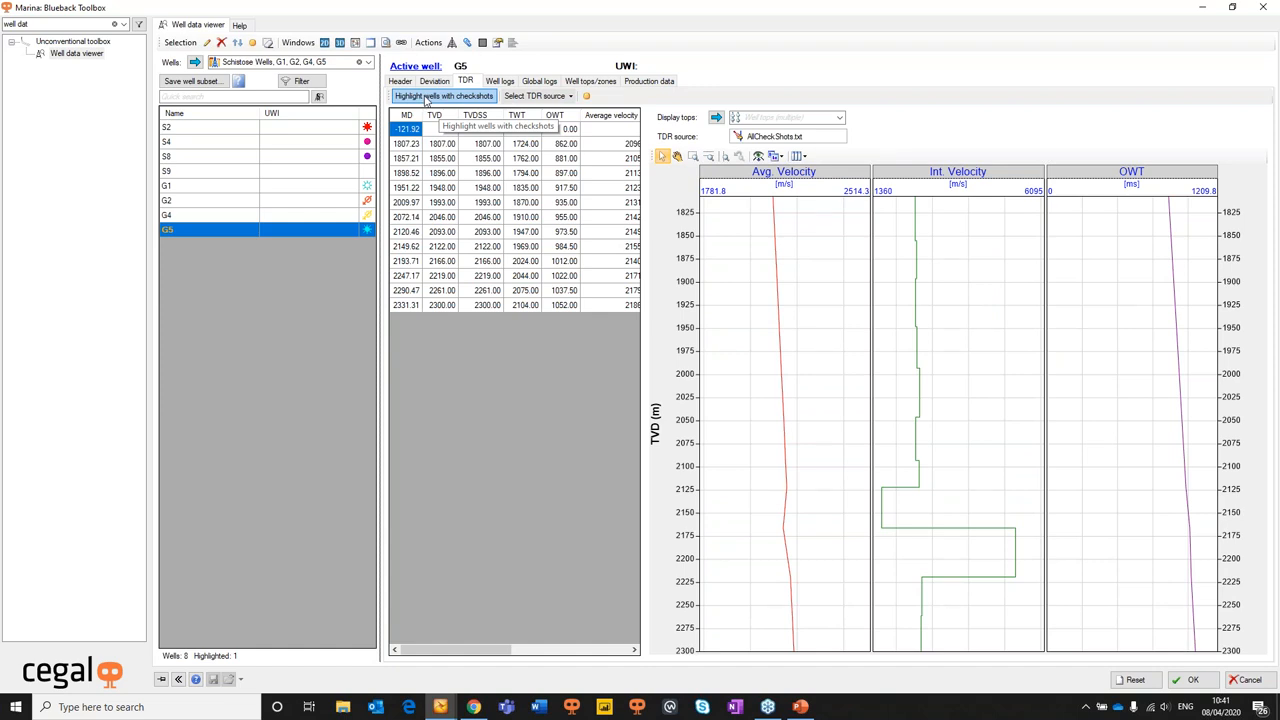
pyautogui.click(444, 96)
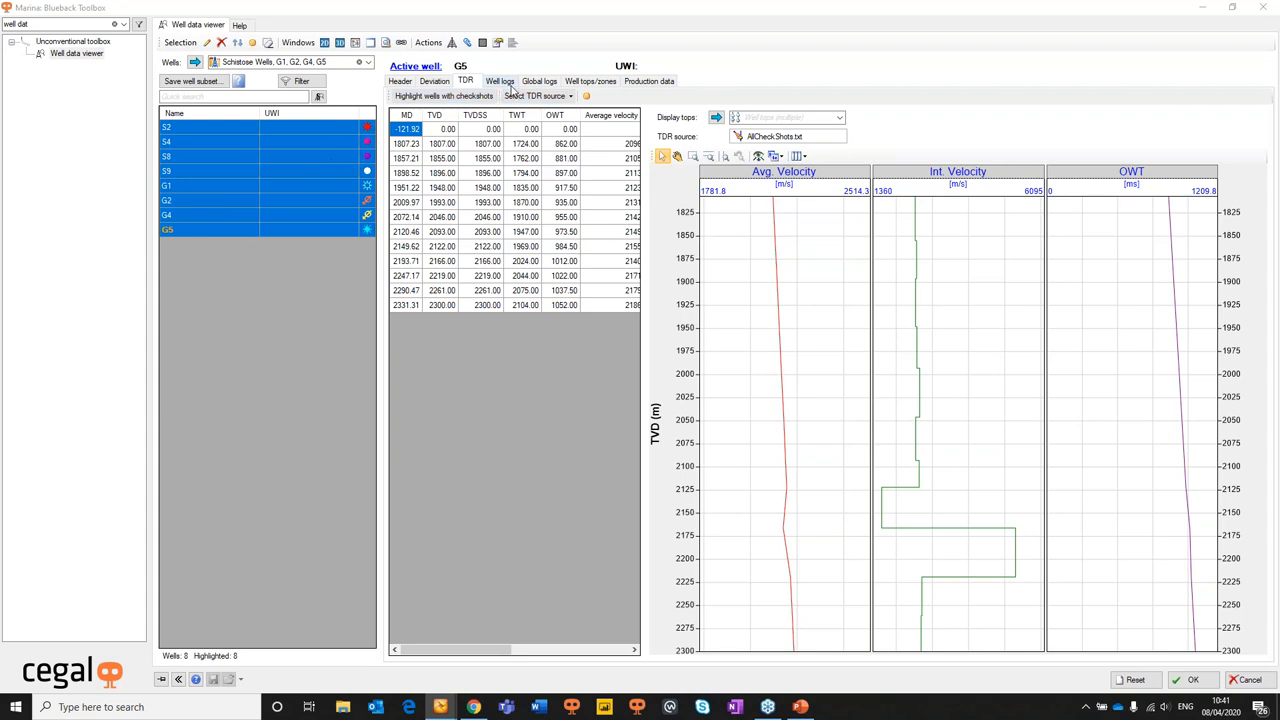
# Show the active well's logs, plotting G5's porosity curve
pyautogui.click(500, 80)
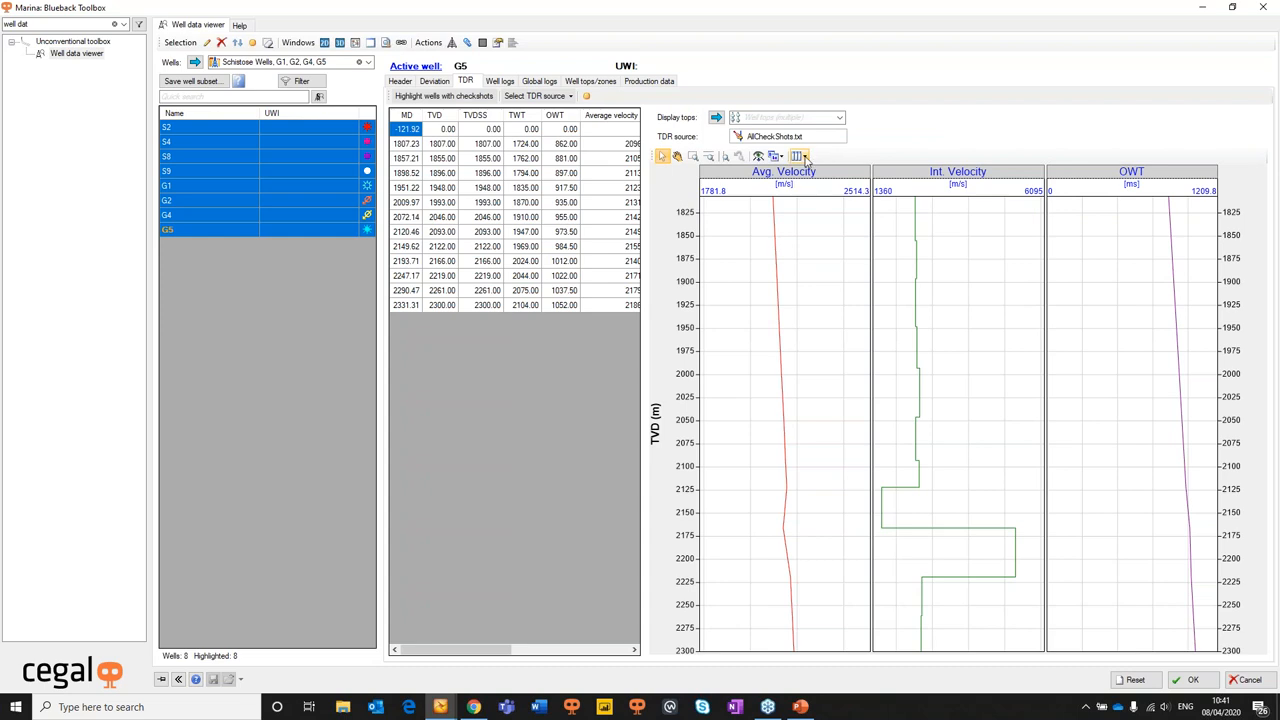
pyautogui.click(804, 156)
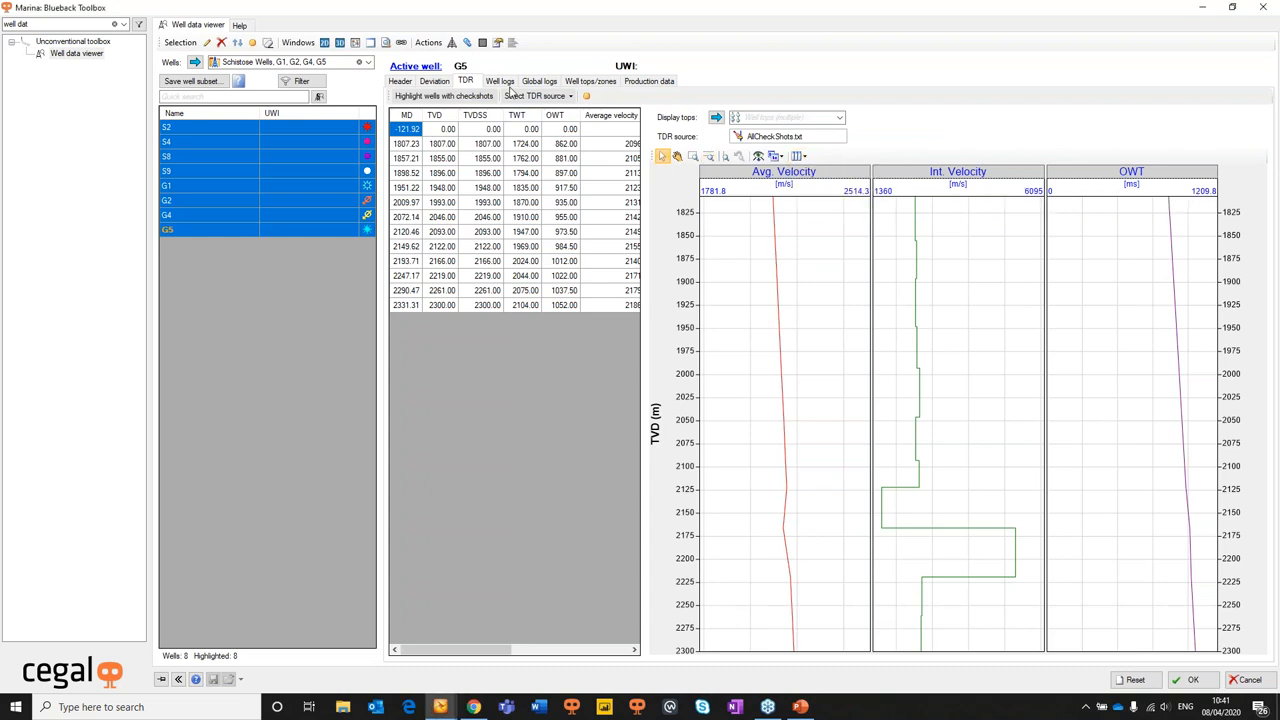
pyautogui.click(500, 80)
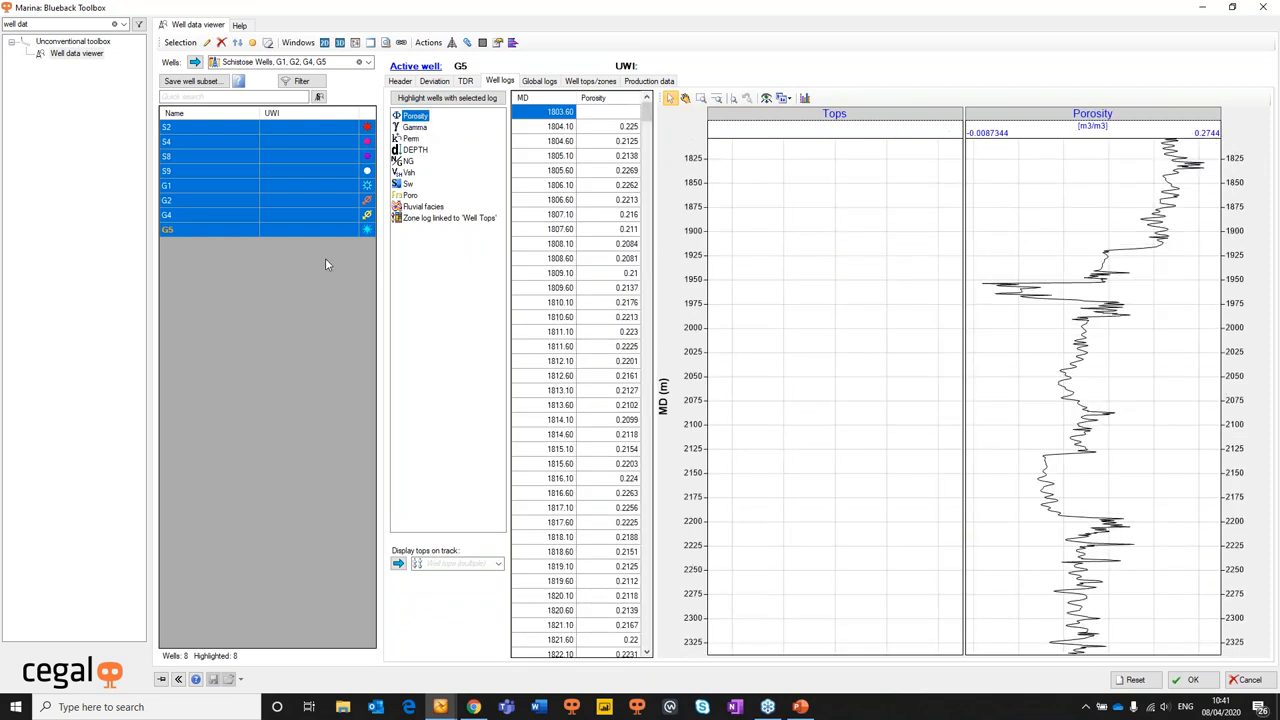
# List the global well logs and highlight the wells holding the Facies log
pyautogui.click(168, 228)
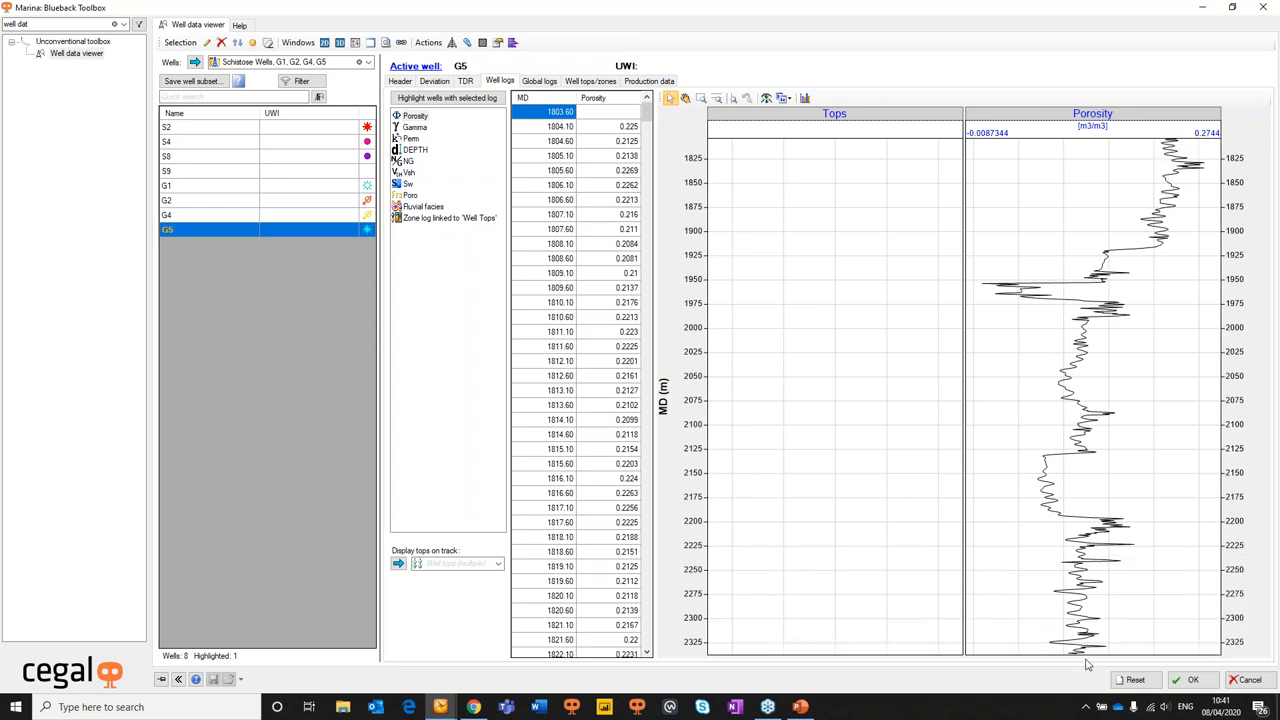
pyautogui.moveTo(584, 60)
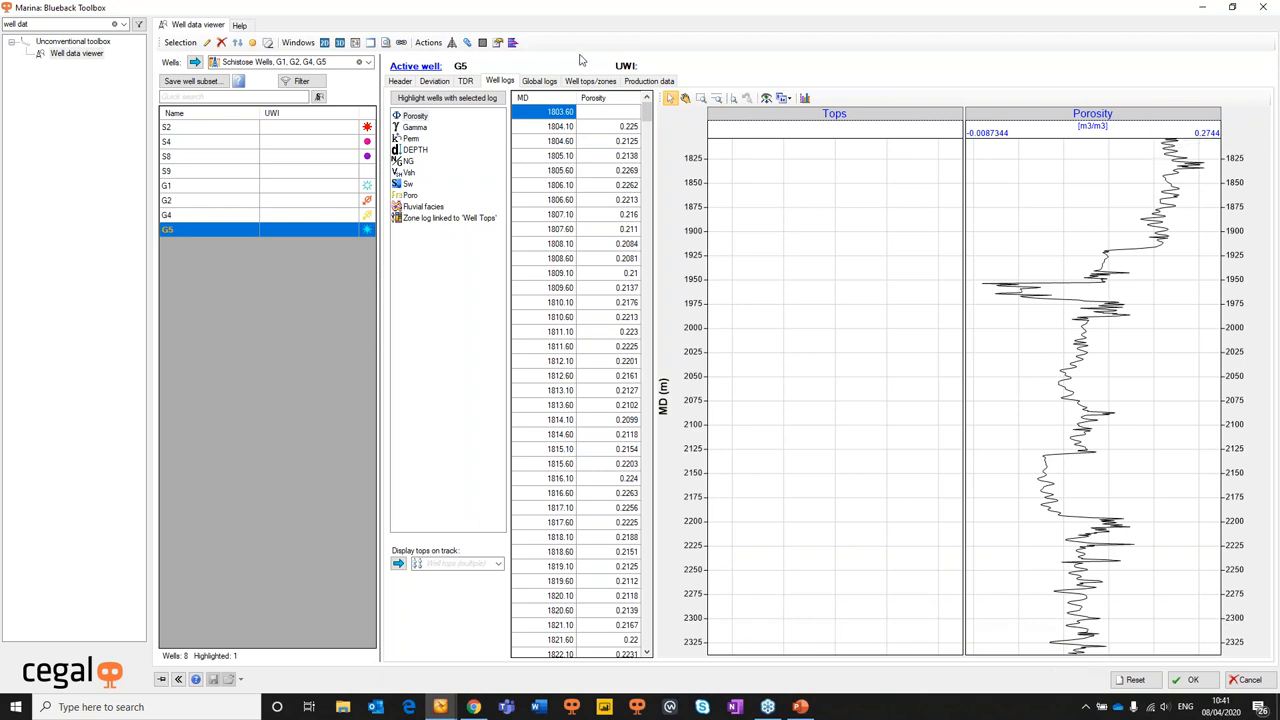
pyautogui.click(540, 80)
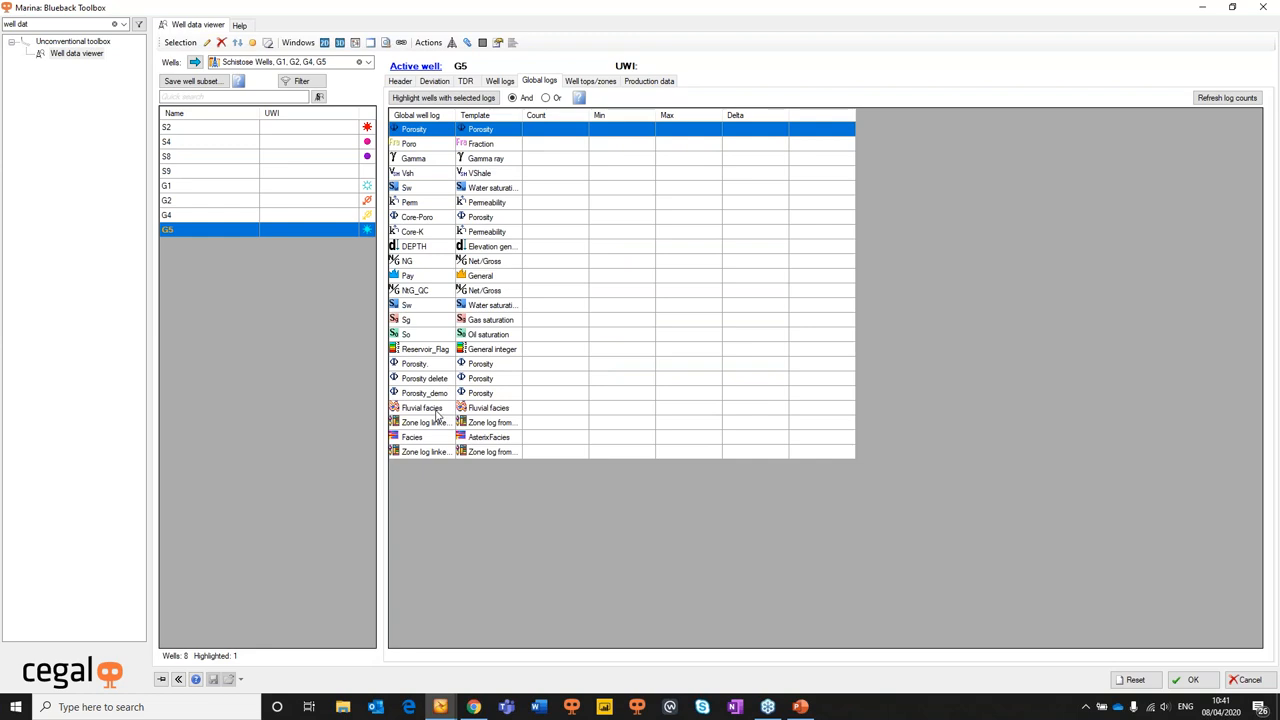
pyautogui.click(450, 436)
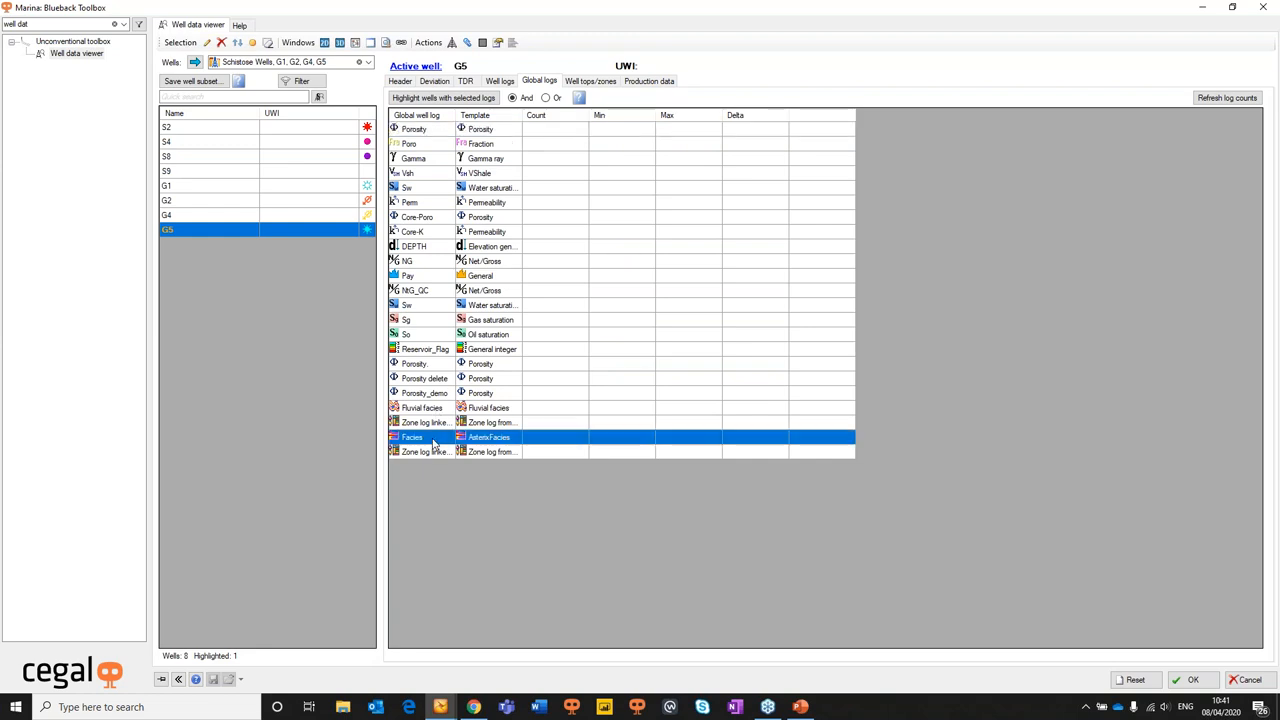
pyautogui.click(444, 96)
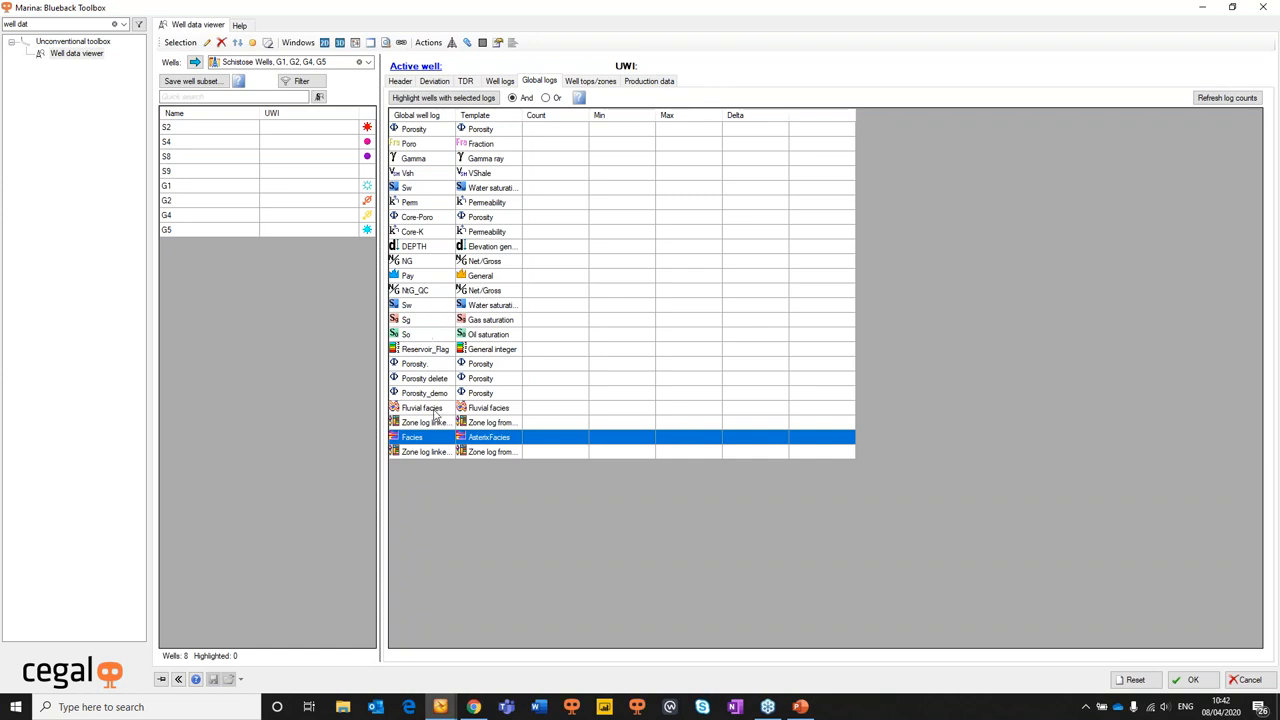
# Highlight the wells that have the Fluvial facies global log
pyautogui.click(422, 408)
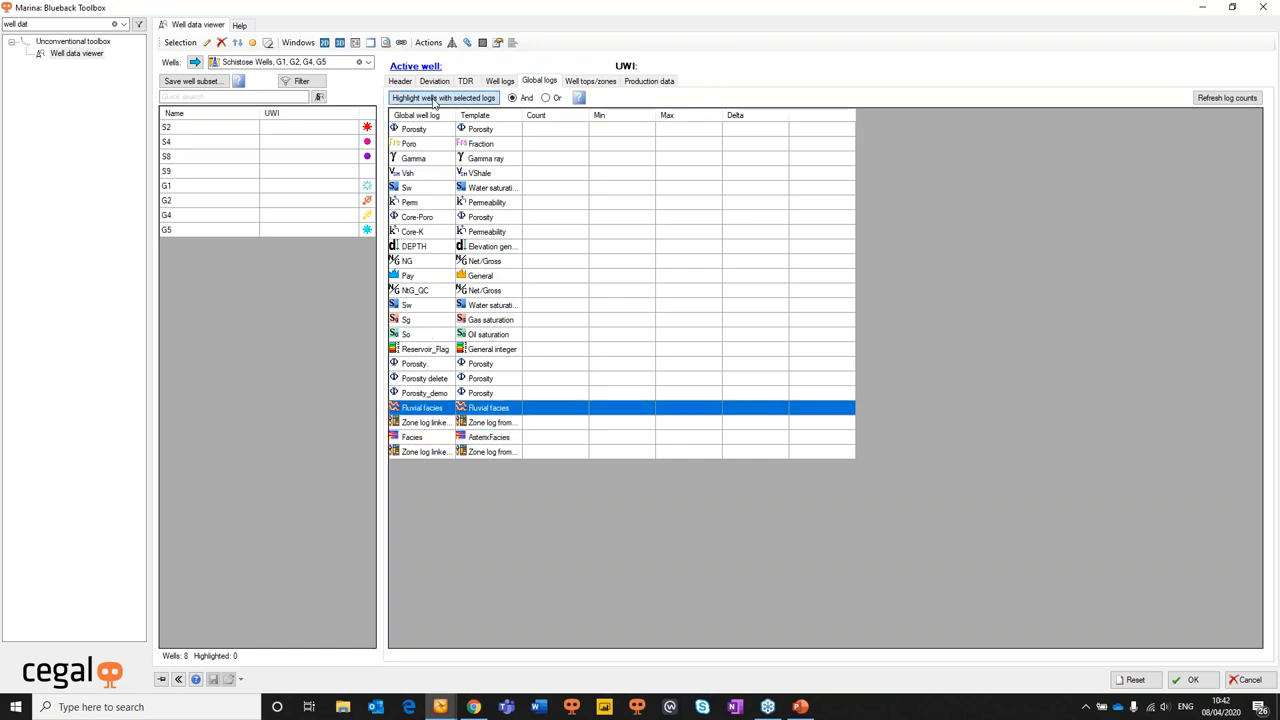
pyautogui.click(444, 96)
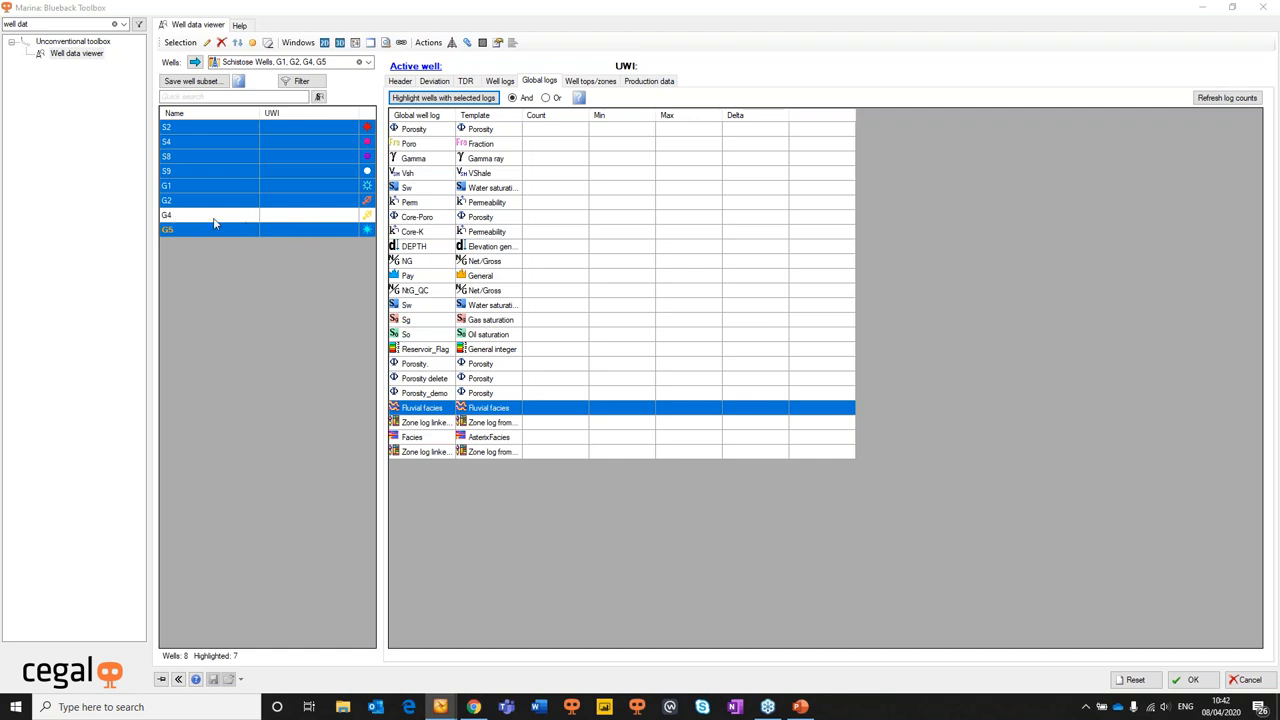
pyautogui.moveTo(230, 246)
pyautogui.write('log')
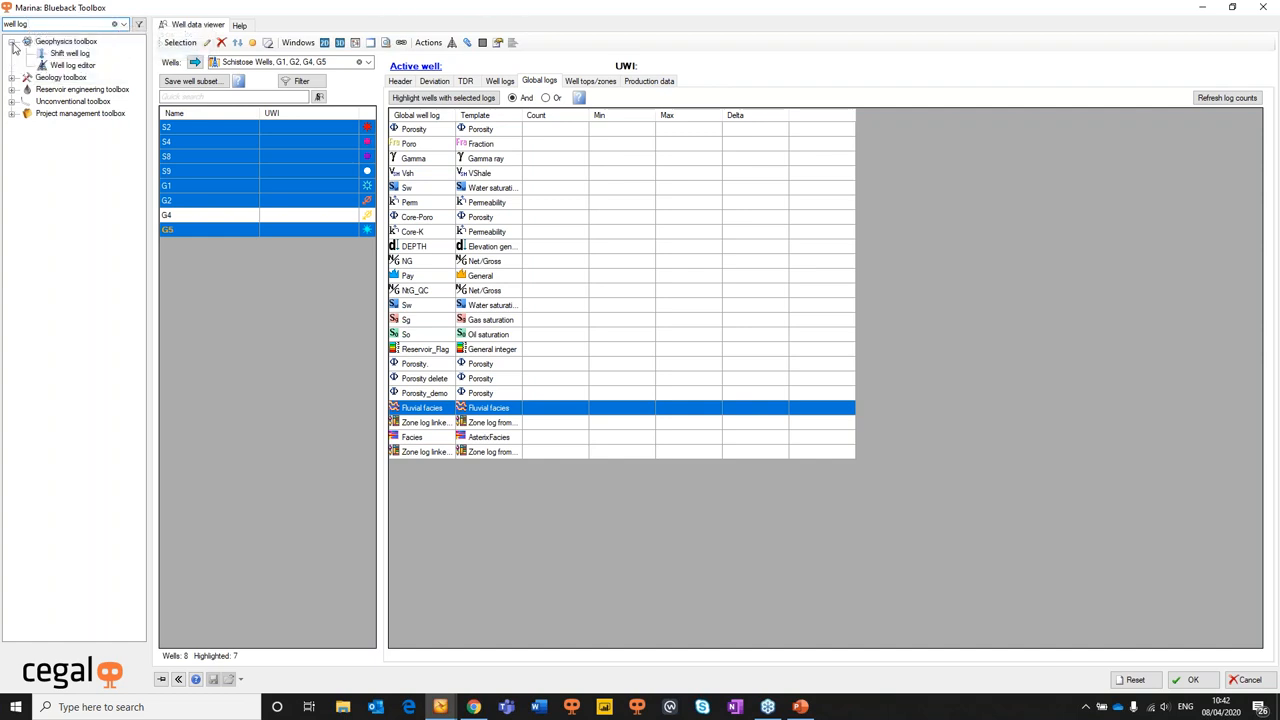
# Launch Well log editor and read its help overview, keeping G5 Porosity as input
pyautogui.click(72, 64)
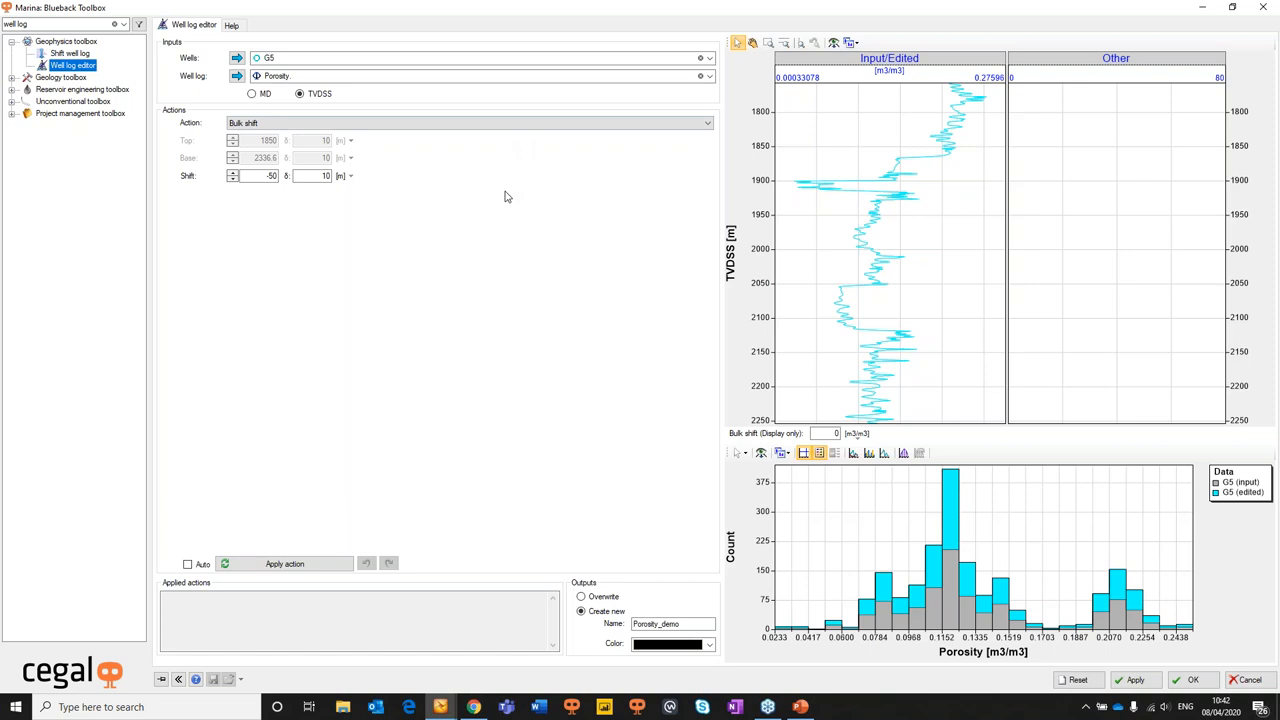
pyautogui.moveTo(644, 232)
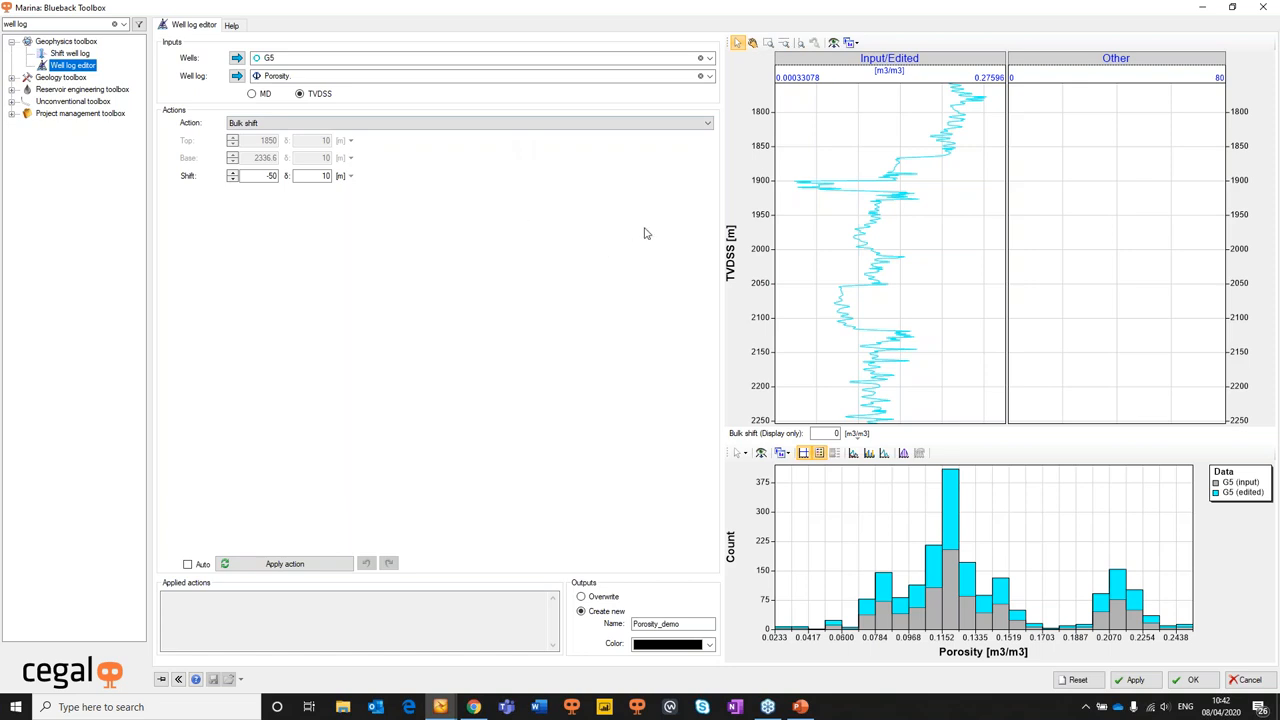
pyautogui.click(232, 24)
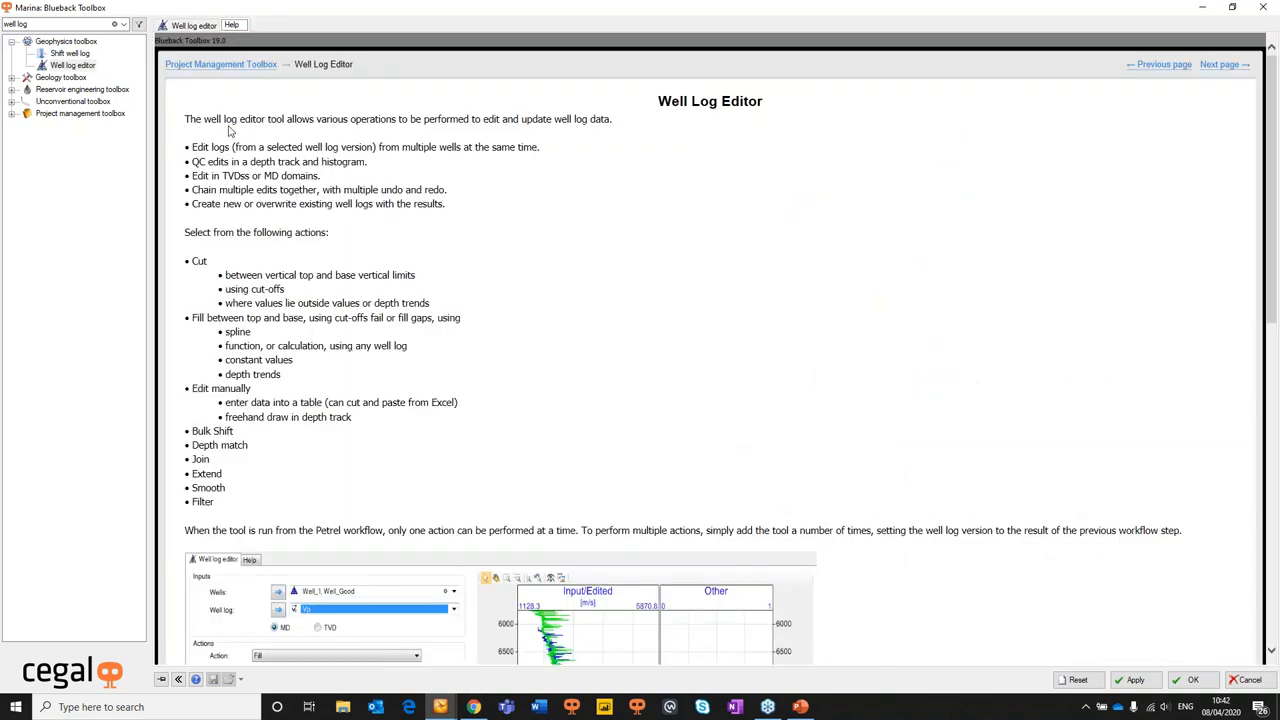
pyautogui.moveTo(204, 120); pyautogui.dragTo(470, 120)
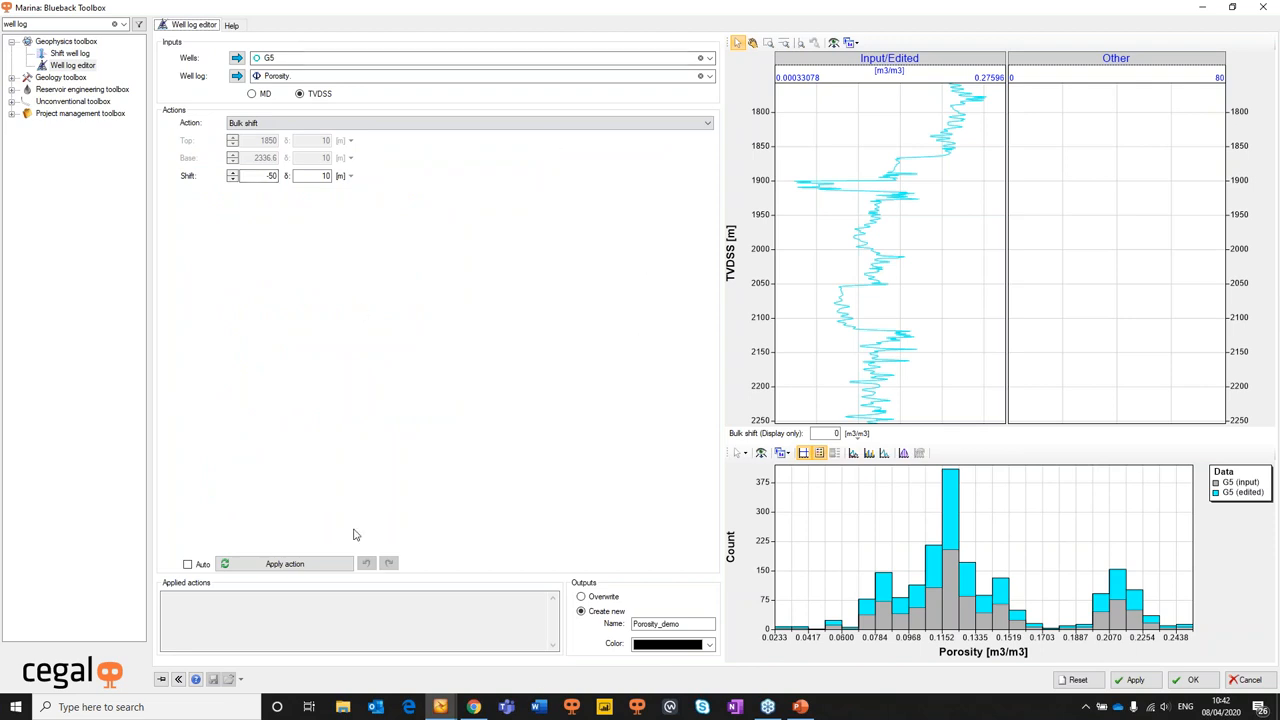
pyautogui.moveTo(872, 82)
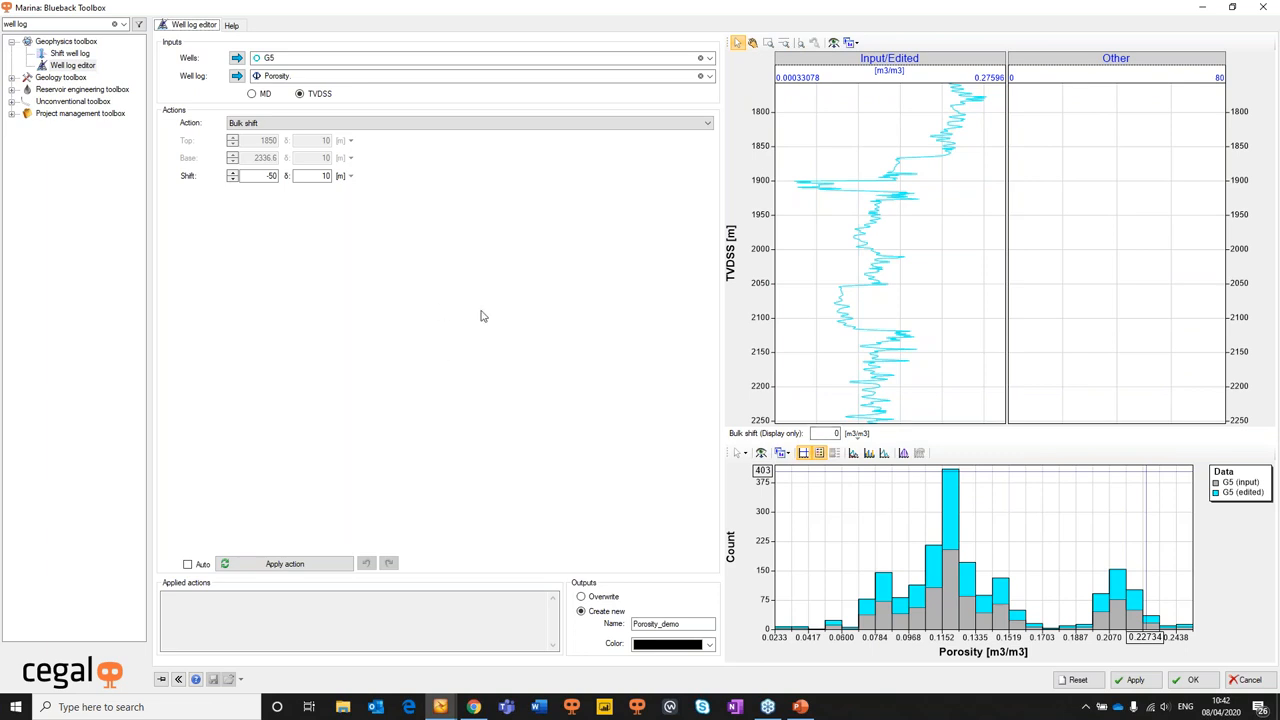
pyautogui.moveTo(710, 468)
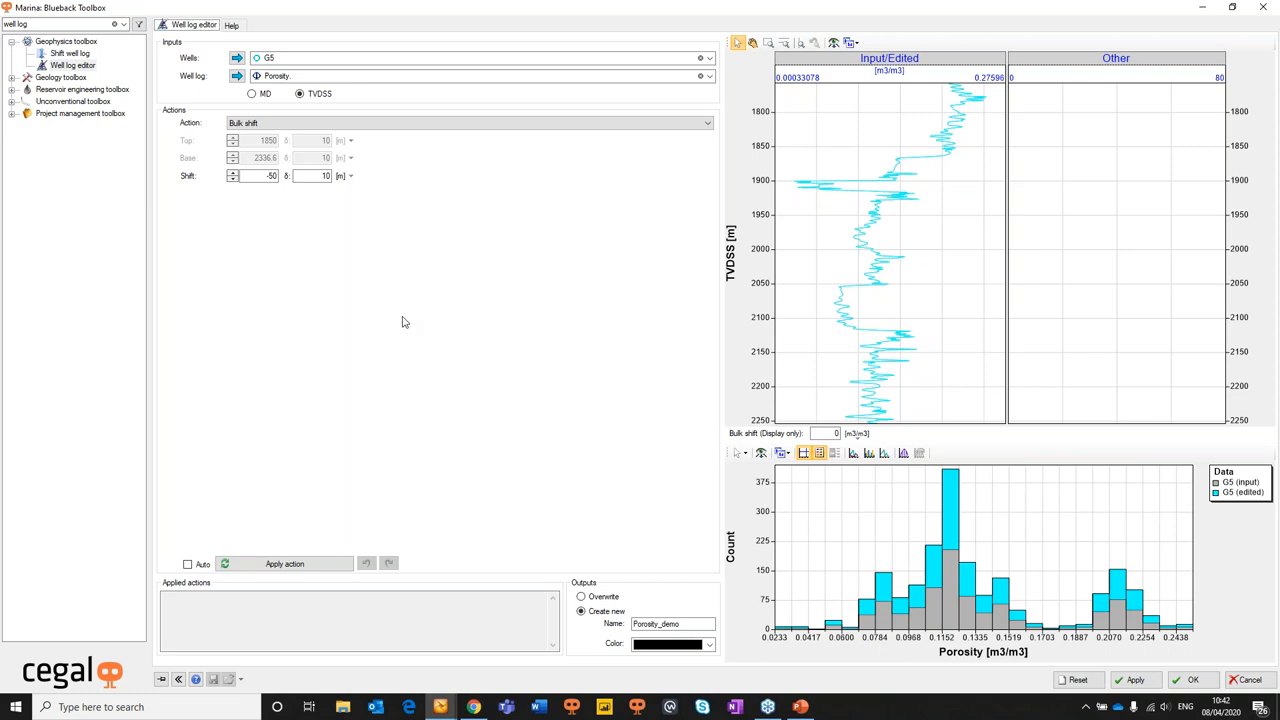
pyautogui.moveTo(570, 56)
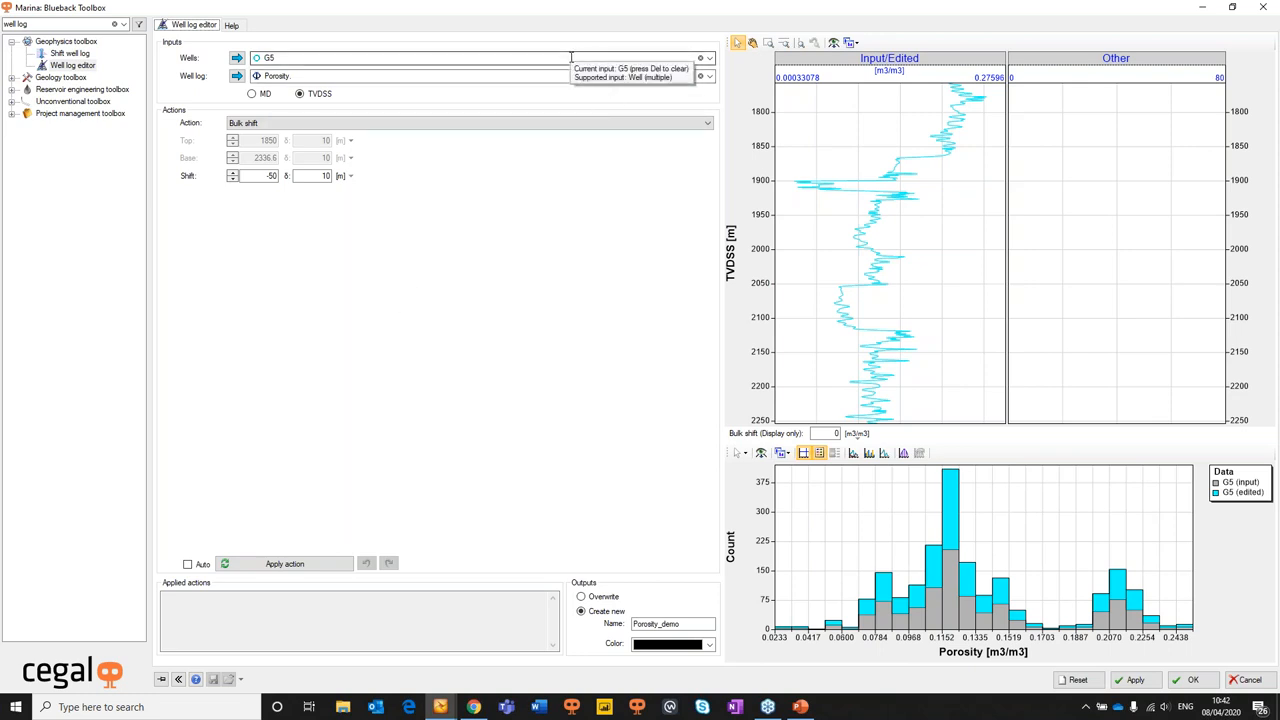
pyautogui.moveTo(640, 76)
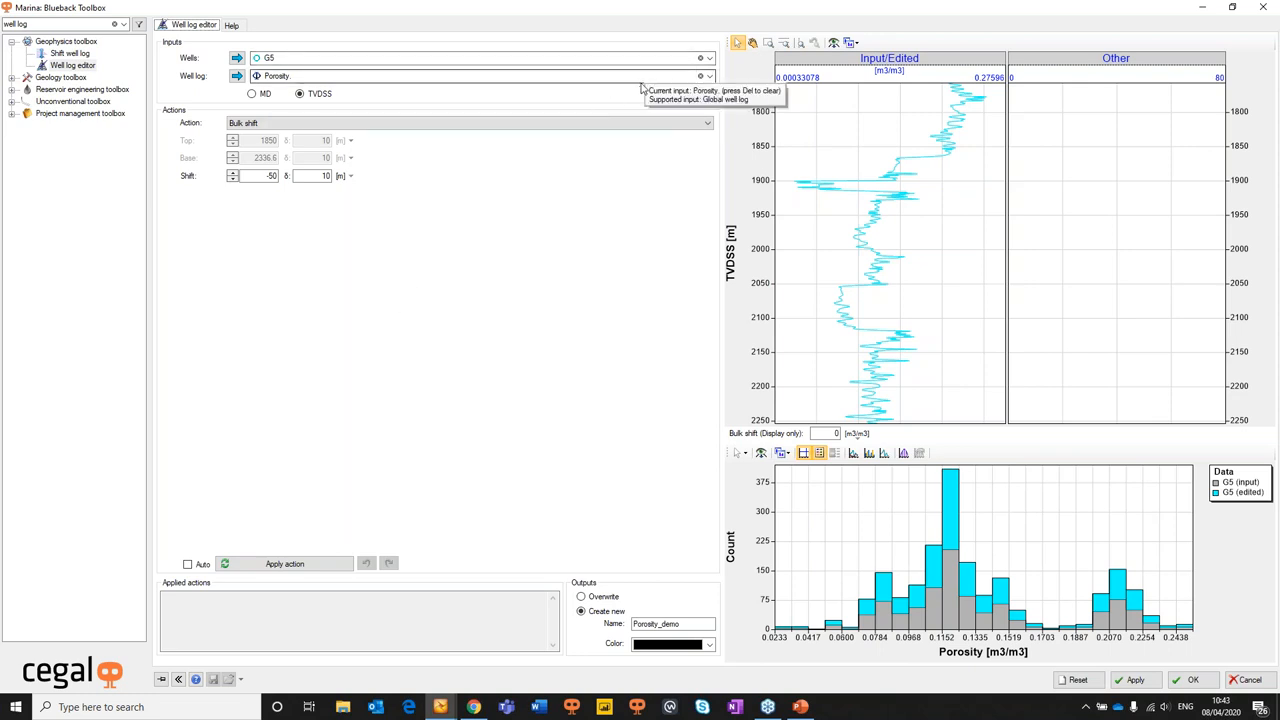
pyautogui.moveTo(420, 268)
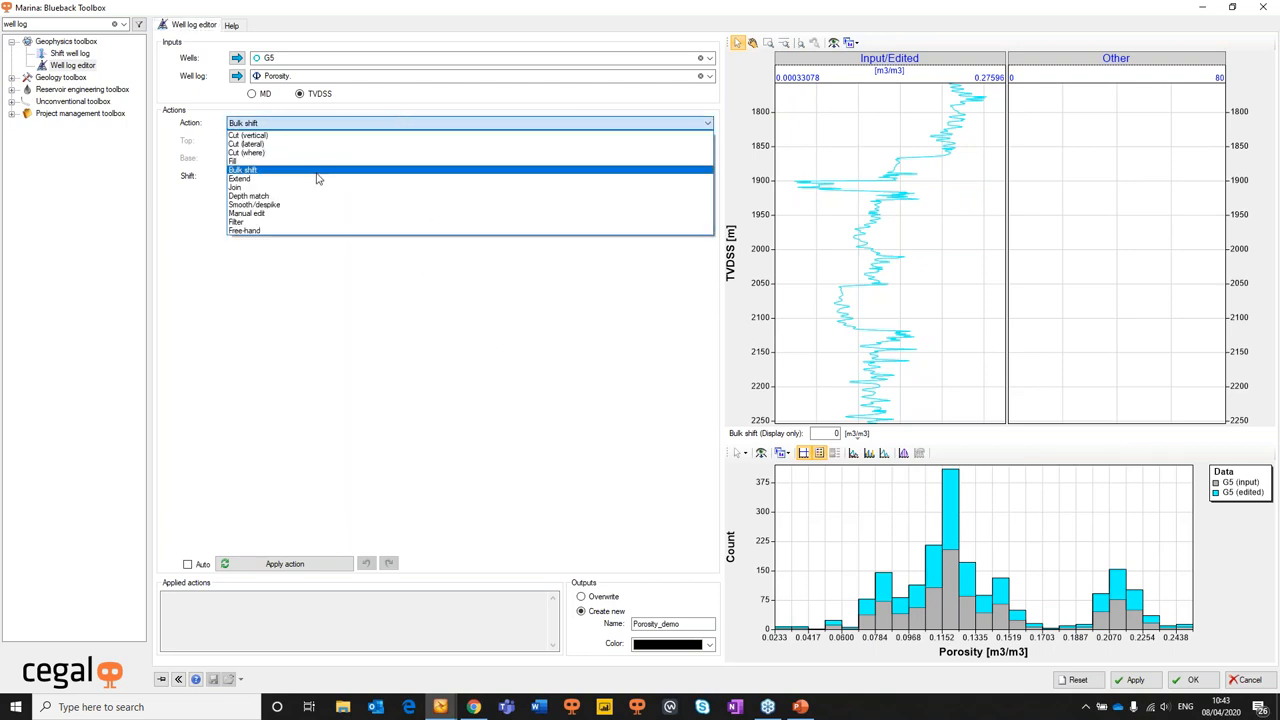
# Apply a 50 m bulk shift to G5's Porosity log
pyautogui.click(242, 168)
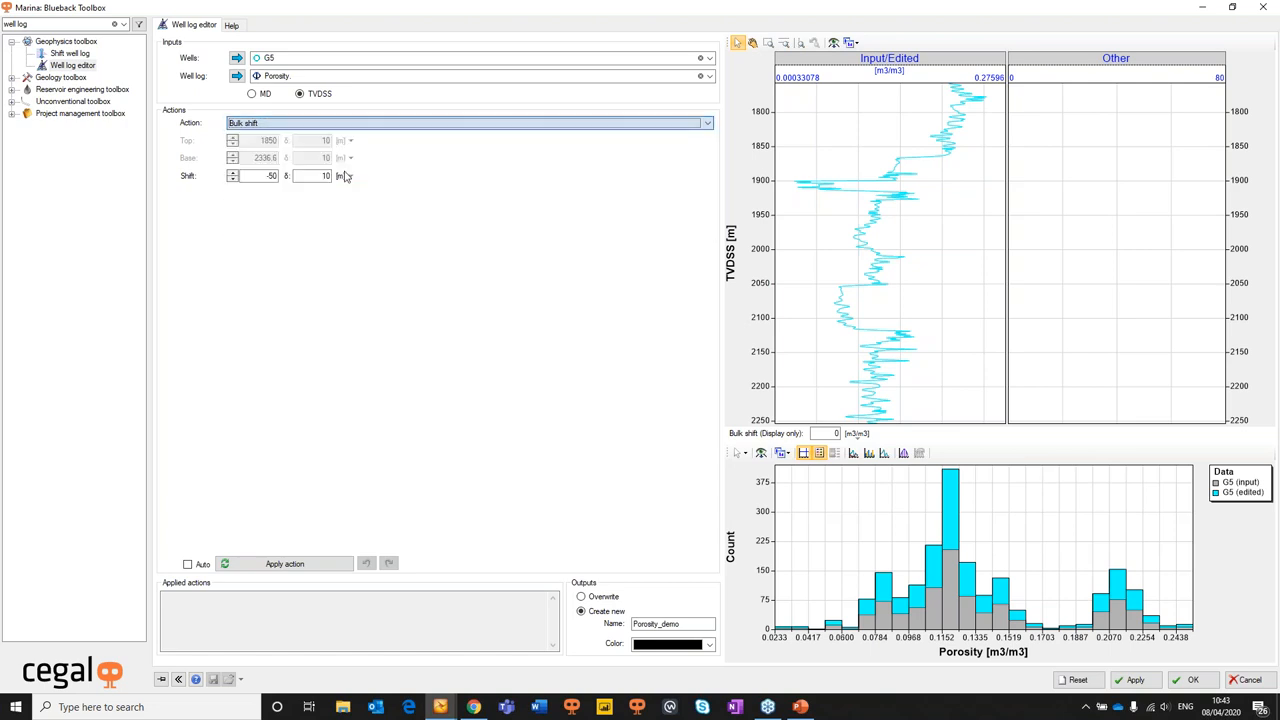
pyautogui.write('50')
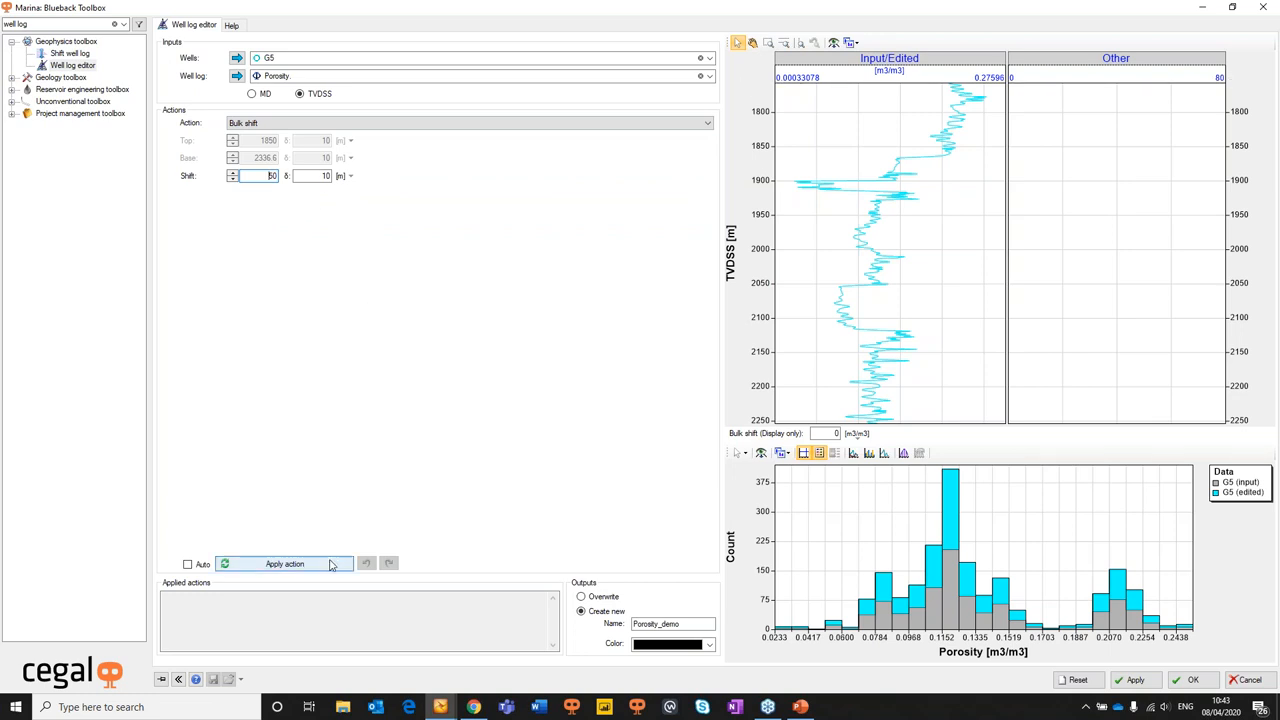
pyautogui.click(284, 564)
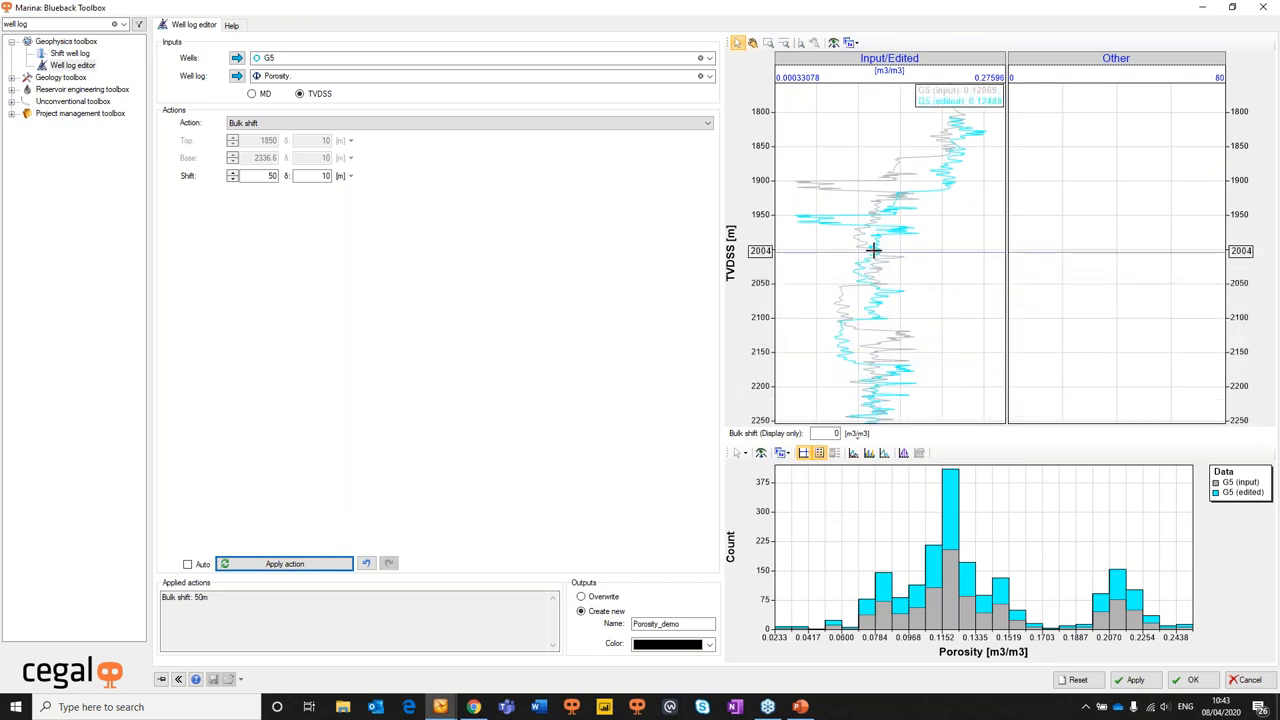
pyautogui.moveTo(516, 210)
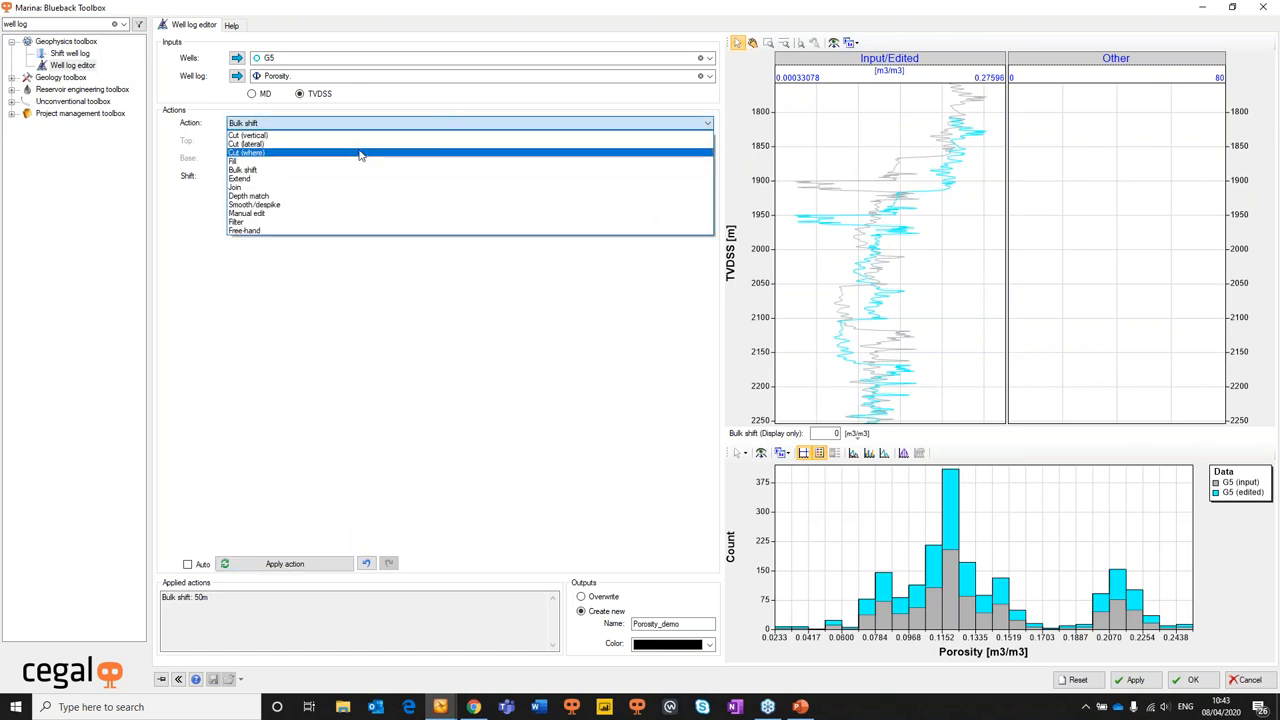
# Apply a vertical cut above 1850 m to the log, then undo it
pyautogui.click(248, 136)
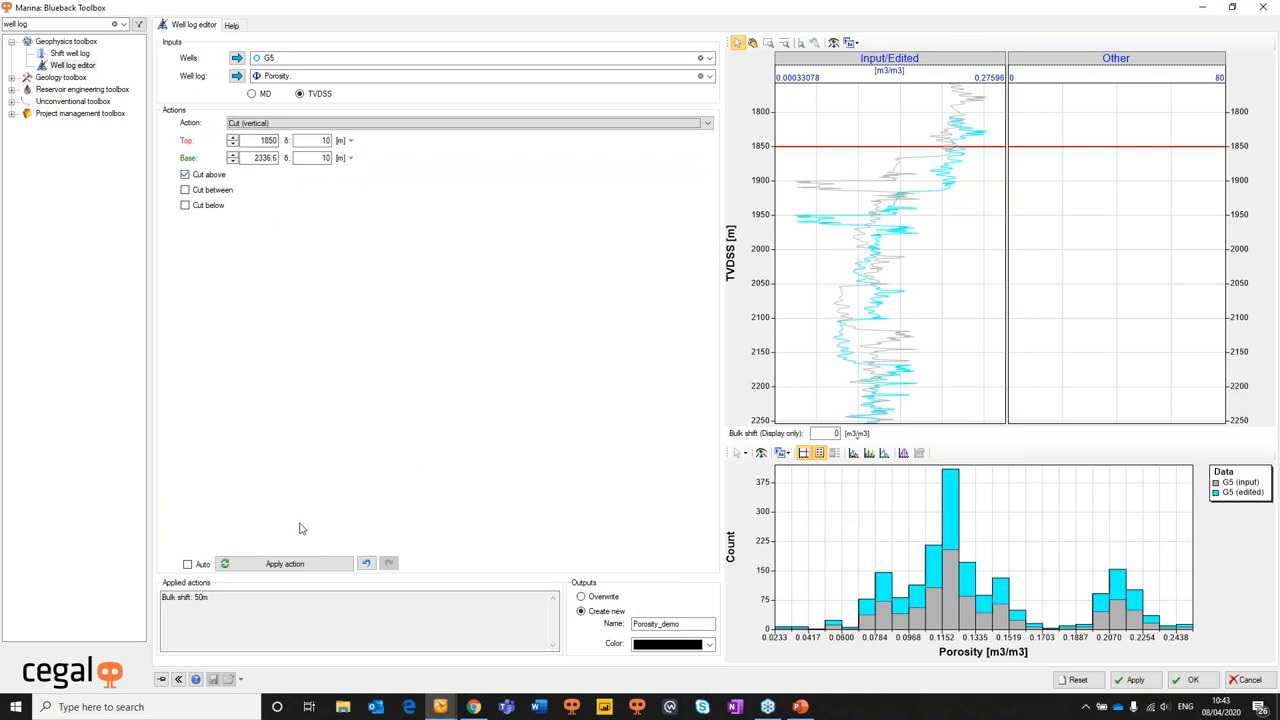
pyautogui.click(284, 564)
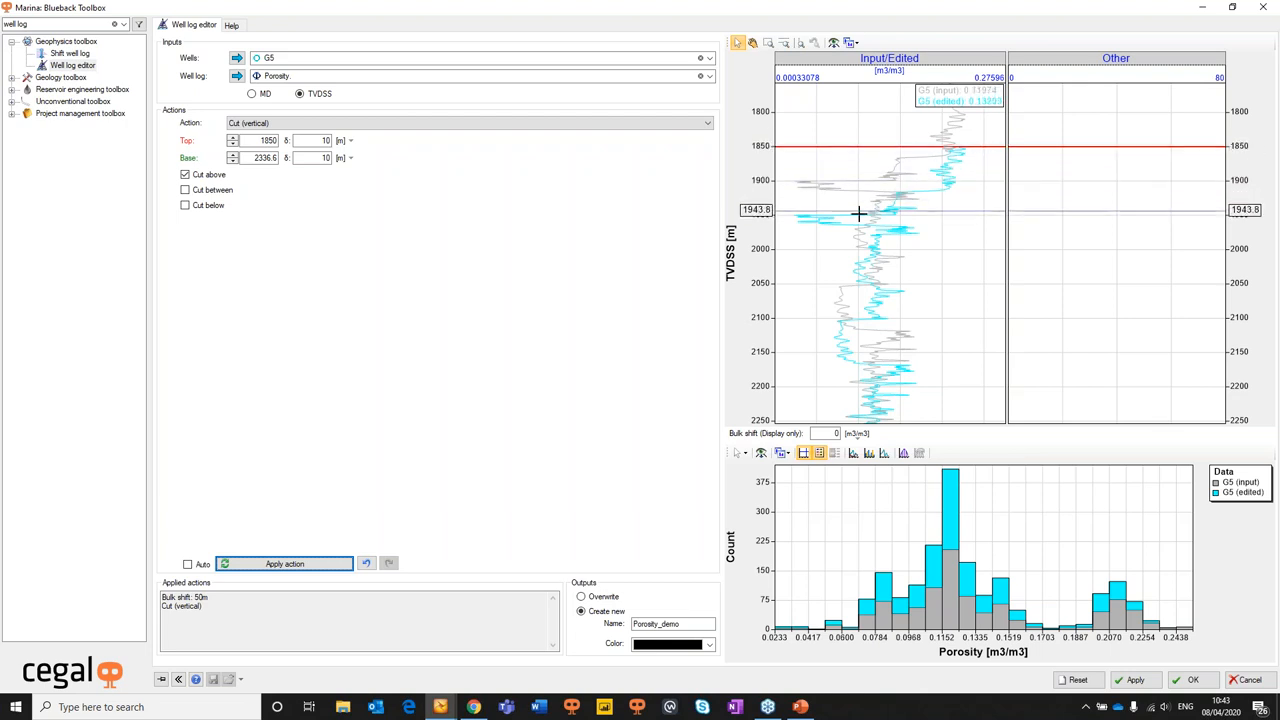
pyautogui.click(368, 564)
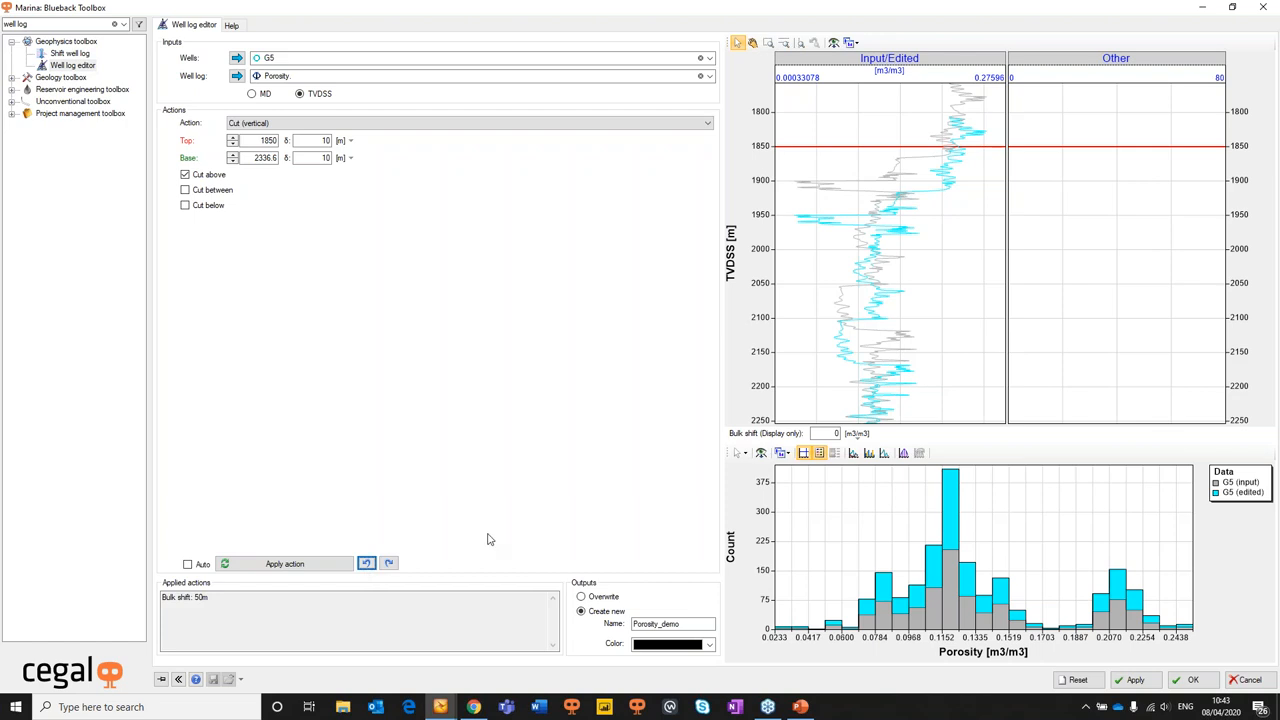
pyautogui.moveTo(476, 464)
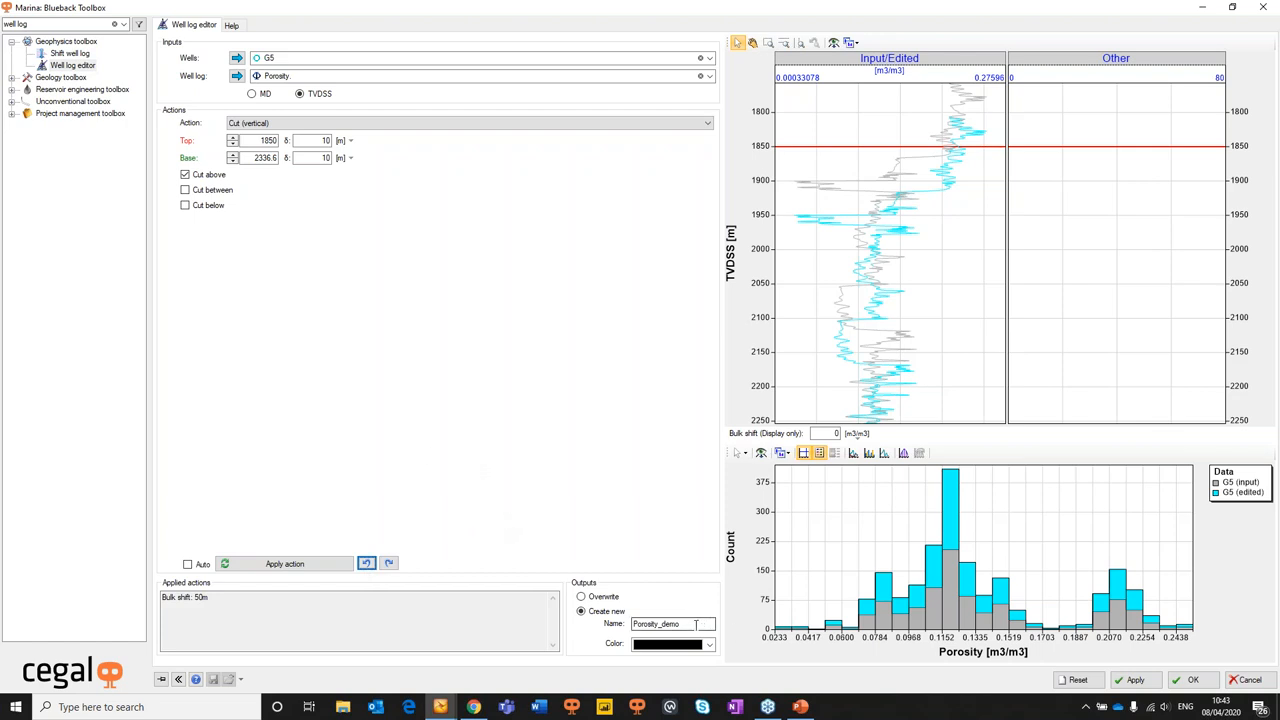
pyautogui.moveTo(670, 624)
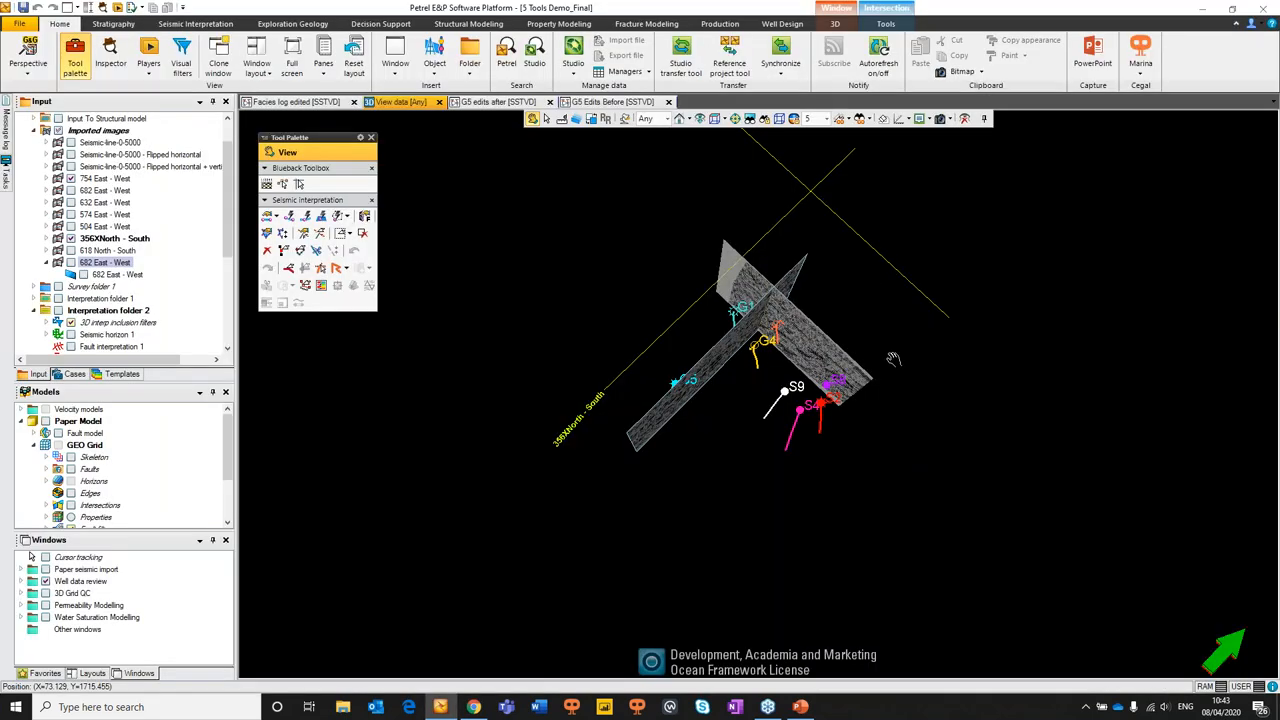
# Tile G5's before- and after-edit well sections side by side, moving the Tool Palette aside
pyautogui.click(612, 100)
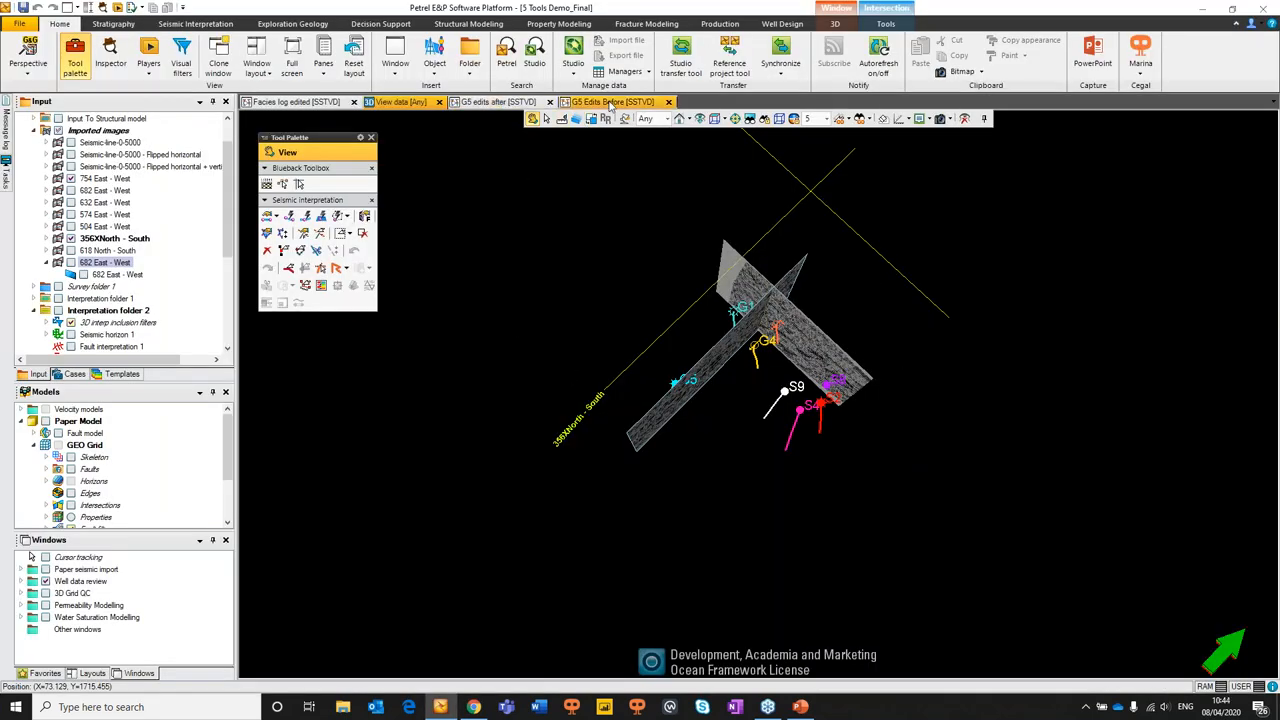
pyautogui.click(612, 100)
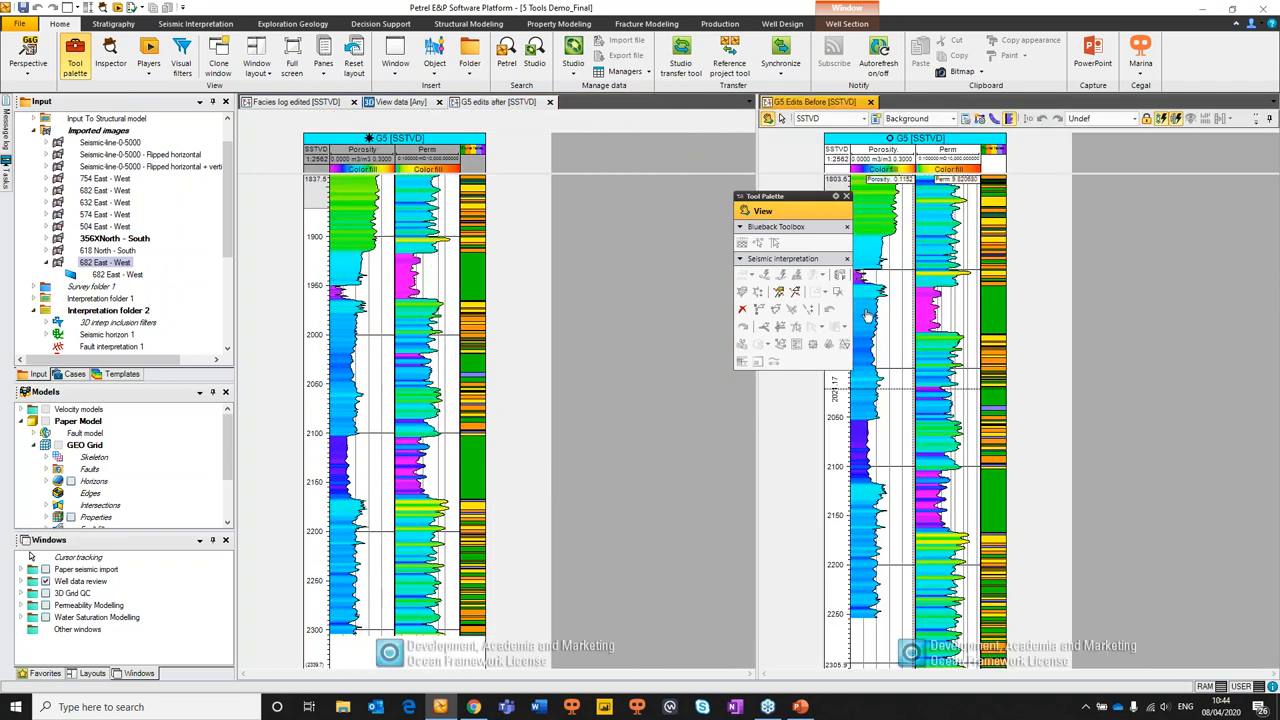
pyautogui.moveTo(790, 196); pyautogui.dragTo(1180, 256)
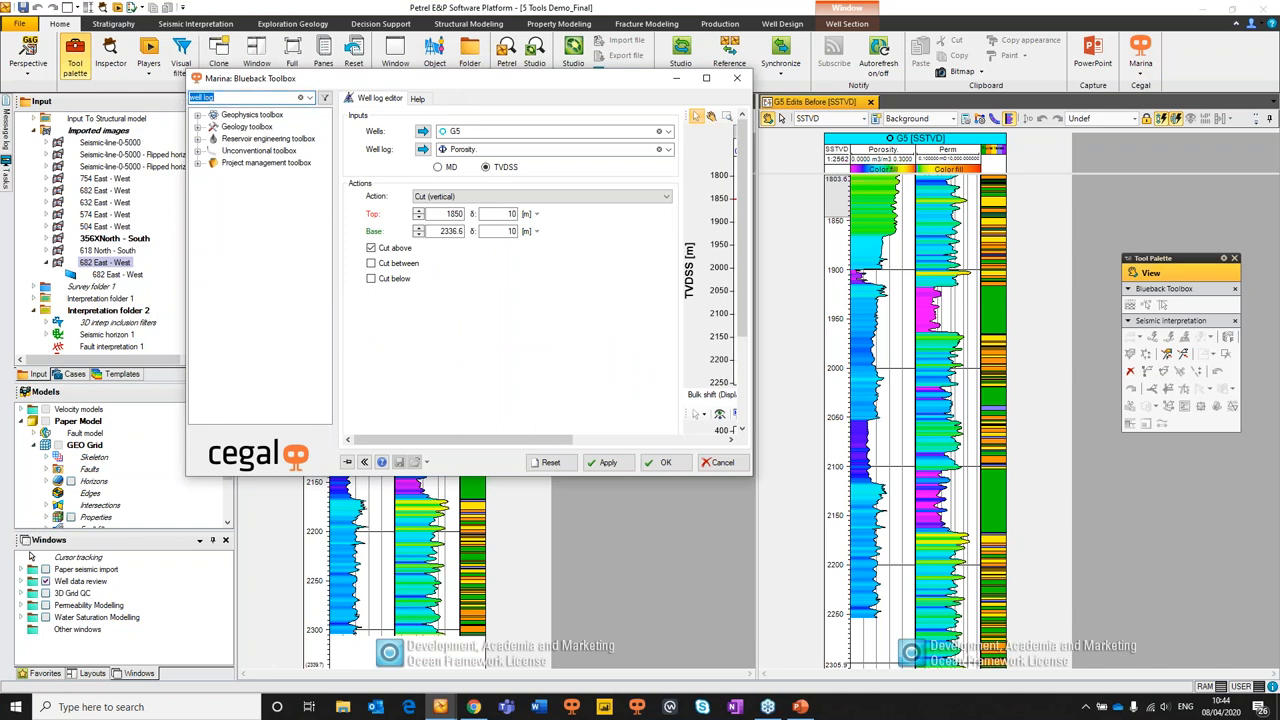
# Search 'interact', launch Interactive facies generator and read its help description
pyautogui.write('interactive')
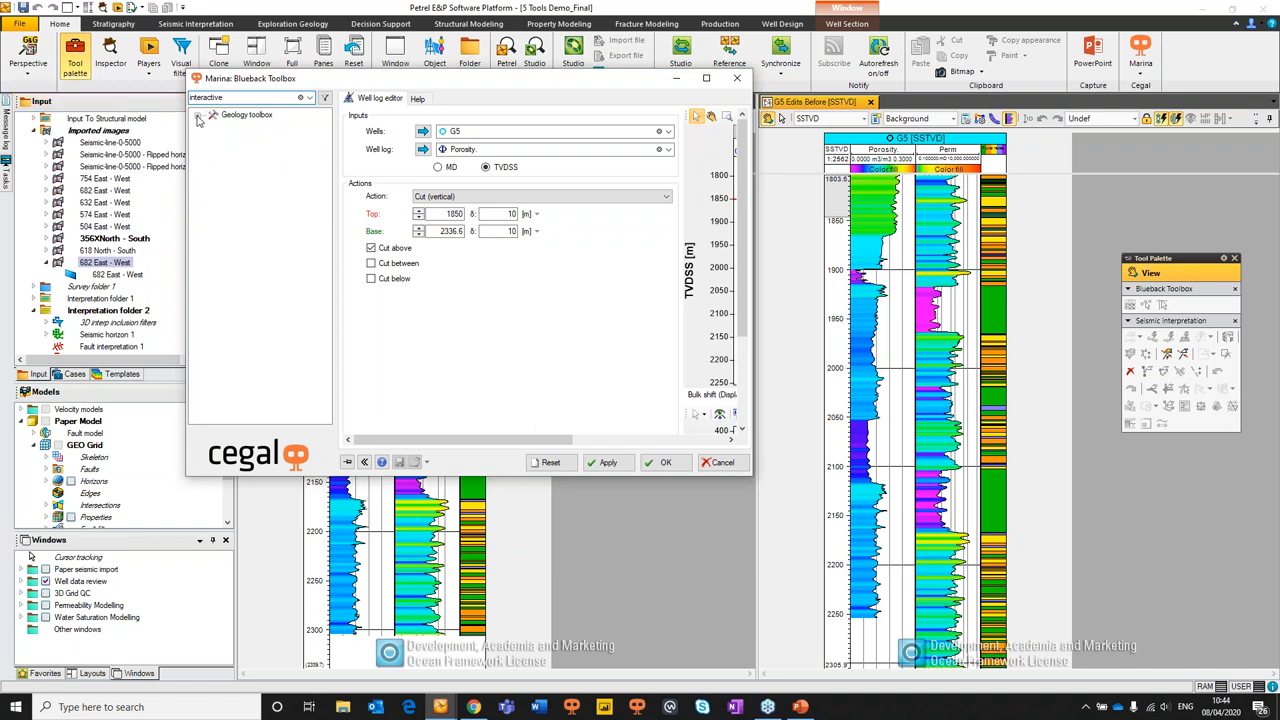
pyautogui.click(200, 114)
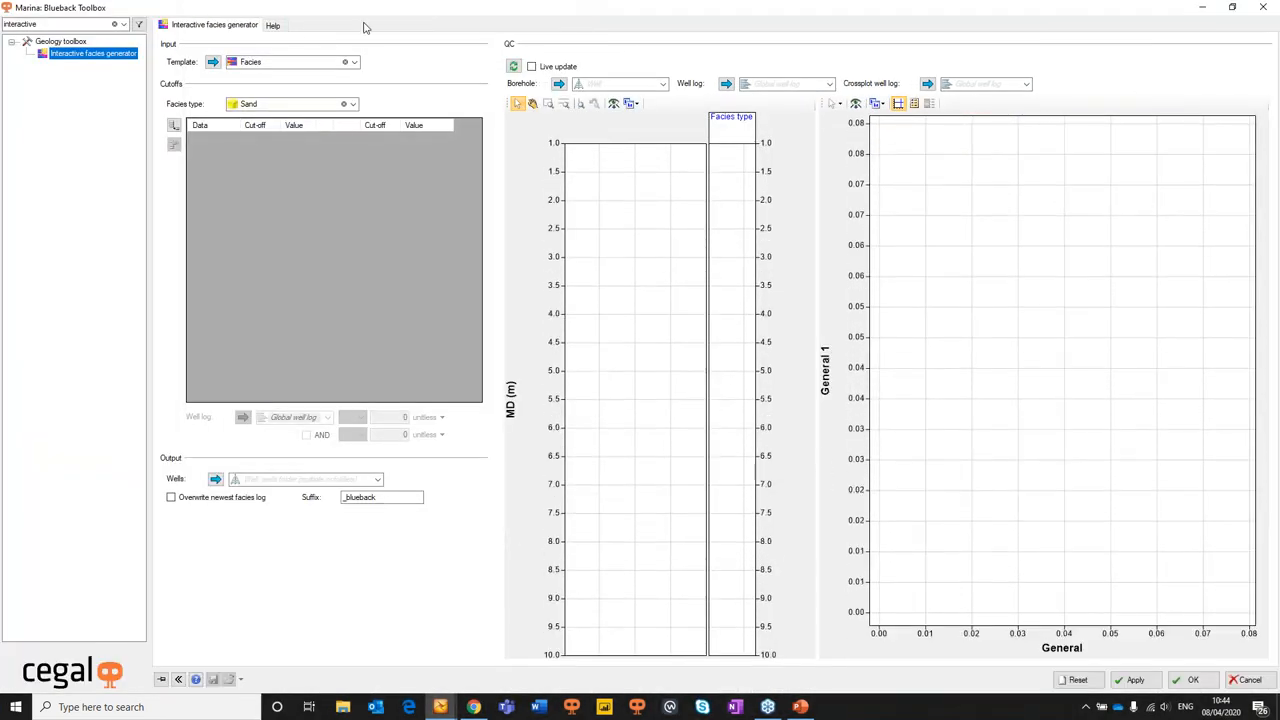
pyautogui.click(272, 24)
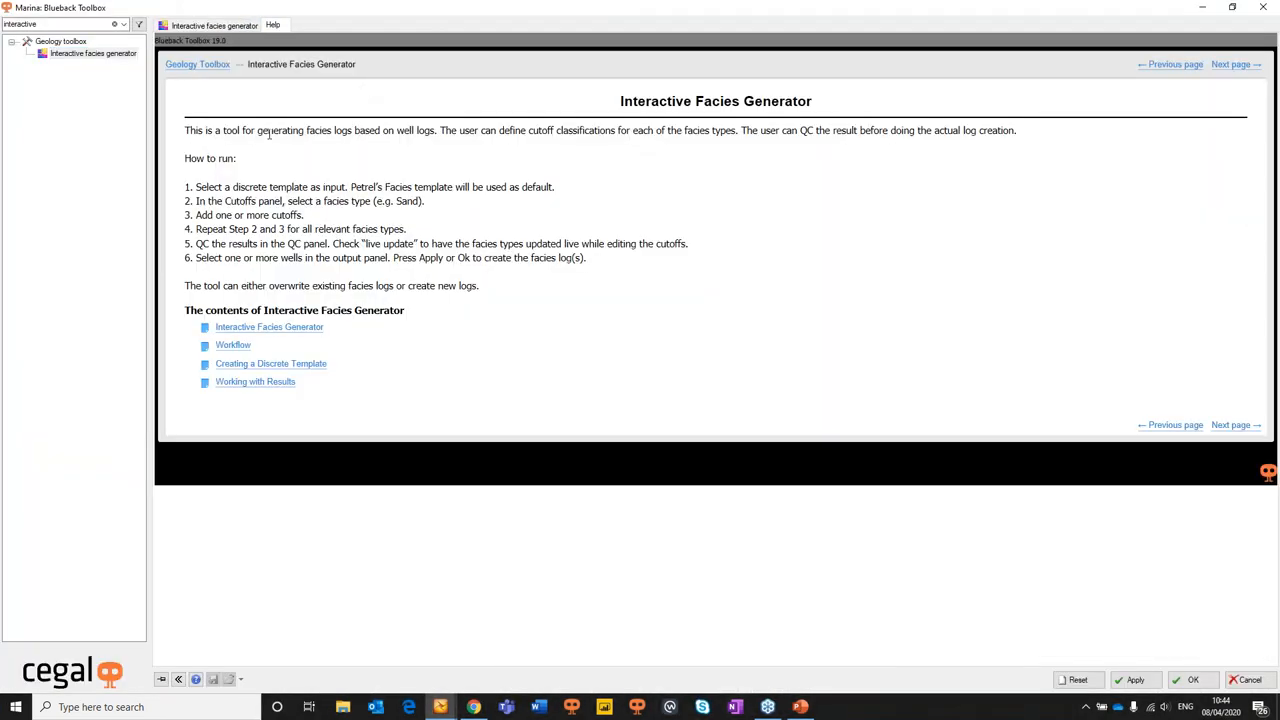
pyautogui.moveTo(256, 130); pyautogui.dragTo(434, 130)
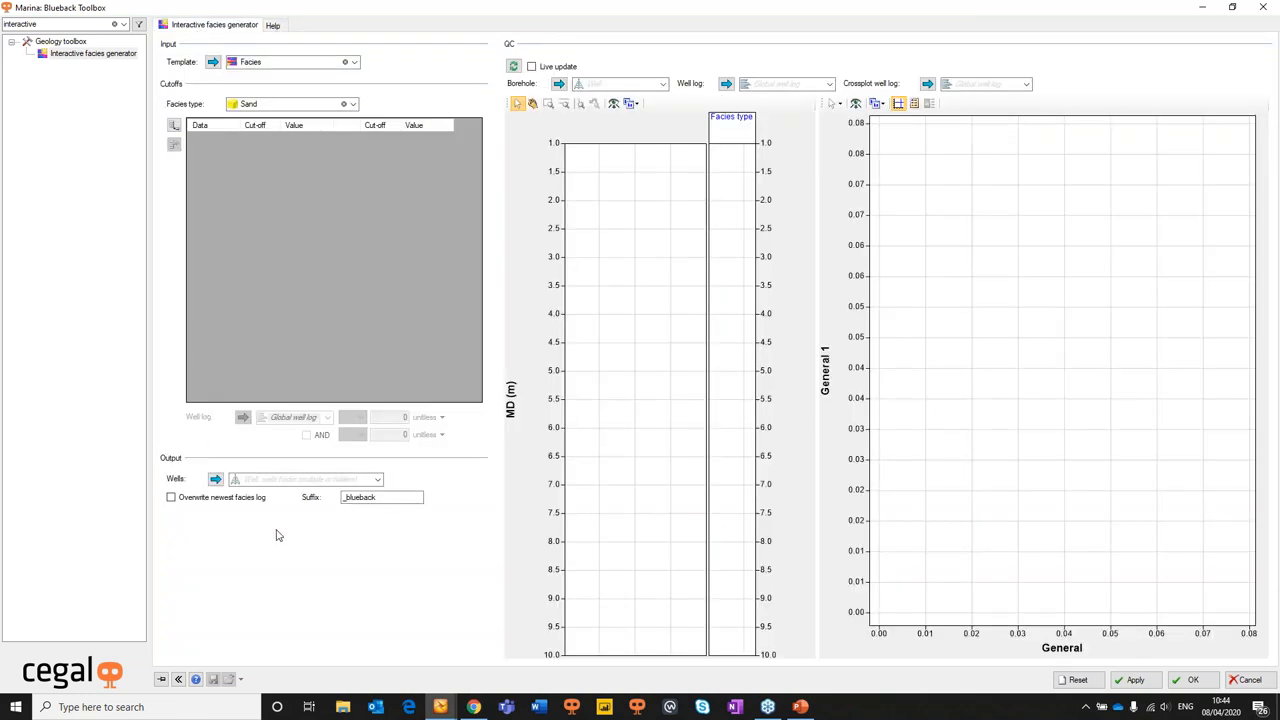
pyautogui.moveTo(230, 568)
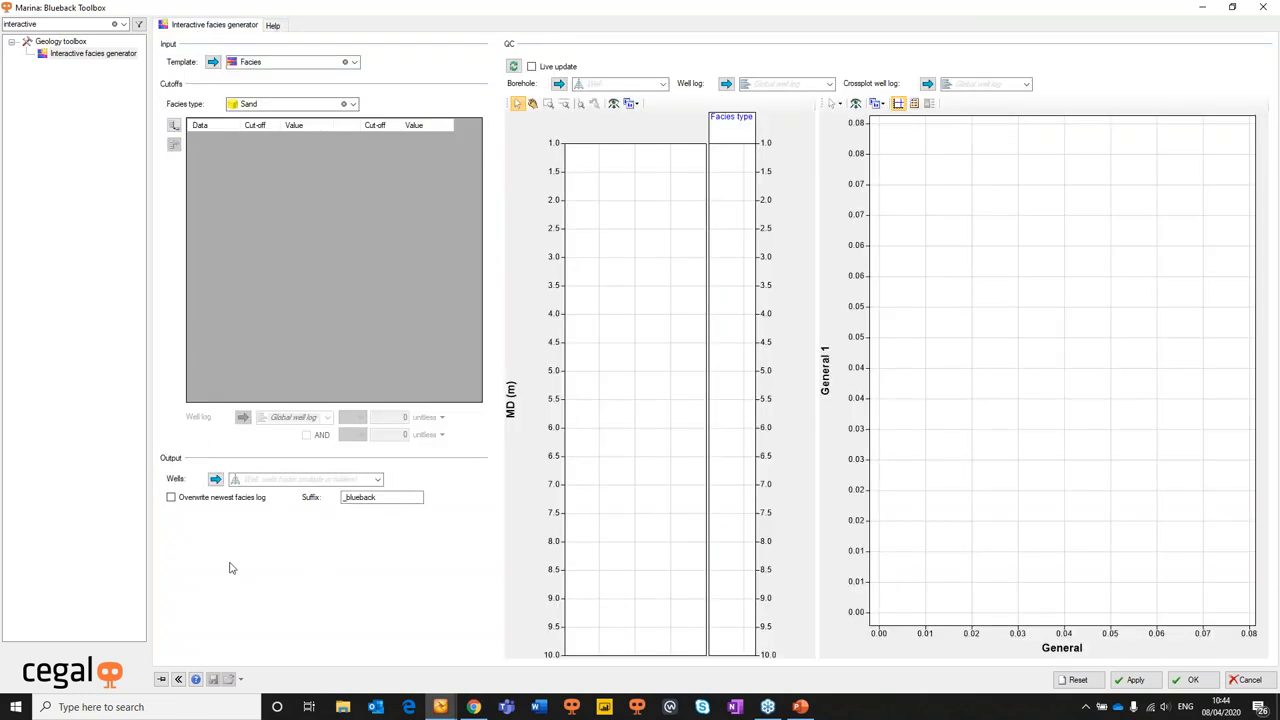
pyautogui.moveTo(390, 538)
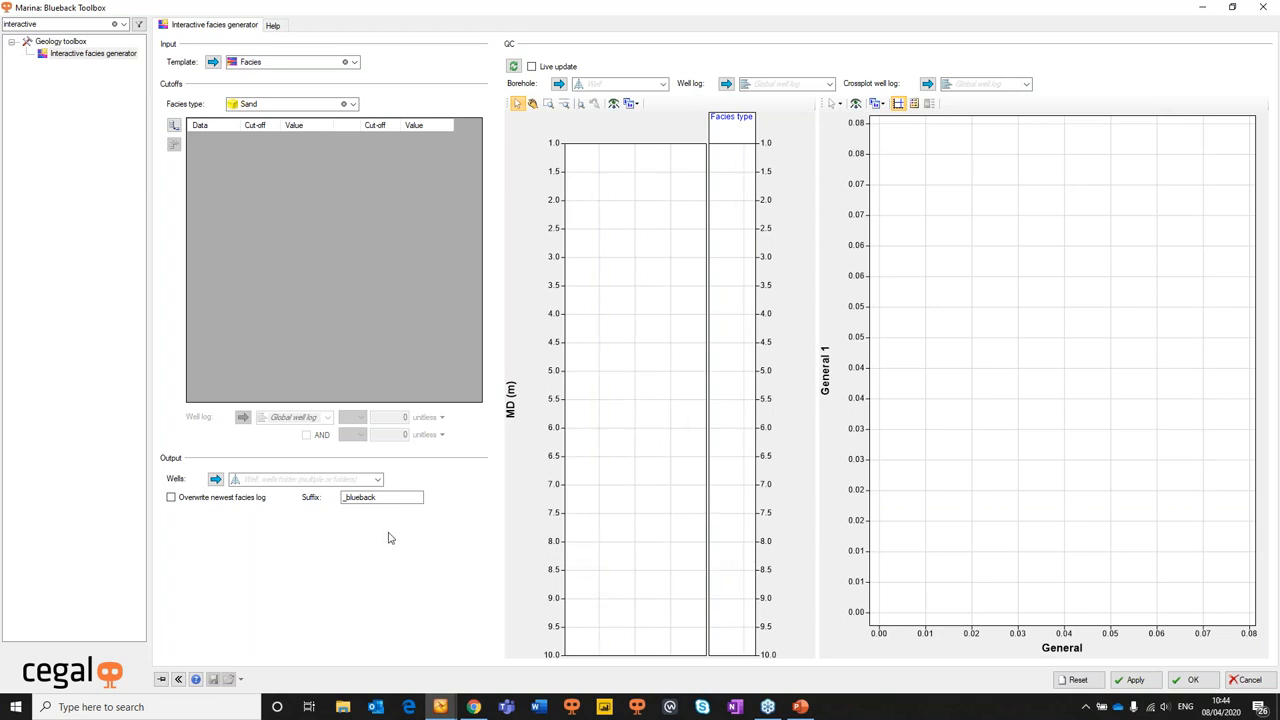
pyautogui.moveTo(1092, 310)
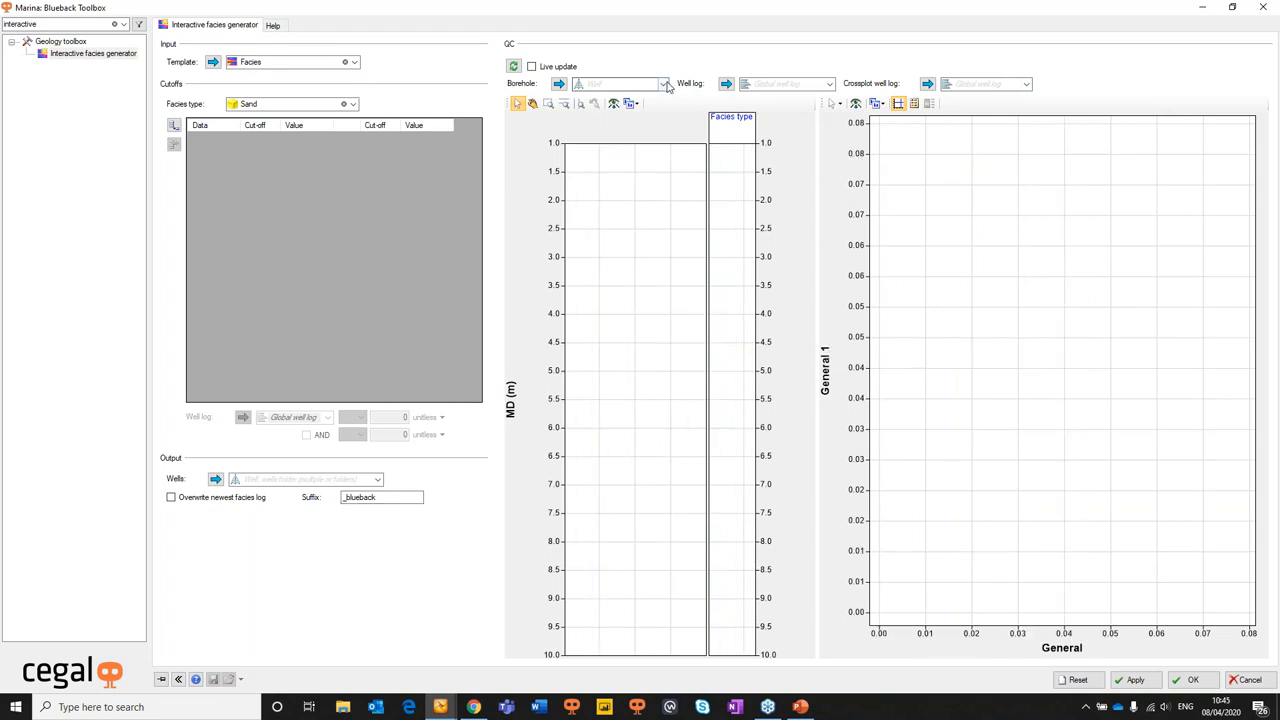
# Show well G1 from Granite Wells in QC and crossplot porosity against the Perm log
pyautogui.click(664, 84)
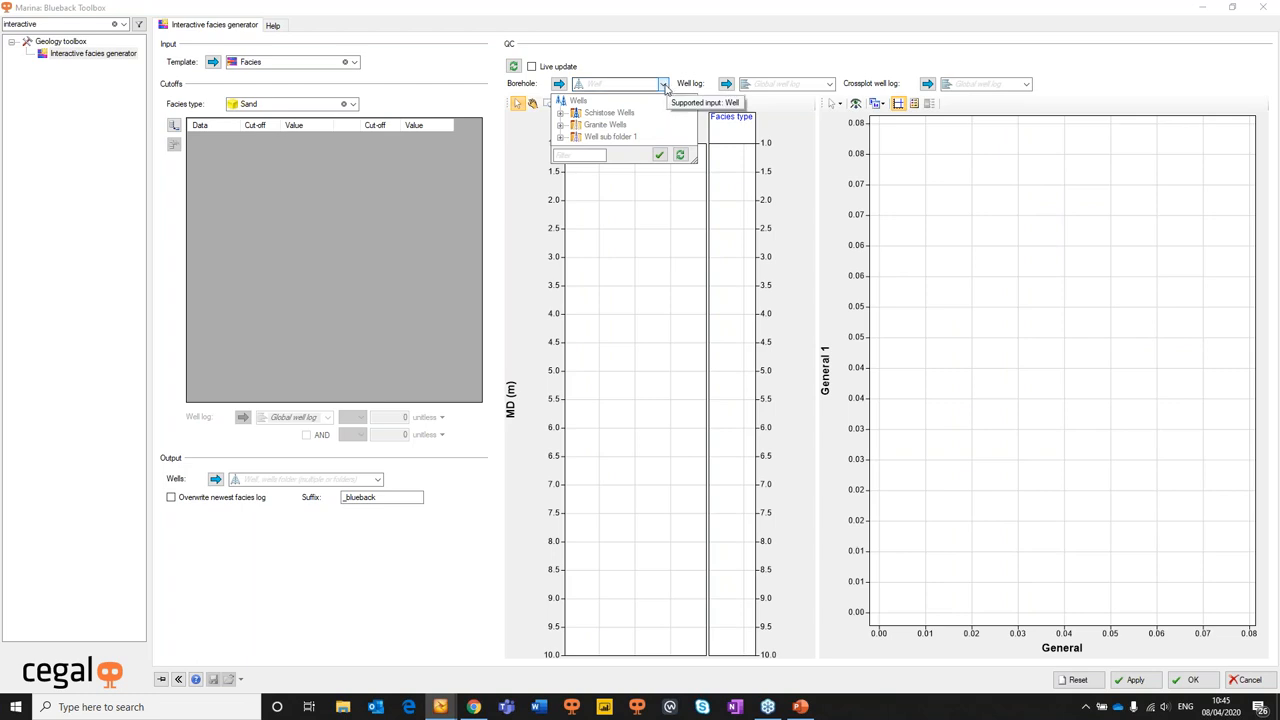
pyautogui.click(560, 124)
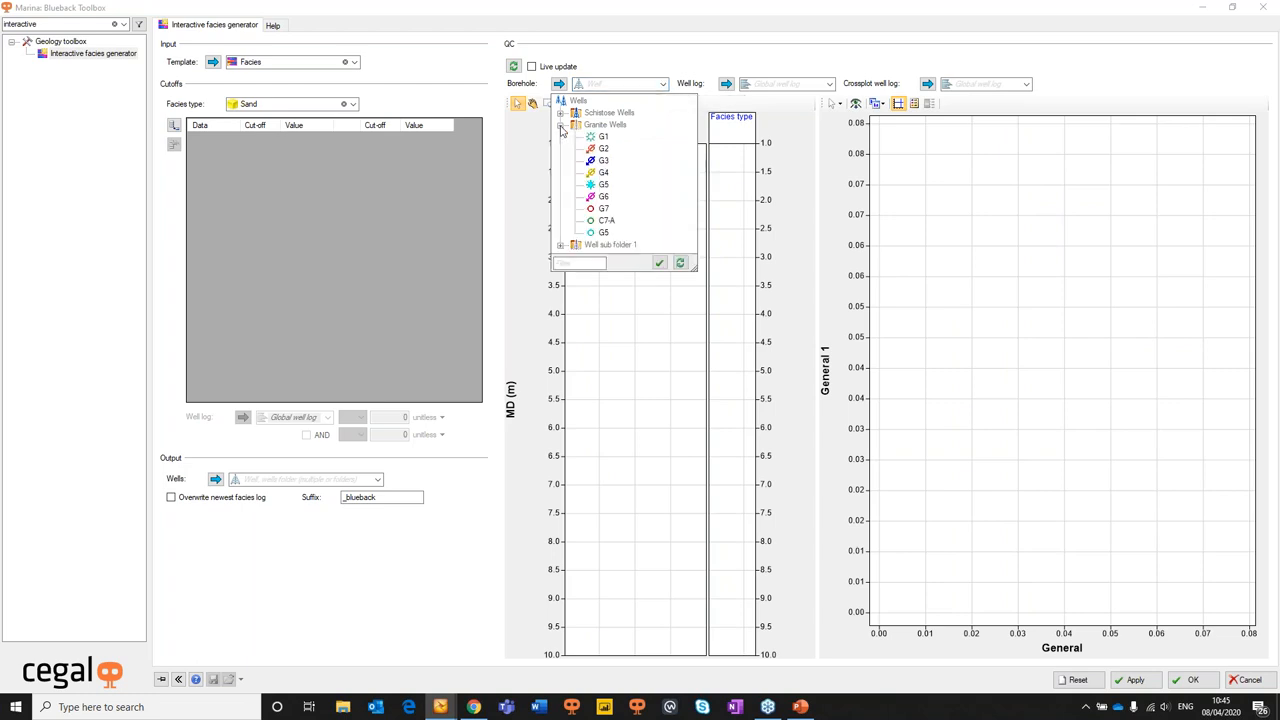
pyautogui.click(604, 172)
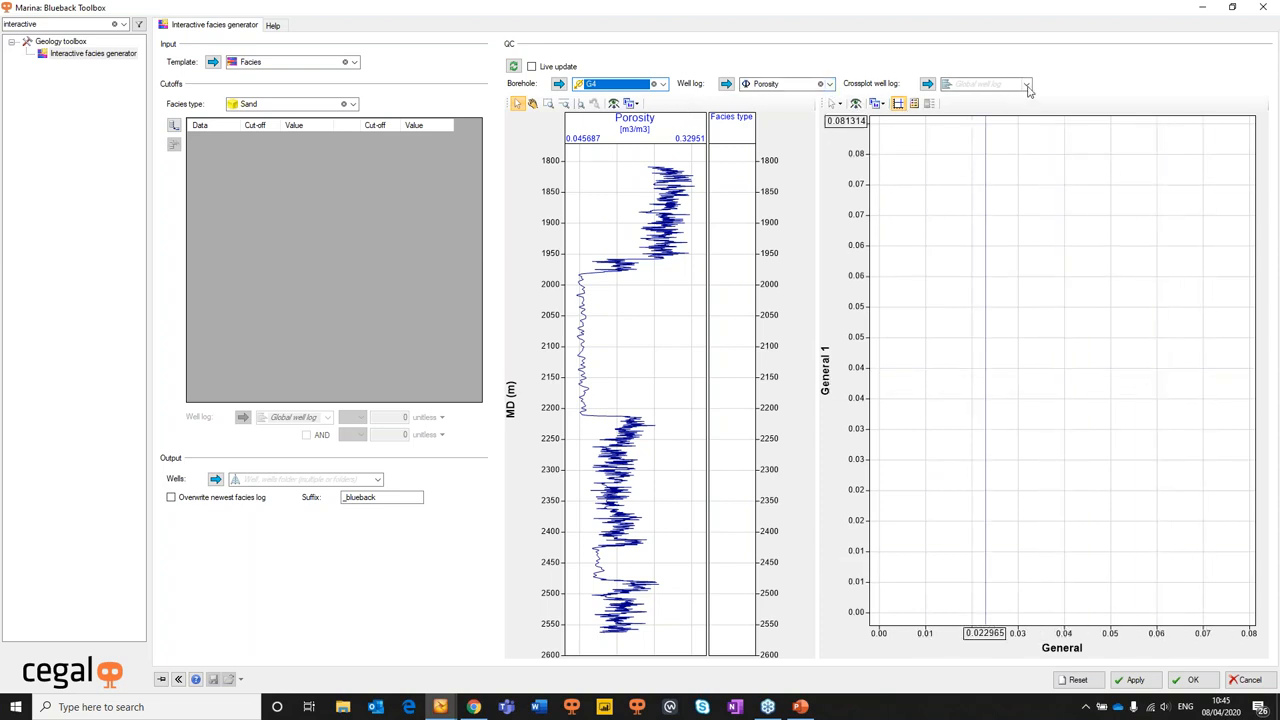
pyautogui.click(1026, 84)
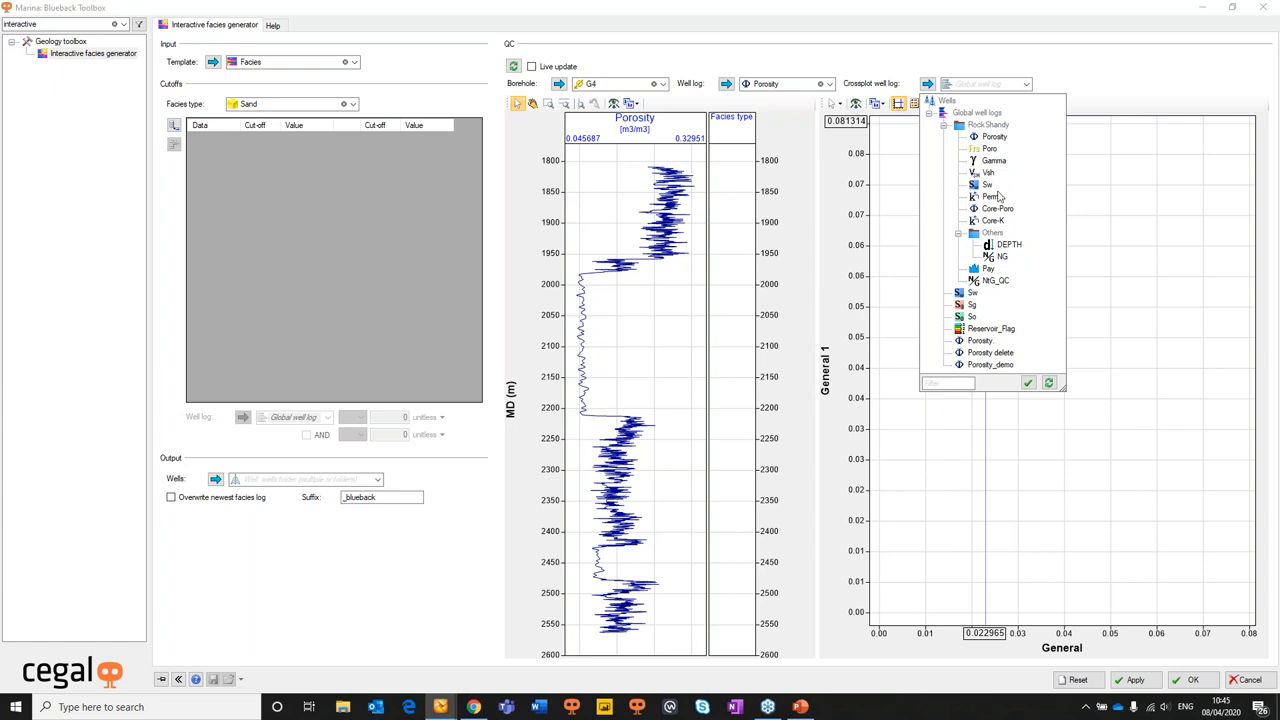
pyautogui.click(992, 196)
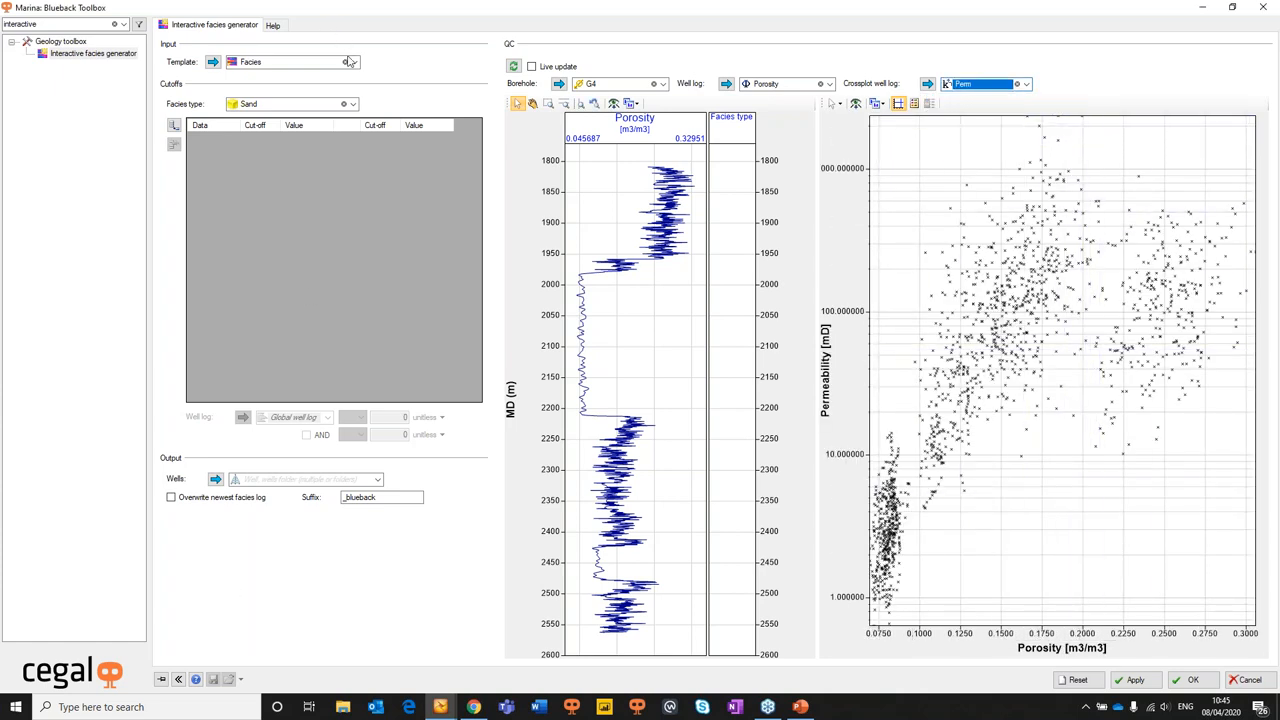
# Use the Fluvial facies template and define Background floodplain with a Porosity cutoff of 0.05
pyautogui.click(352, 60)
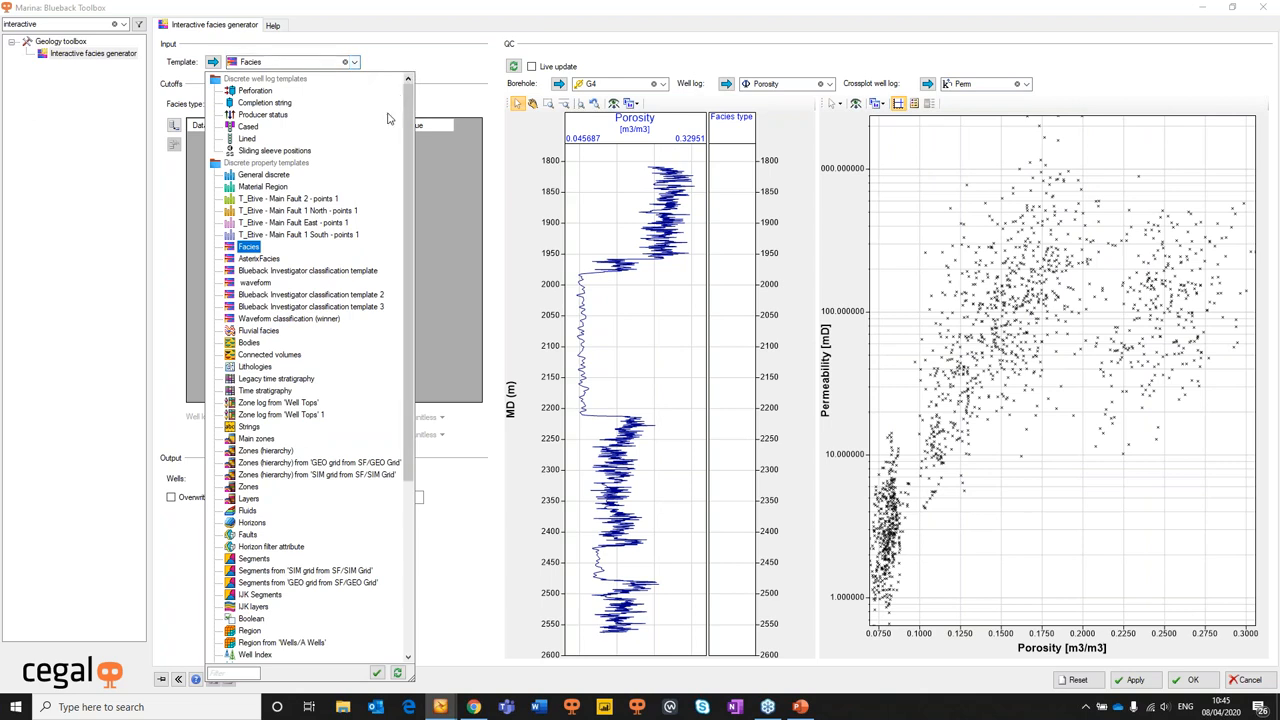
pyautogui.click(258, 330)
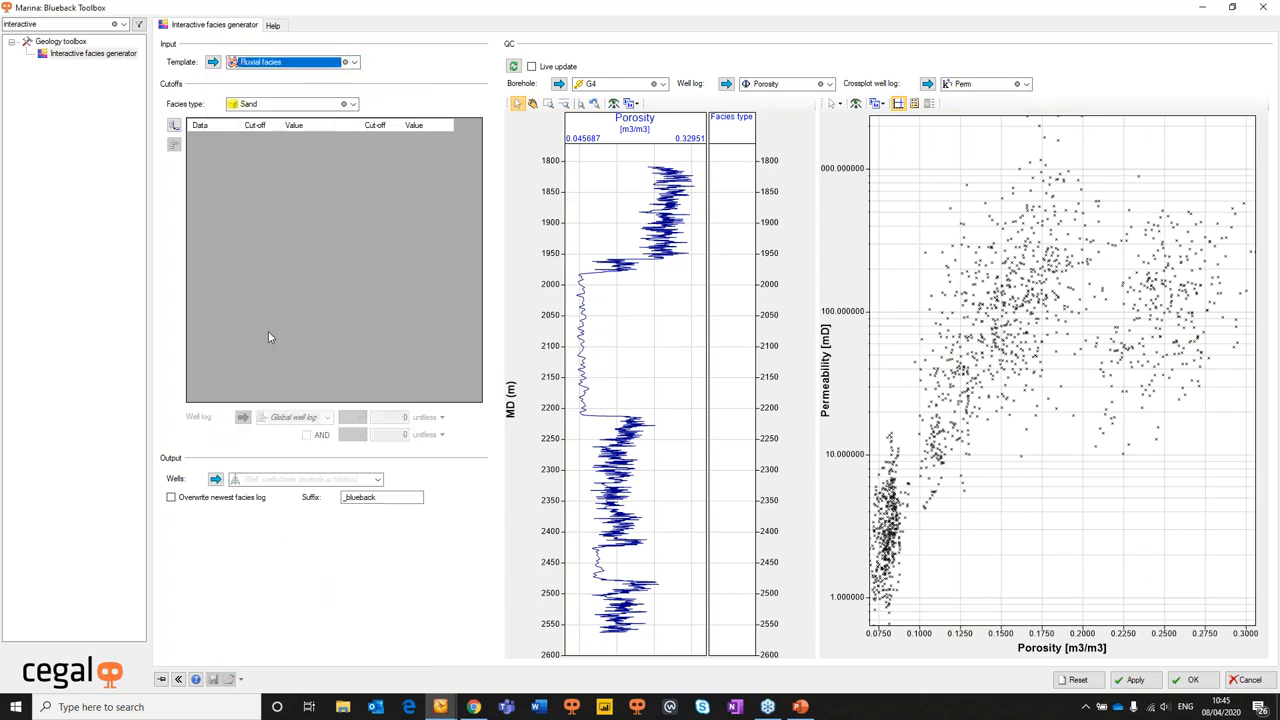
pyautogui.click(352, 104)
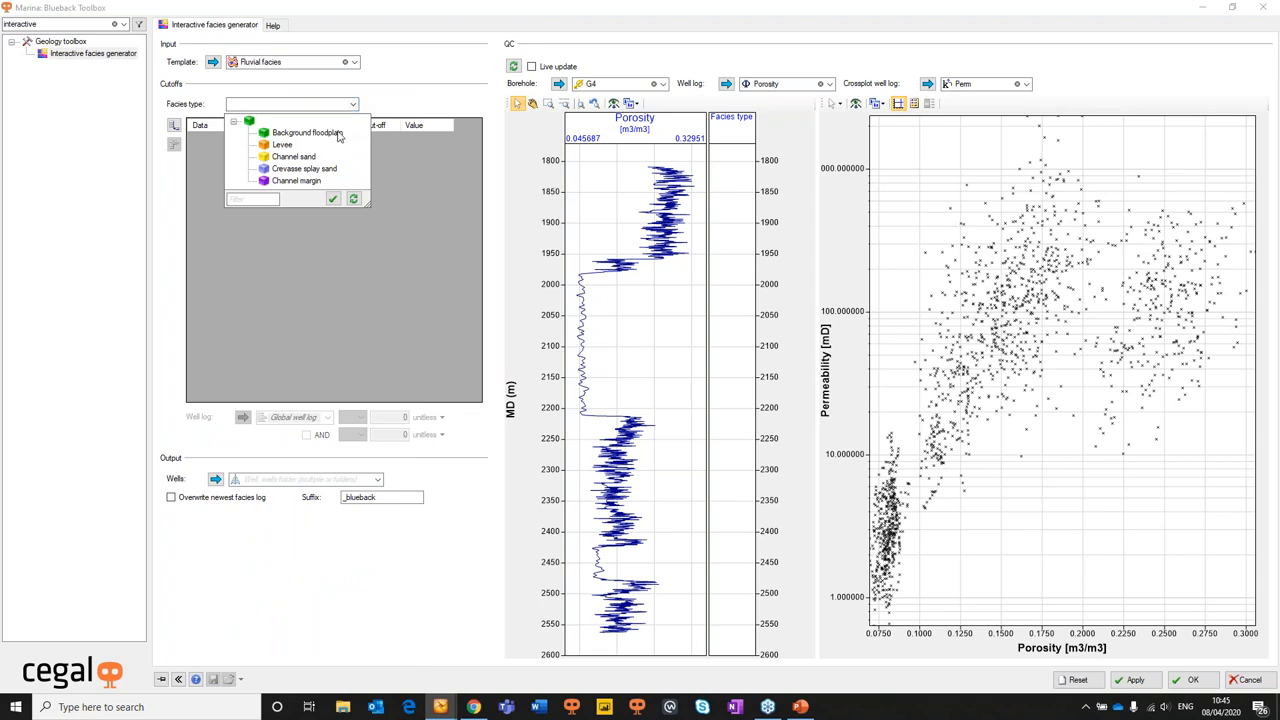
pyautogui.click(308, 132)
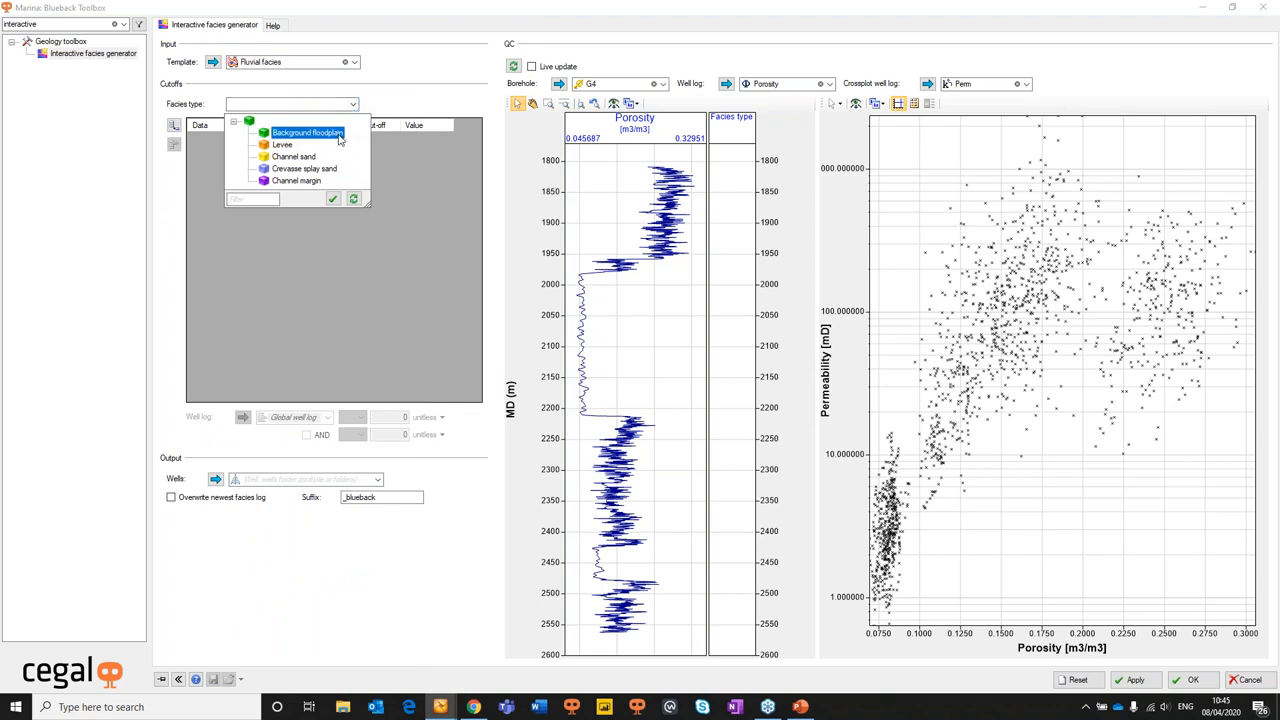
pyautogui.click(308, 132)
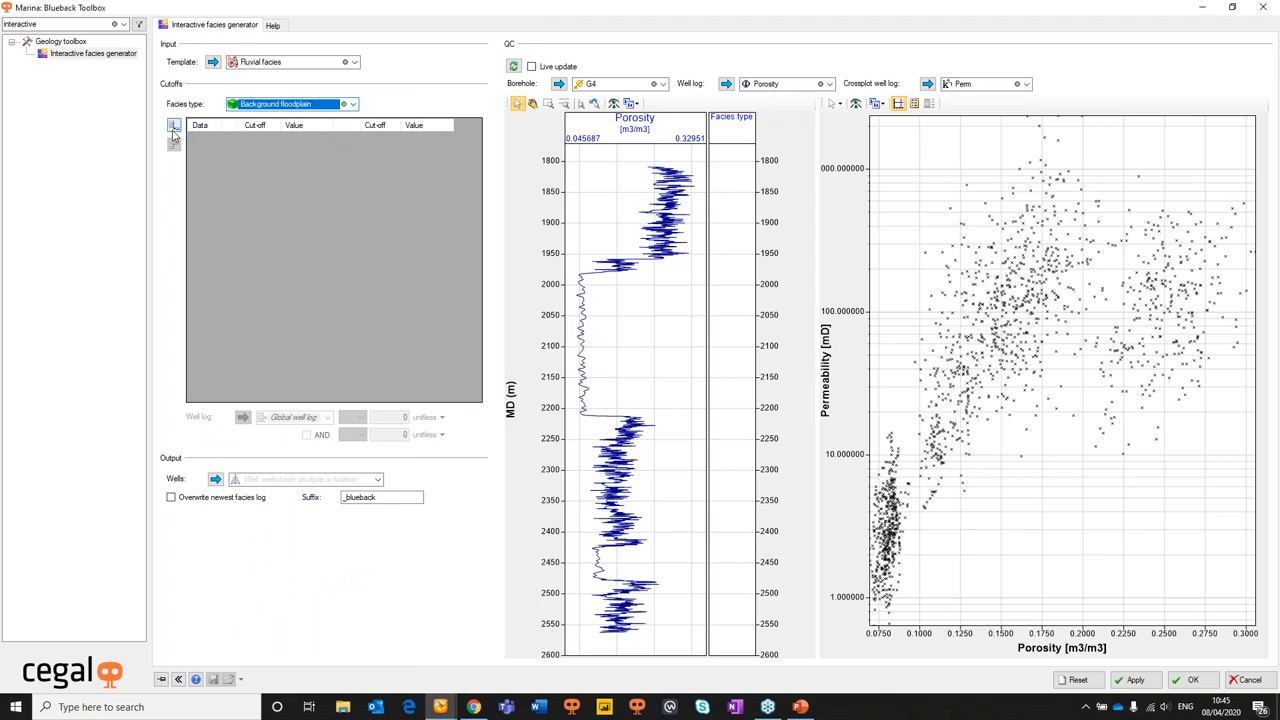
pyautogui.click(172, 140)
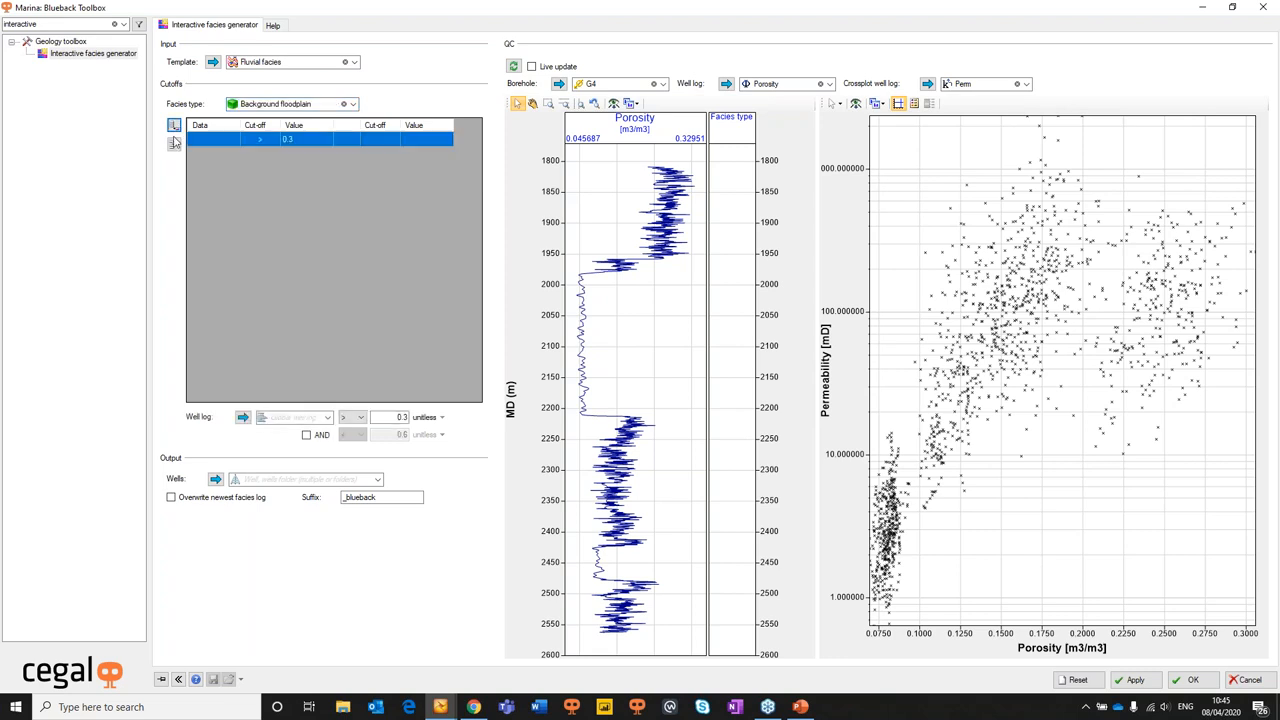
pyautogui.click(290, 418)
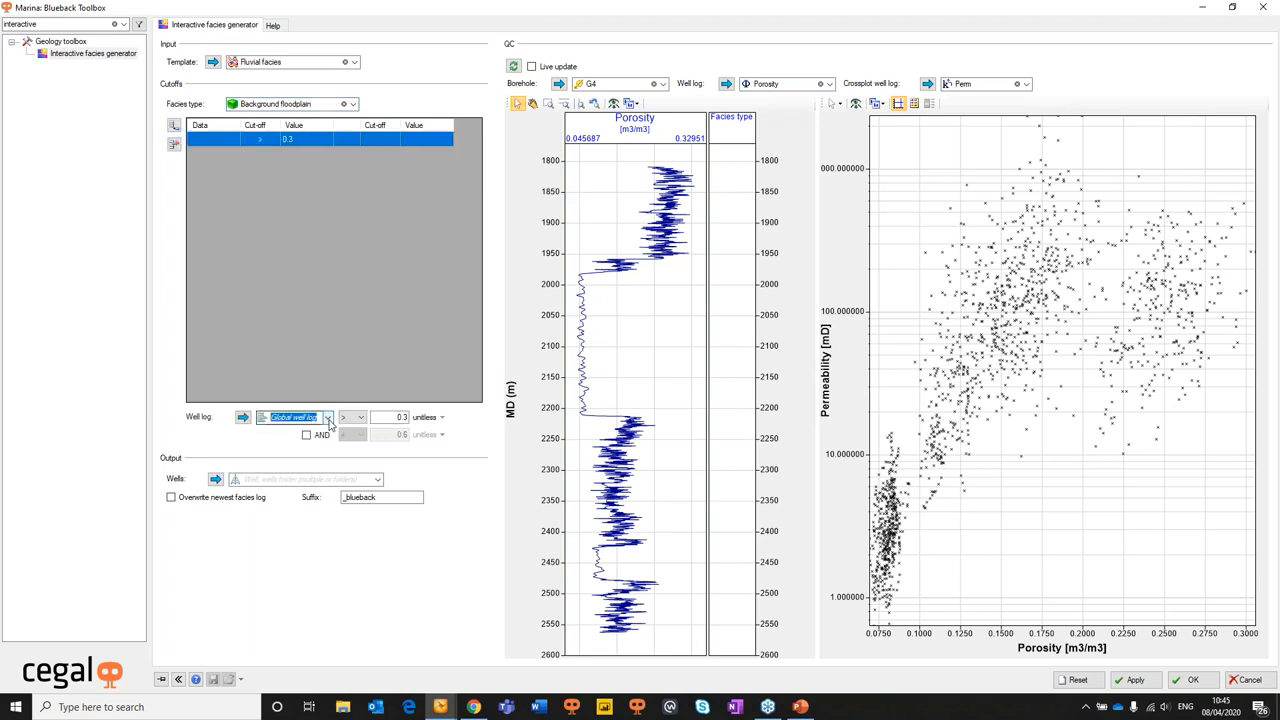
pyautogui.click(328, 418)
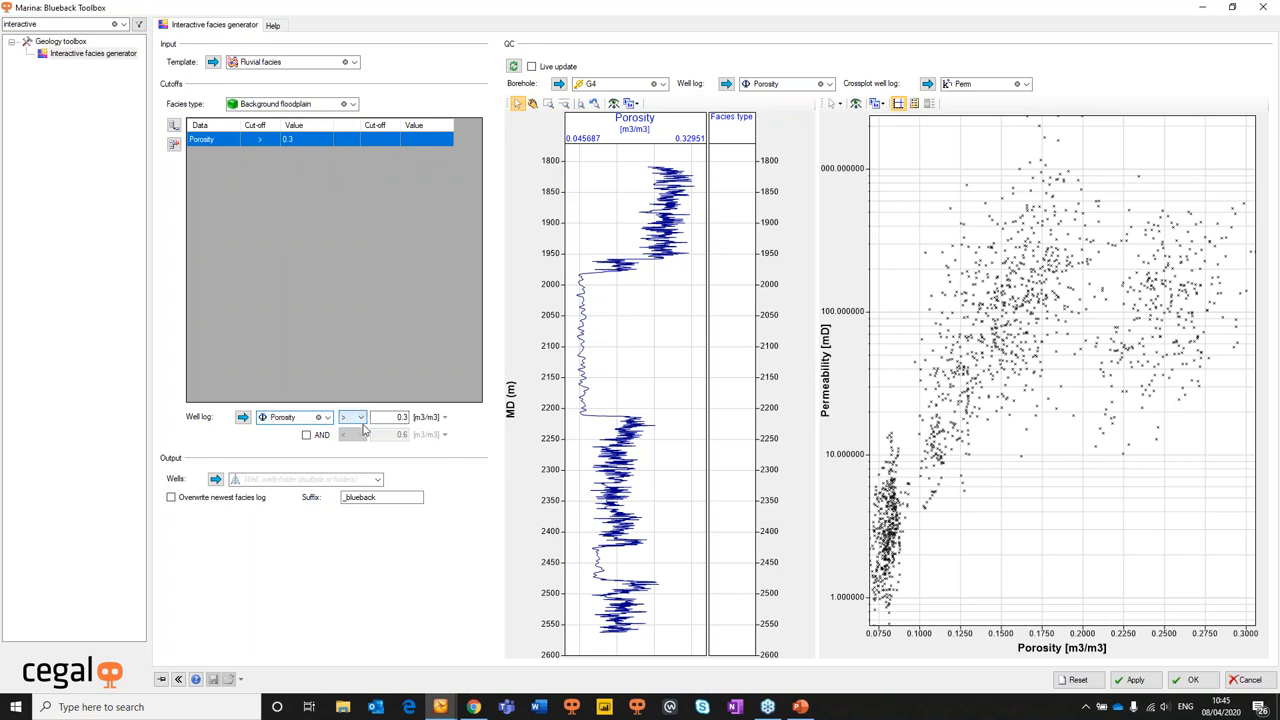
pyautogui.click(358, 418)
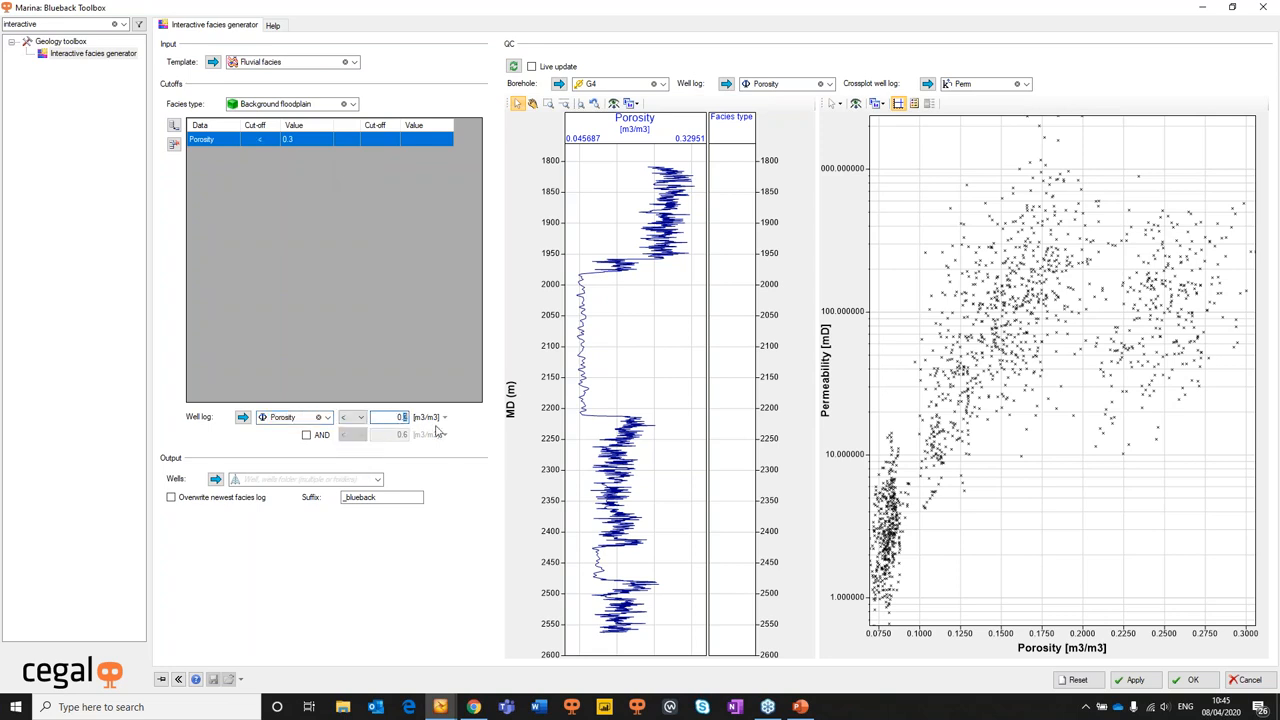
pyautogui.write('0.05')
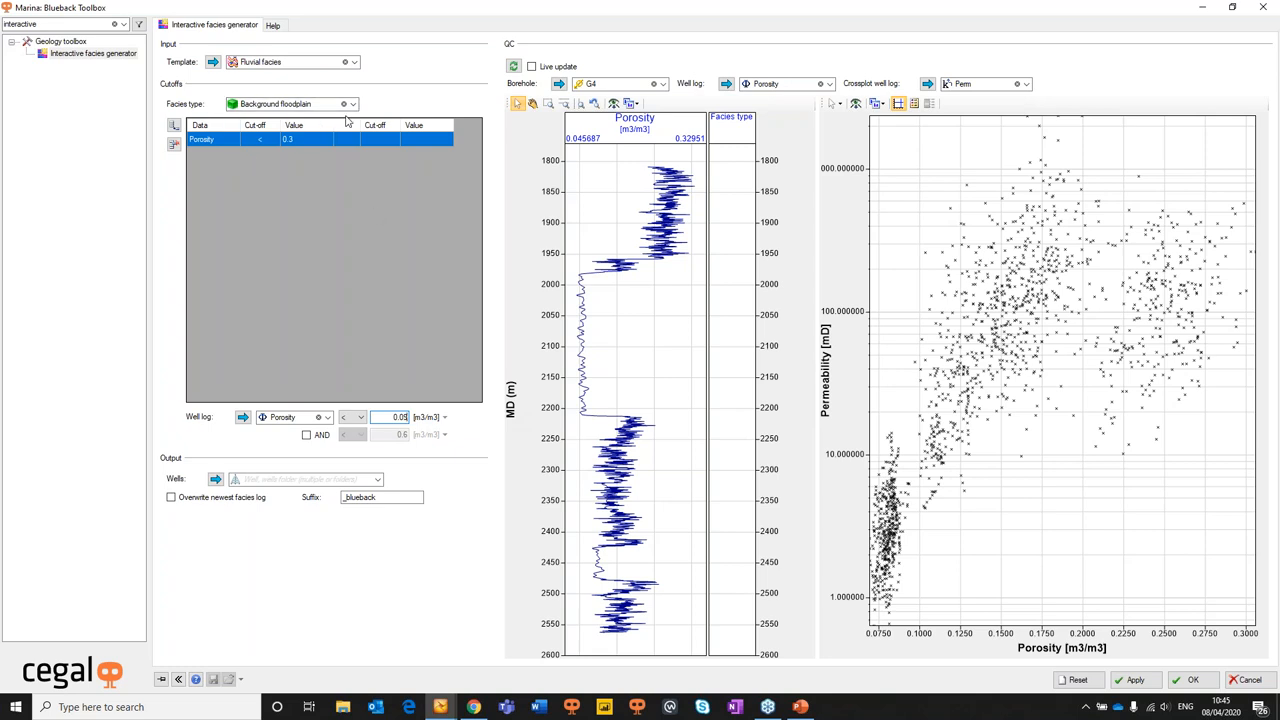
# Define Levee with Porosity 0.09 and Gamma 60 cutoffs, then move to Channel sand
pyautogui.click(532, 66)
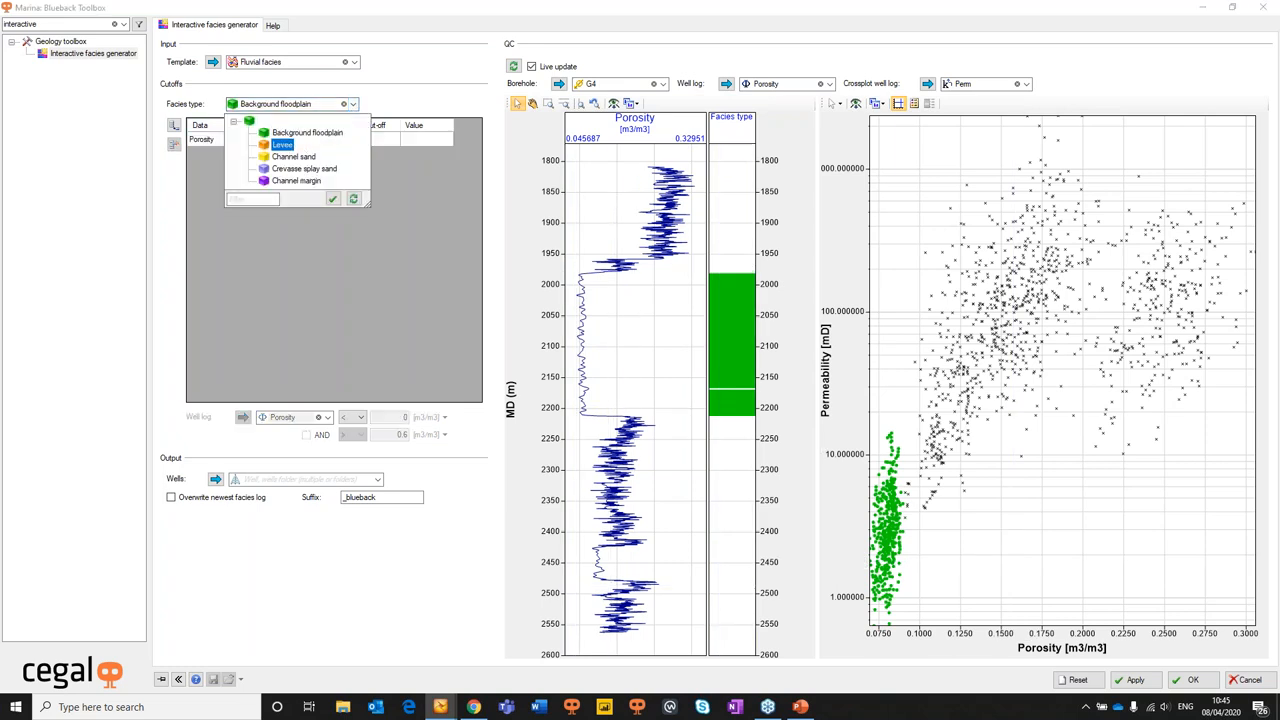
pyautogui.click(284, 144)
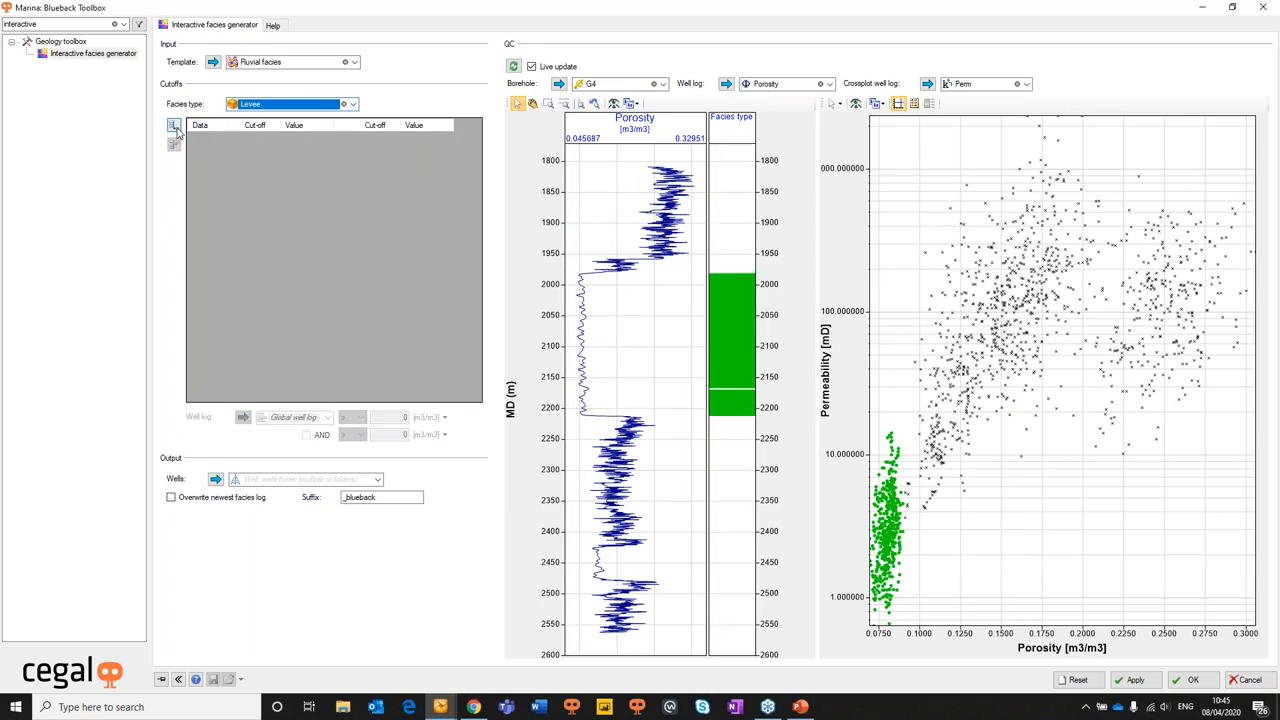
pyautogui.click(174, 124)
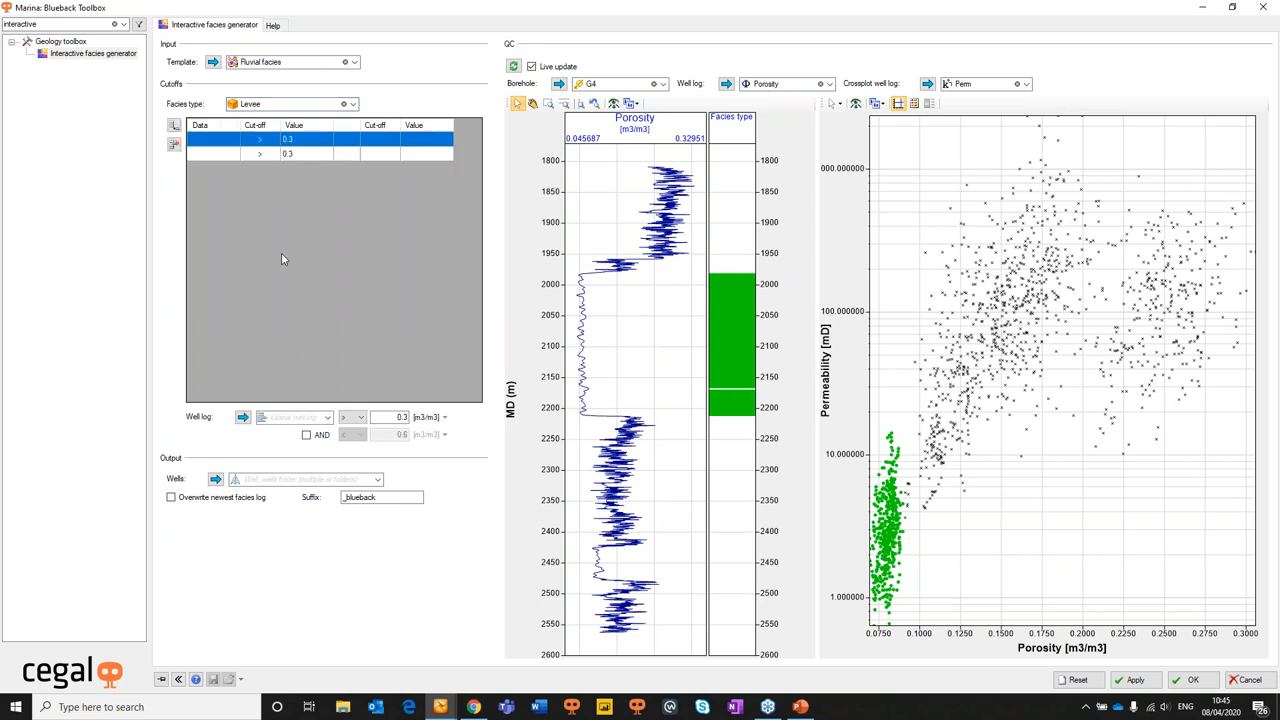
pyautogui.click(328, 138)
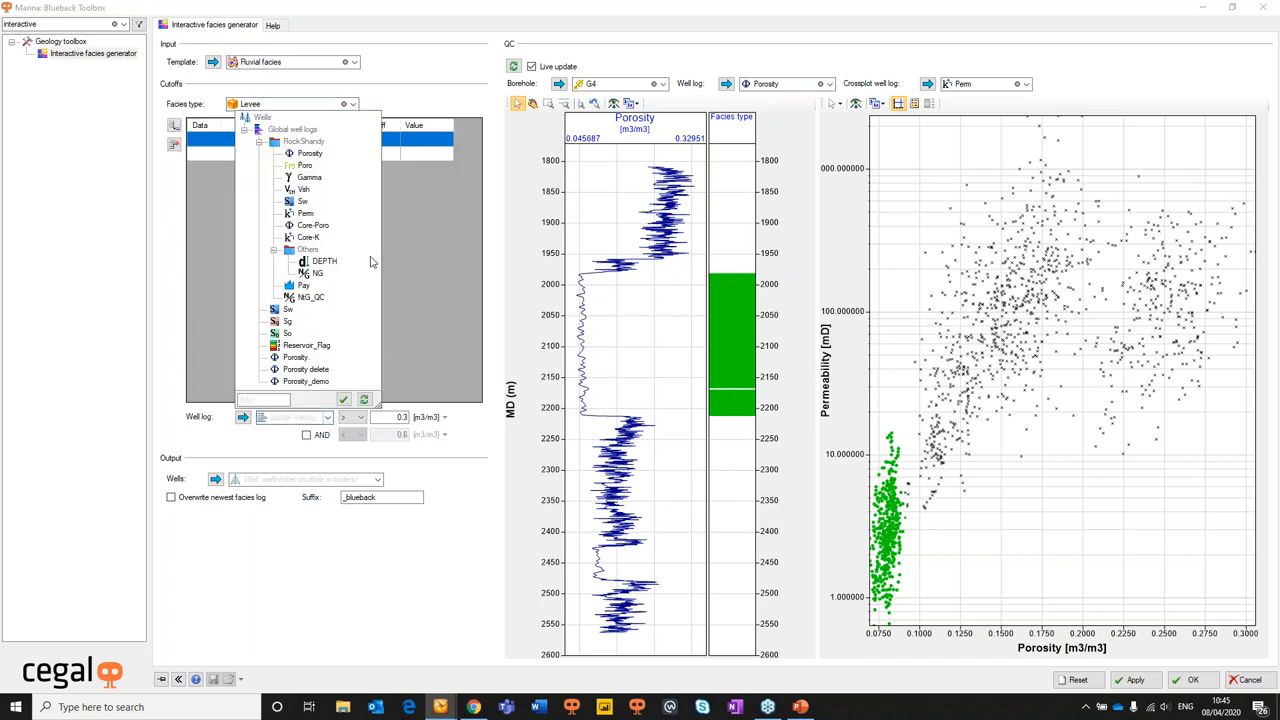
pyautogui.click(308, 152)
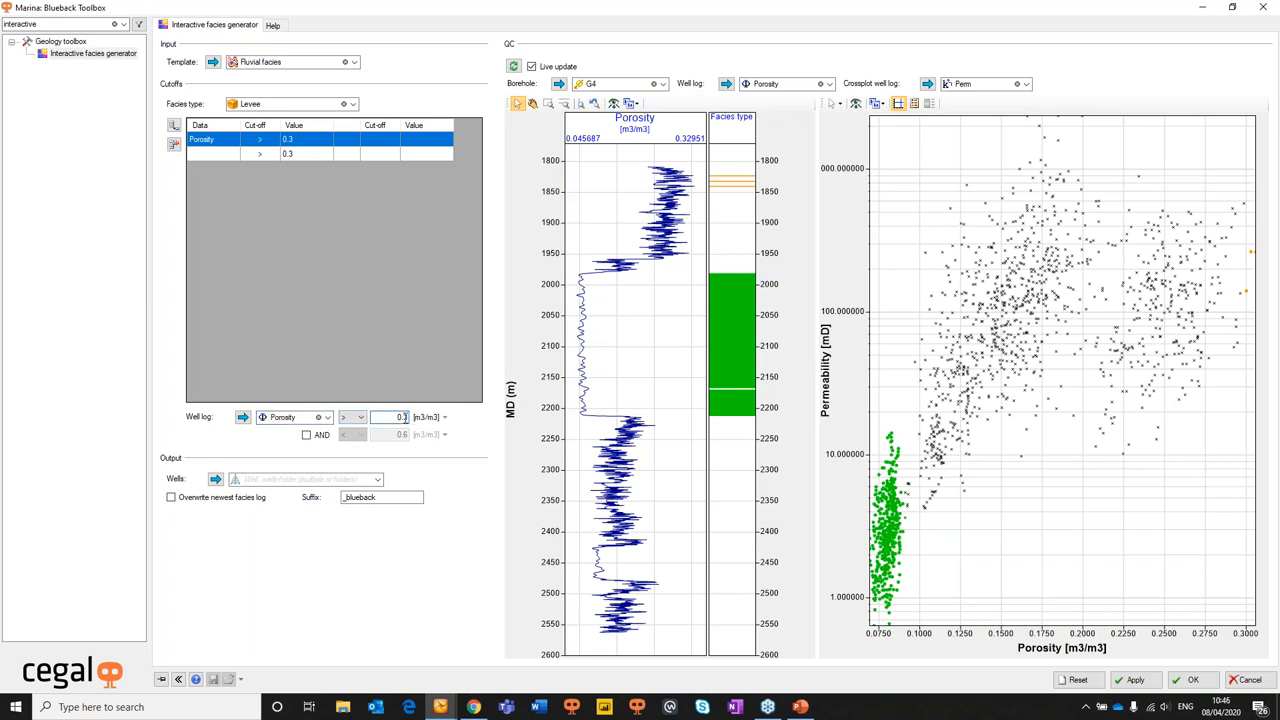
pyautogui.write('0.09')
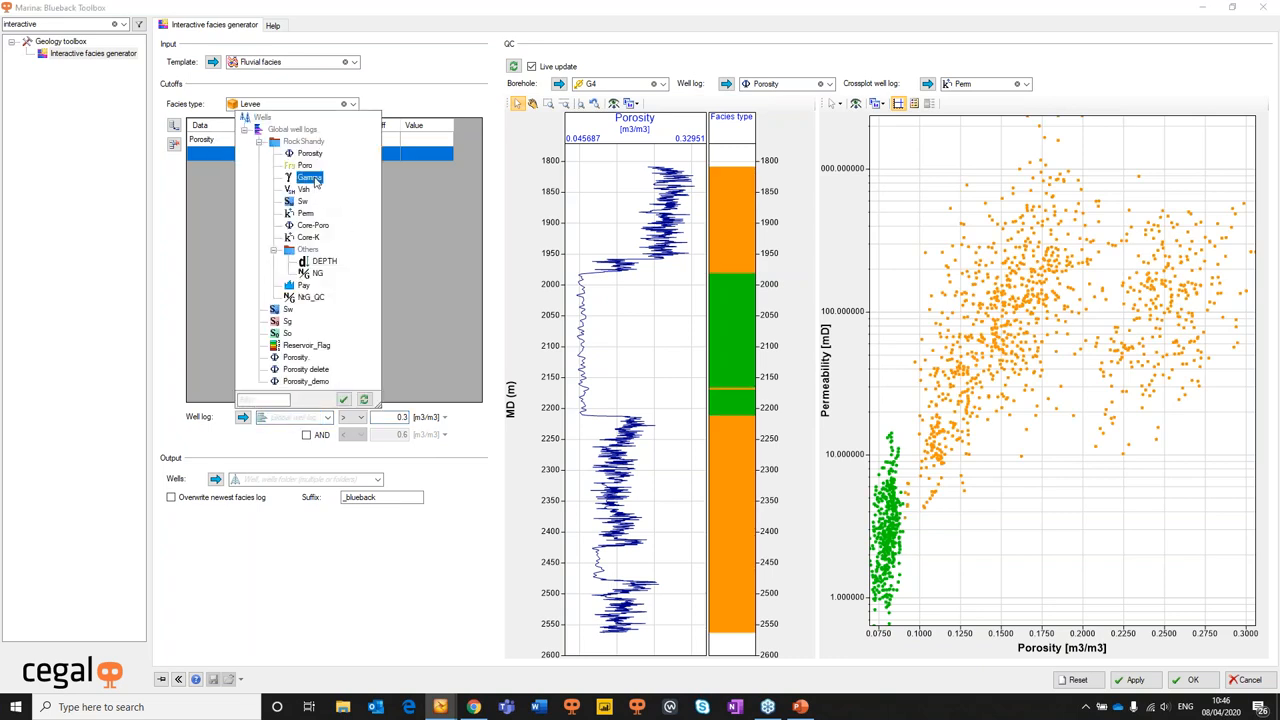
pyautogui.click(310, 176)
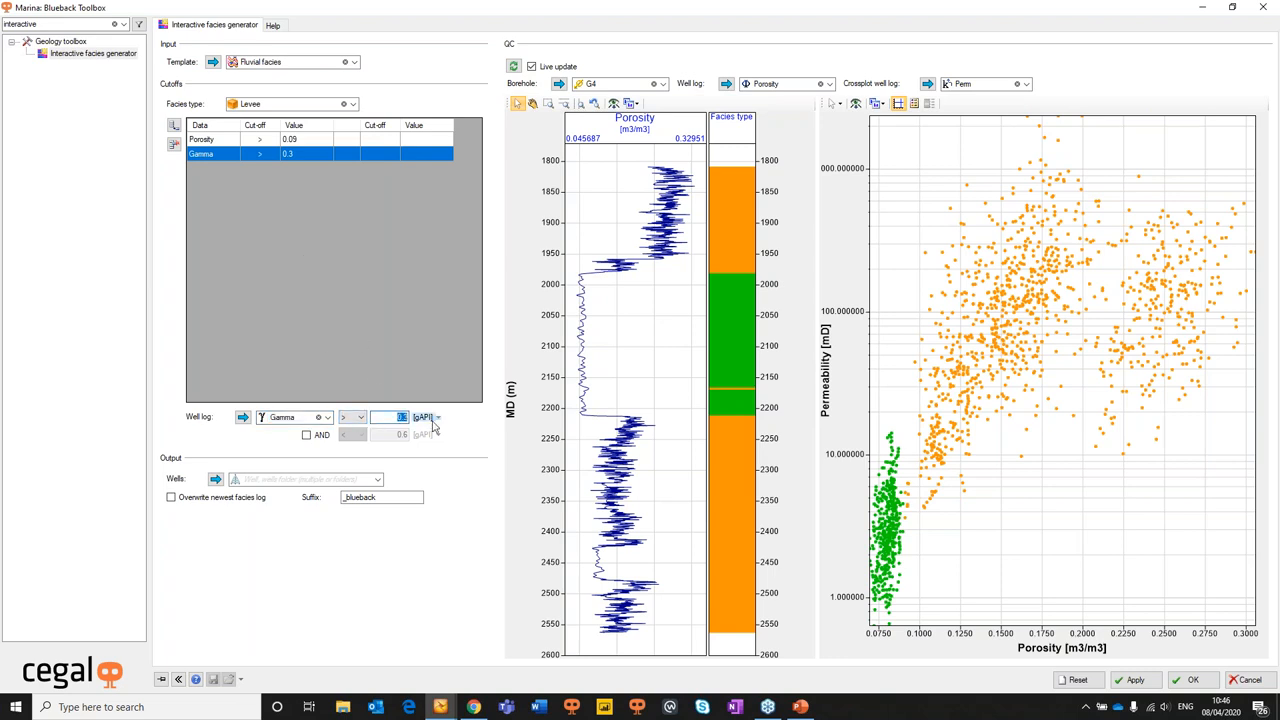
pyautogui.write('60')
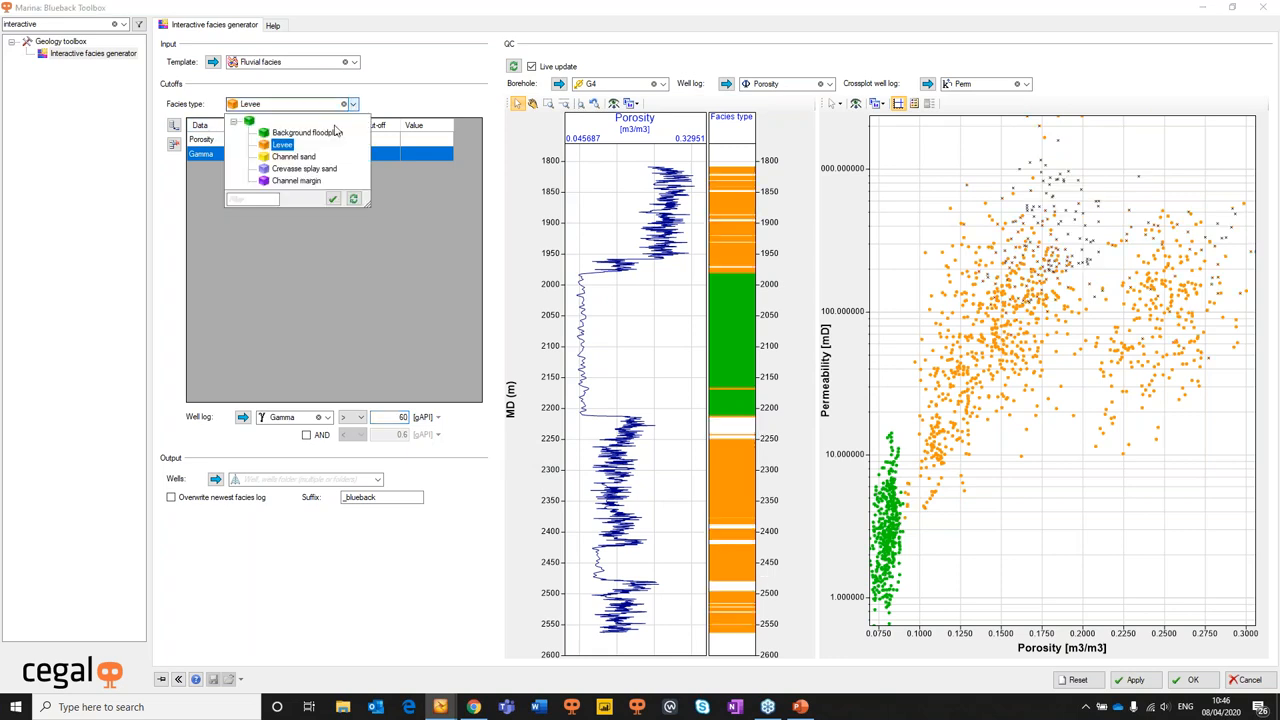
pyautogui.click(292, 156)
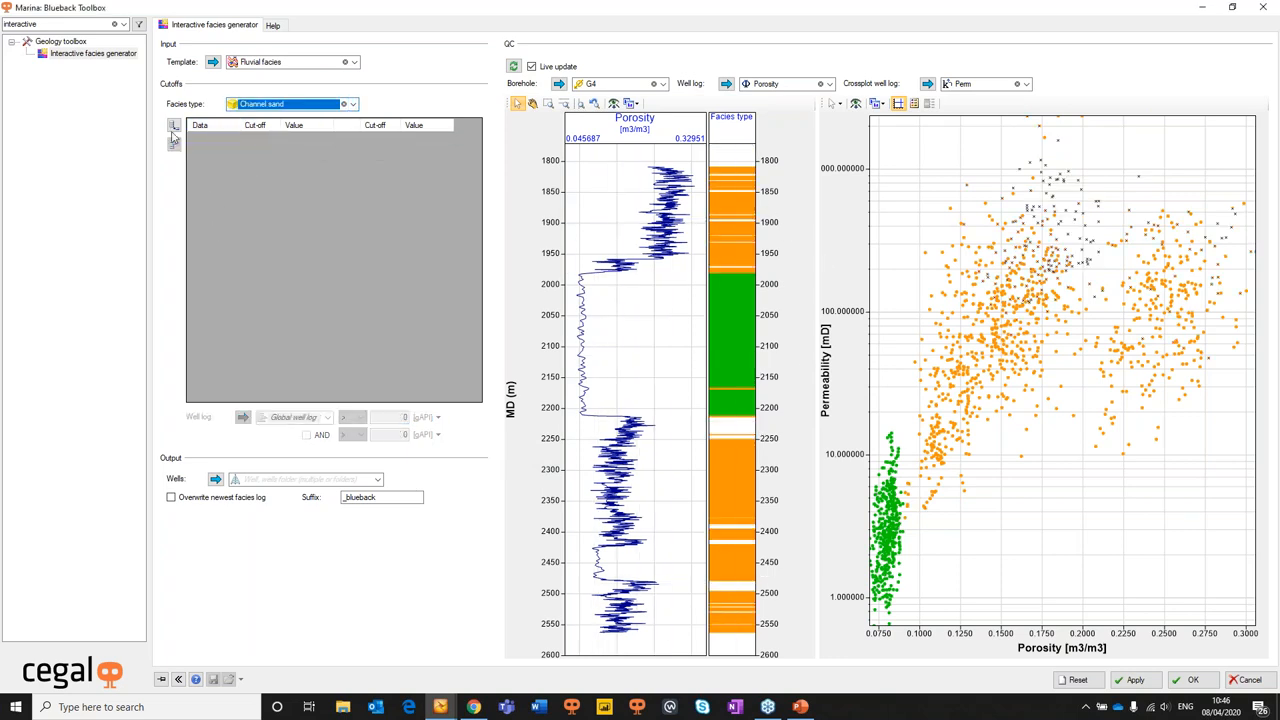
# Define Channel sand with Perm above 70 and a reversed-direction Gamma cutoff of 6
pyautogui.click(174, 128)
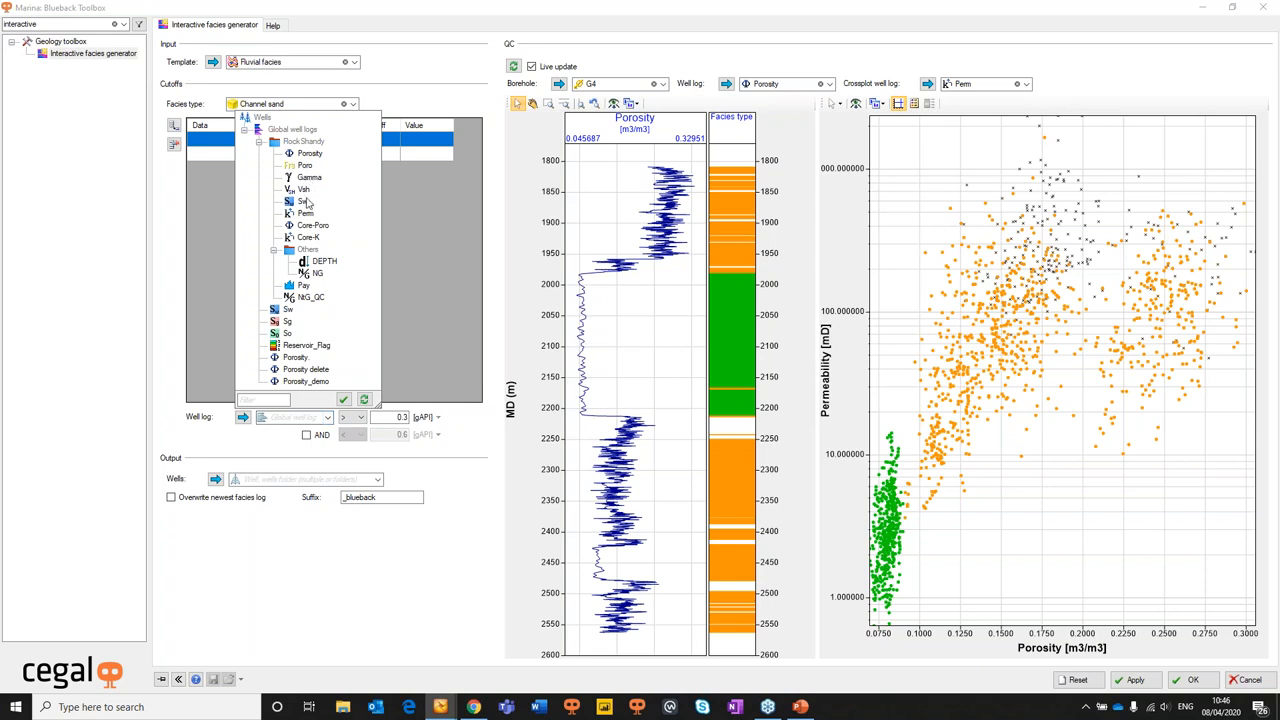
pyautogui.click(304, 200)
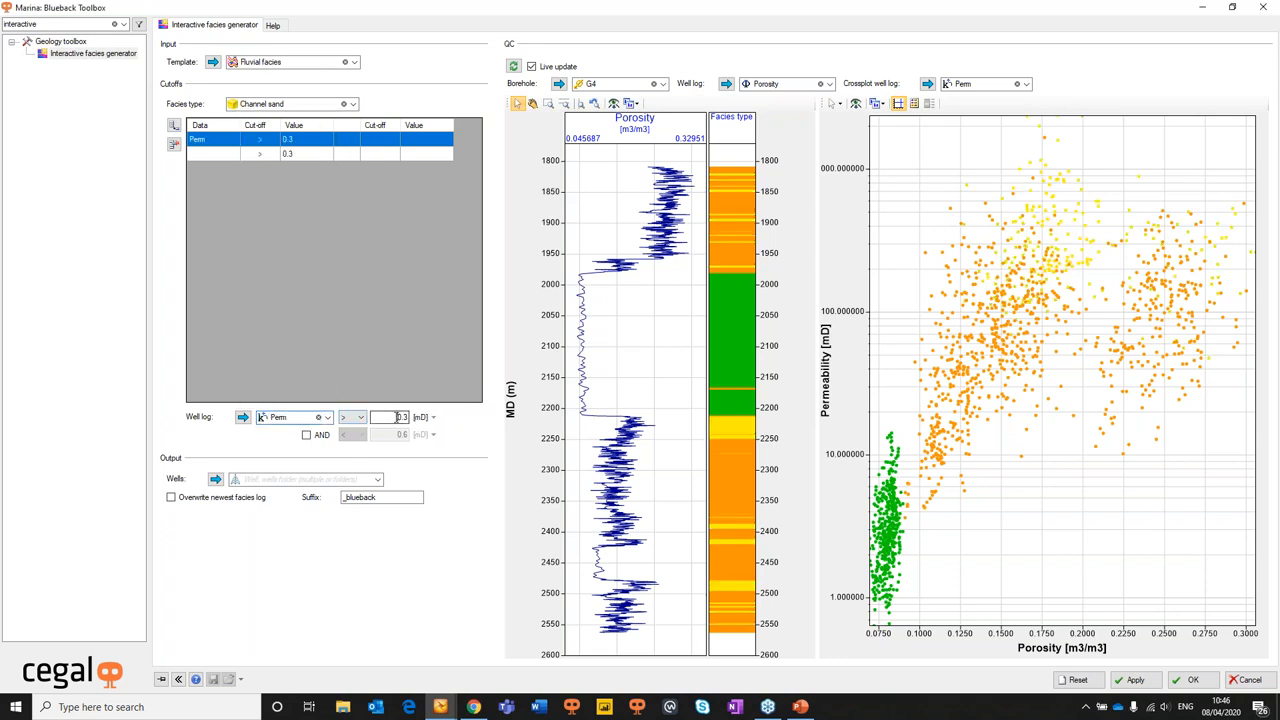
pyautogui.write('70')
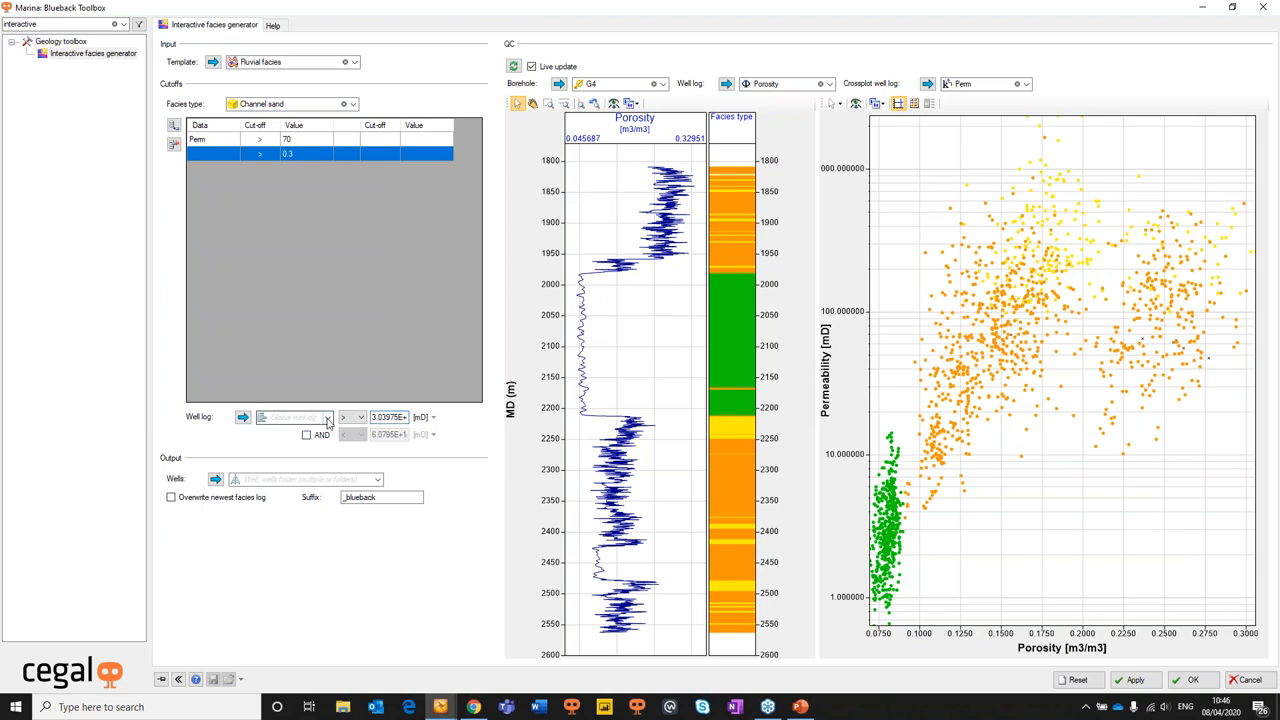
pyautogui.click(296, 418)
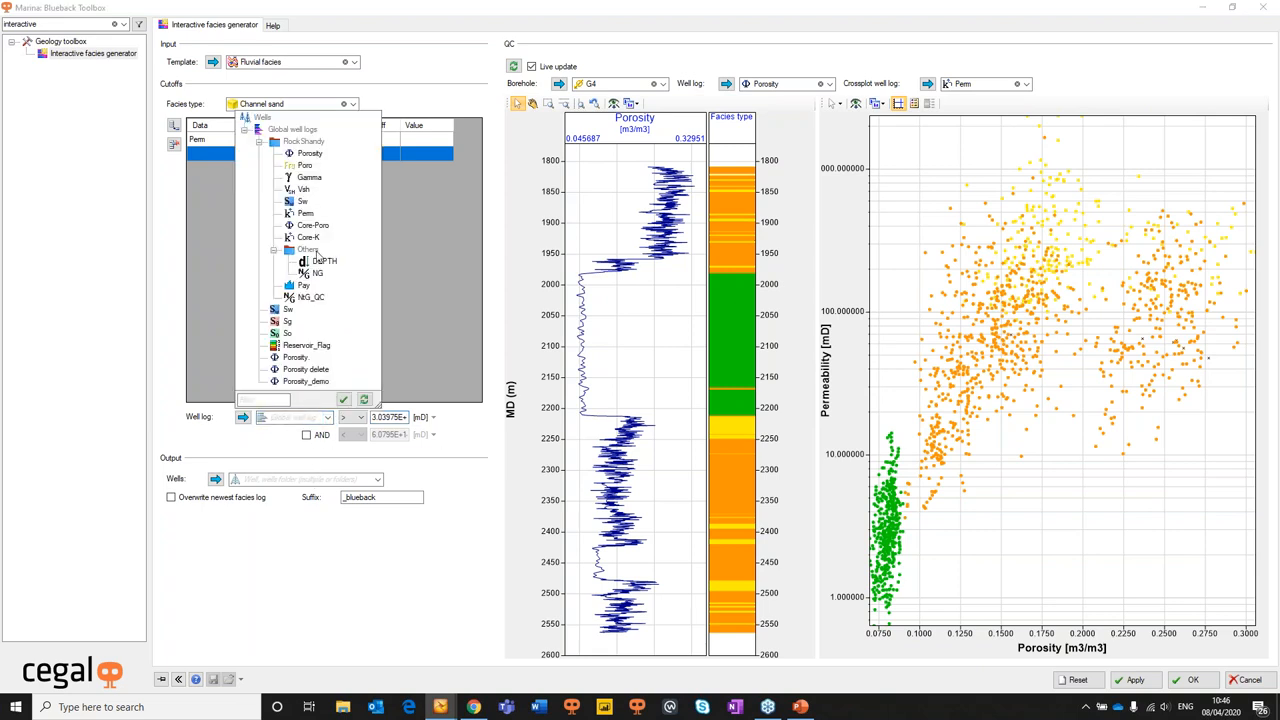
pyautogui.click(308, 176)
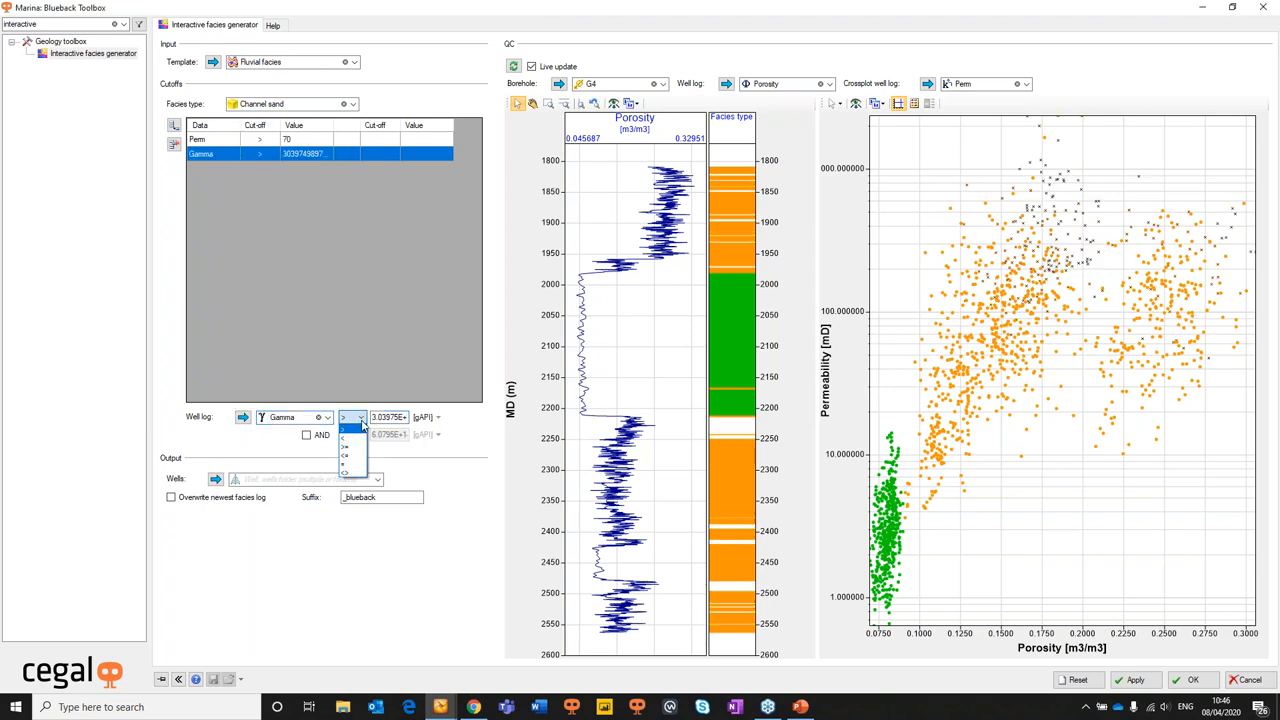
pyautogui.click(344, 428)
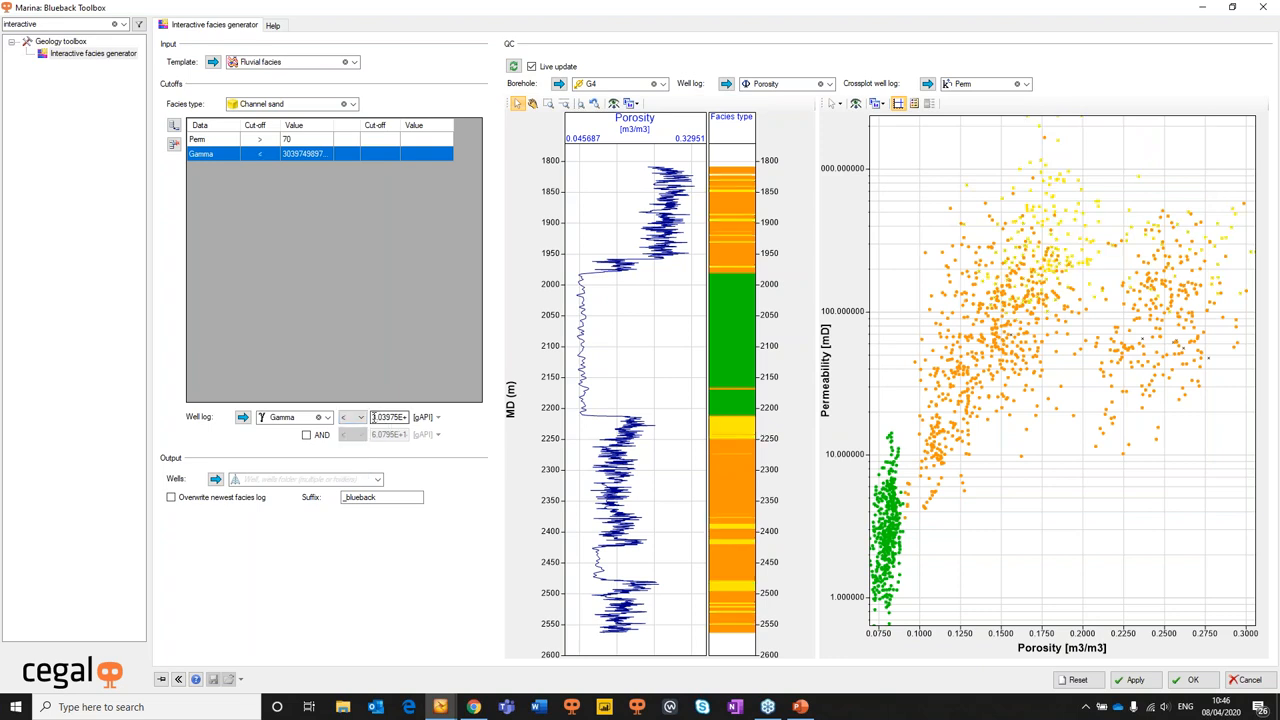
pyautogui.write('60')
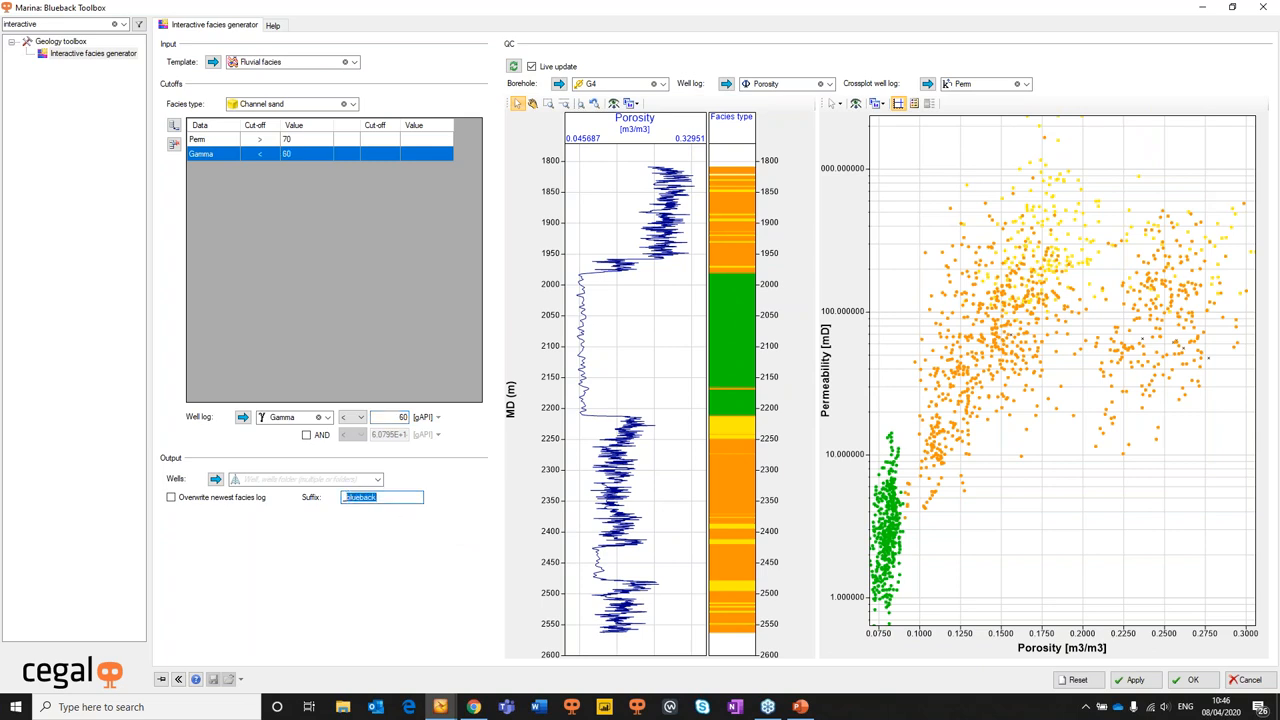
# Set the output suffix to _demo and confirm well G4 as the output well
pyautogui.write('_demo')
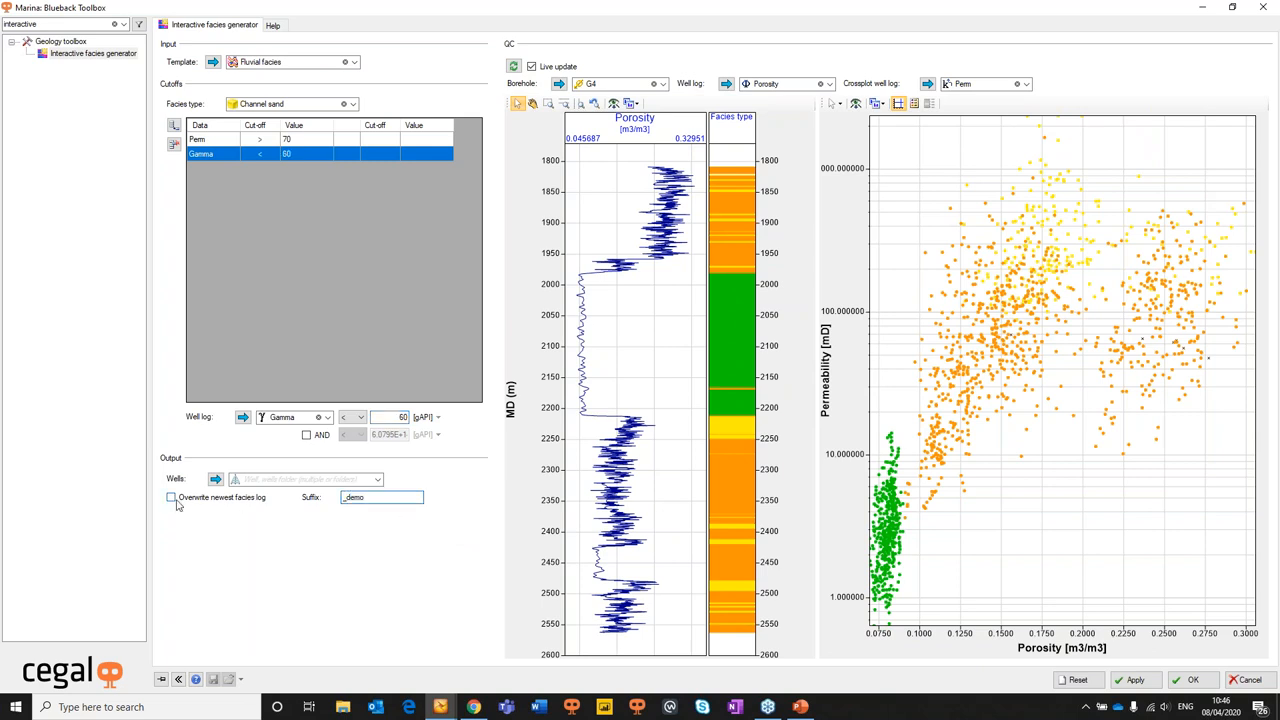
pyautogui.click(376, 480)
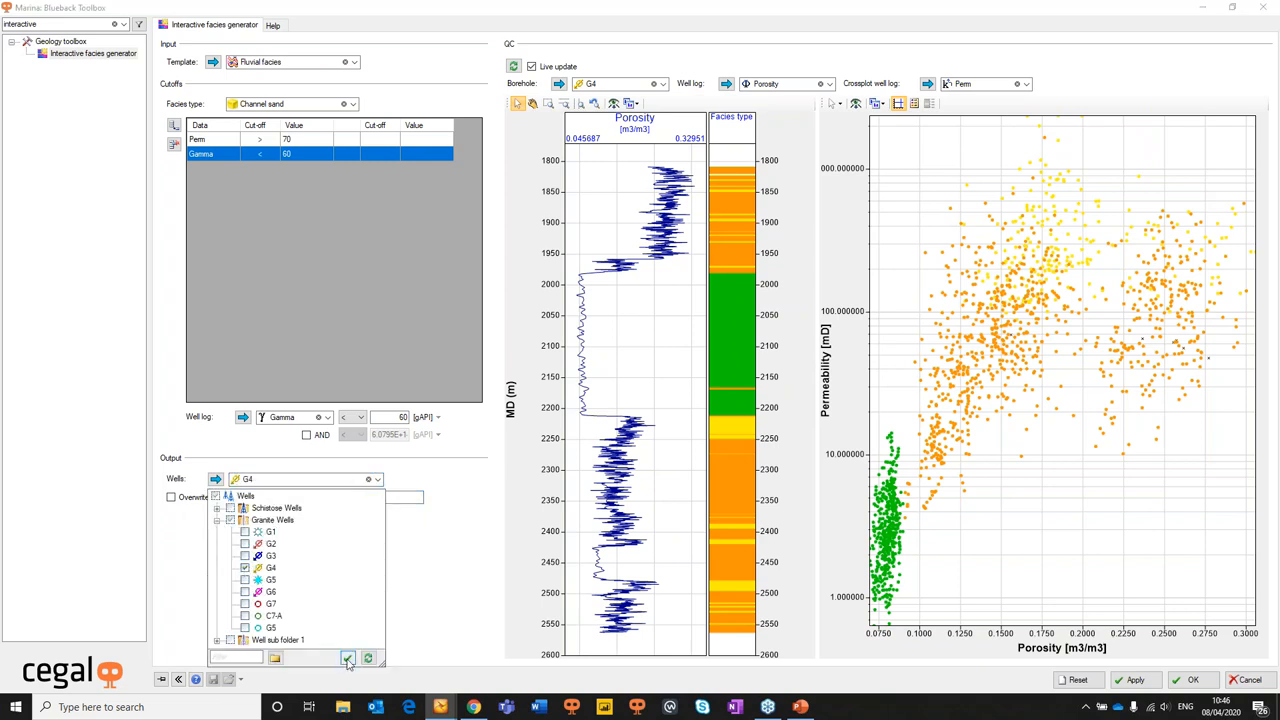
pyautogui.click(348, 658)
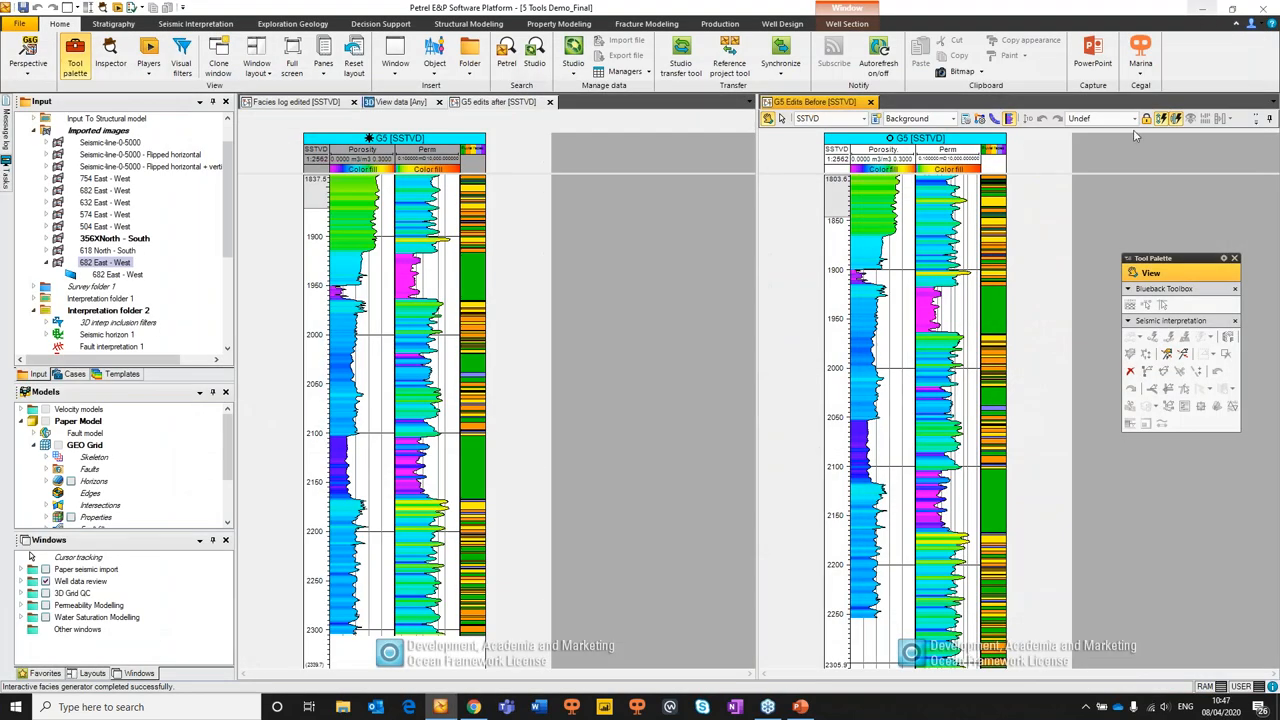
pyautogui.moveTo(642, 644)
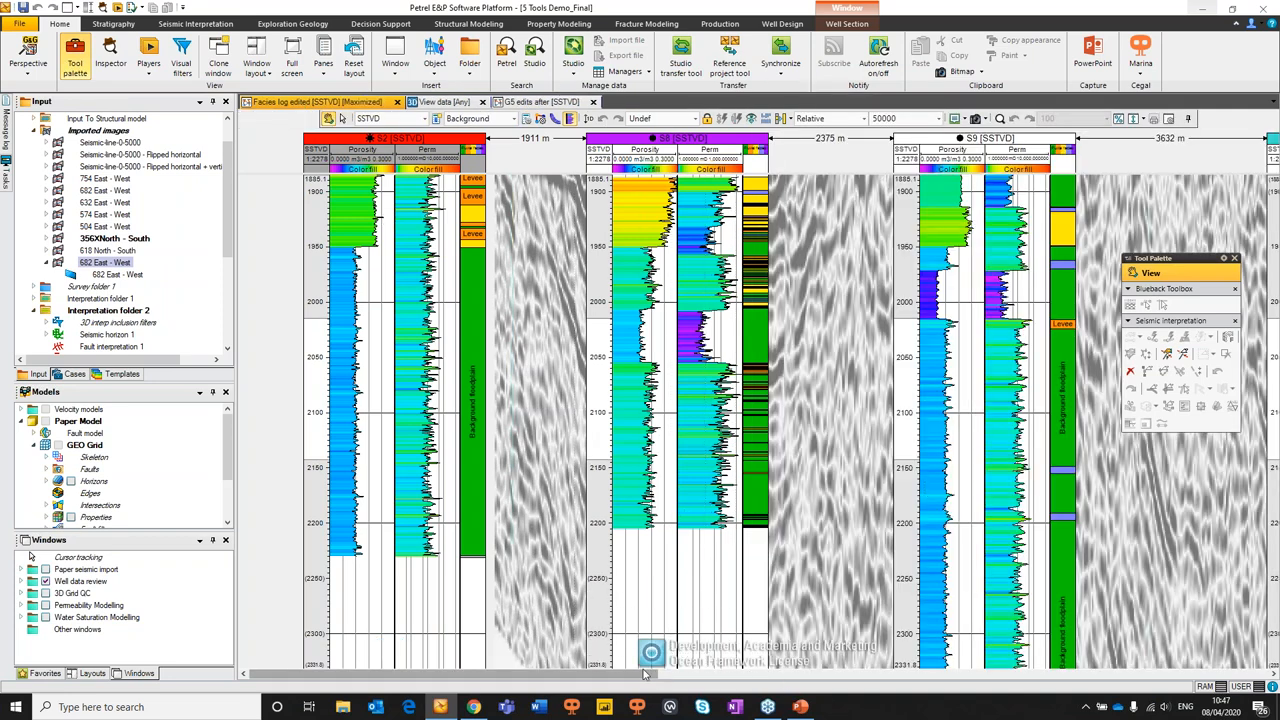
# Expand well G4's log list down to the new Fluvial facies_demo log
pyautogui.hscroll(3)
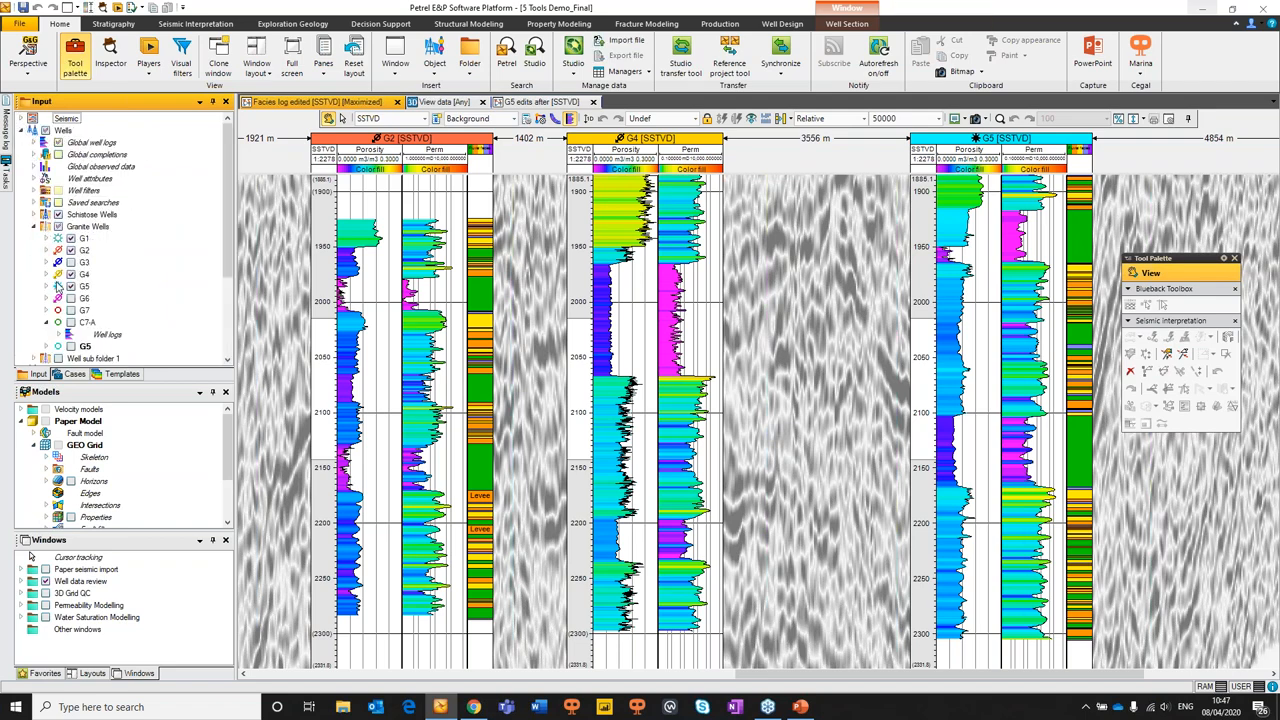
pyautogui.click(48, 274)
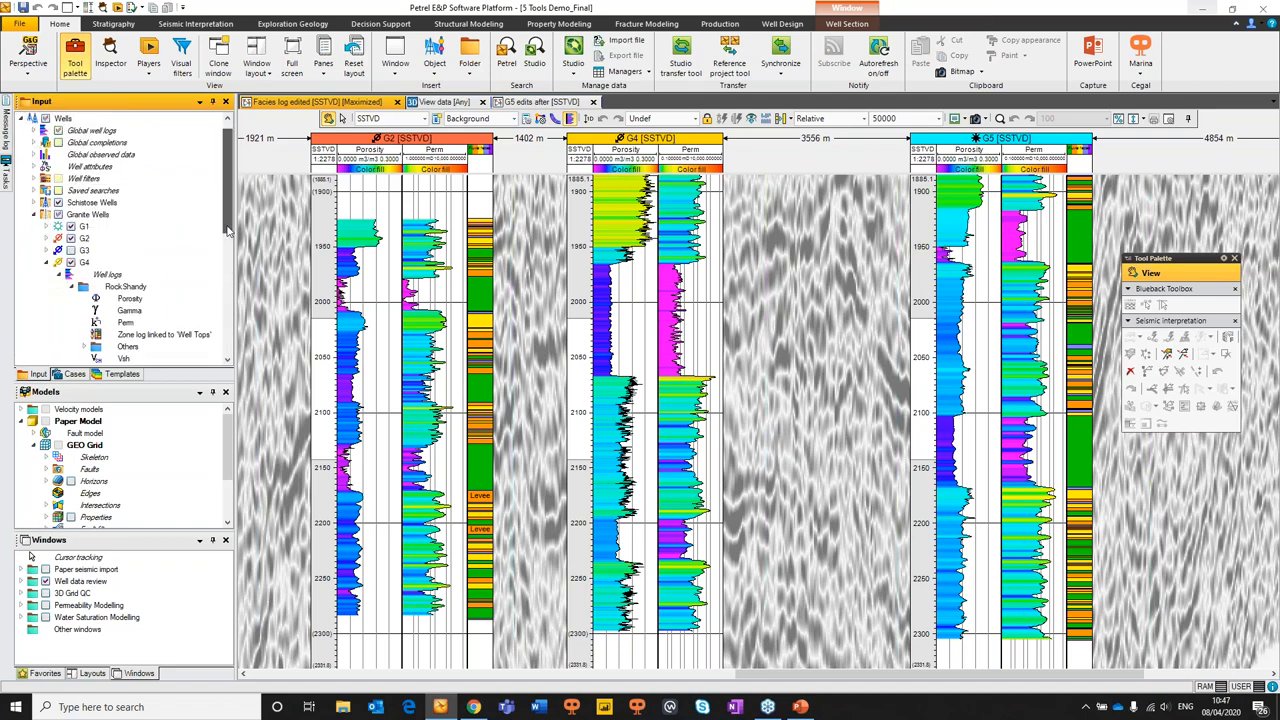
pyautogui.scroll(-3)
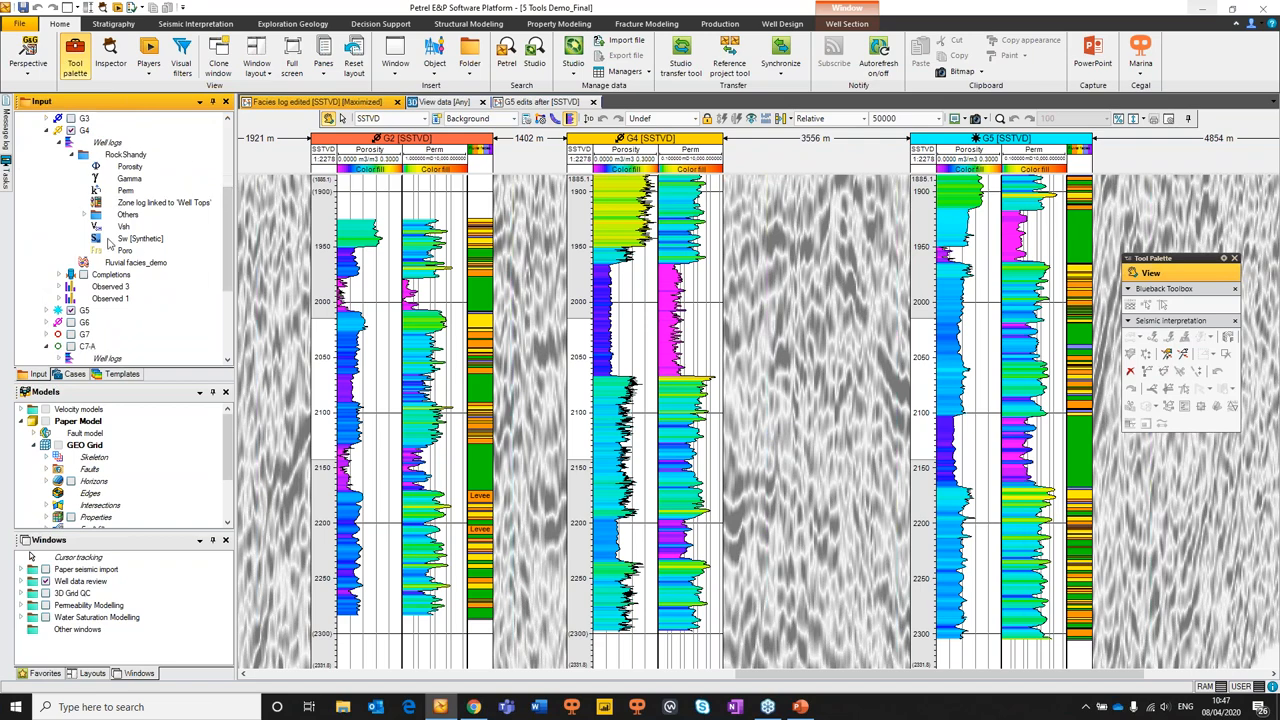
# Assign Fluvial facies as the global log for Fluvial facies_demo in its settings
pyautogui.rightClick(136, 262)
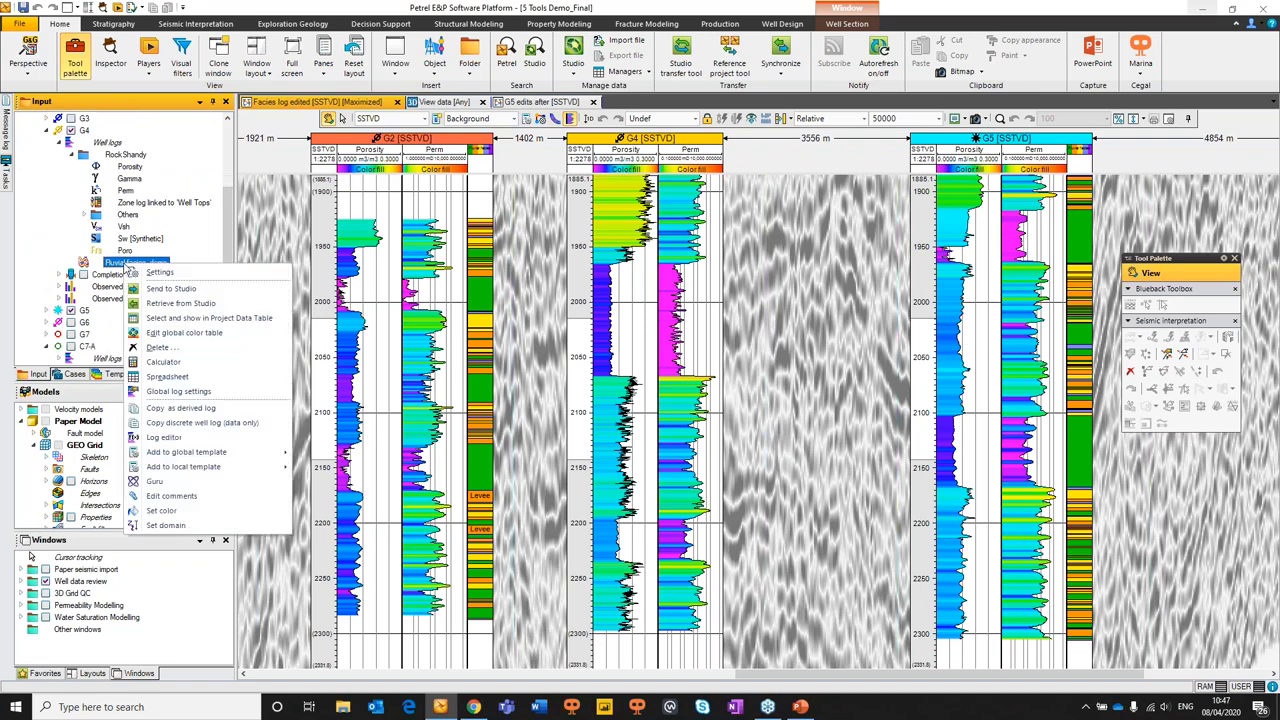
pyautogui.click(160, 272)
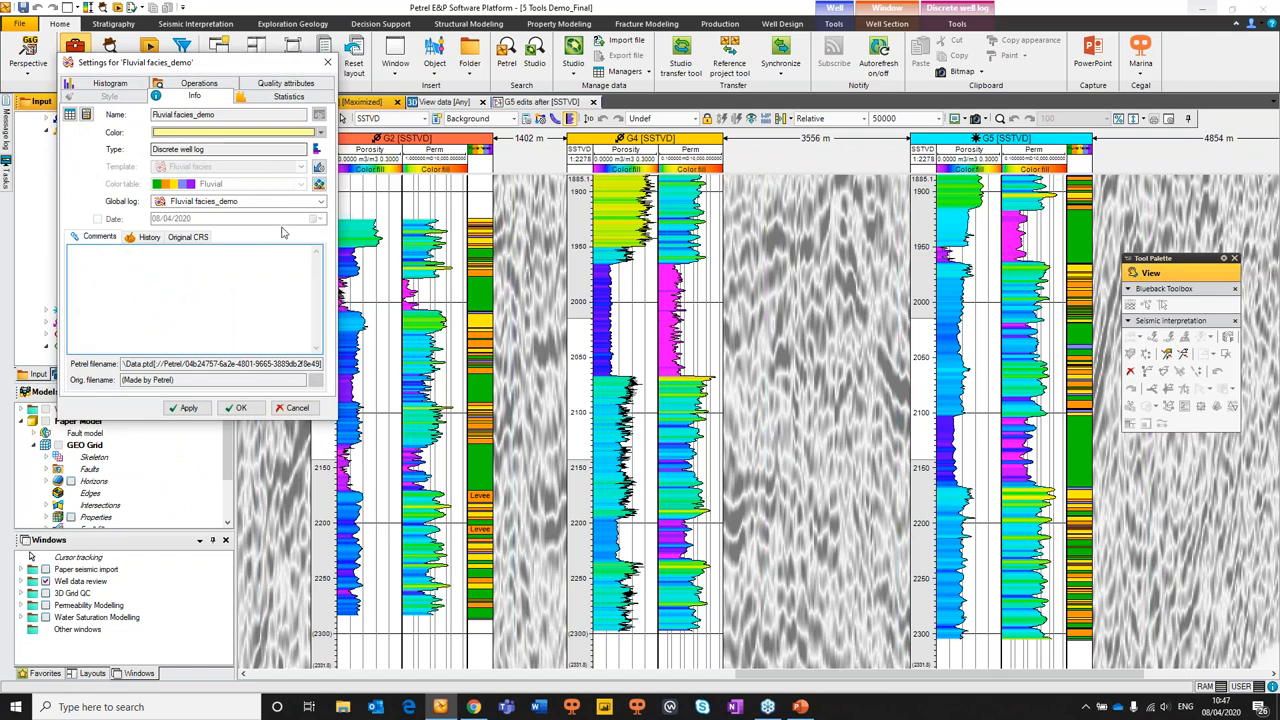
pyautogui.click(236, 200)
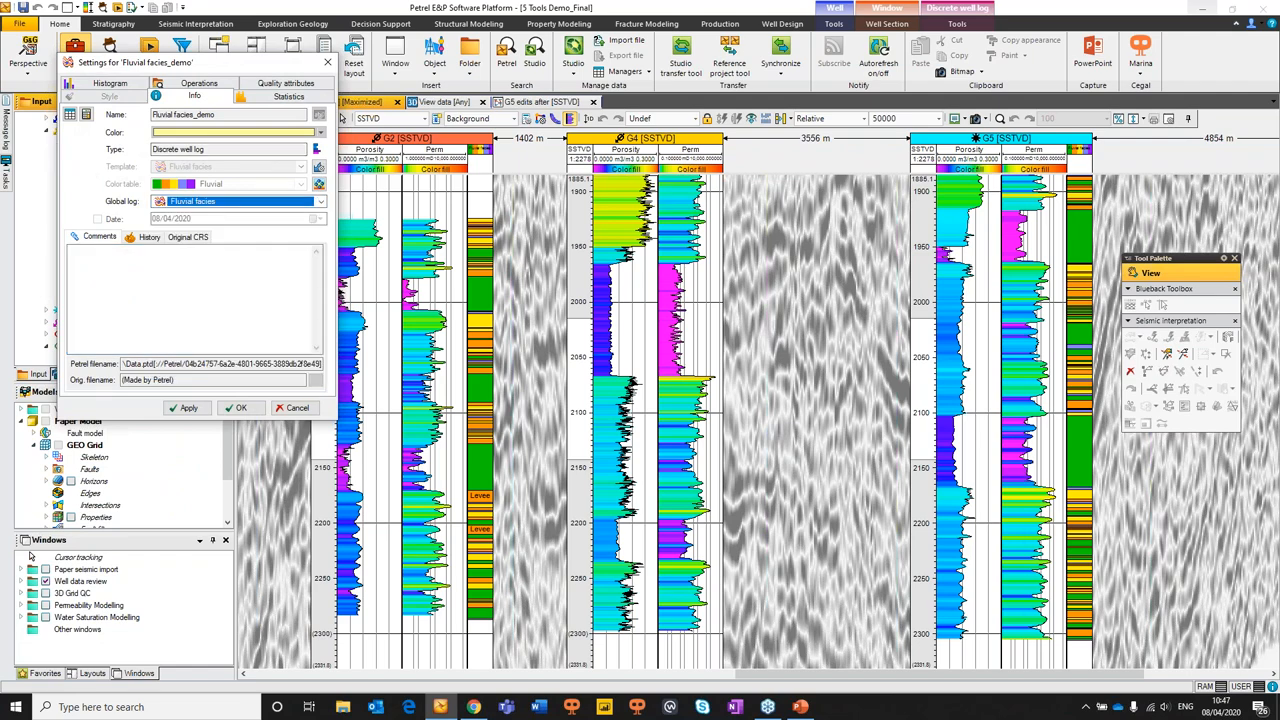
pyautogui.click(240, 408)
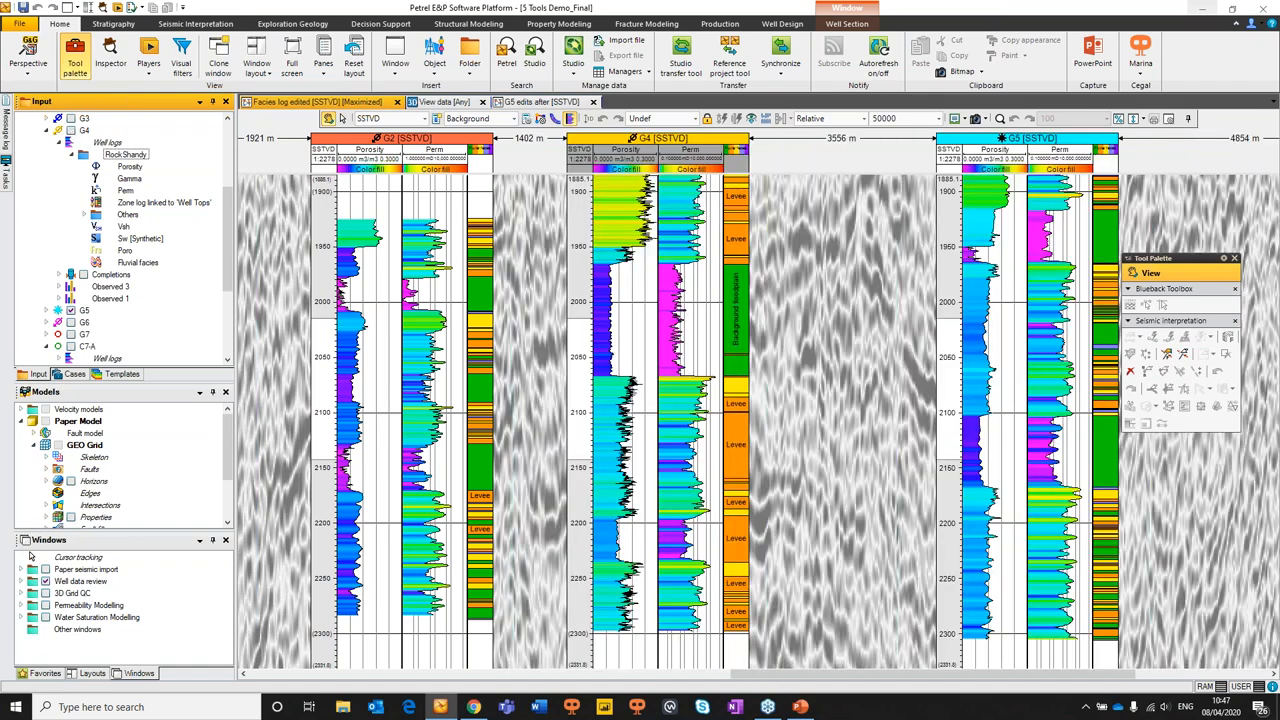
pyautogui.moveTo(790, 250)
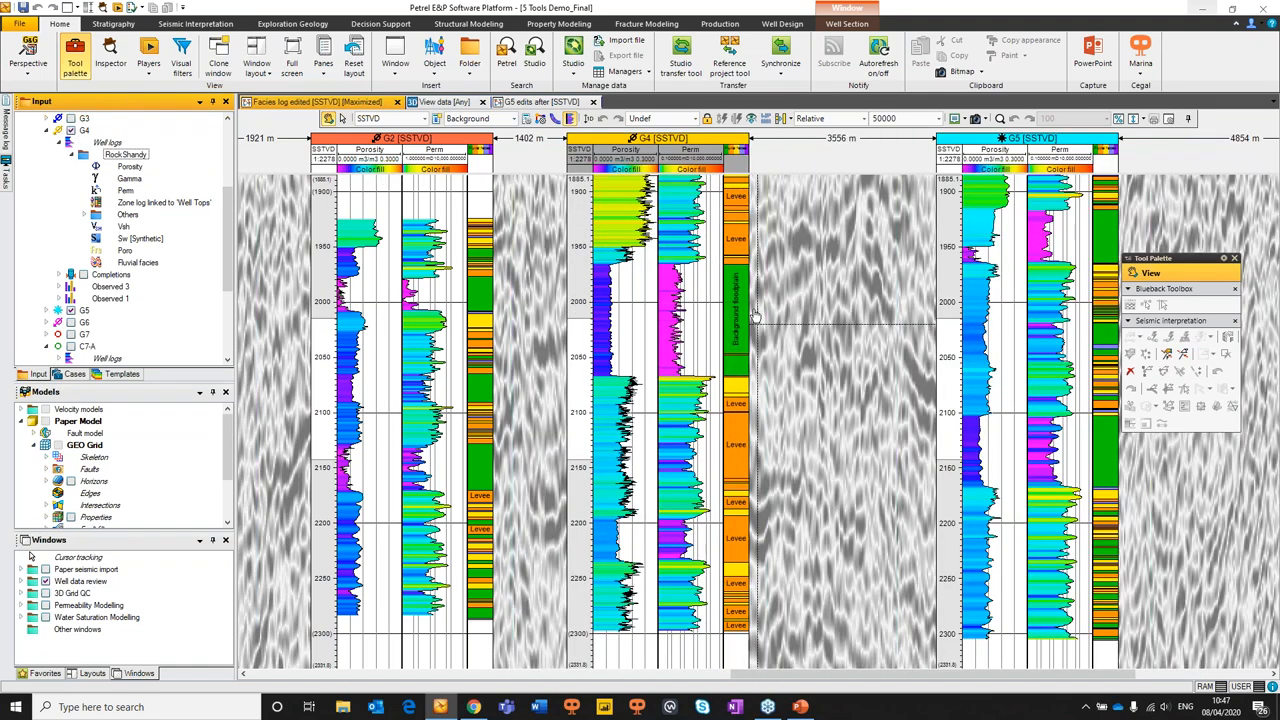
pyautogui.moveTo(1198, 138)
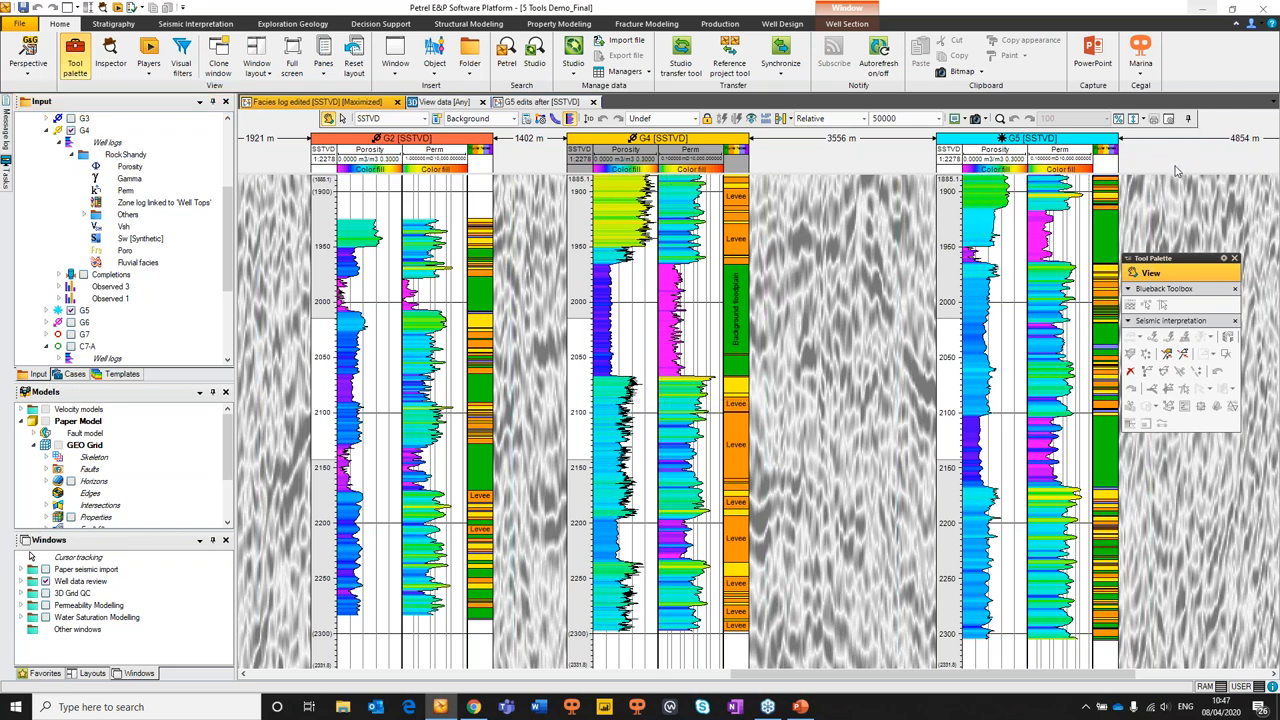
pyautogui.moveTo(1140, 50)
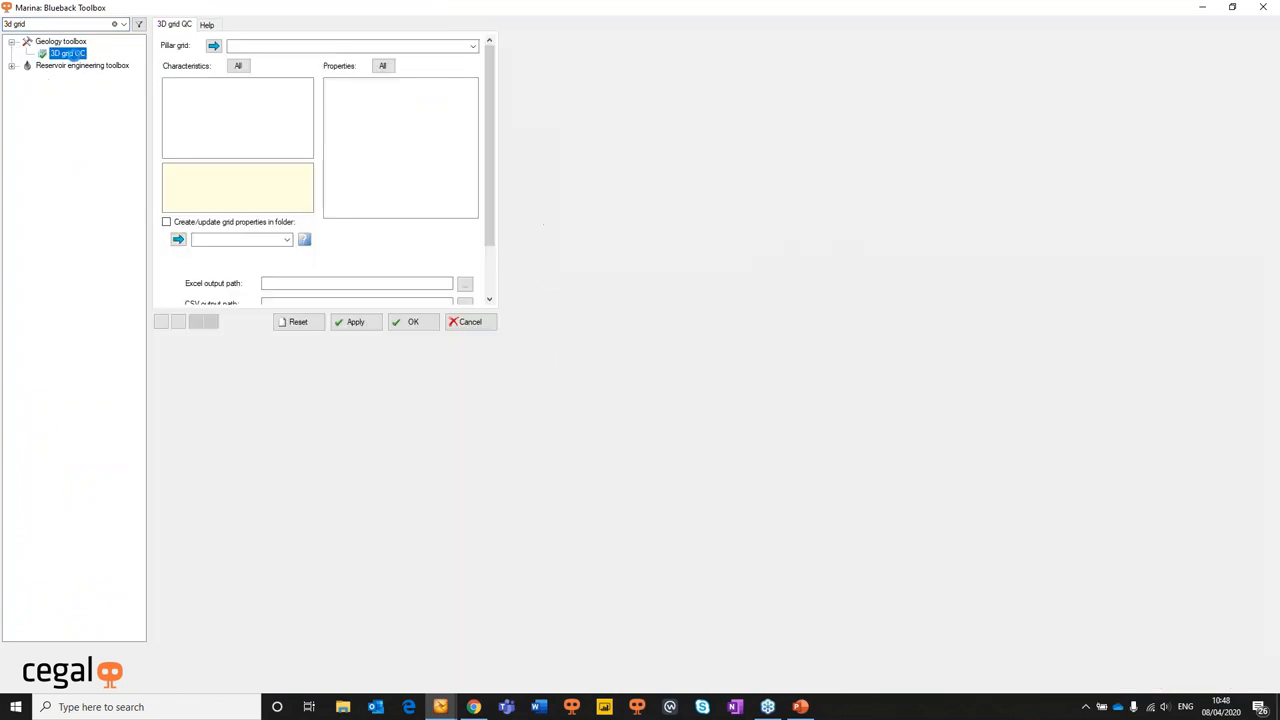
# Read the 3D Grid QC help, highlighting the description of new geometrical properties
pyautogui.click(350, 46)
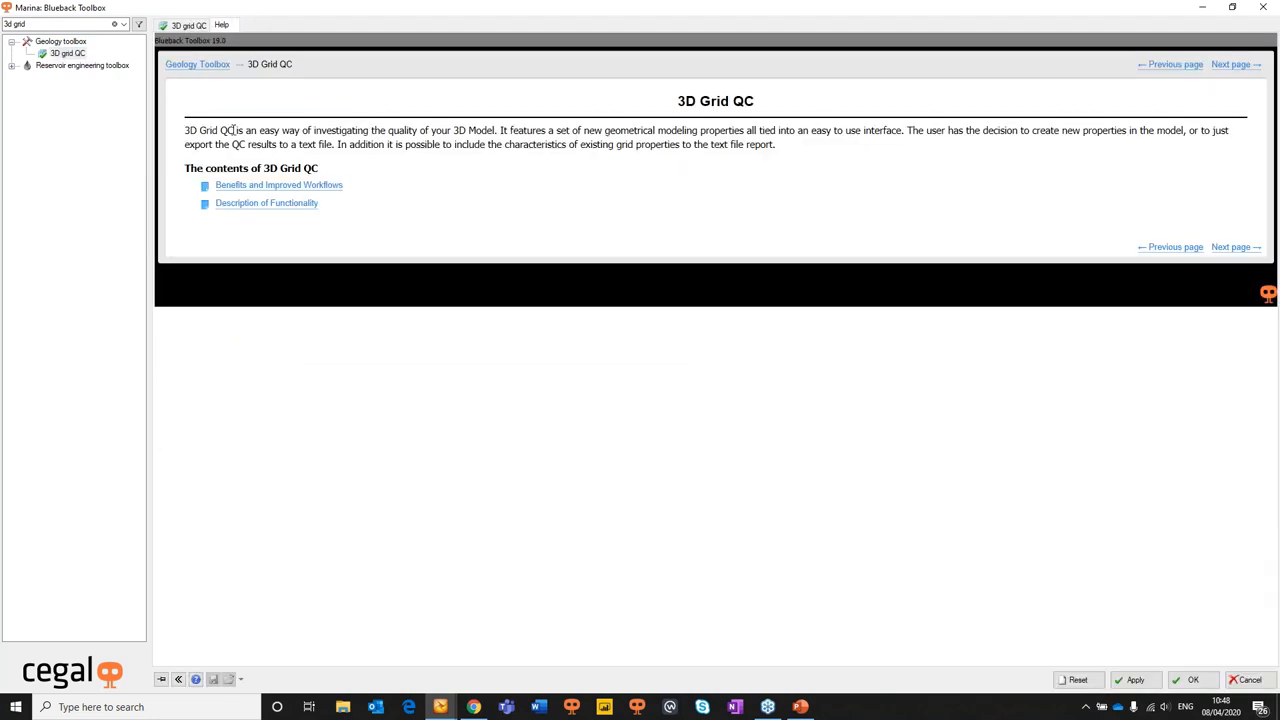
pyautogui.moveTo(200, 130); pyautogui.dragTo(452, 130)
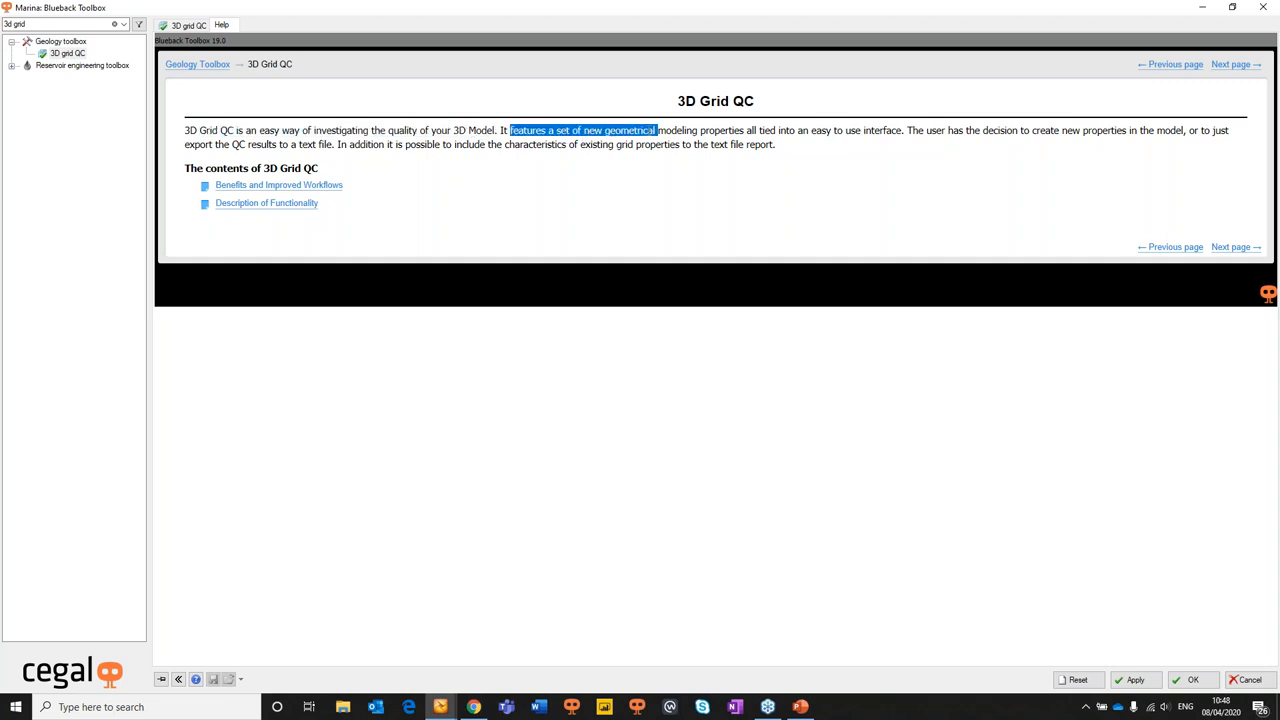
pyautogui.moveTo(656, 130); pyautogui.dragTo(744, 130)
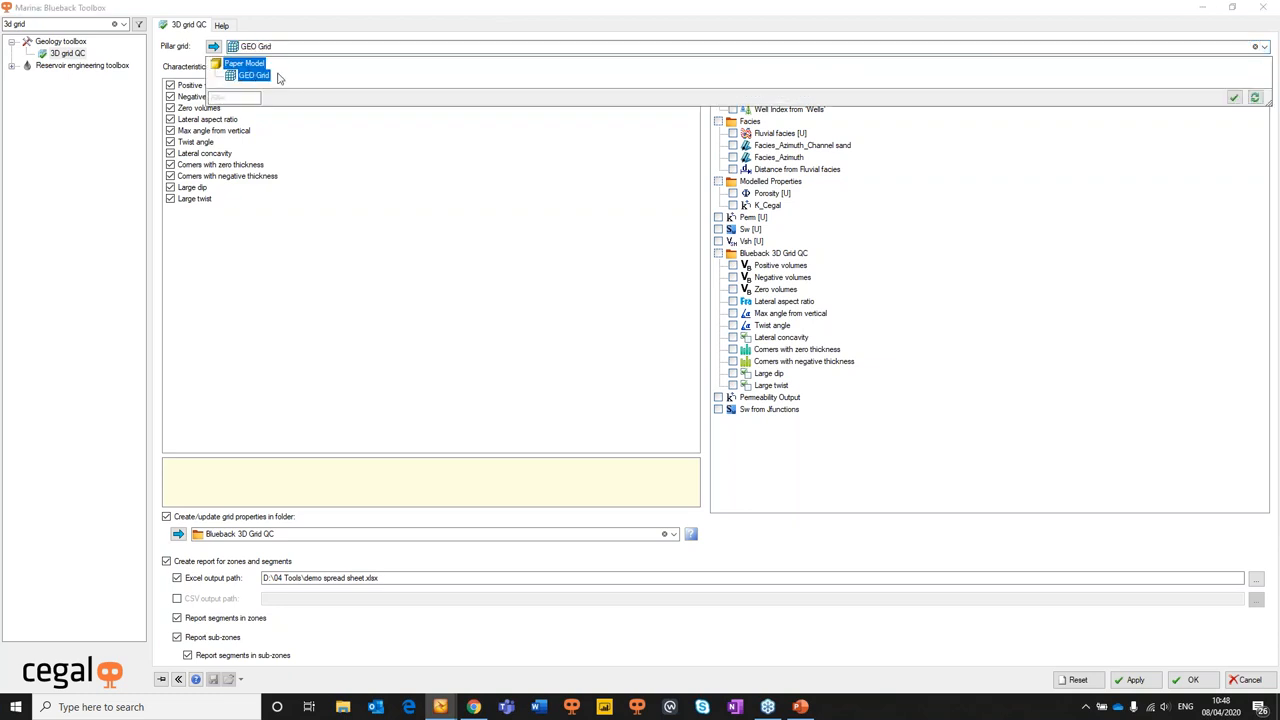
# Target GEO Grid and review characteristic descriptions such as Lateral concavity and Corners with zero thickness
pyautogui.click(252, 76)
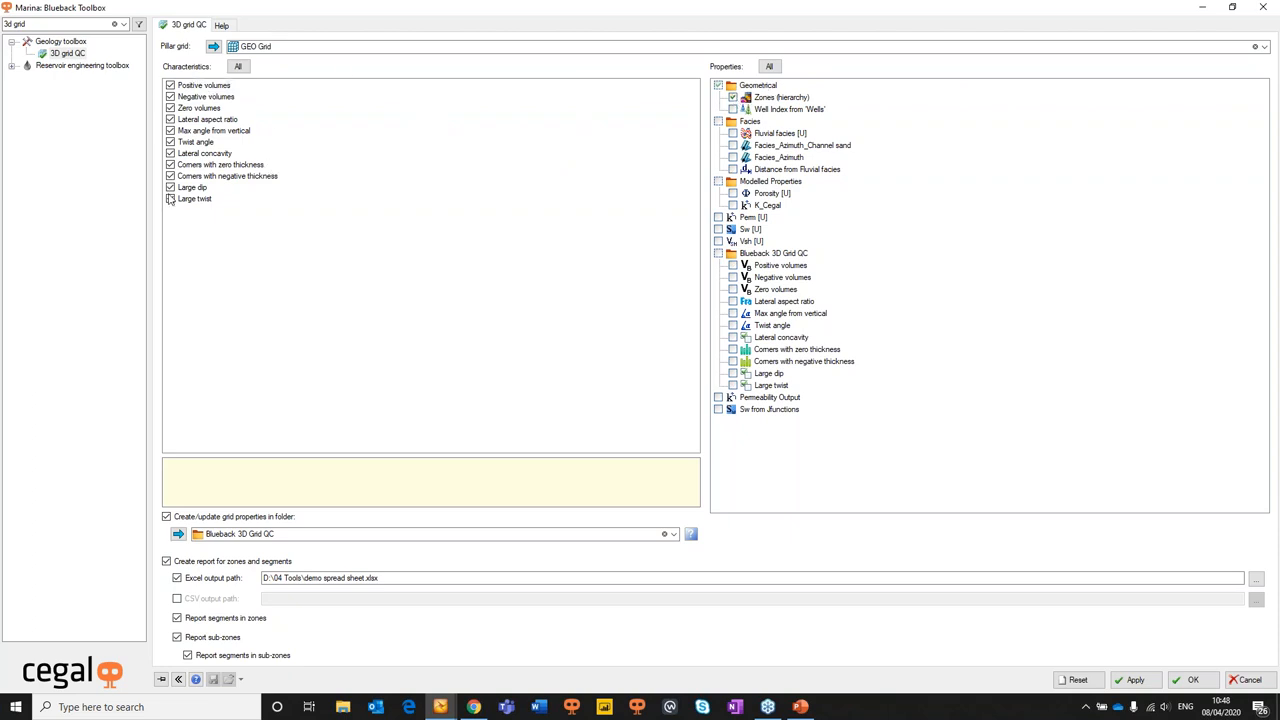
pyautogui.click(196, 140)
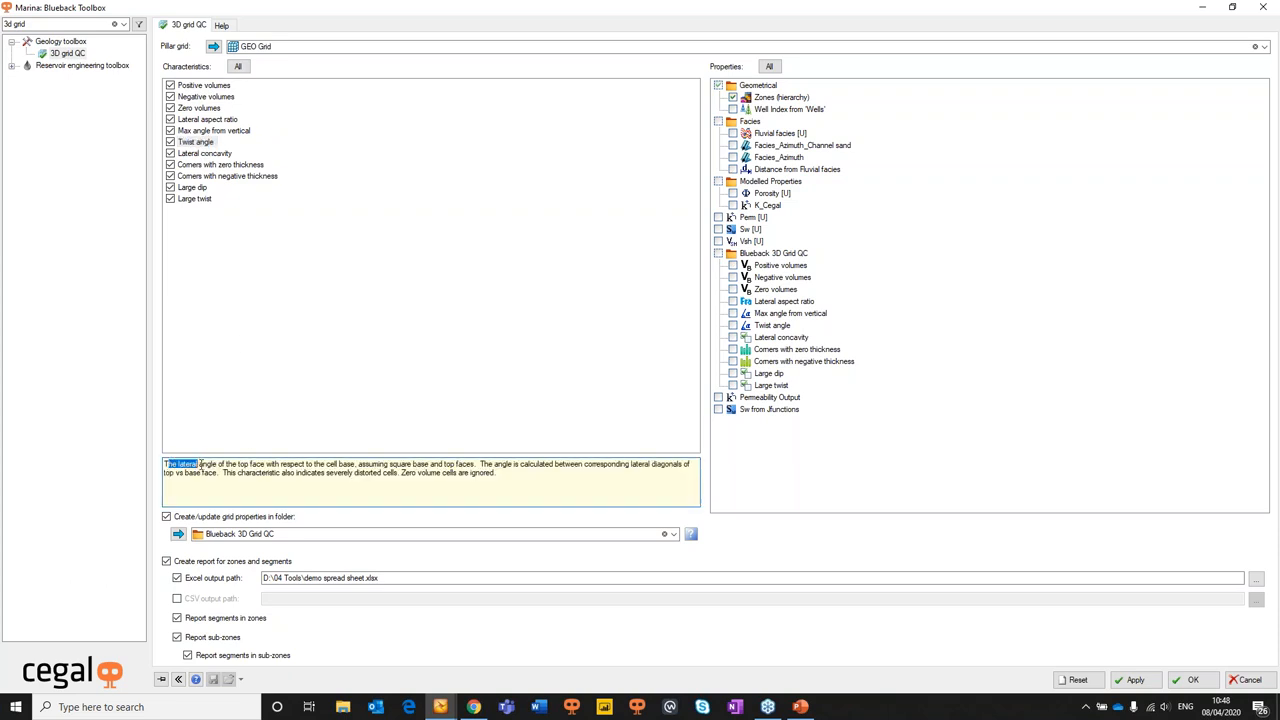
pyautogui.click(204, 152)
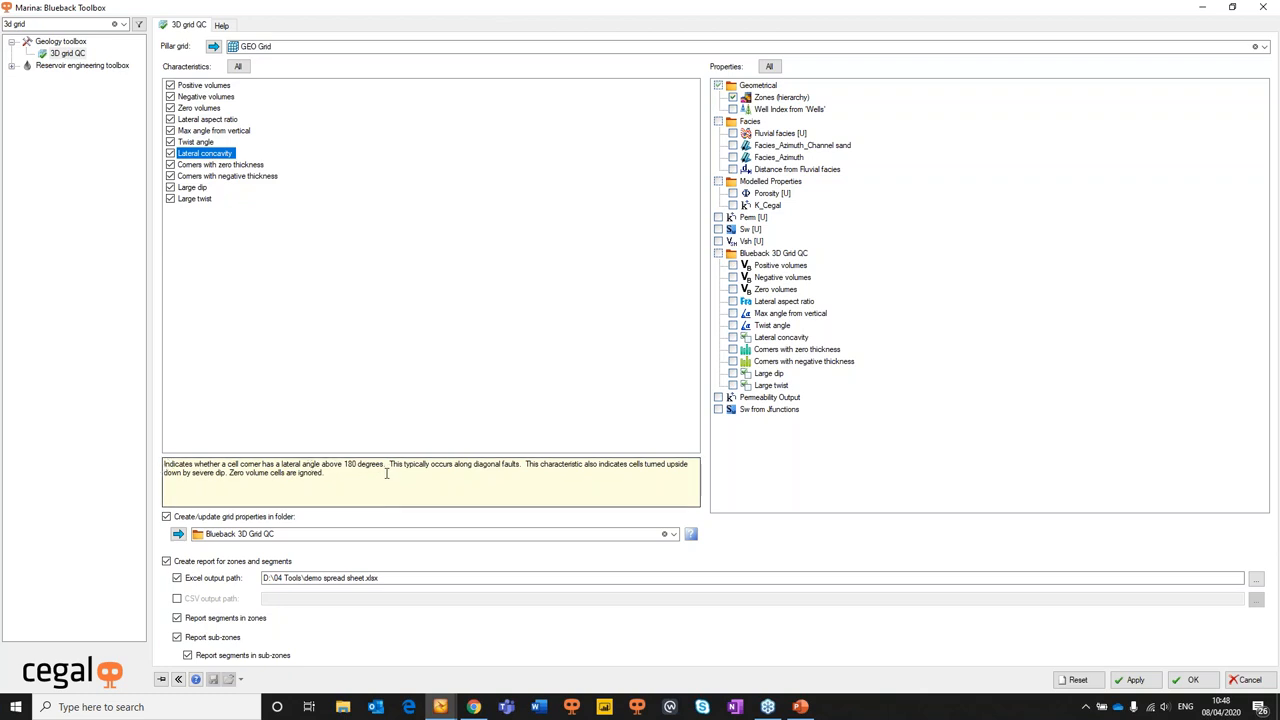
pyautogui.click(220, 164)
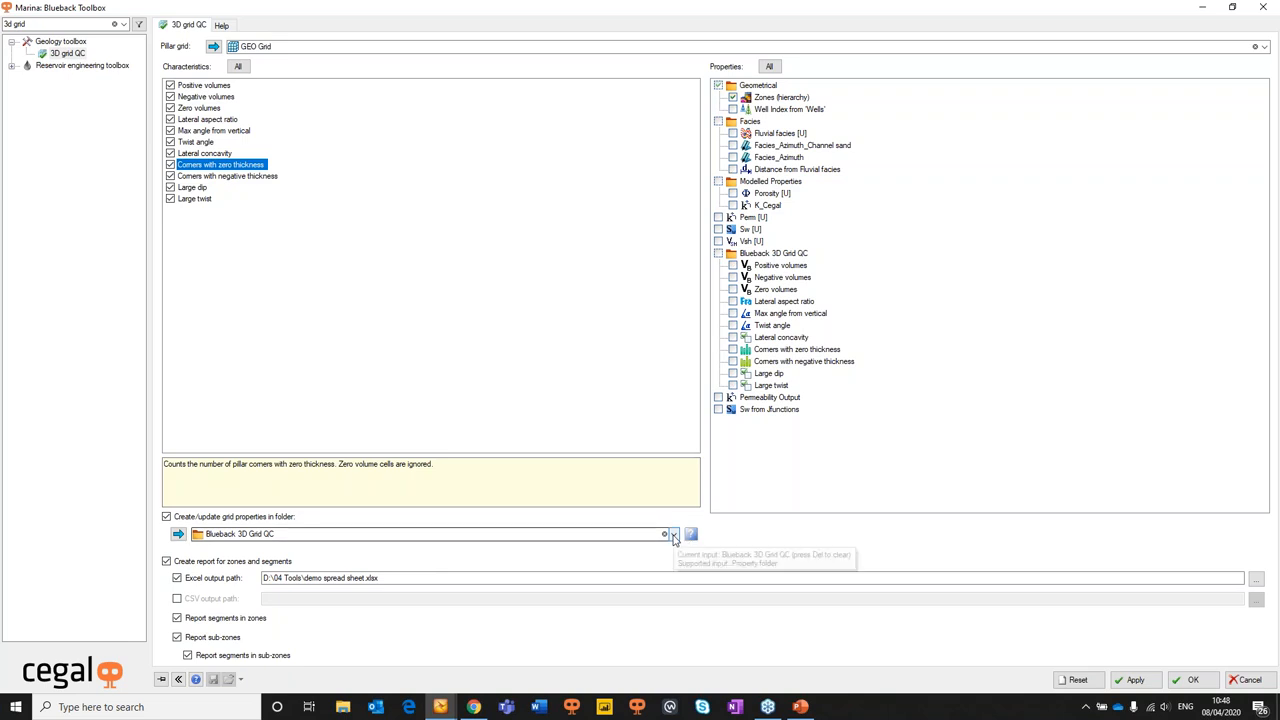
pyautogui.click(672, 532)
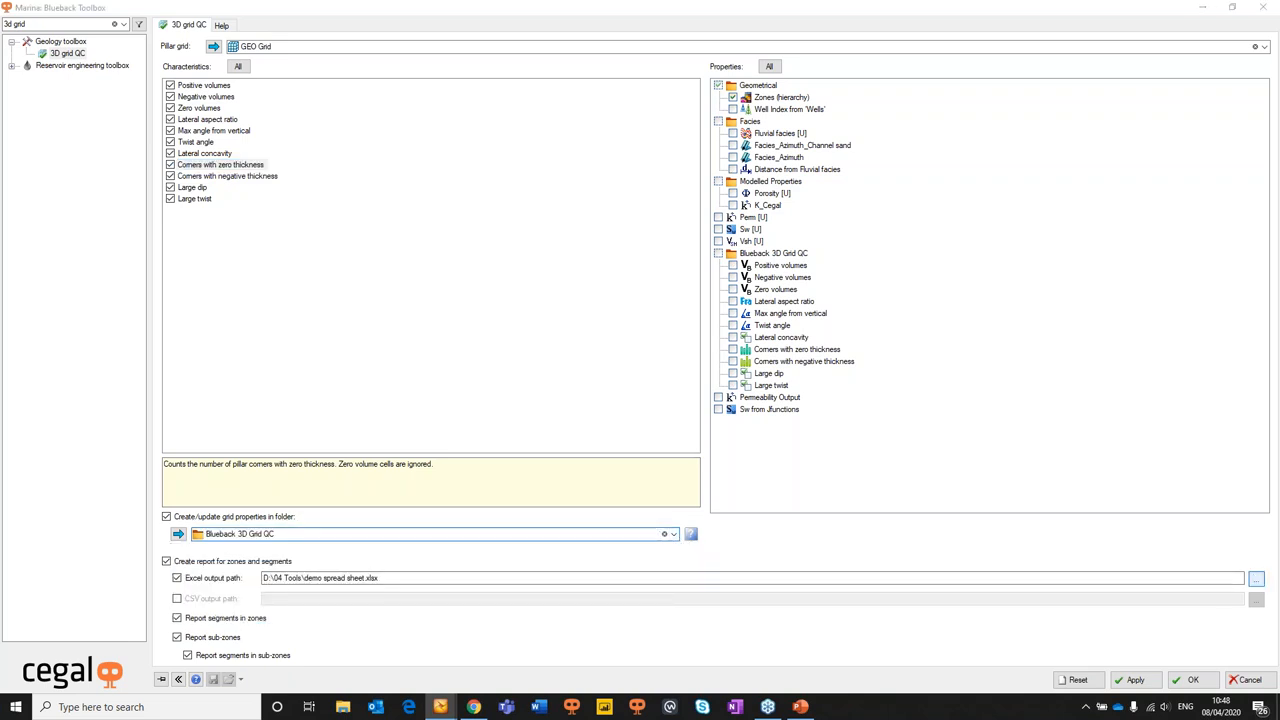
# Keep the .xlsx report file location and save it, running the grid QC
pyautogui.click(1256, 578)
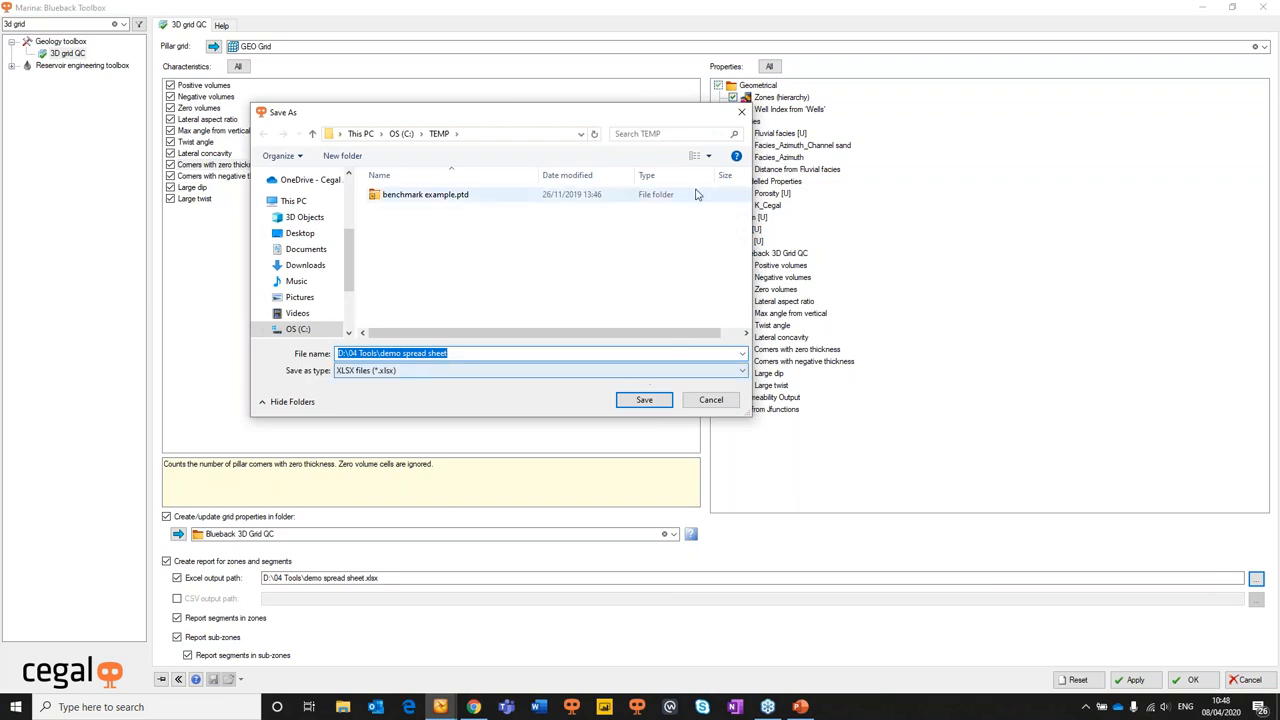
pyautogui.click(644, 400)
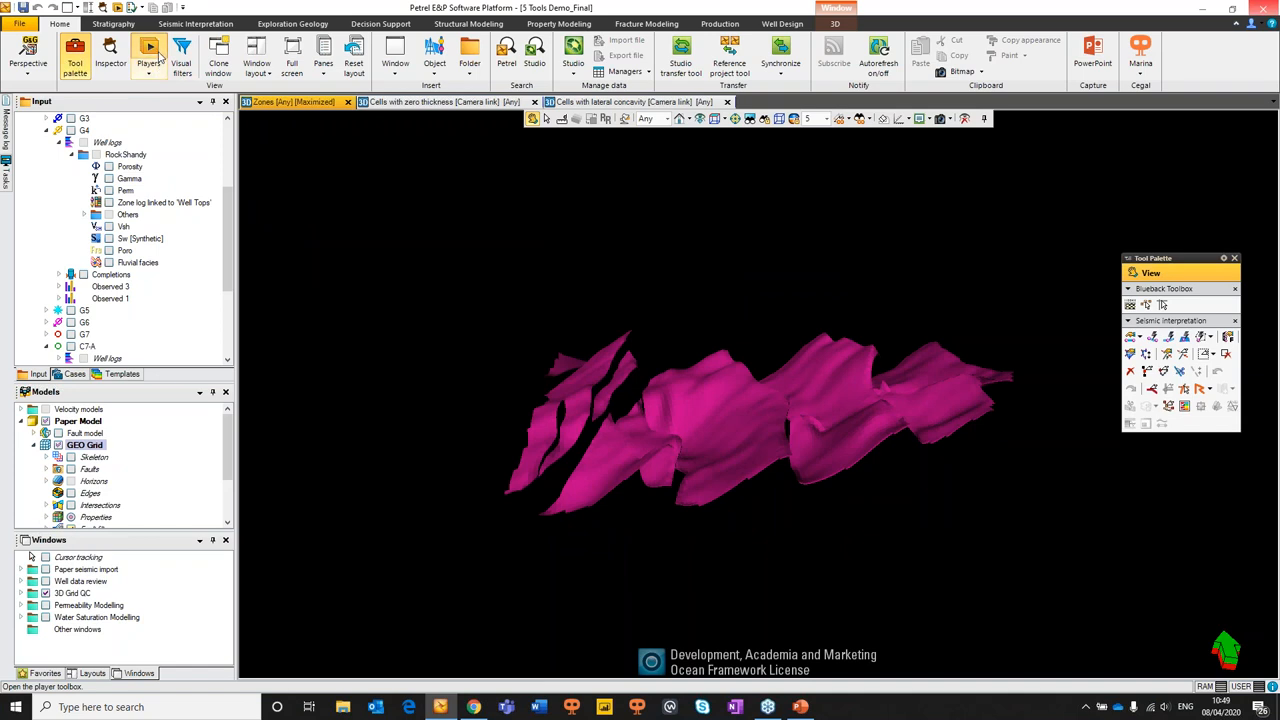
# Start the Property player with layer step direction and play GEO Grid Zones in 3D
pyautogui.click(148, 50)
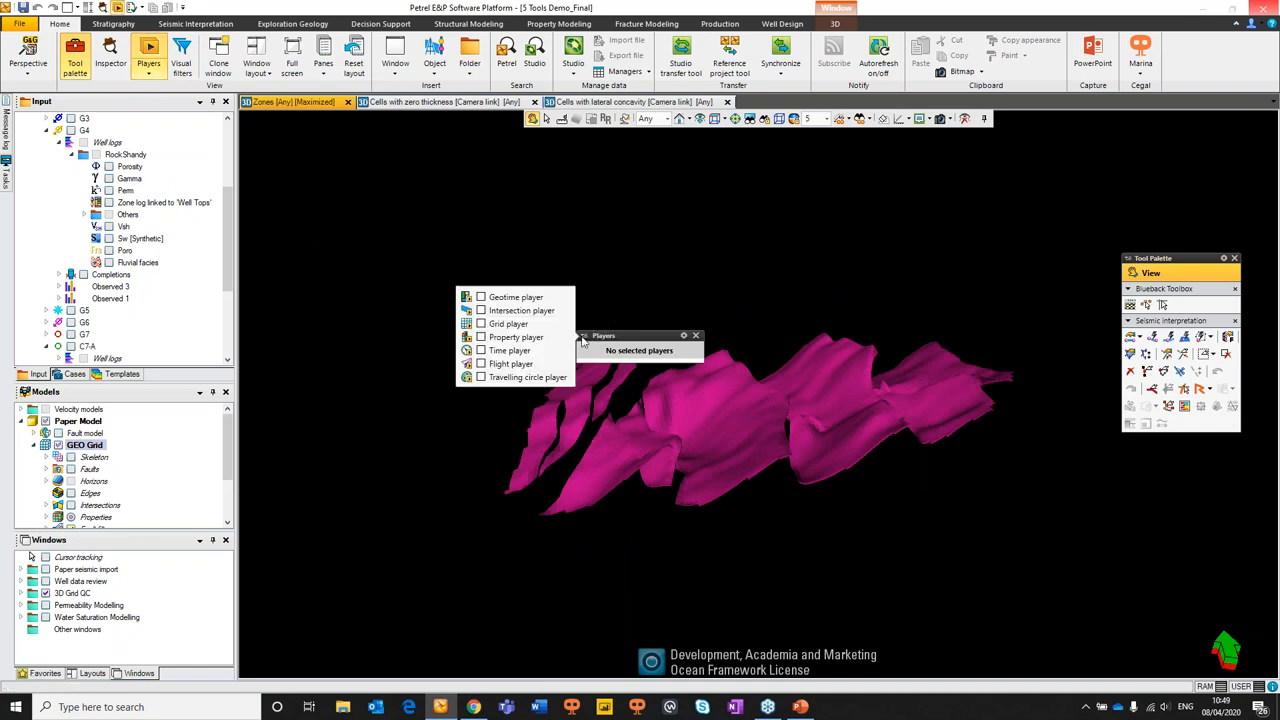
pyautogui.click(516, 336)
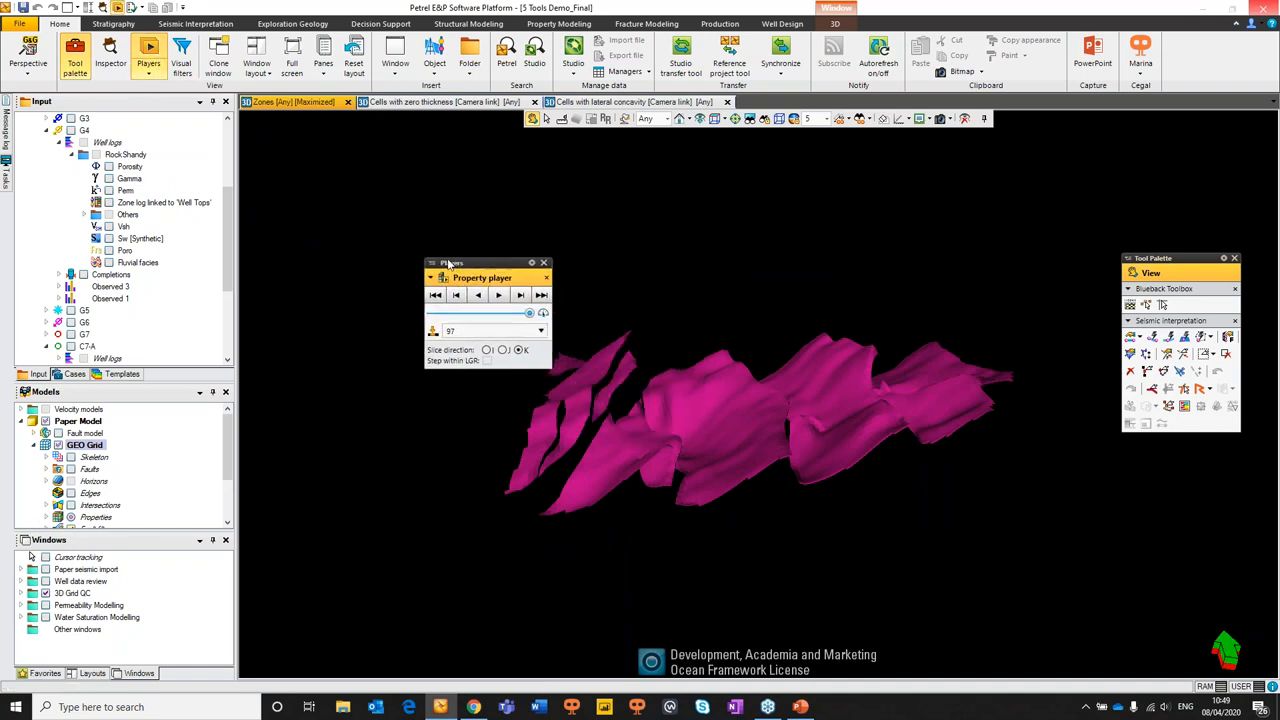
pyautogui.moveTo(482, 276); pyautogui.dragTo(452, 268)
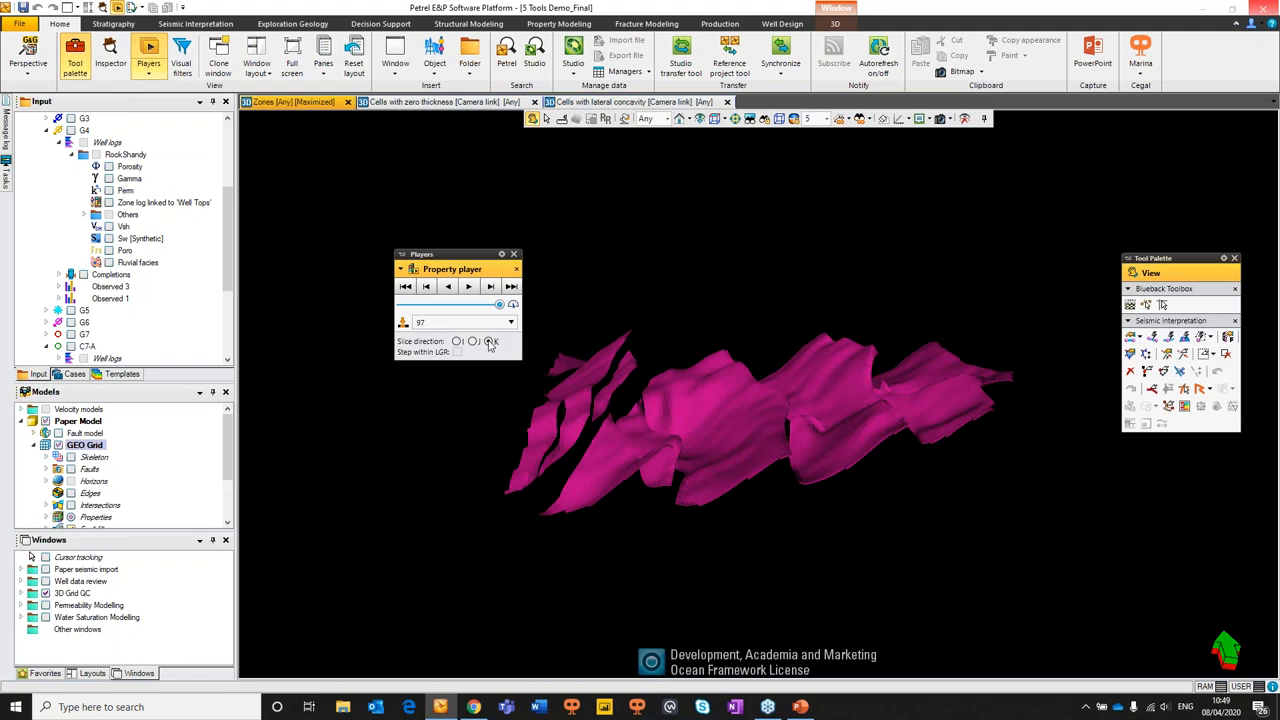
pyautogui.click(468, 286)
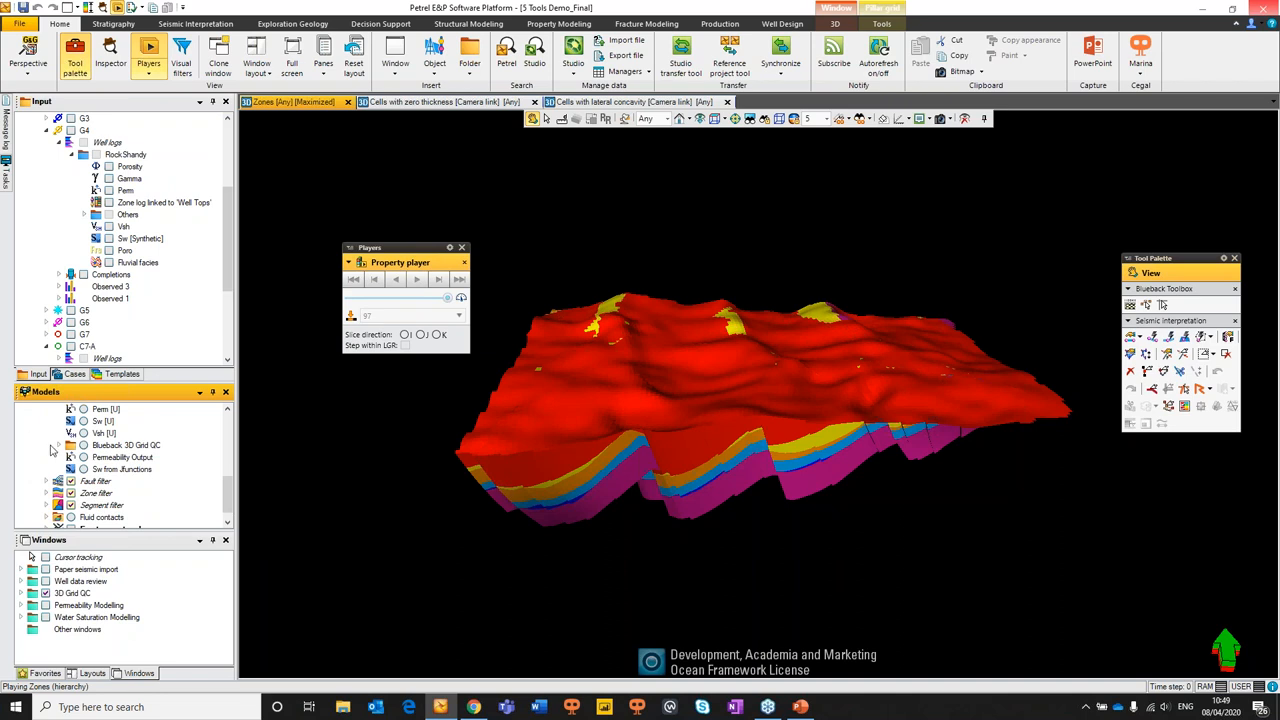
pyautogui.scroll(-3)
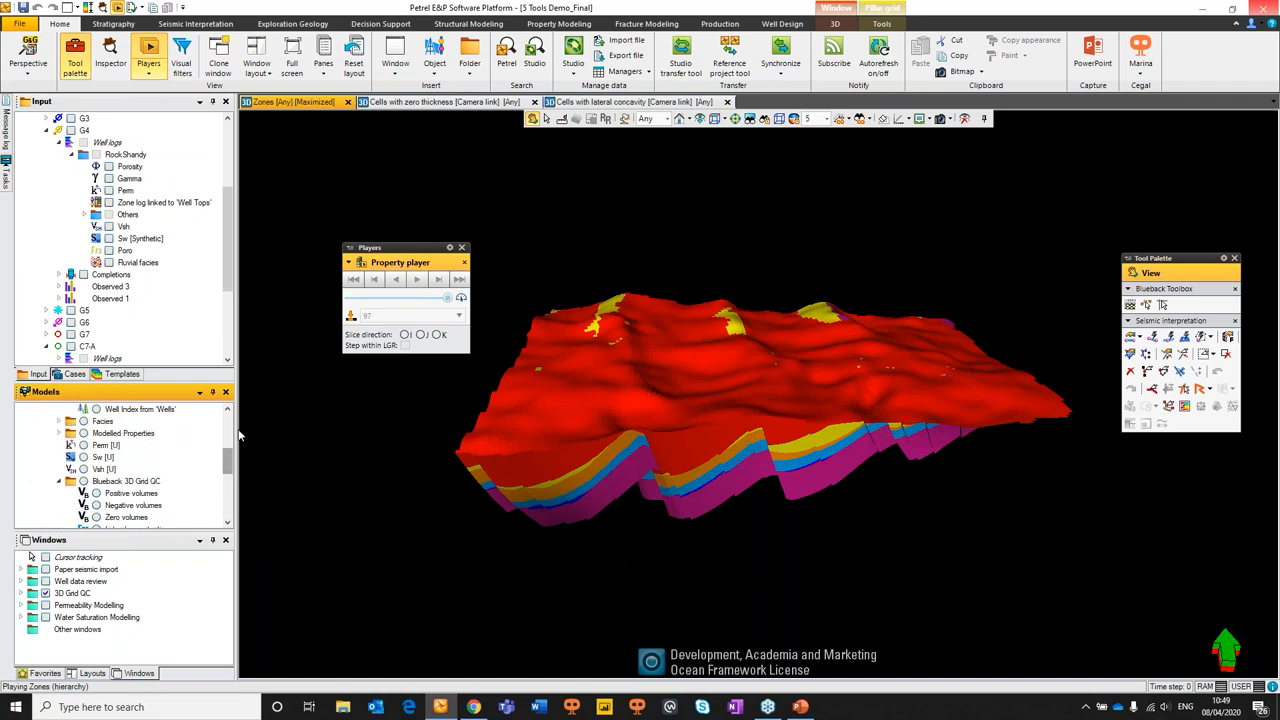
# Show Corners with zero thickness on the grid and step through layers, including layer 64
pyautogui.click(390, 100)
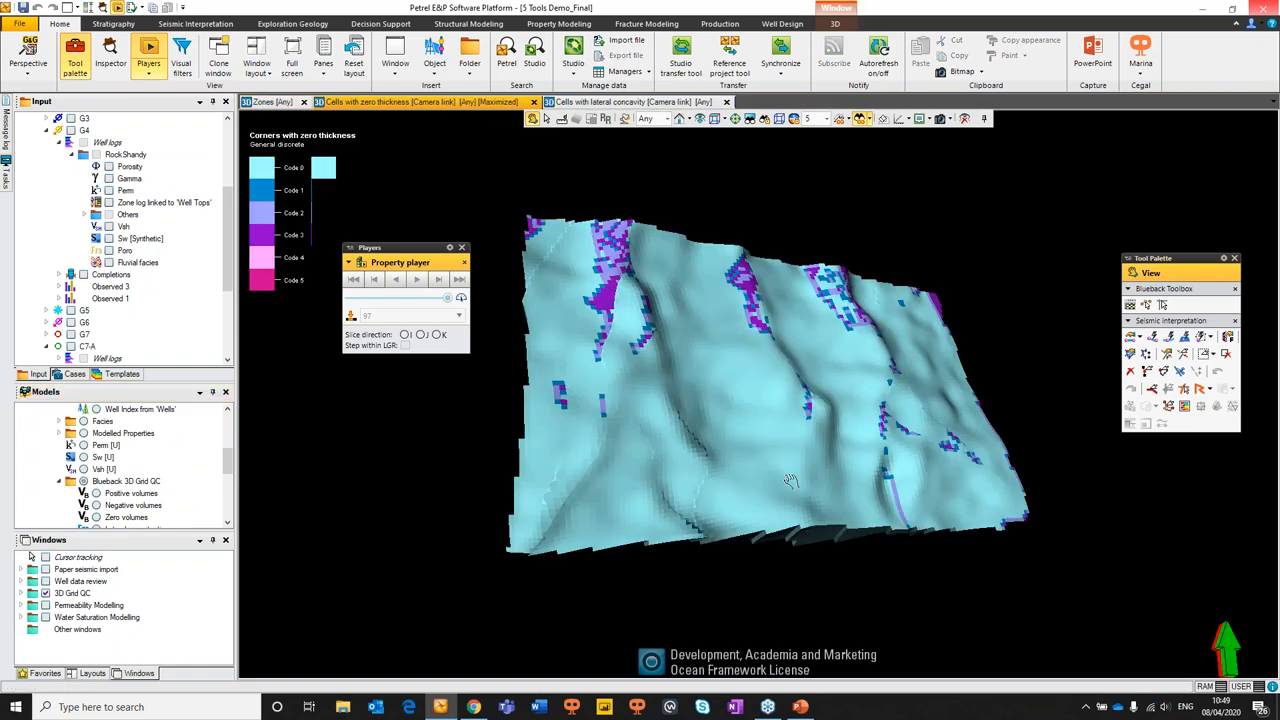
pyautogui.click(620, 100)
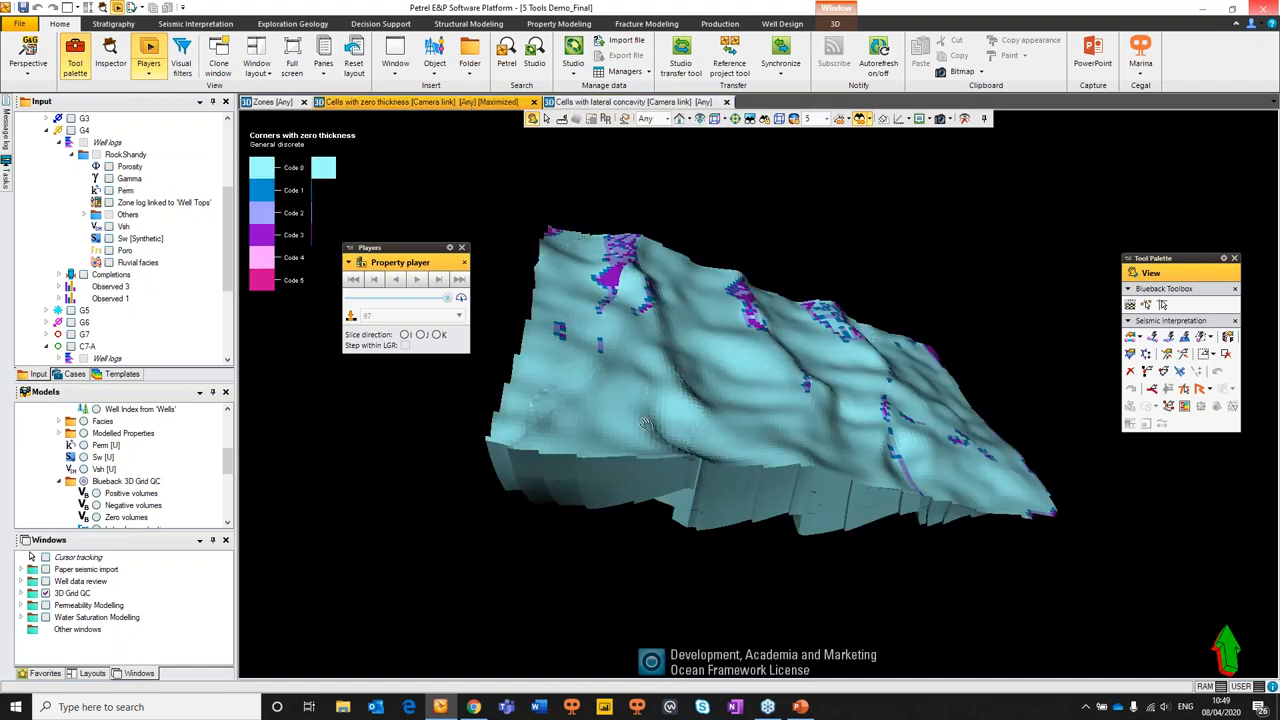
pyautogui.click(416, 280)
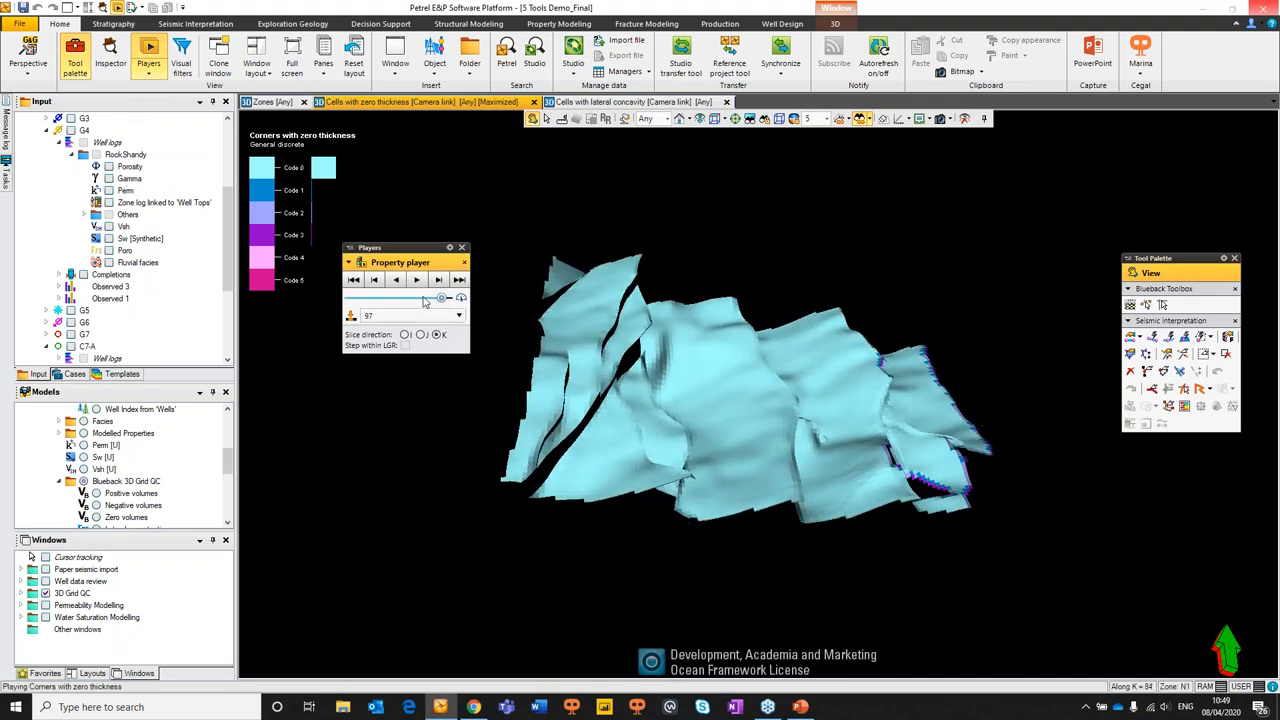
pyautogui.moveTo(440, 300); pyautogui.dragTo(424, 300)
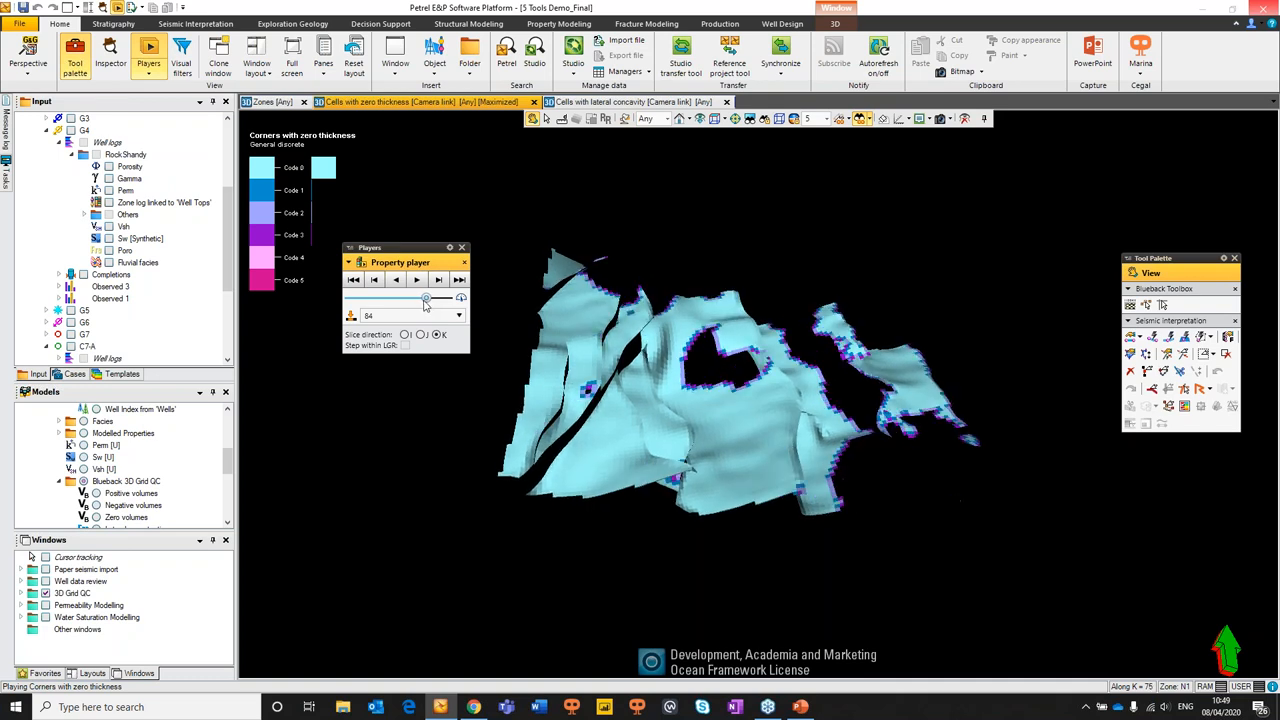
pyautogui.moveTo(424, 302); pyautogui.dragTo(420, 302)
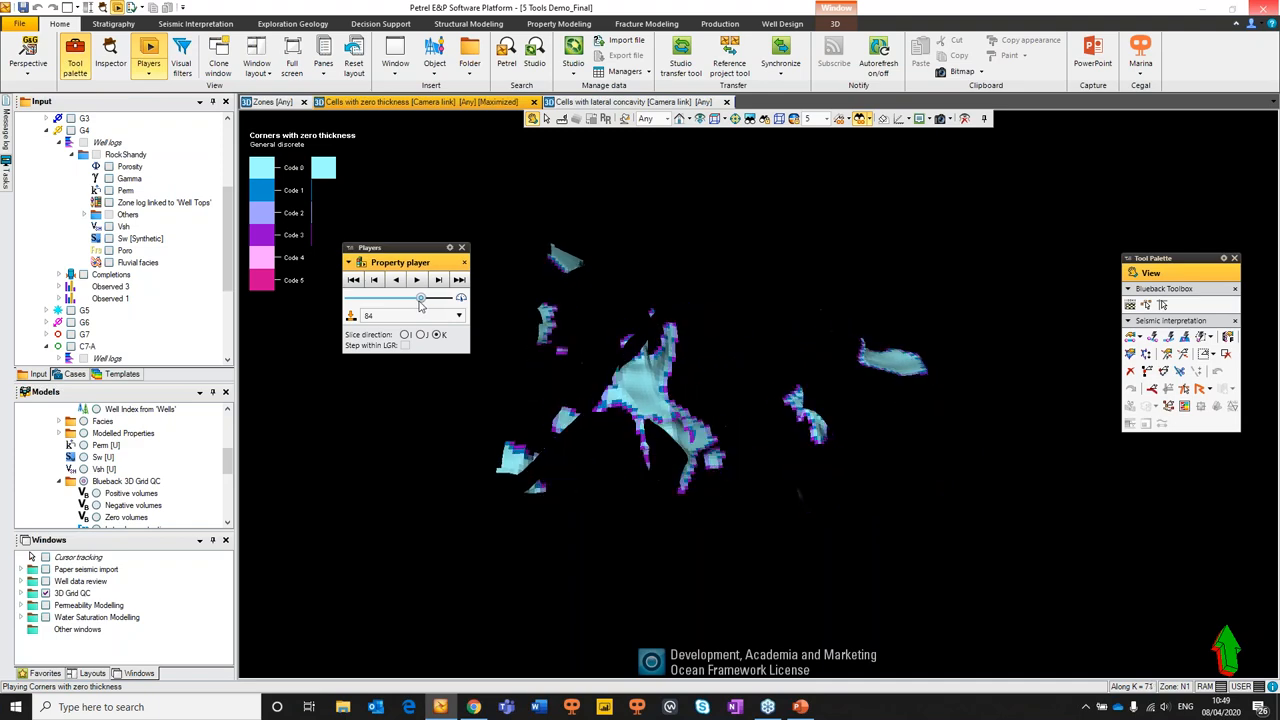
# Switch the display to Cells with lateral concavity and reposition the property player
pyautogui.click(620, 100)
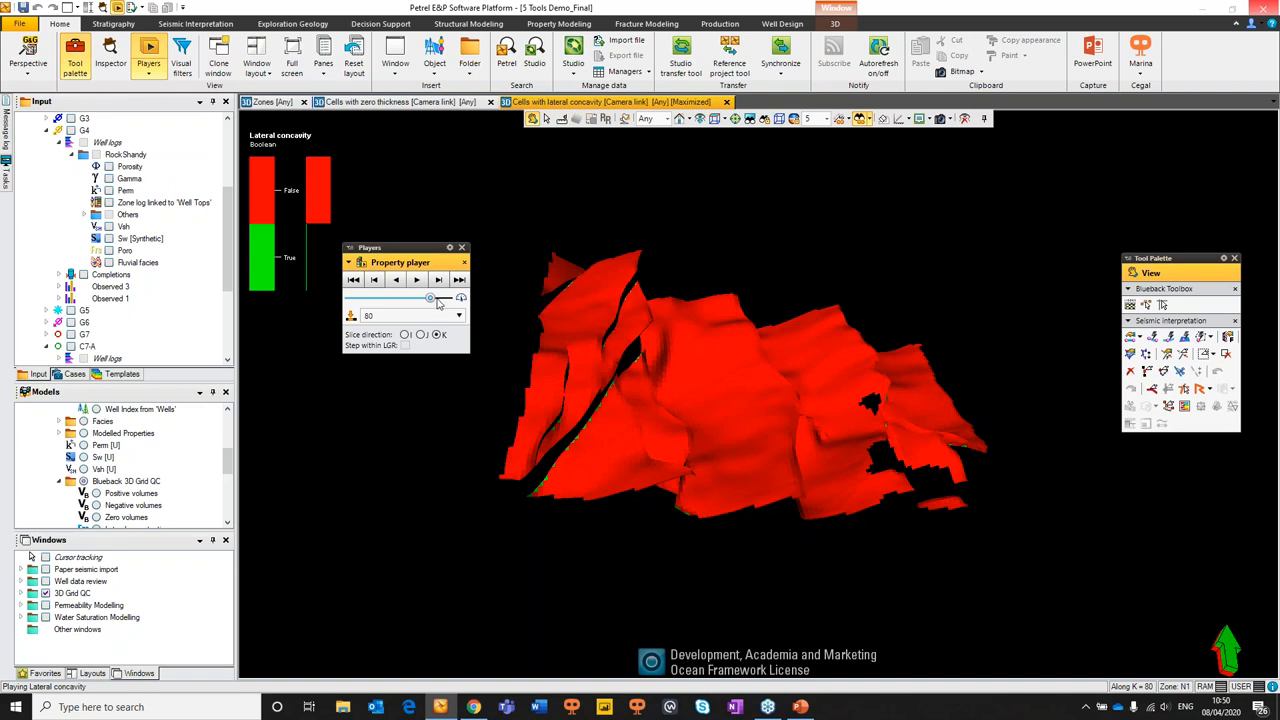
pyautogui.moveTo(370, 248); pyautogui.dragTo(398, 224)
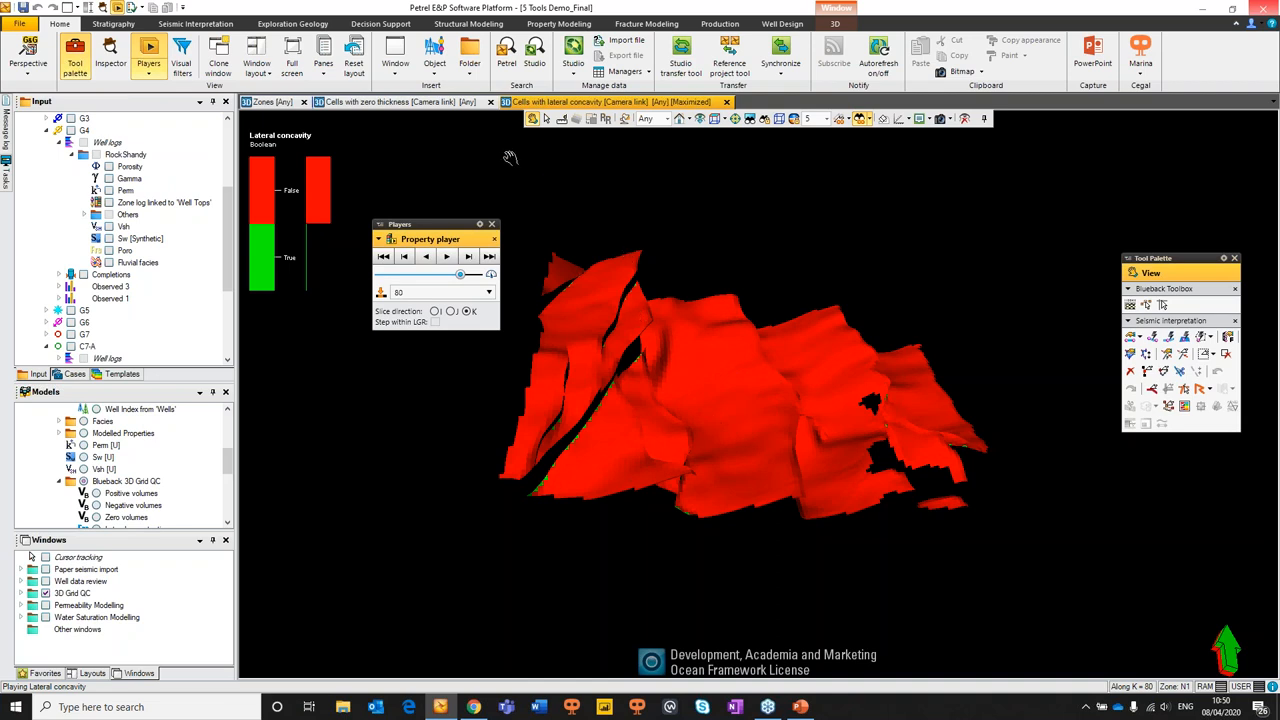
pyautogui.moveTo(744, 264)
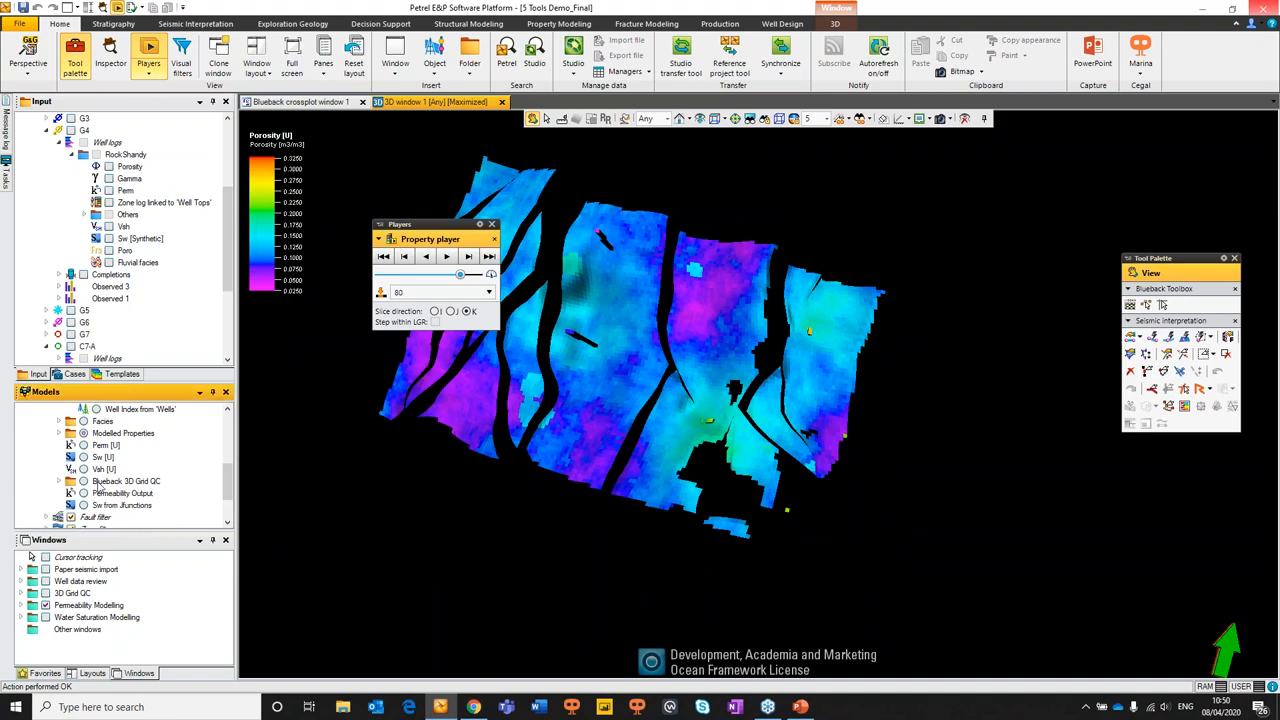
# Play and scrub through the Porosity property's K layers on the grid, then stop playback
pyautogui.click(58, 408)
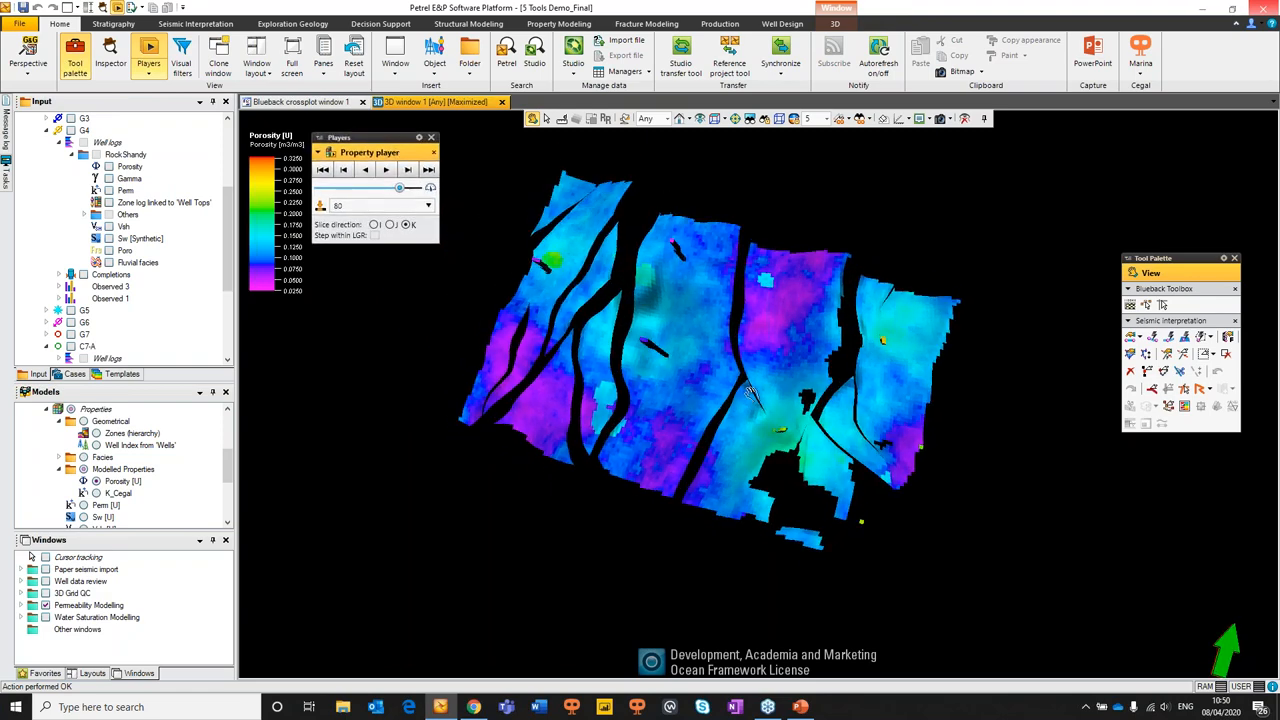
pyautogui.click(384, 168)
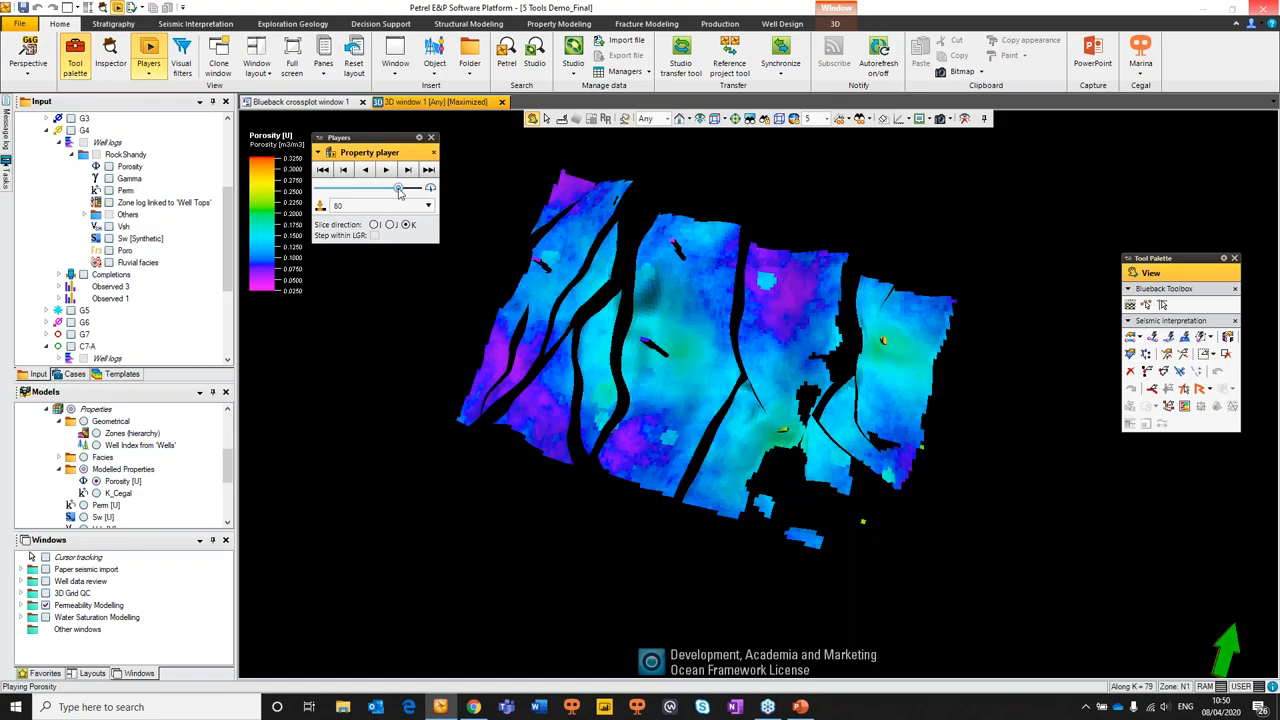
pyautogui.moveTo(398, 188); pyautogui.dragTo(408, 188)
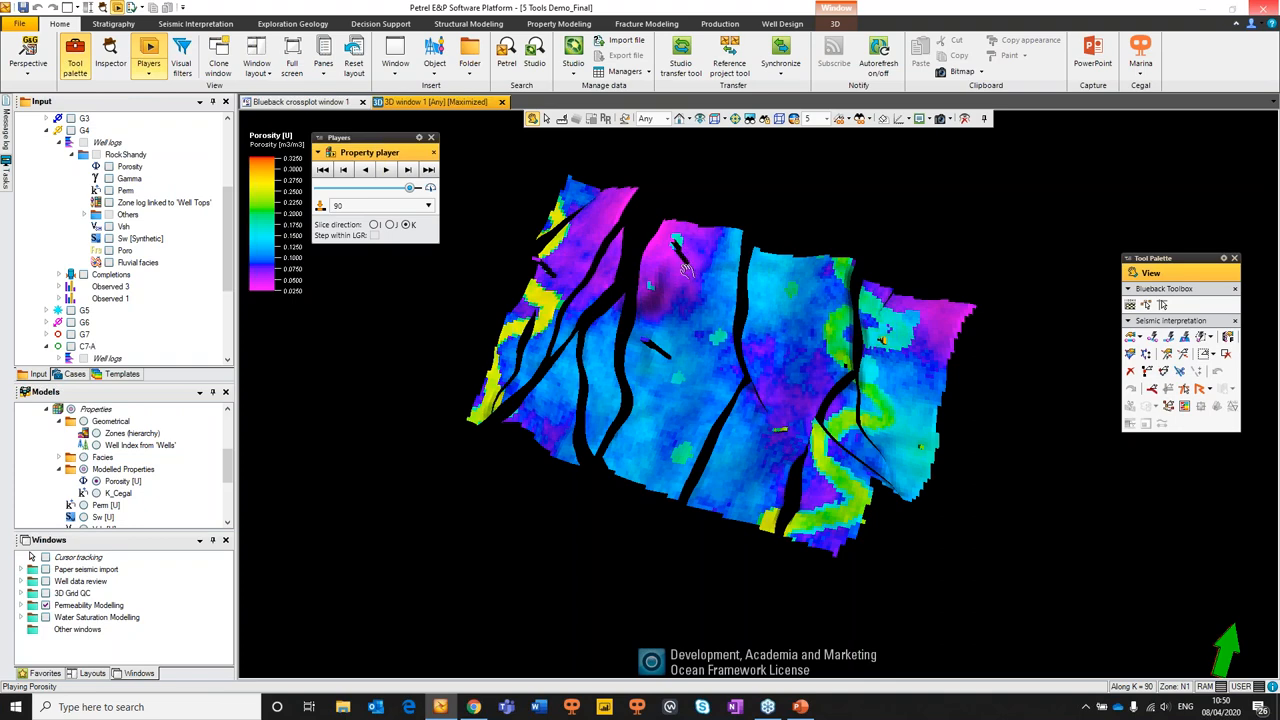
pyautogui.moveTo(690, 360)
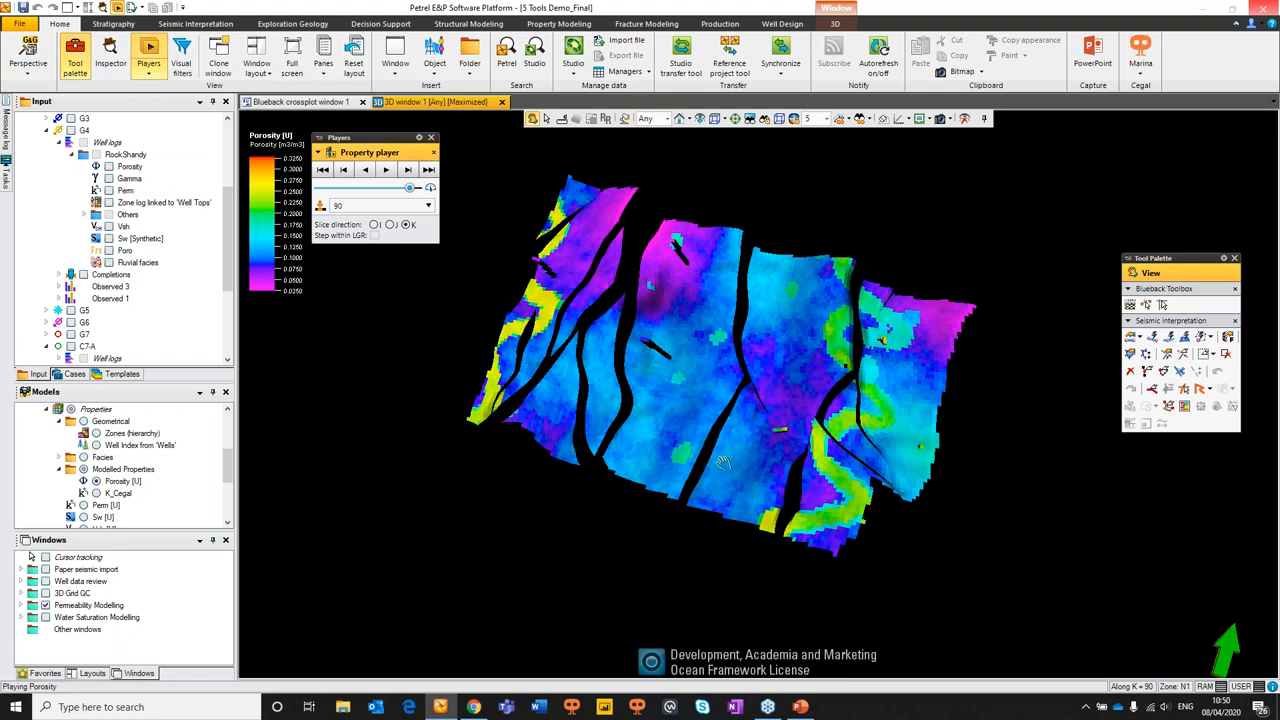
pyautogui.click(300, 100)
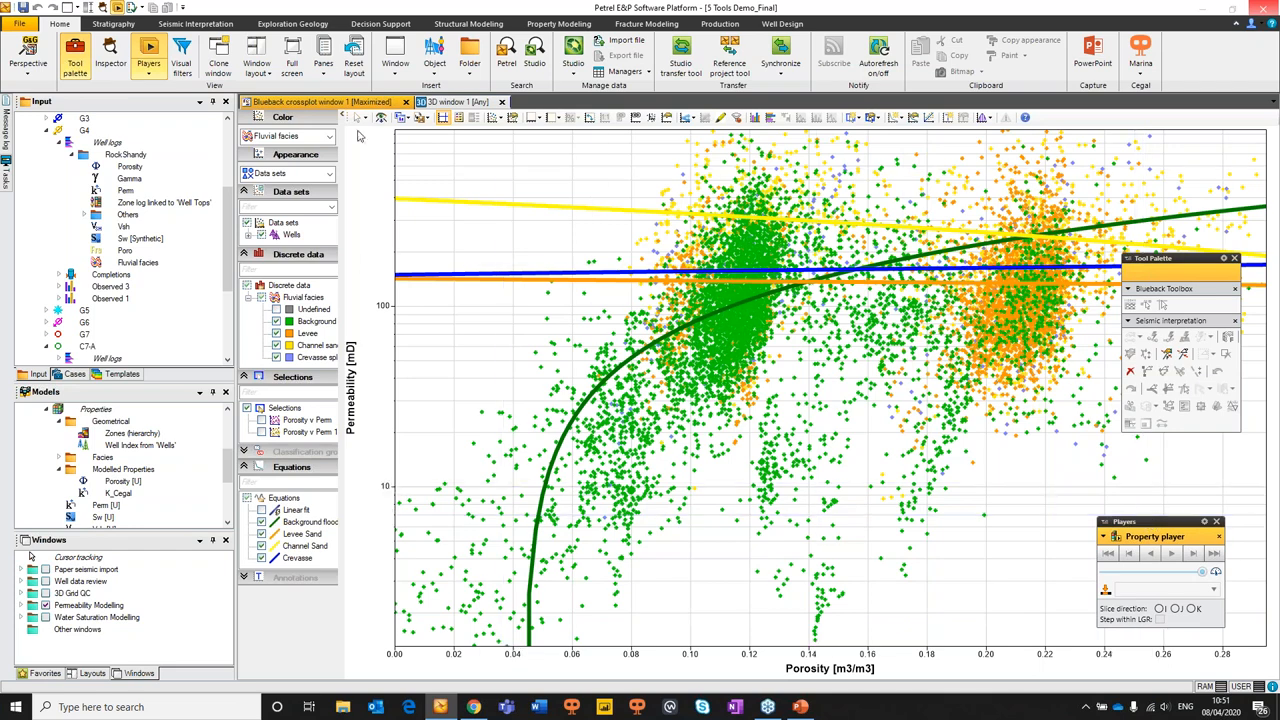
pyautogui.moveTo(330, 122)
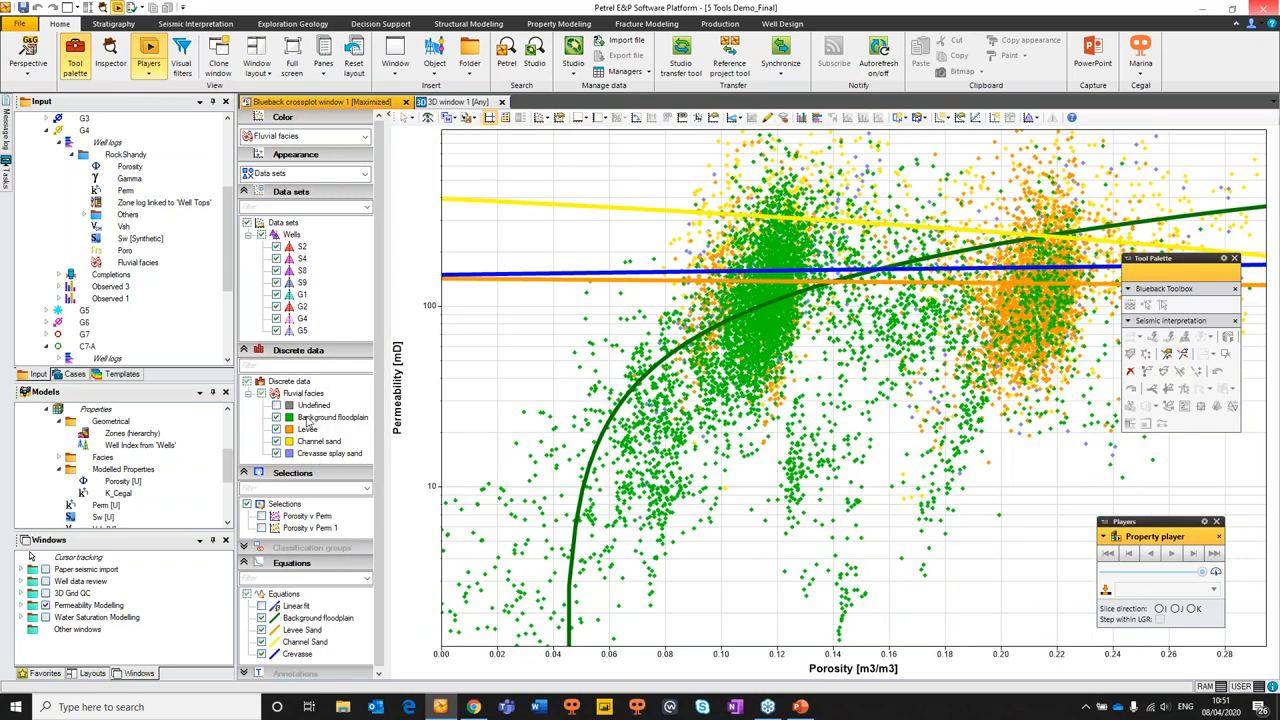
pyautogui.moveTo(352, 218)
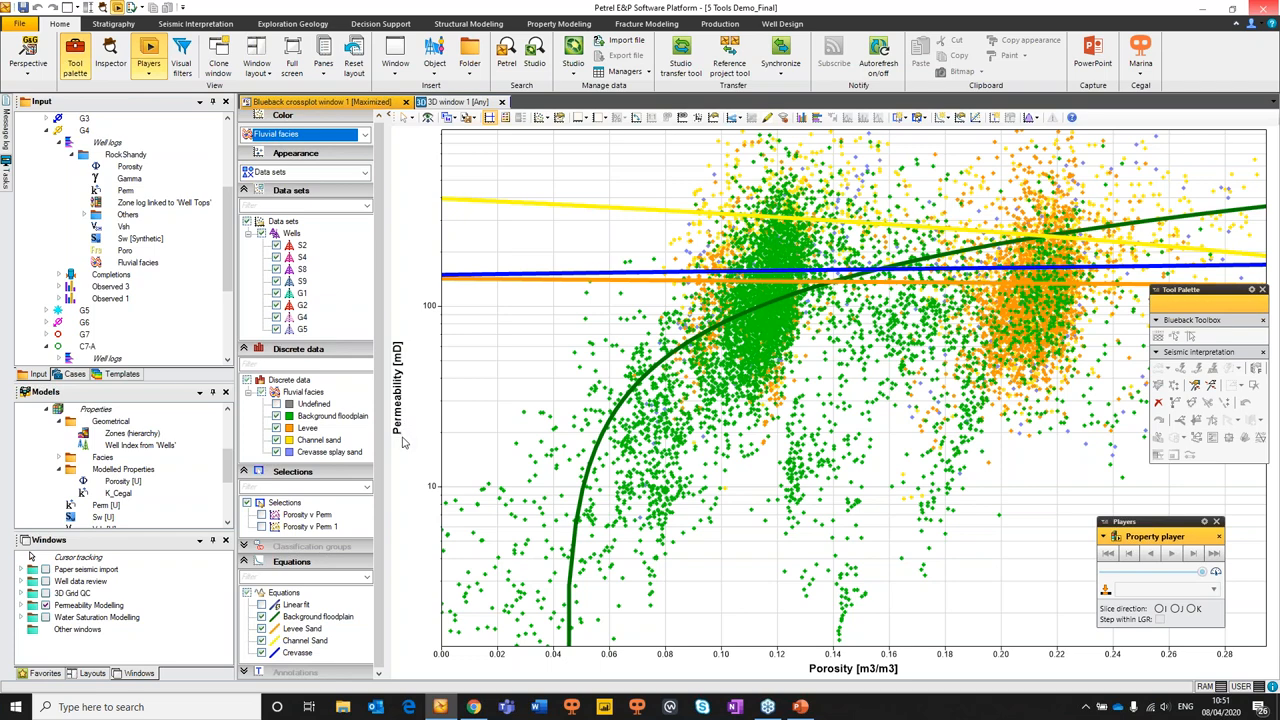
# Highlight the Background floodplain and Crevasse fit equations, then bring up the Blueback Toolbox
pyautogui.click(318, 616)
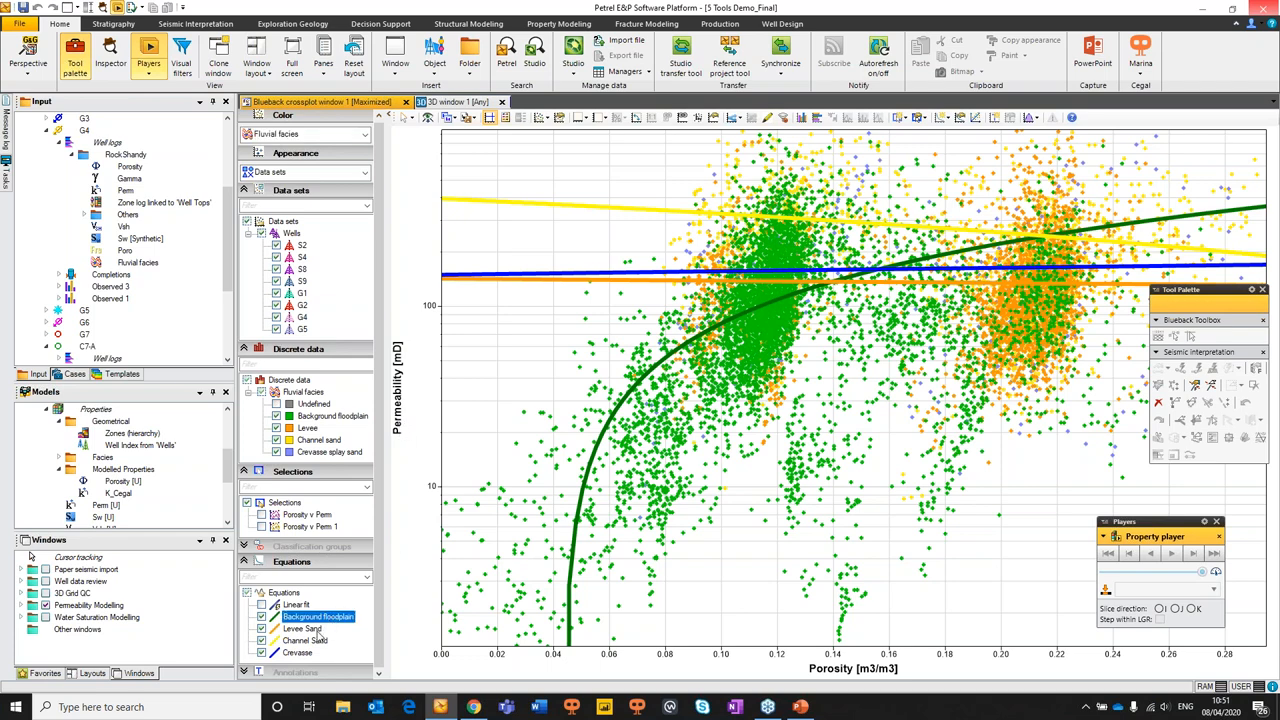
pyautogui.click(304, 640)
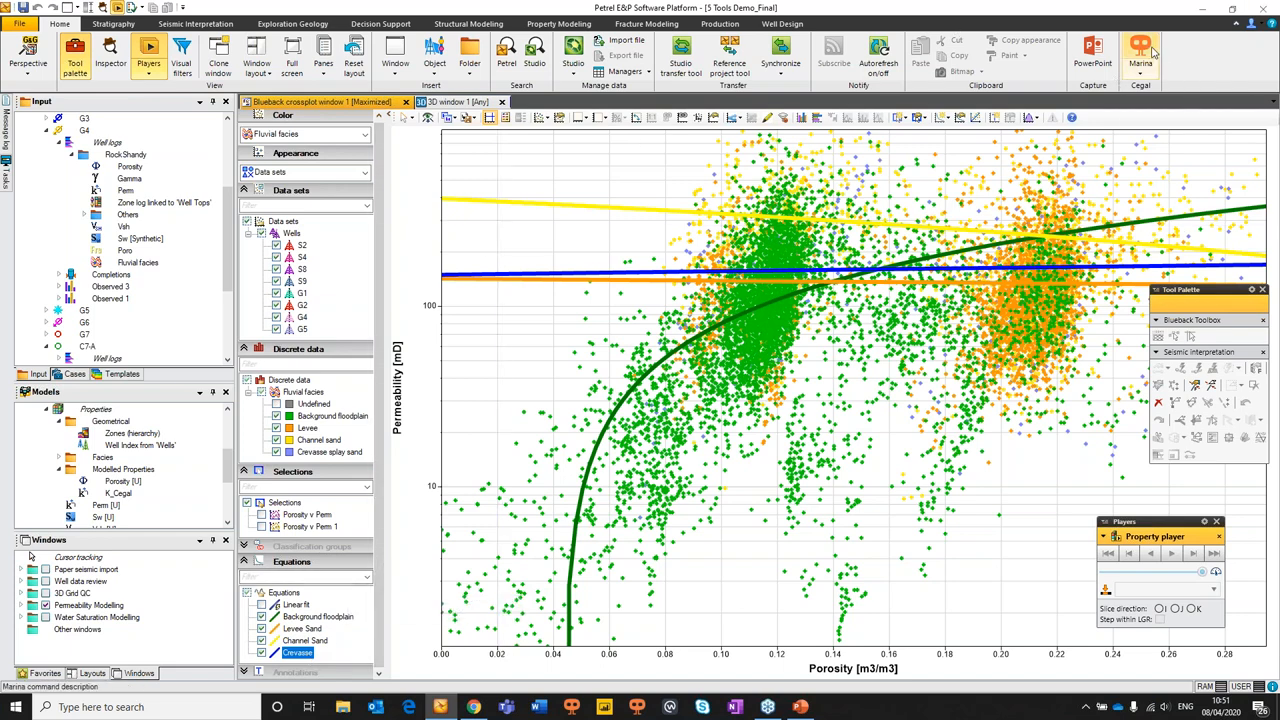
pyautogui.click(1140, 48)
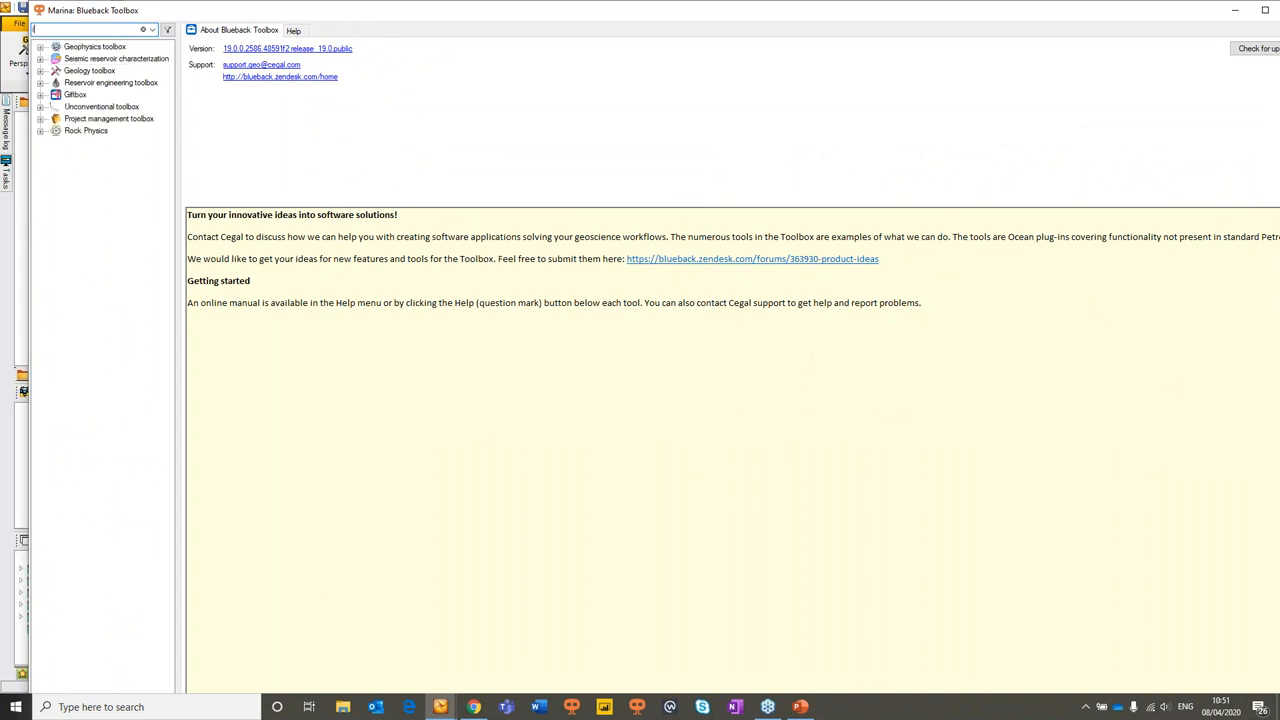
# Search 'equation' in the Toolbox and Blueback Investigator to reach the Equation transformer tool
pyautogui.write('equation')
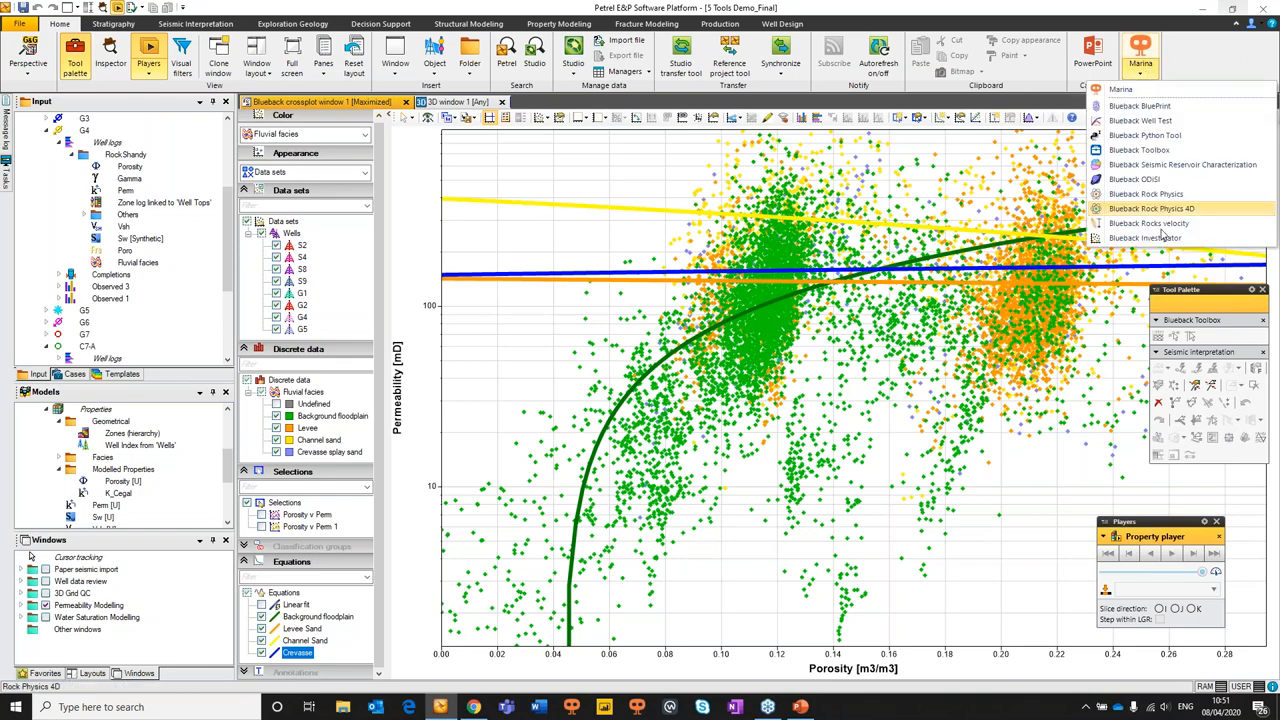
pyautogui.click(1144, 238)
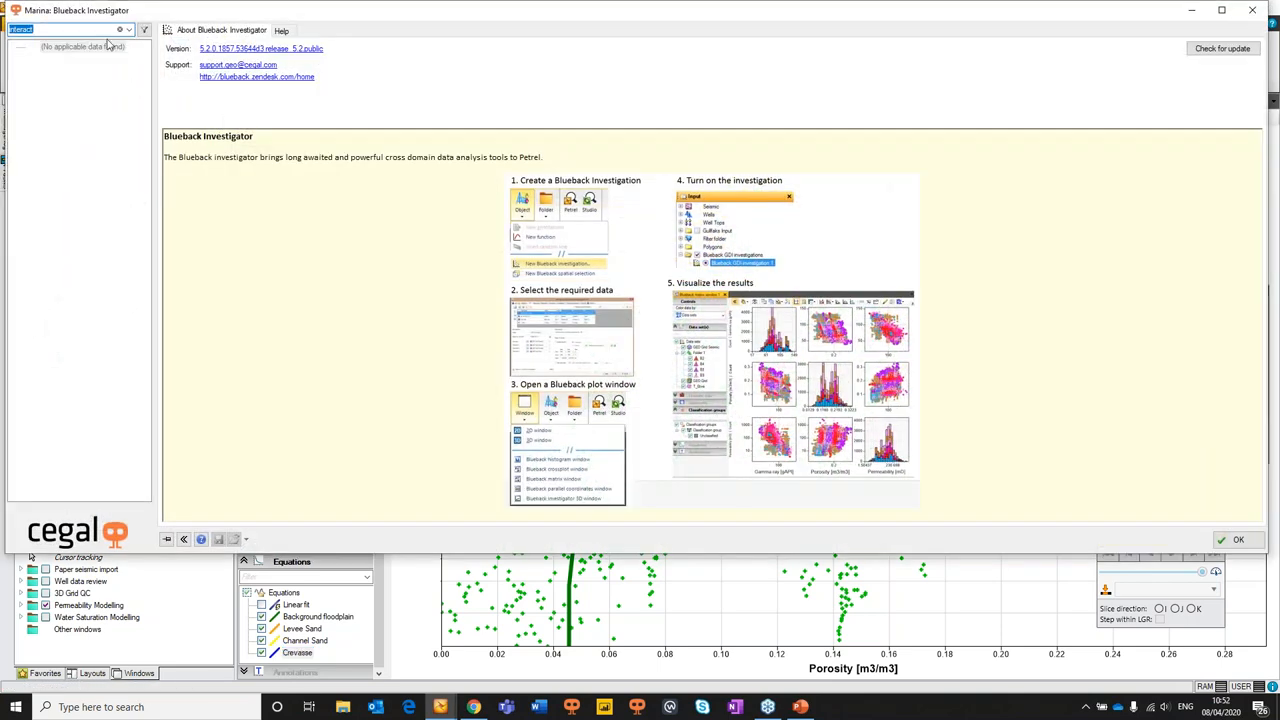
pyautogui.write('equal')
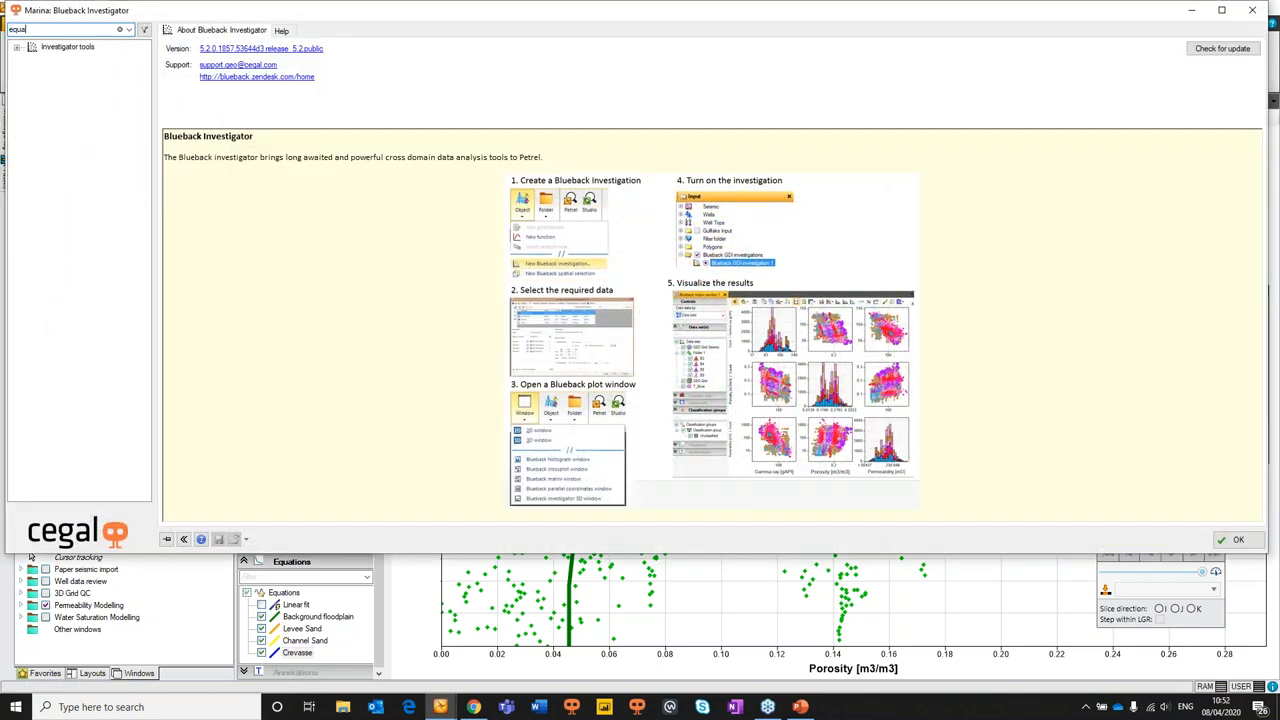
pyautogui.write('equation')
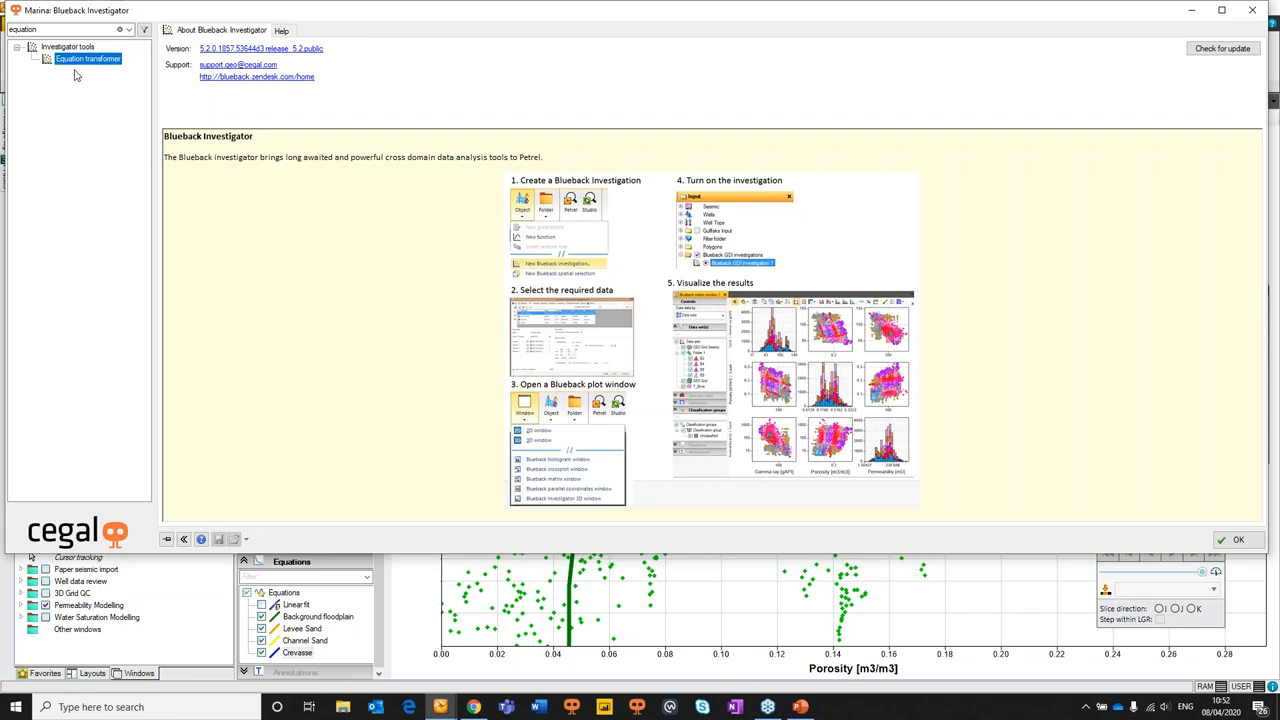
pyautogui.click(1238, 540)
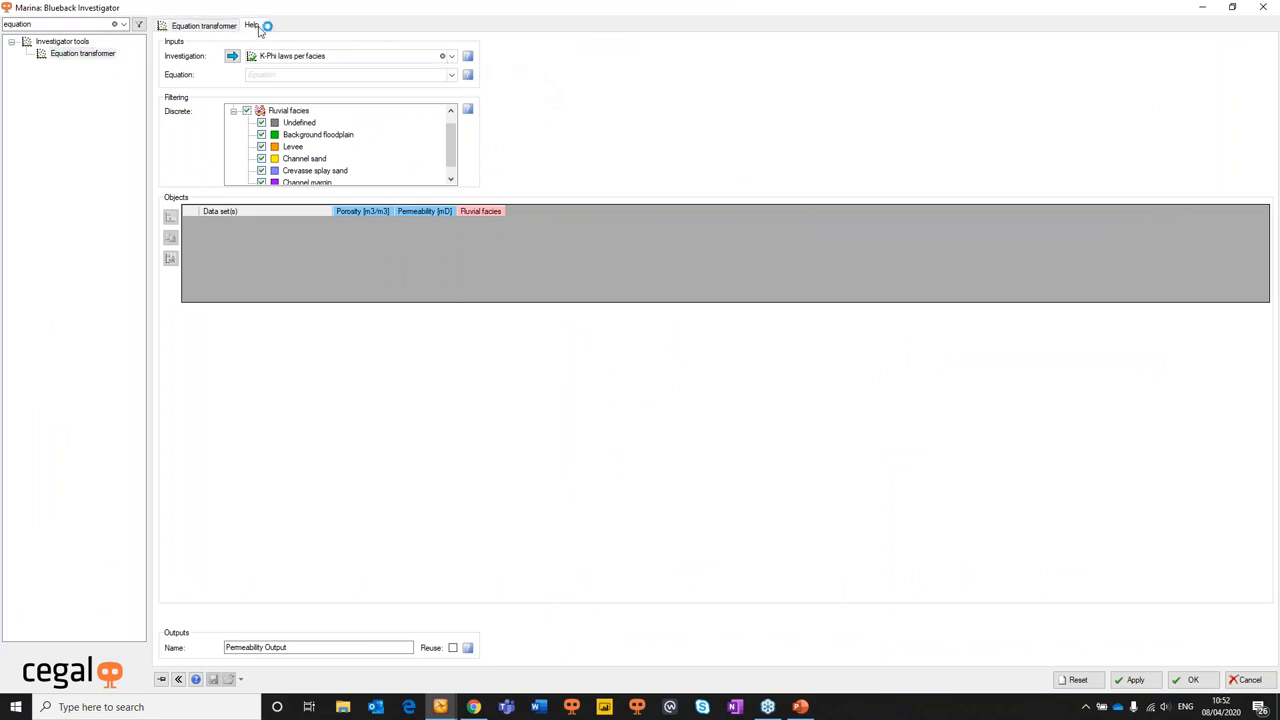
# Review the Equation transformer help and keep K-Phi laws per facies as the investigation
pyautogui.click(252, 24)
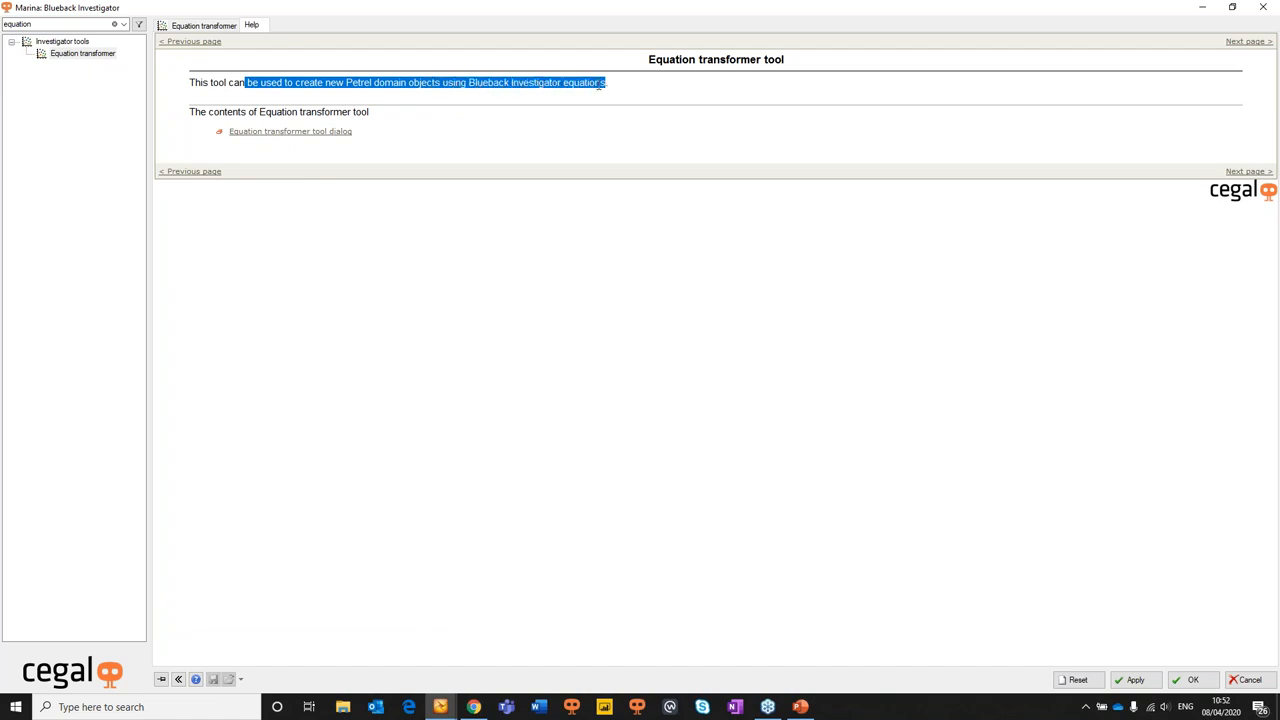
pyautogui.click(204, 24)
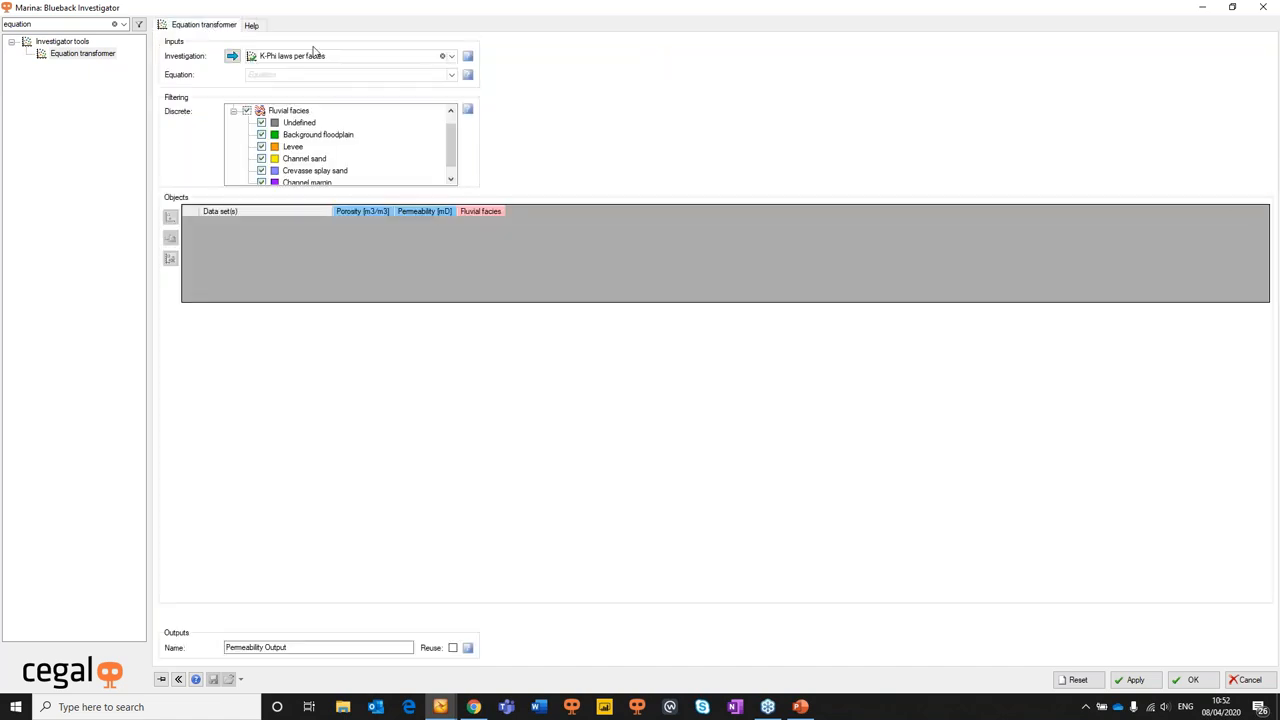
pyautogui.moveTo(492, 102)
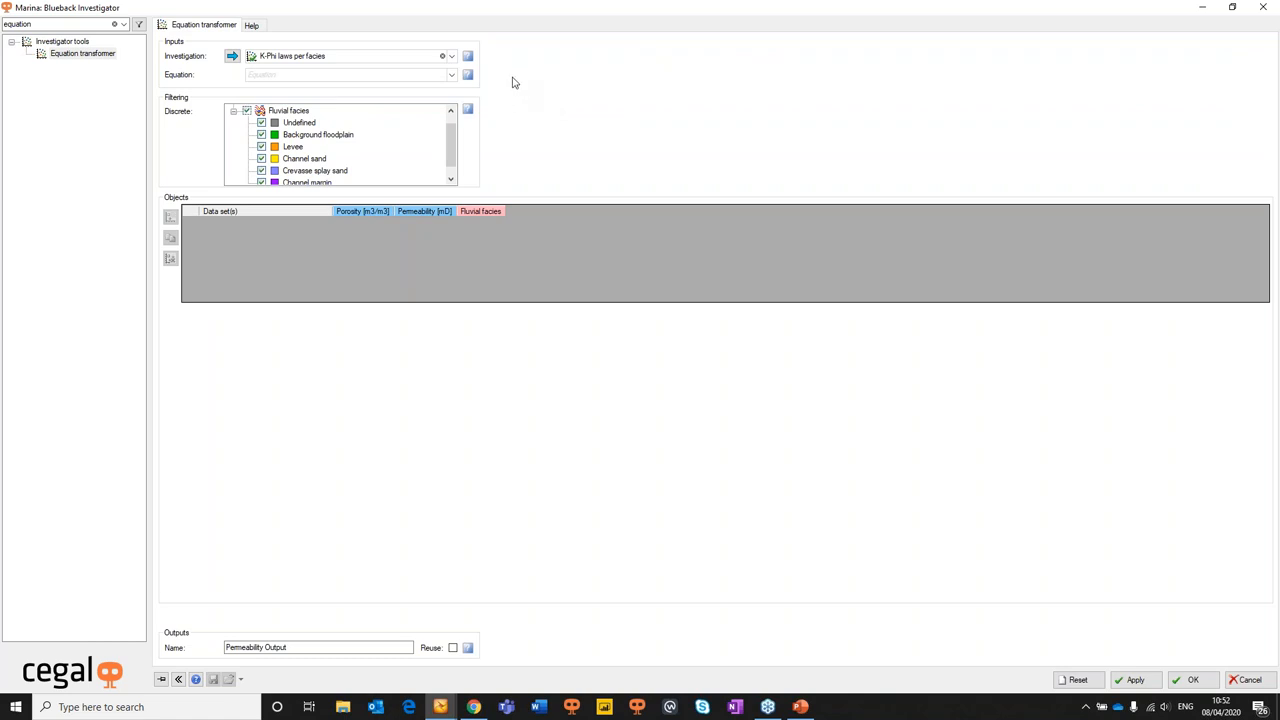
pyautogui.click(452, 56)
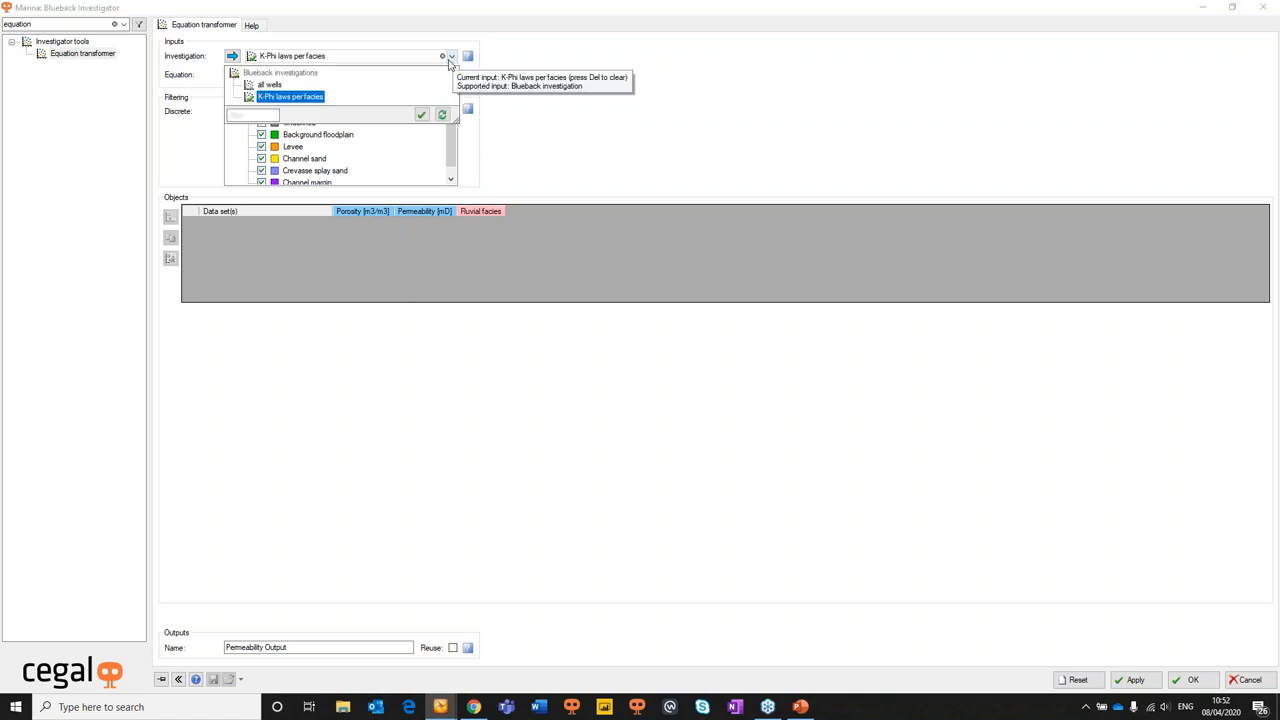
pyautogui.click(288, 96)
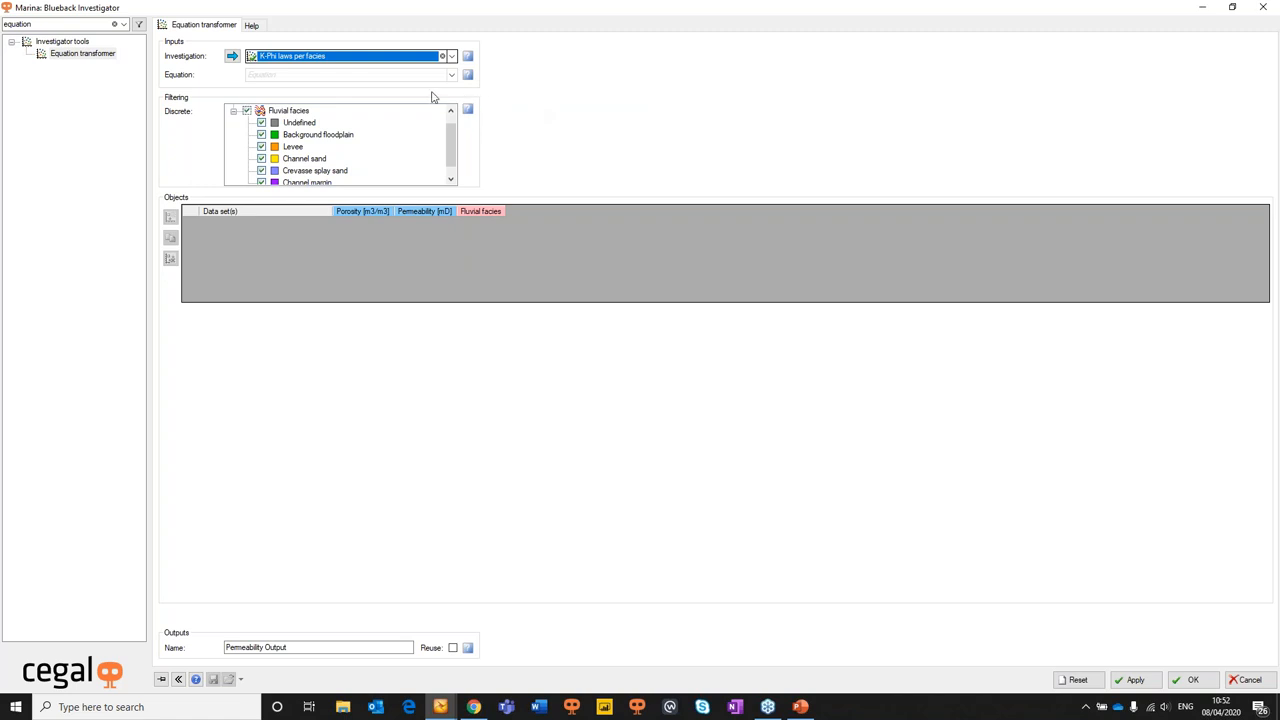
# Choose the Background floodplain equation and filter facies to Background floodplain only
pyautogui.click(452, 74)
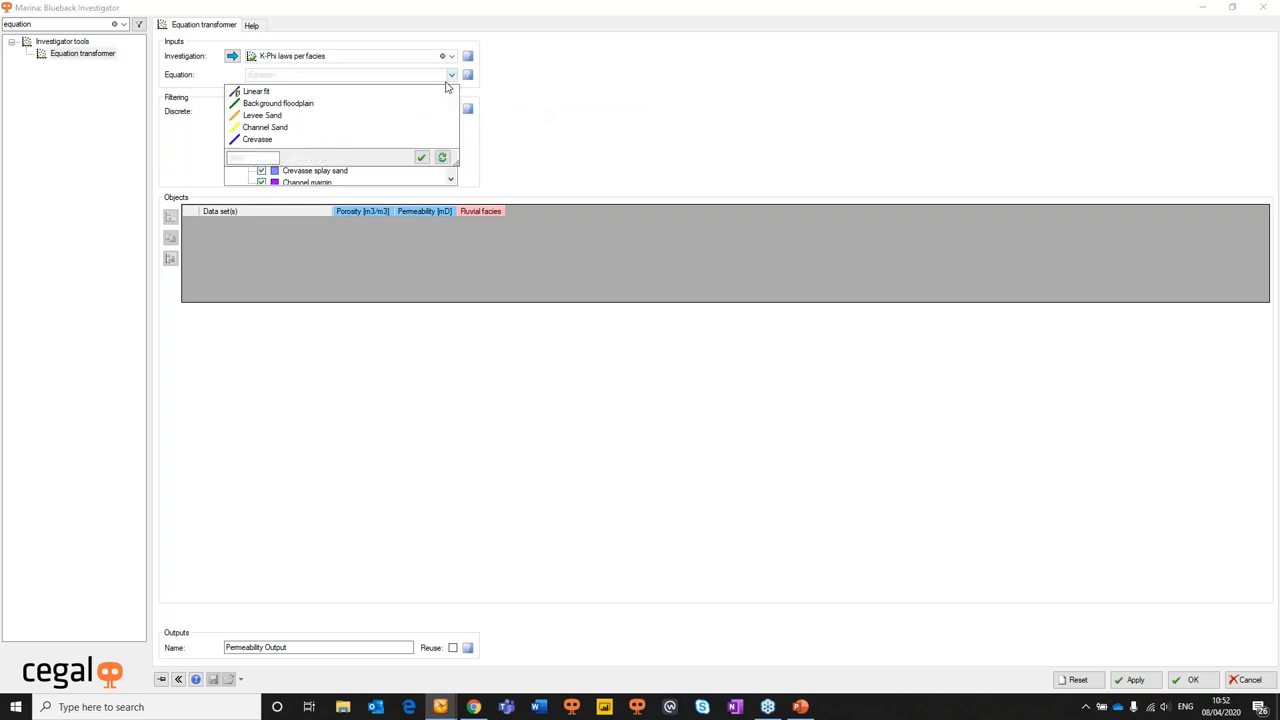
pyautogui.click(278, 104)
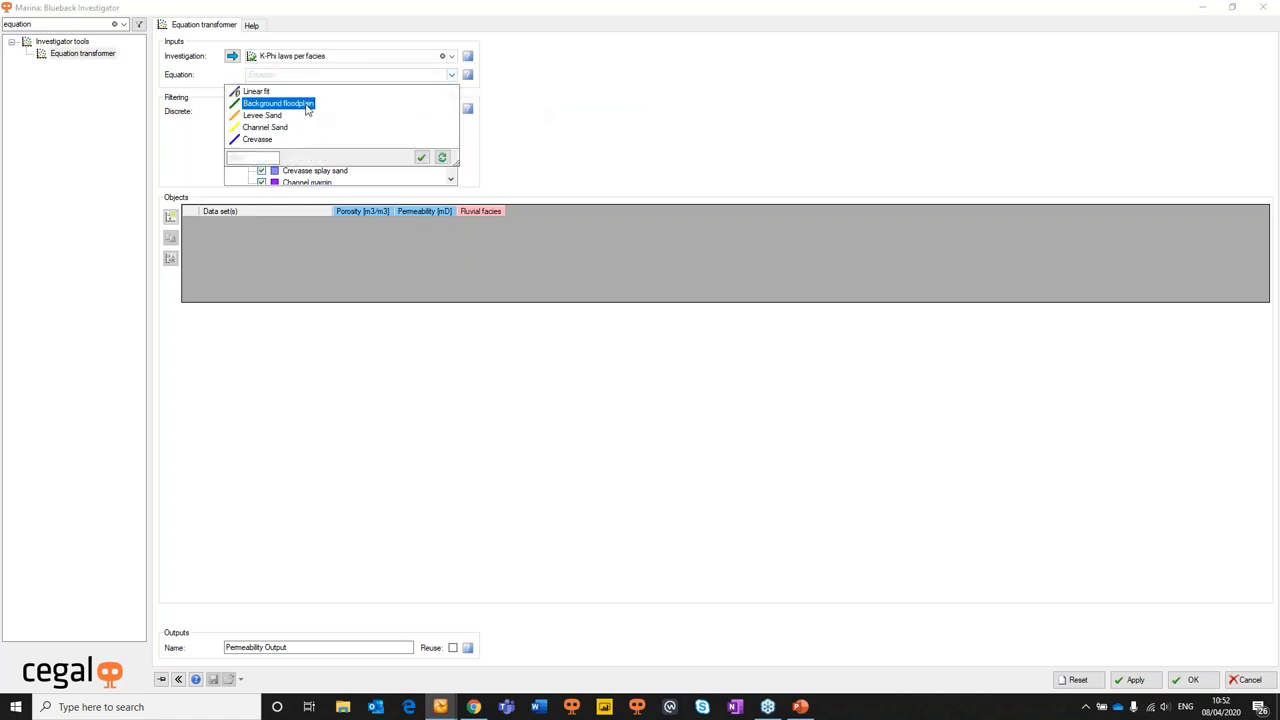
pyautogui.click(278, 104)
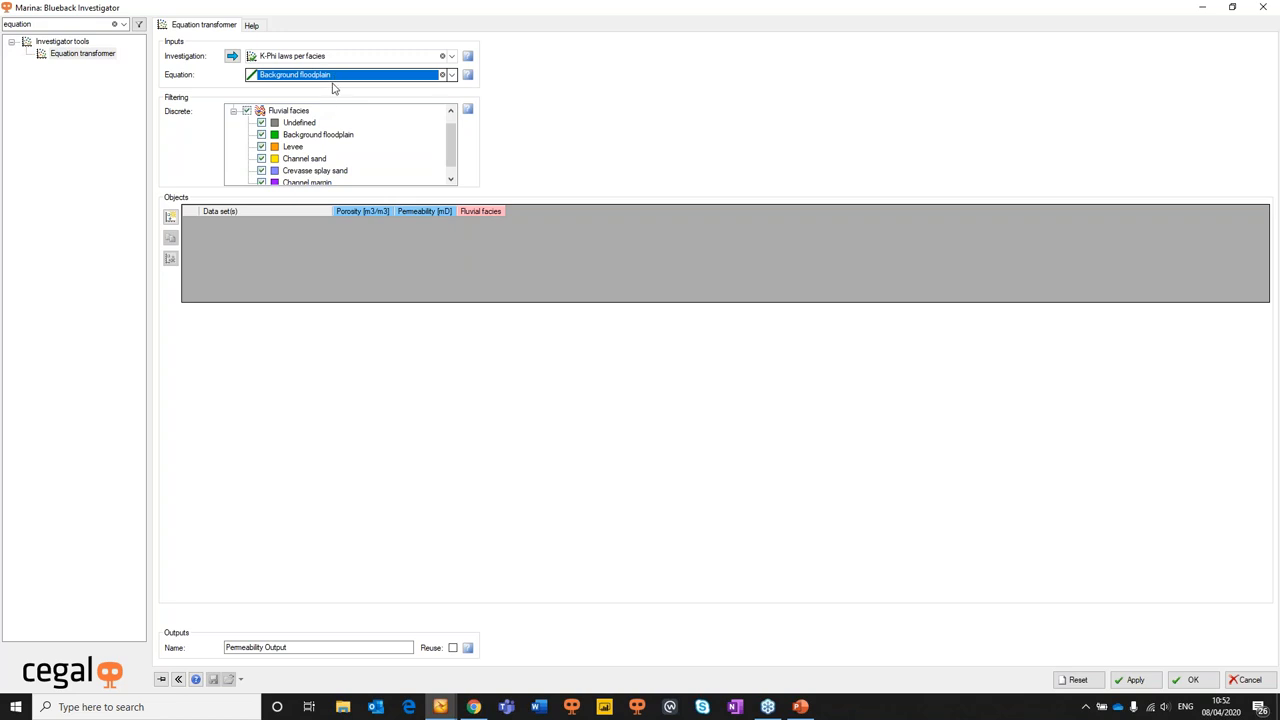
pyautogui.moveTo(250, 132)
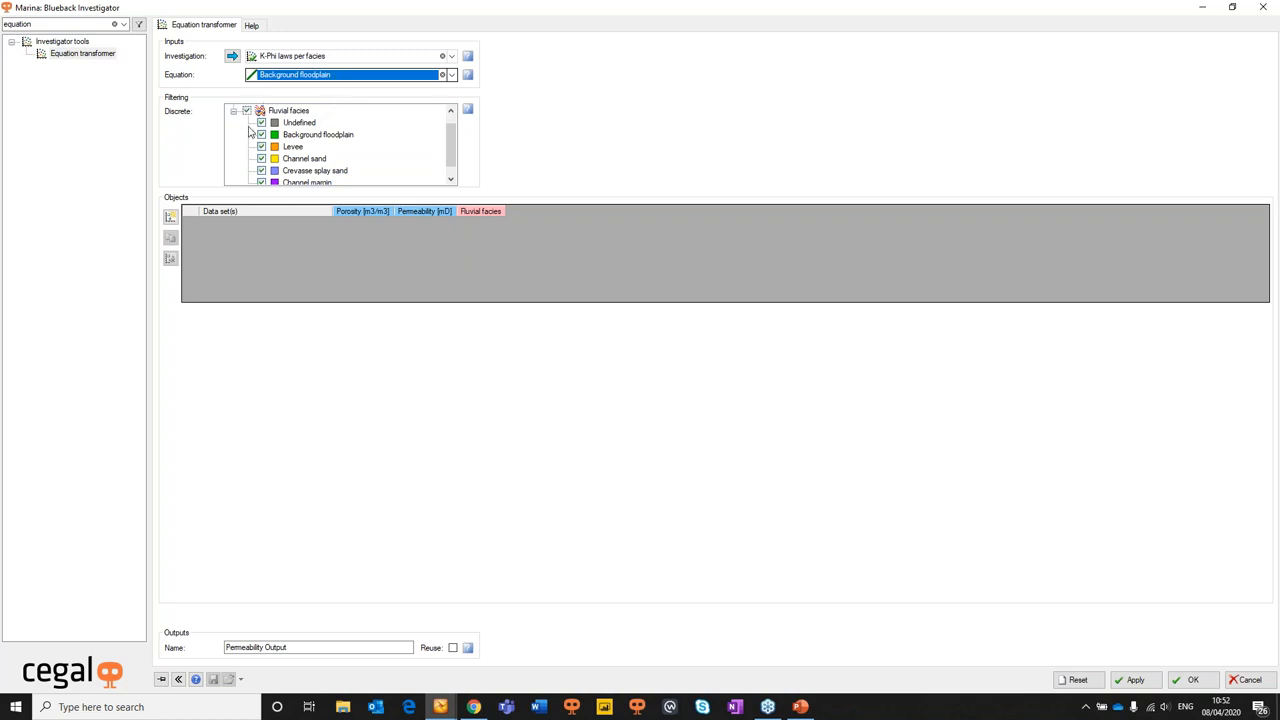
pyautogui.click(248, 110)
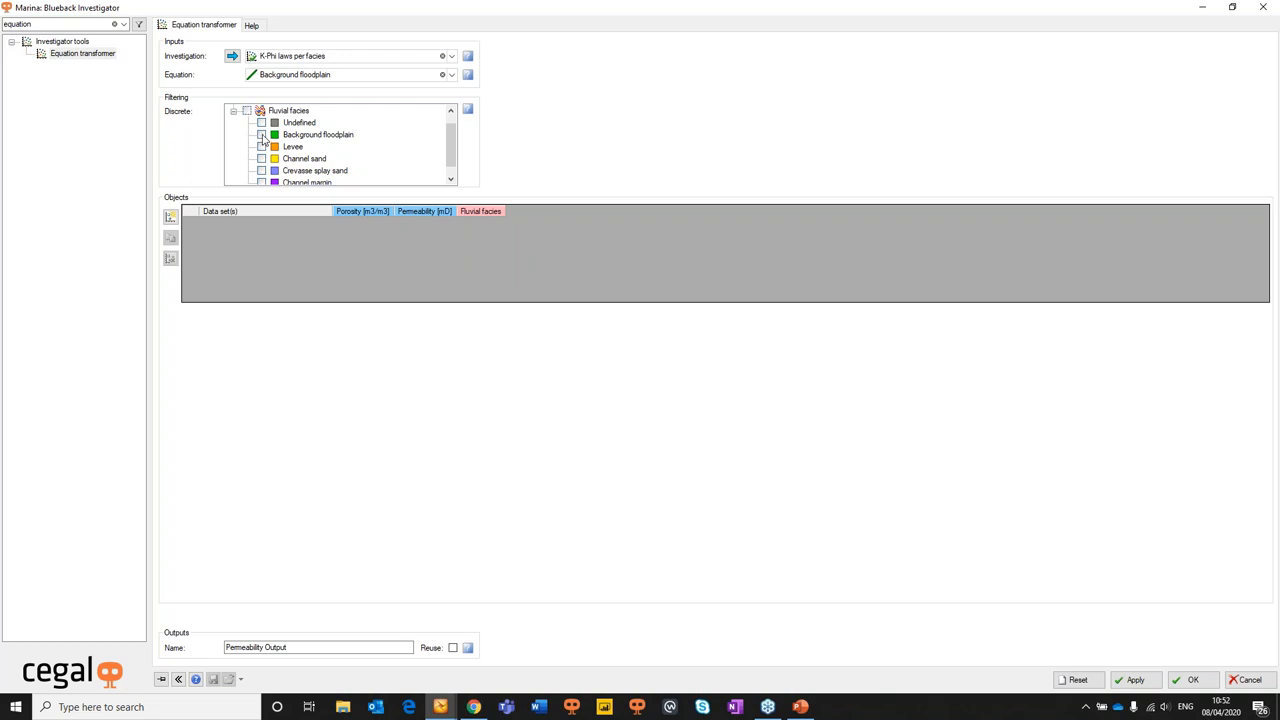
pyautogui.click(262, 134)
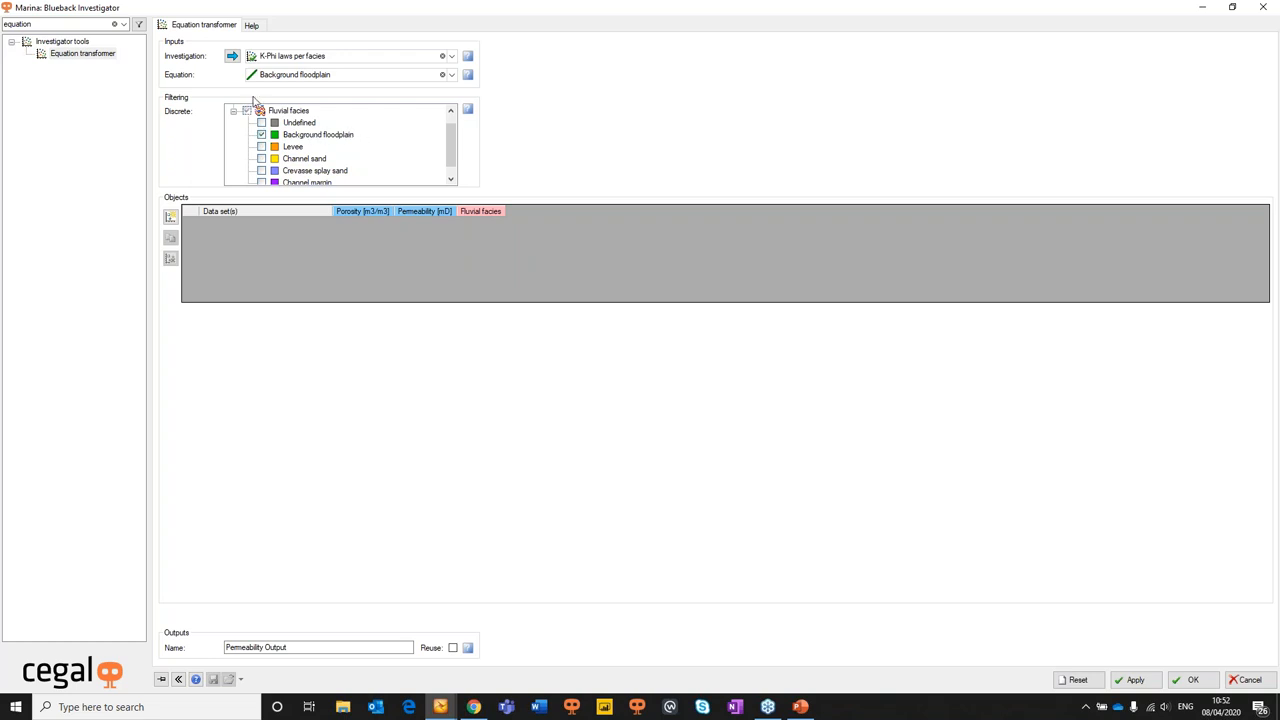
pyautogui.moveTo(170, 216)
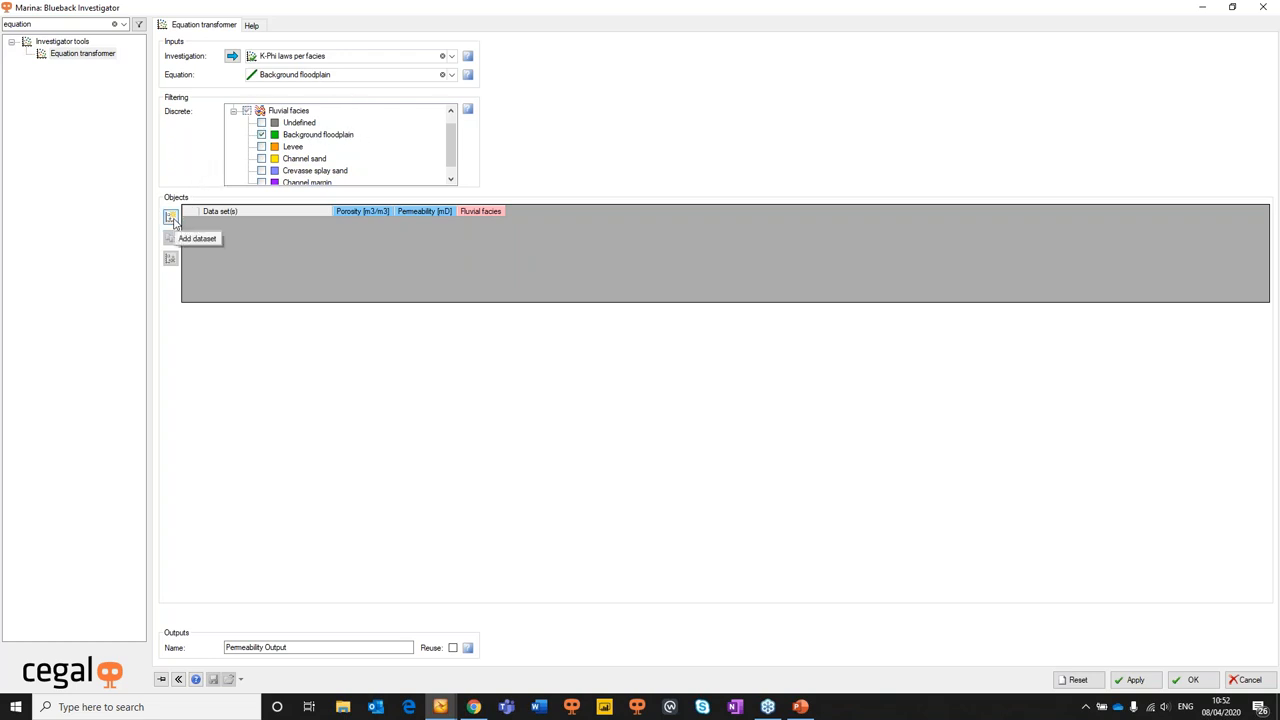
# Add GEO Grid input data, reuse the Permeability Output property and pick the Levee Sand equation
pyautogui.click(170, 218)
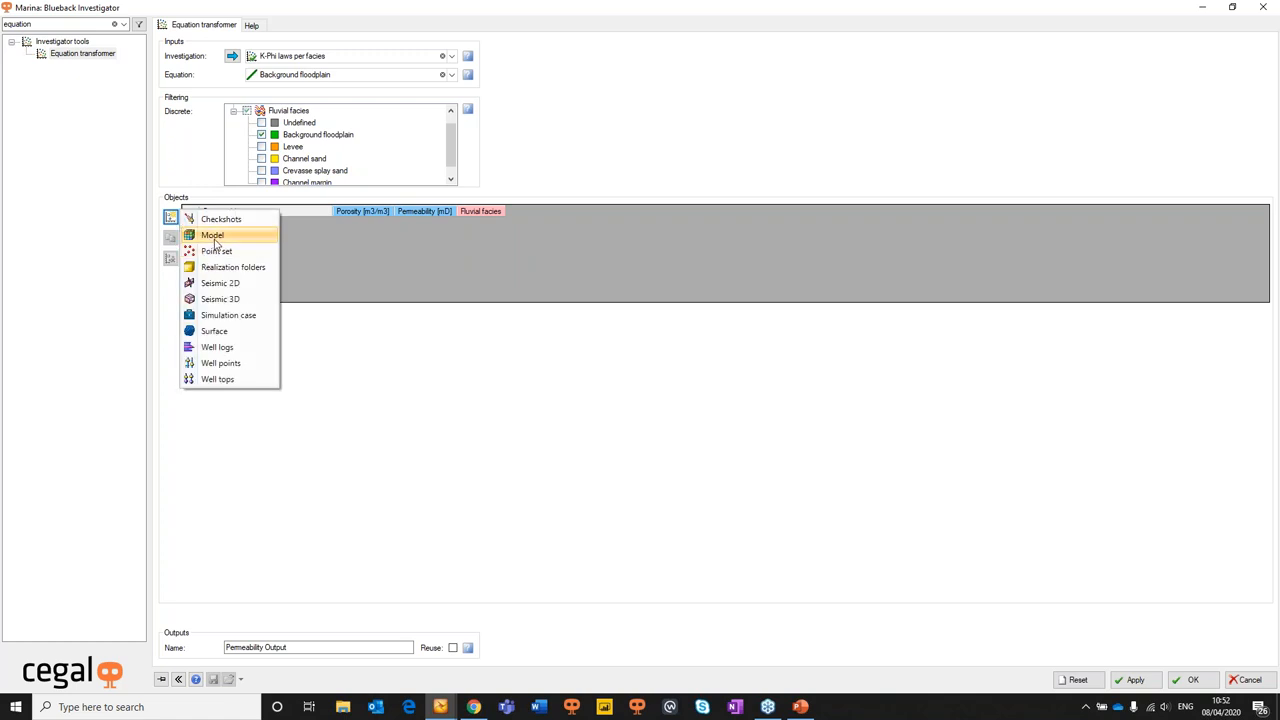
pyautogui.moveTo(218, 348)
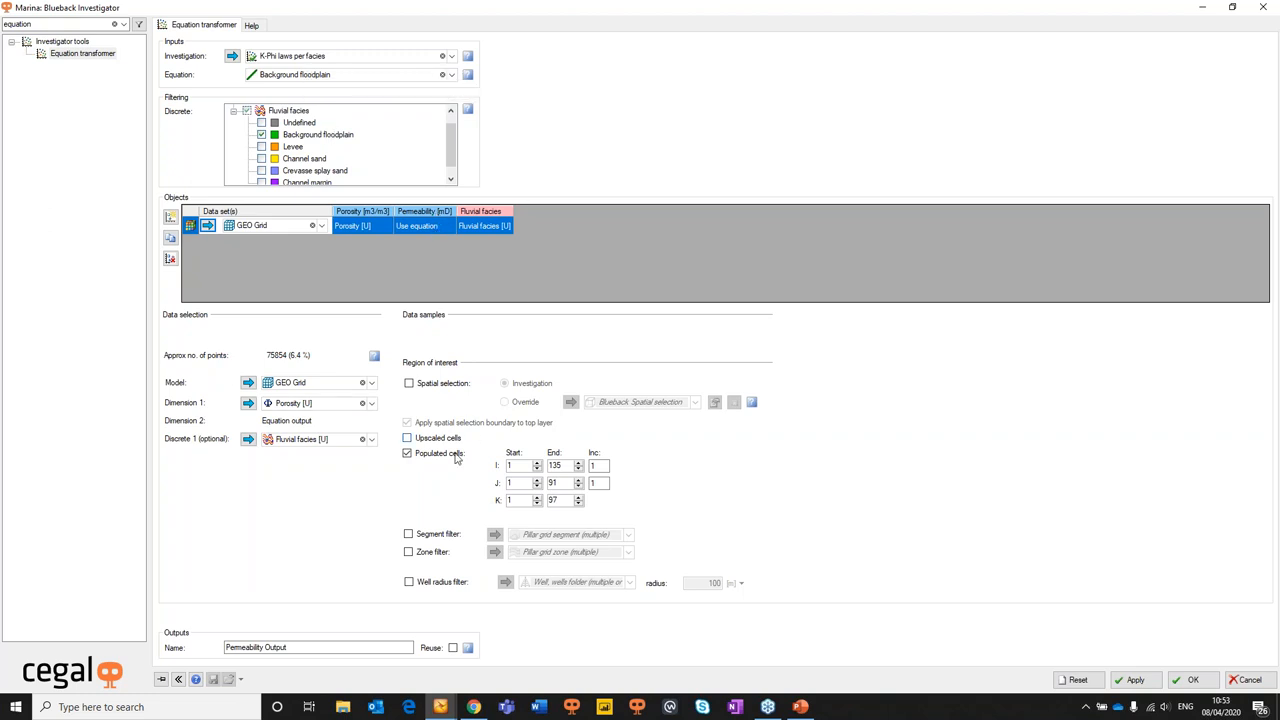
pyautogui.click(216, 224)
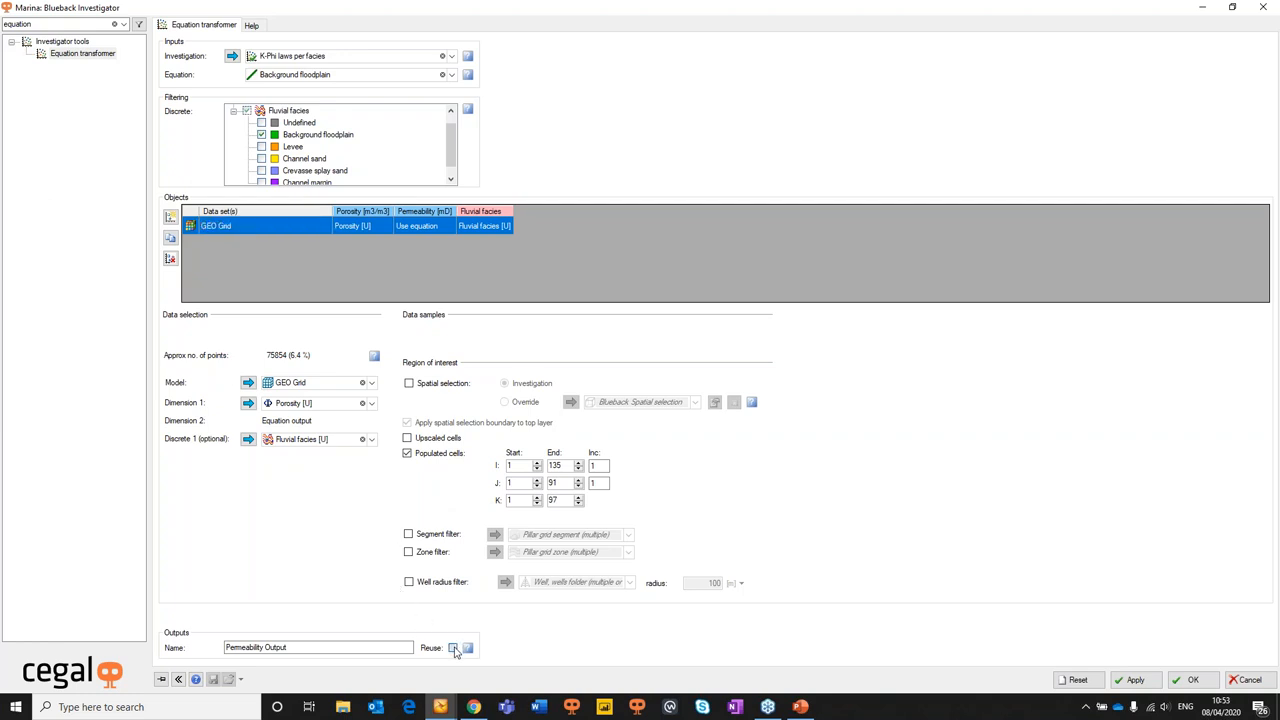
pyautogui.click(452, 648)
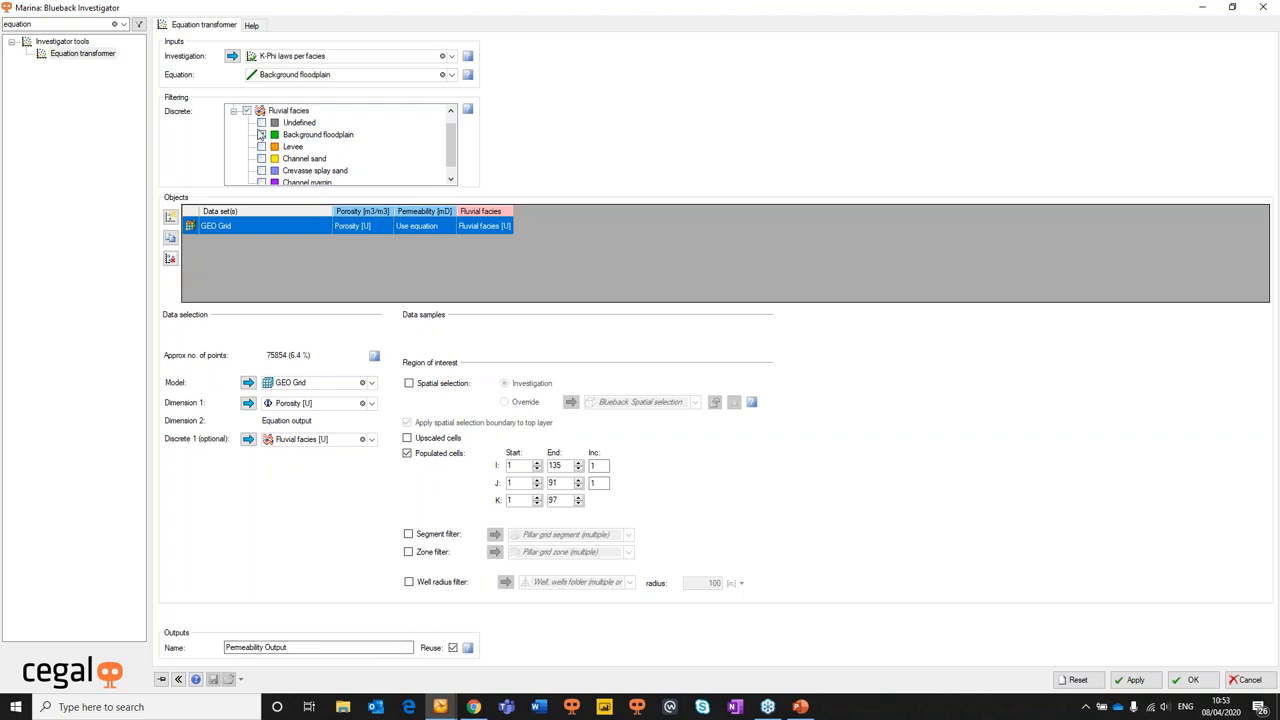
pyautogui.click(260, 134)
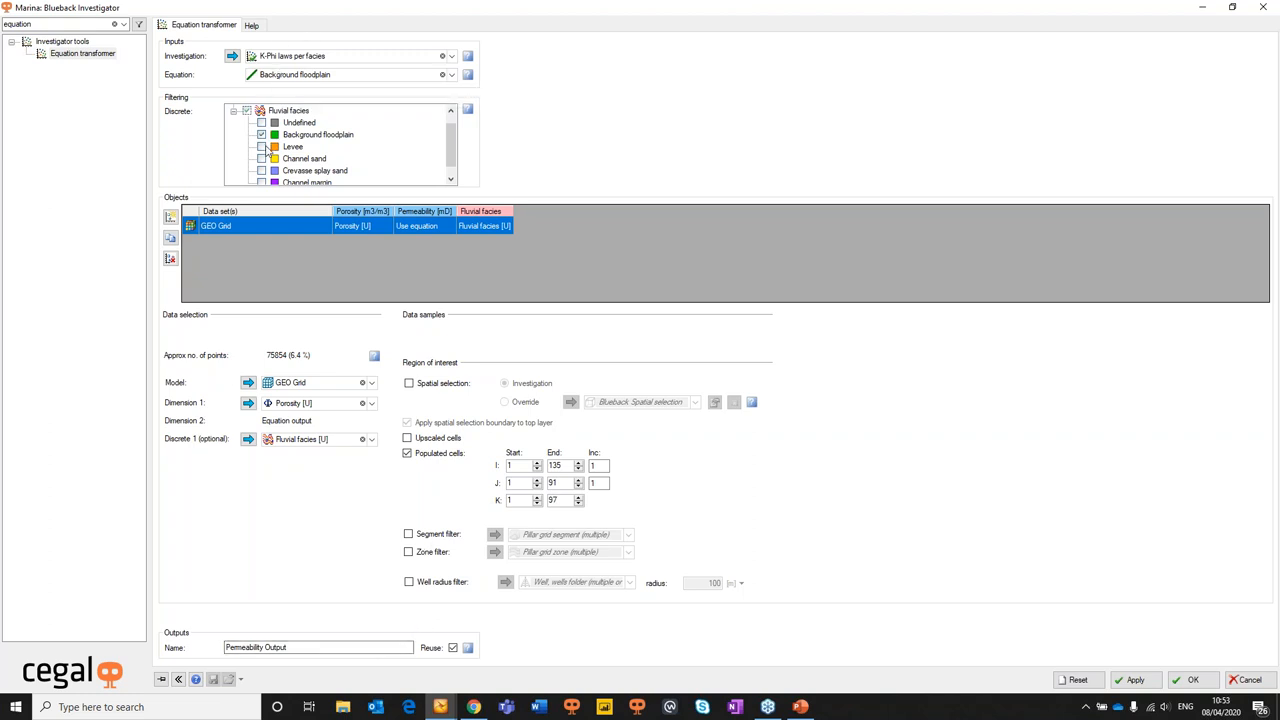
pyautogui.moveTo(444, 76)
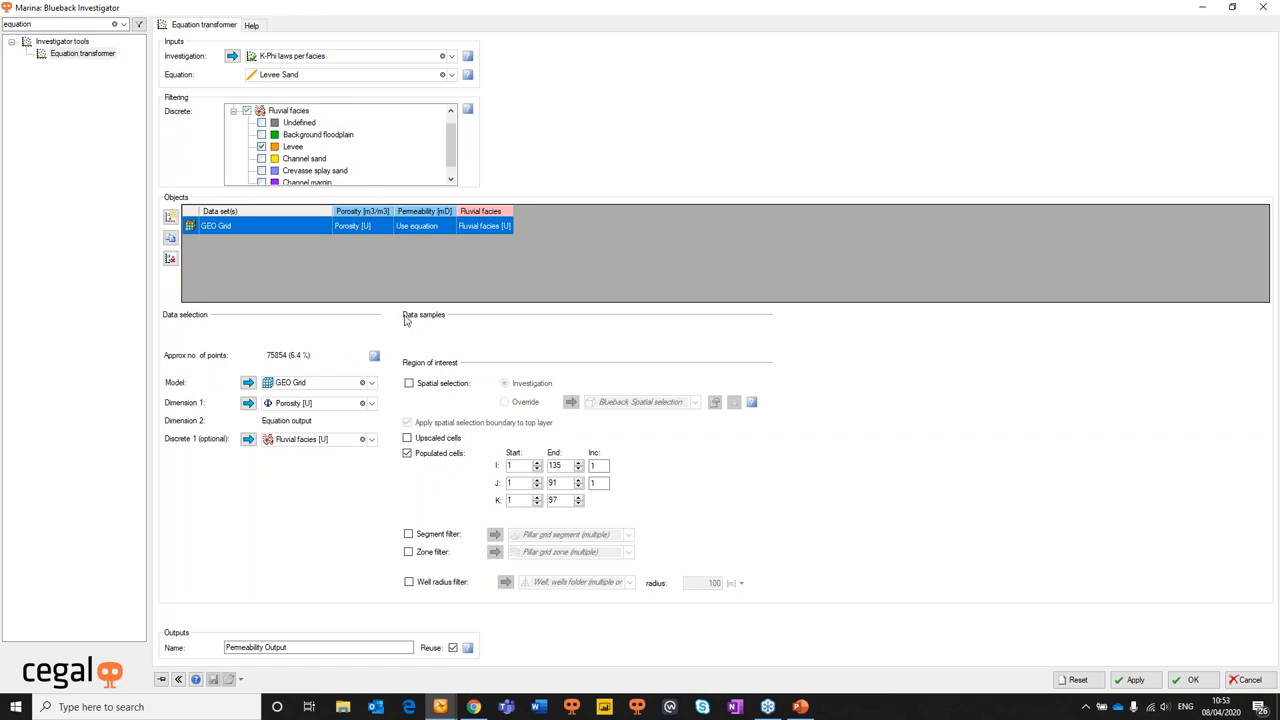
pyautogui.moveTo(420, 624)
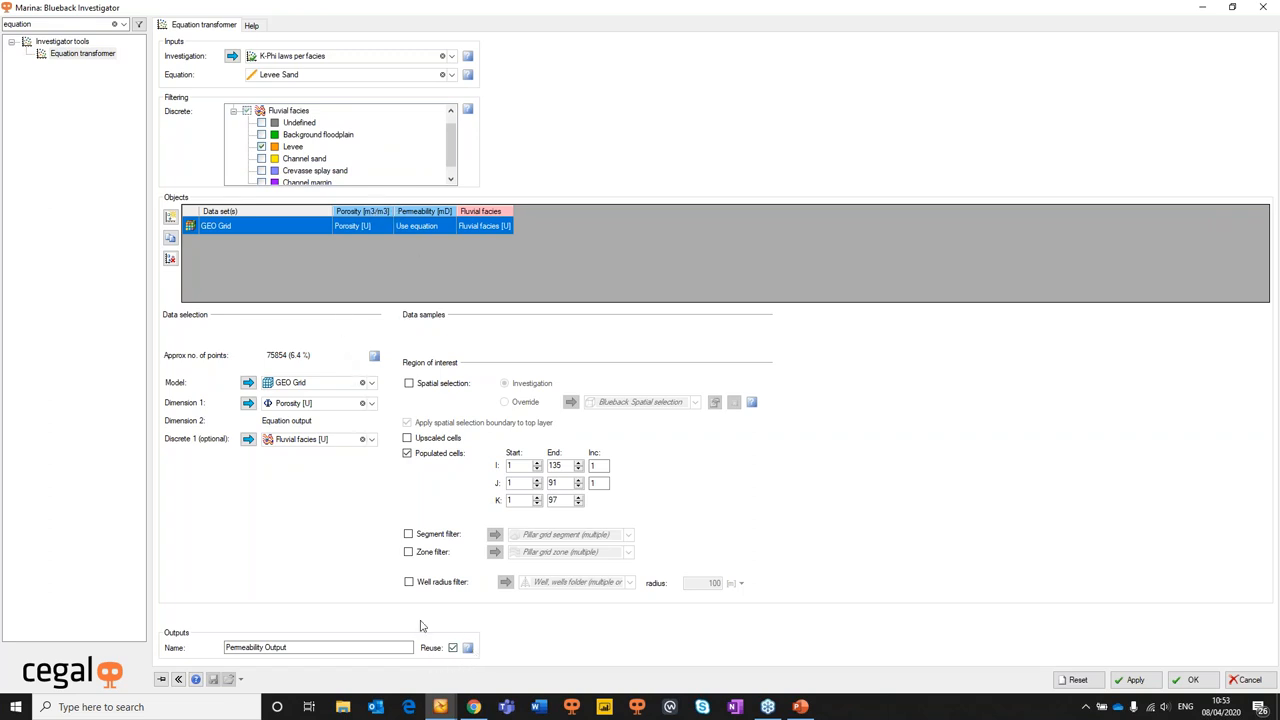
pyautogui.moveTo(548, 636)
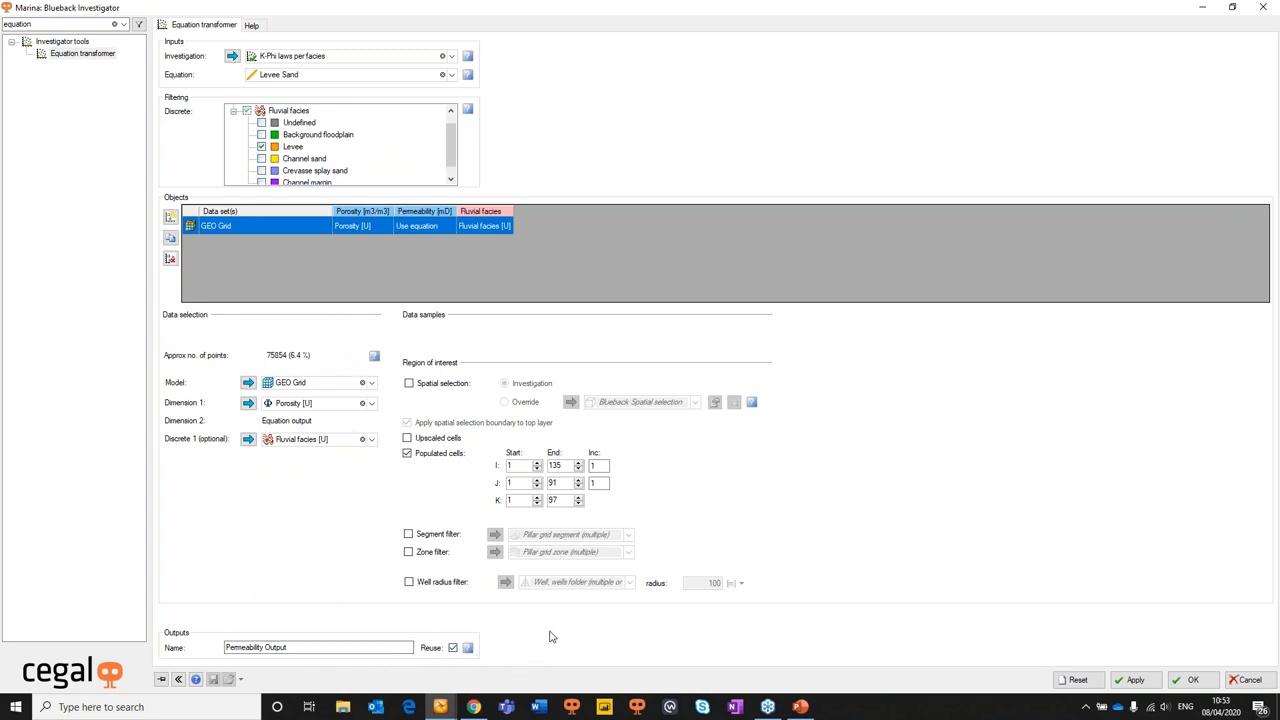
pyautogui.moveTo(724, 600)
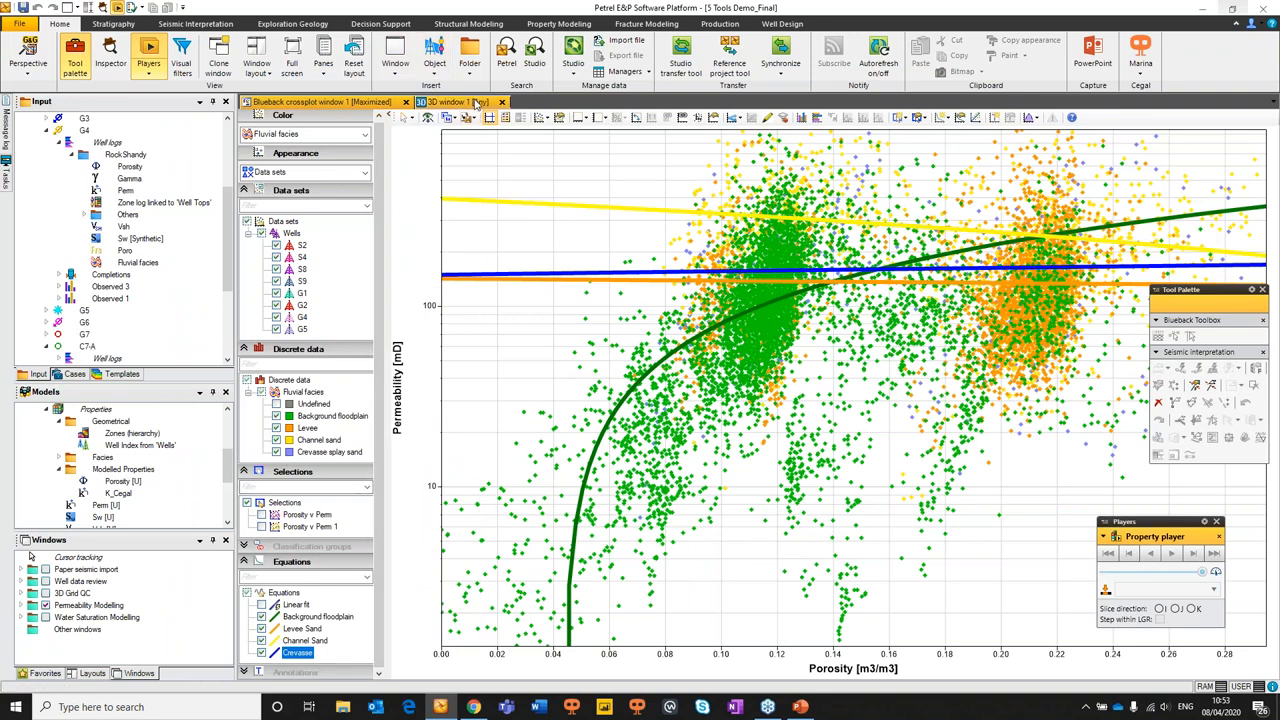
pyautogui.moveTo(478, 104)
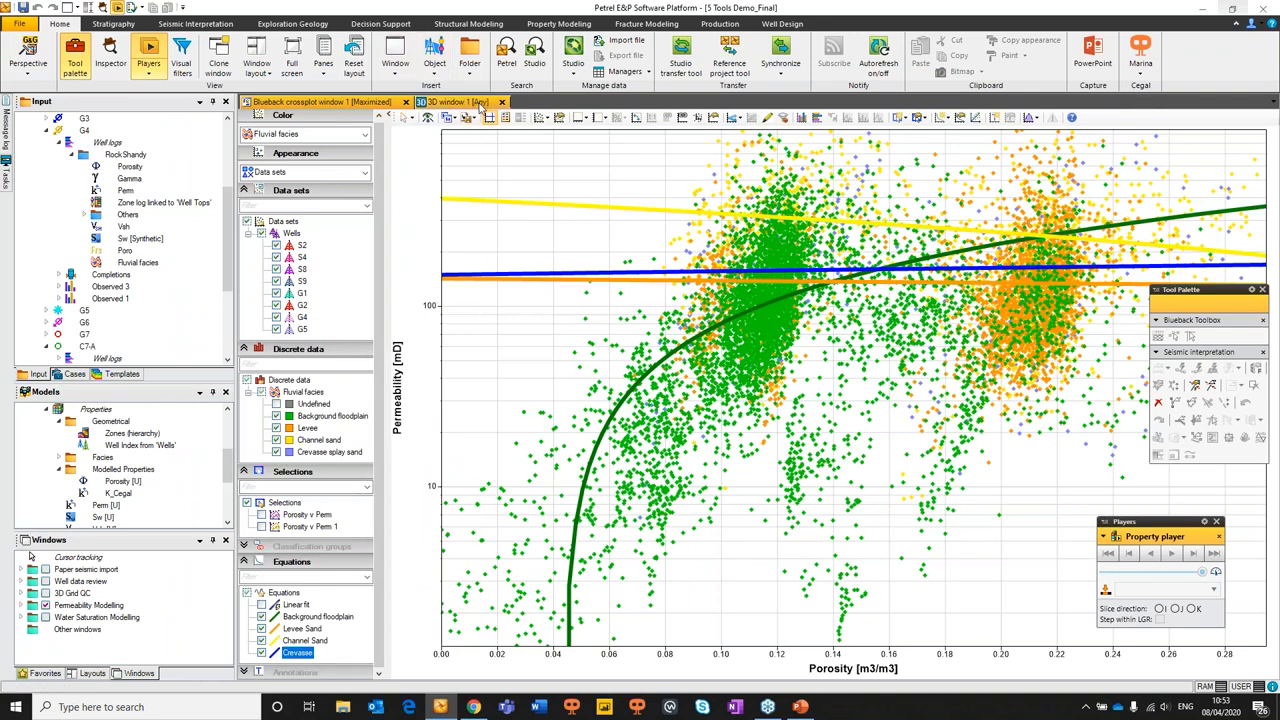
# Display K_Cegal permeability on the GEO Grid in 3D and step through its layers
pyautogui.click(450, 100)
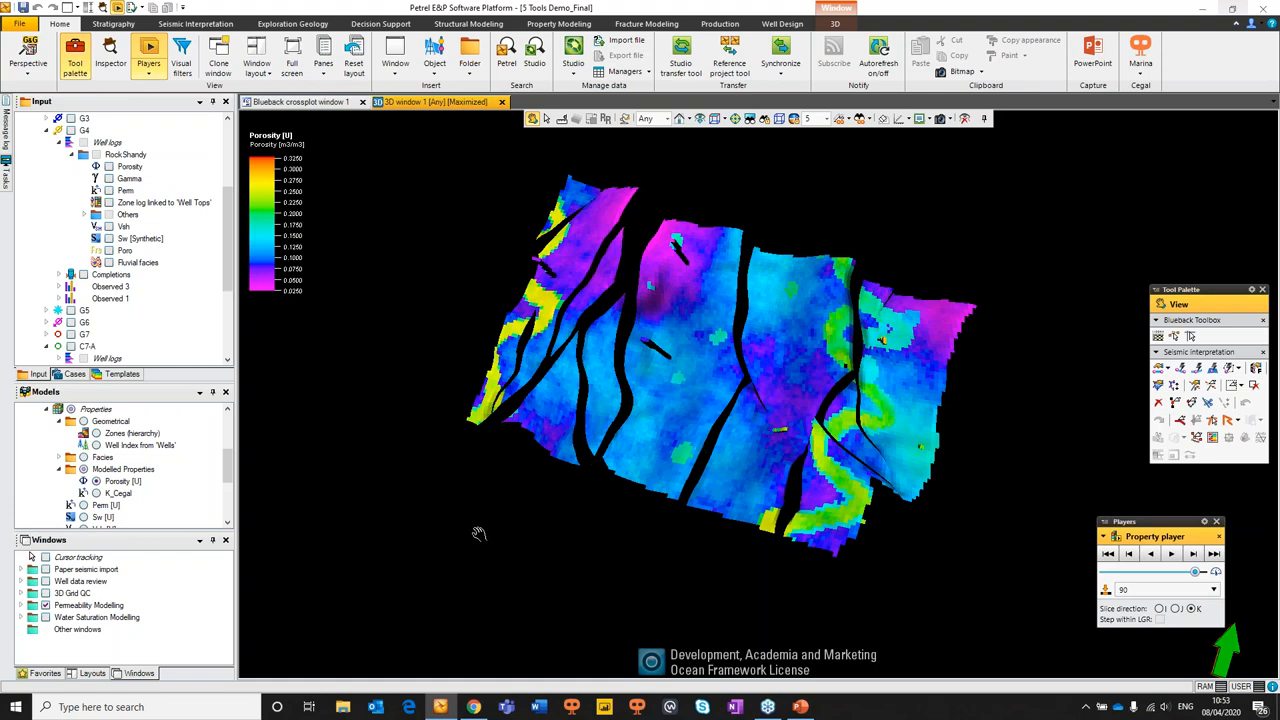
pyautogui.moveTo(210, 482)
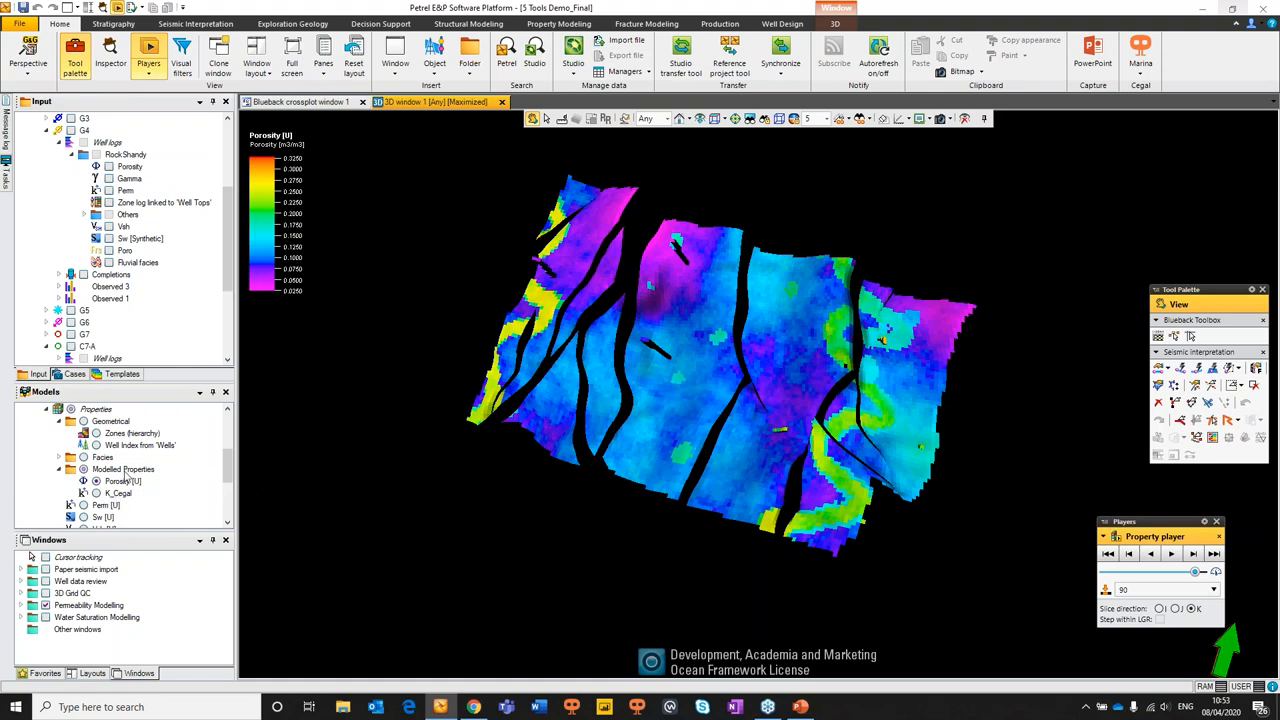
pyautogui.click(118, 492)
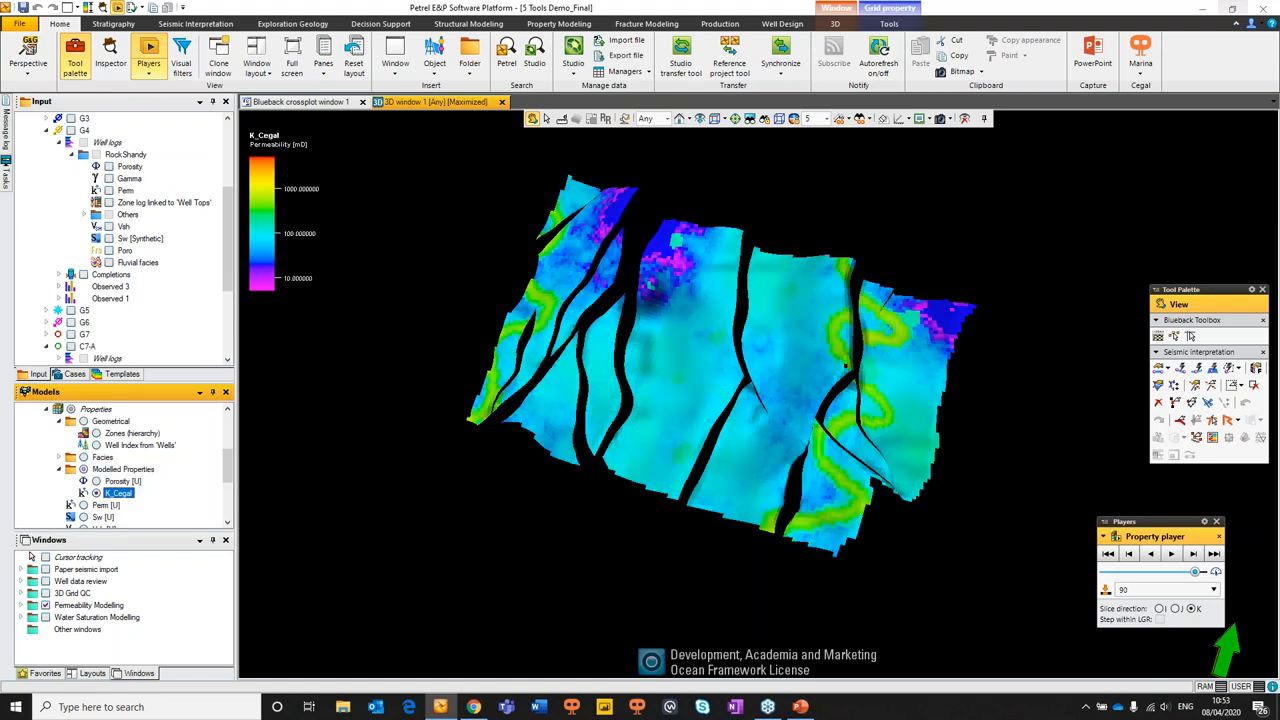
pyautogui.moveTo(744, 460)
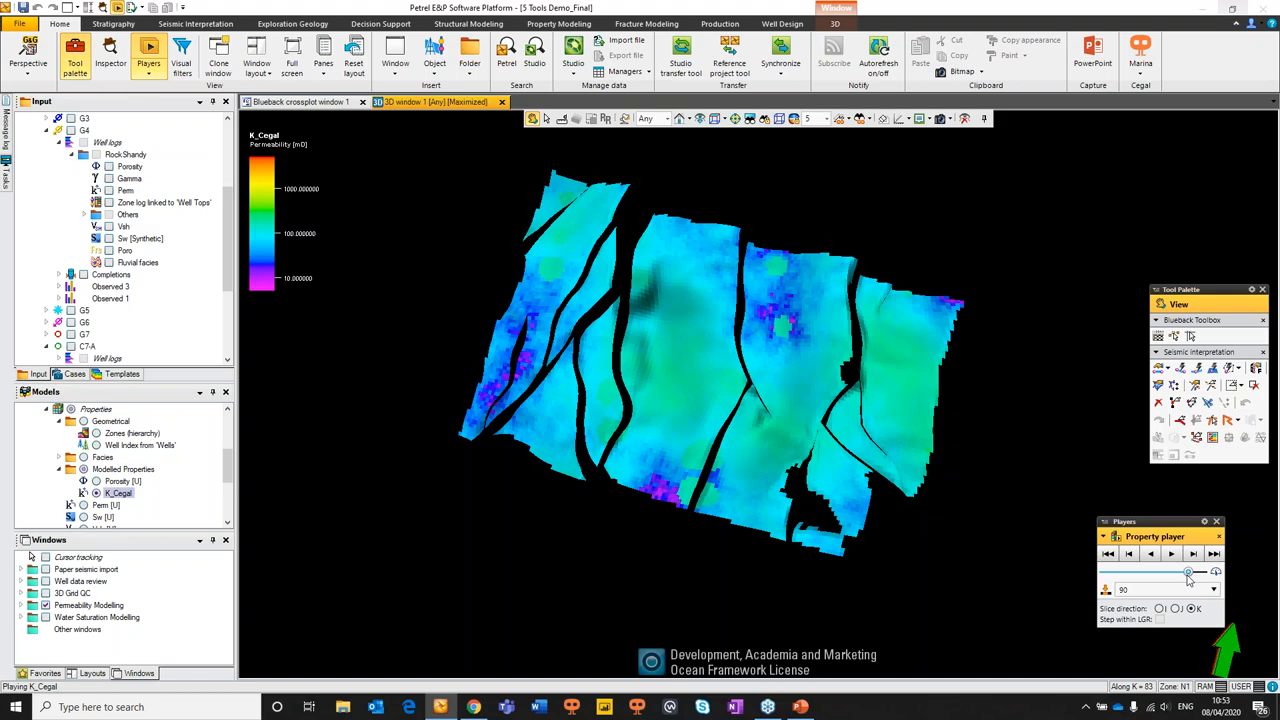
pyautogui.moveTo(1188, 572); pyautogui.dragTo(1176, 572)
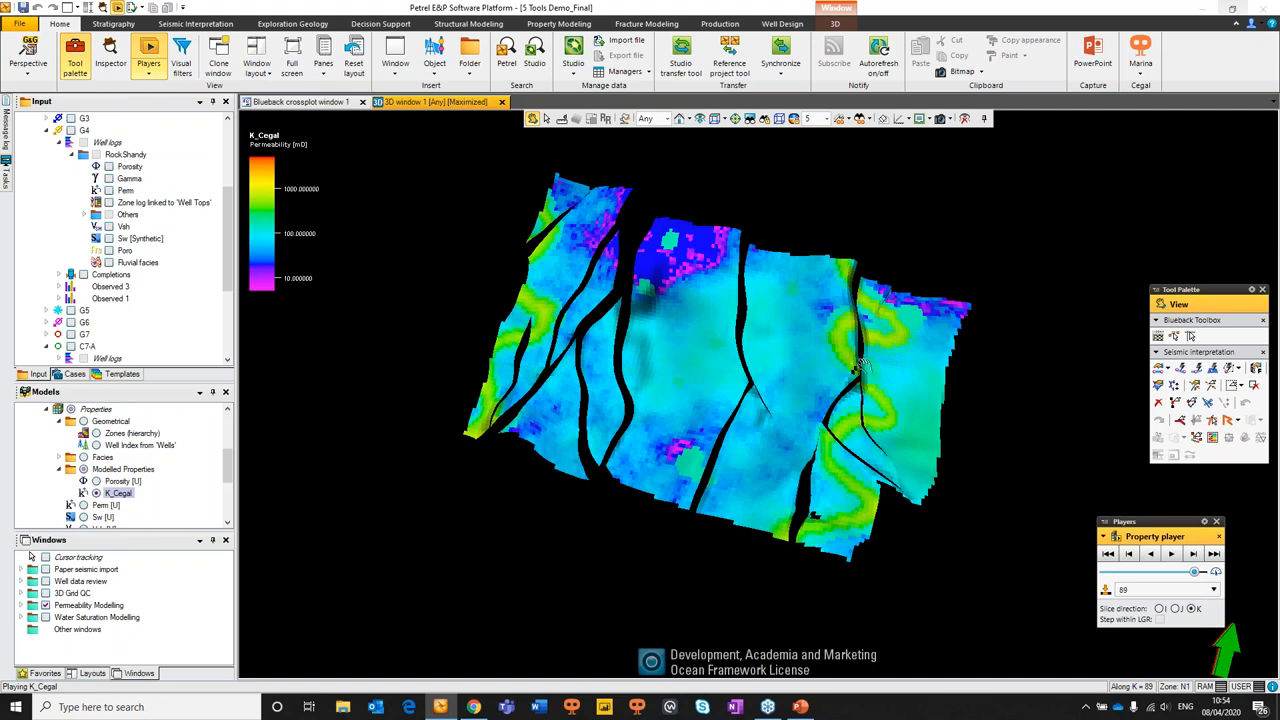
pyautogui.moveTo(388, 276)
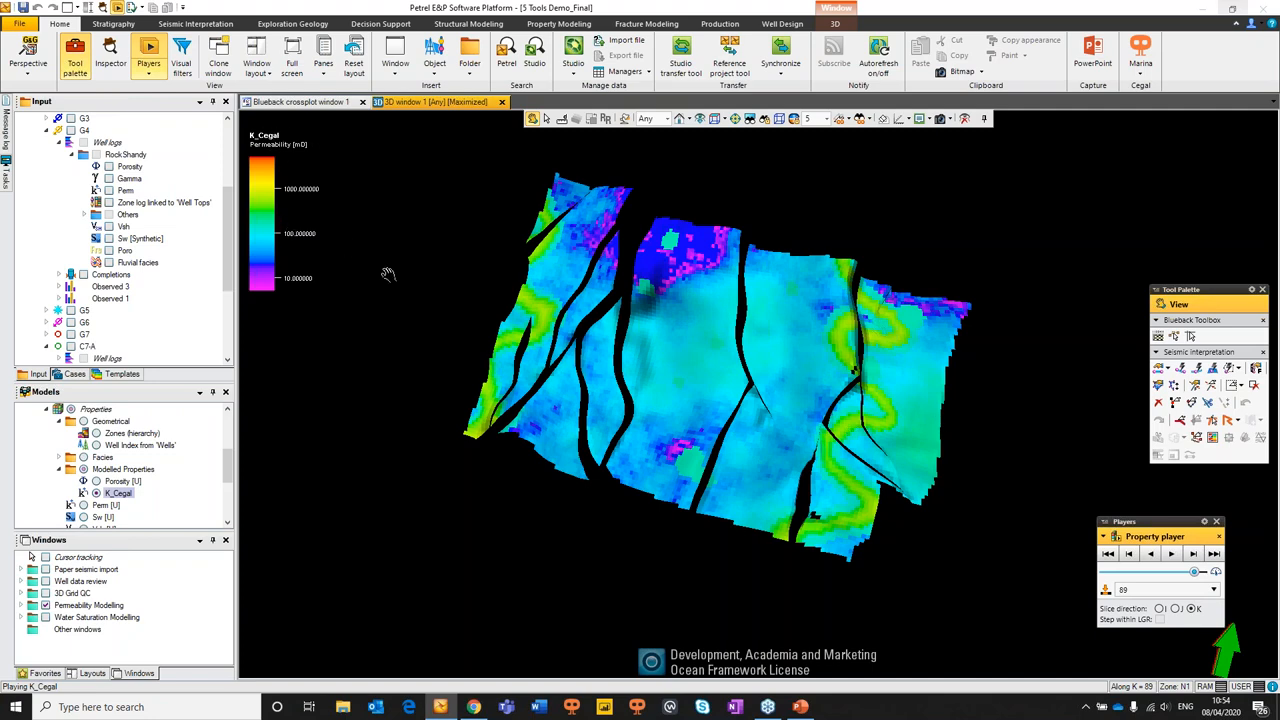
pyautogui.moveTo(108, 464)
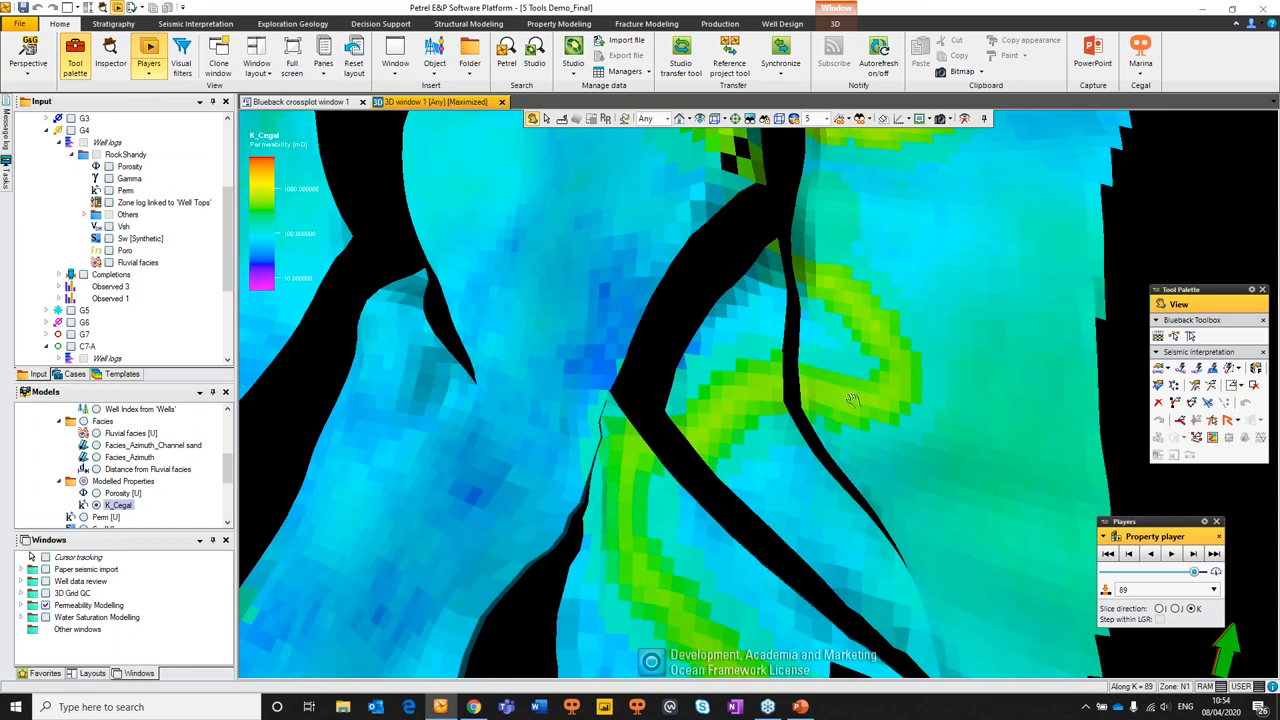
pyautogui.moveTo(858, 404)
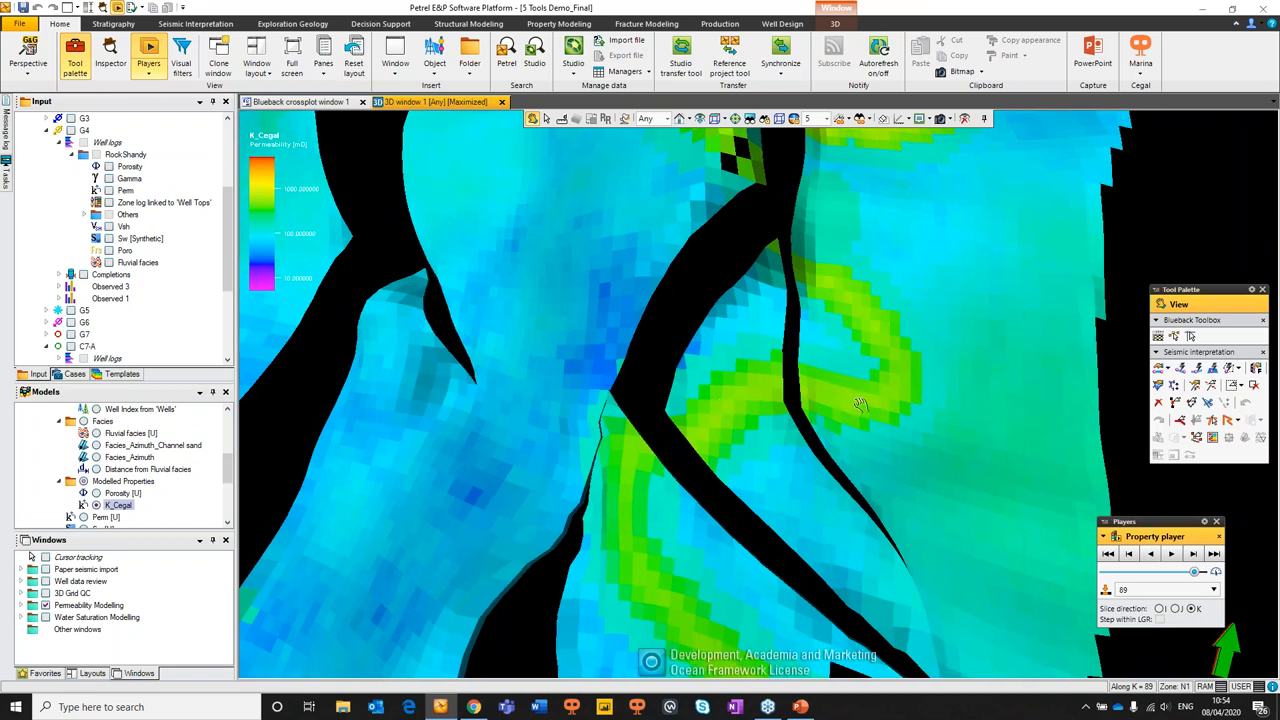
pyautogui.moveTo(858, 402)
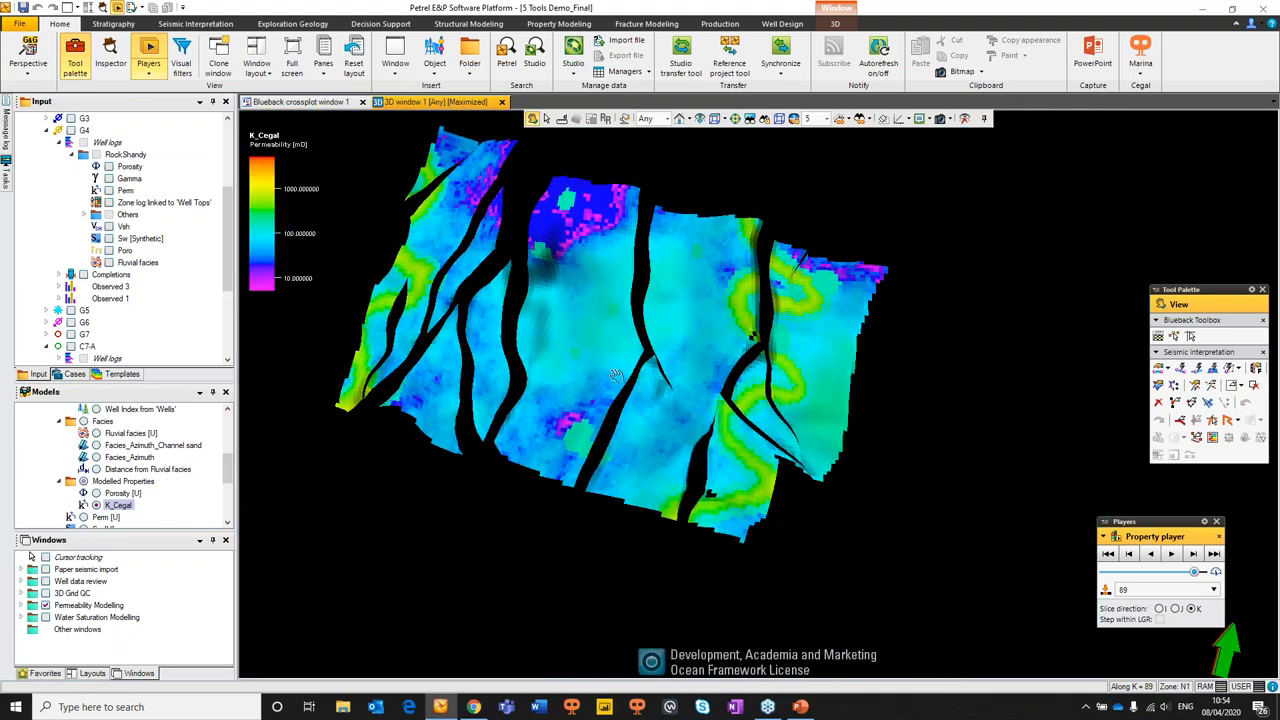
pyautogui.moveTo(790, 230)
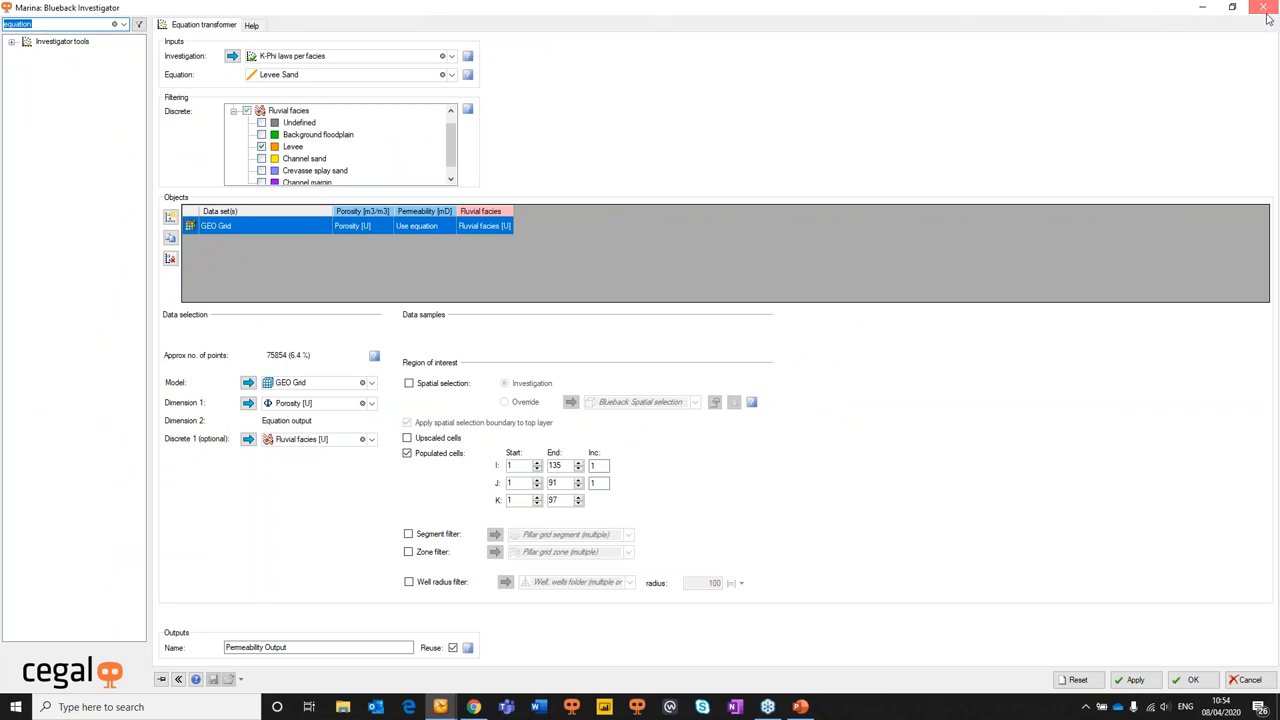
# Search 'water' in the Blueback Toolbox and reach Water saturation modeling under Geology
pyautogui.click(1262, 8)
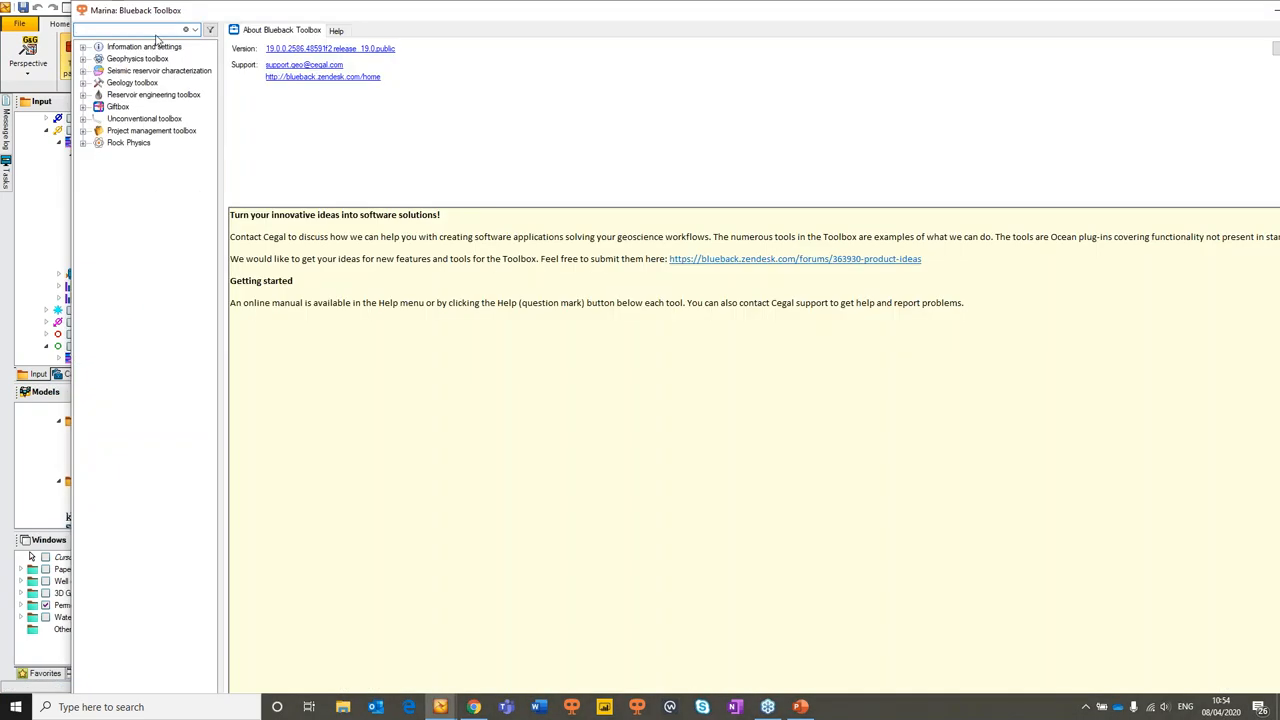
pyautogui.write('water s')
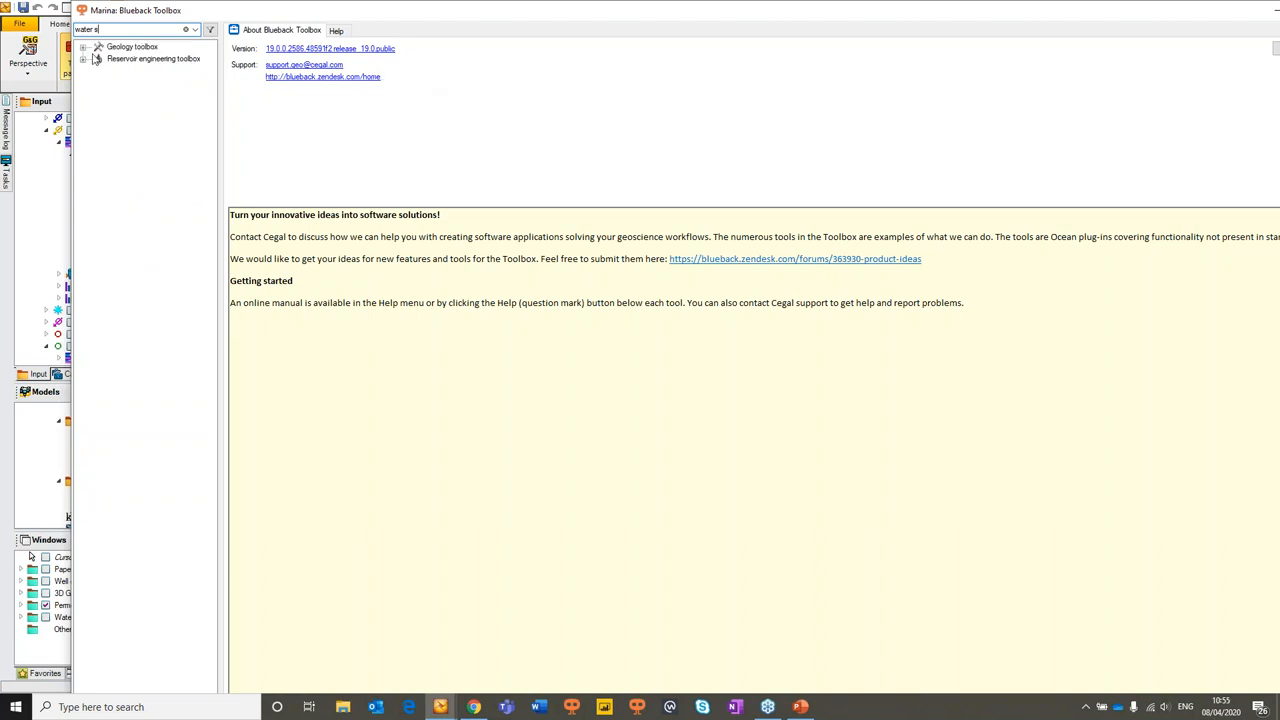
pyautogui.click(132, 48)
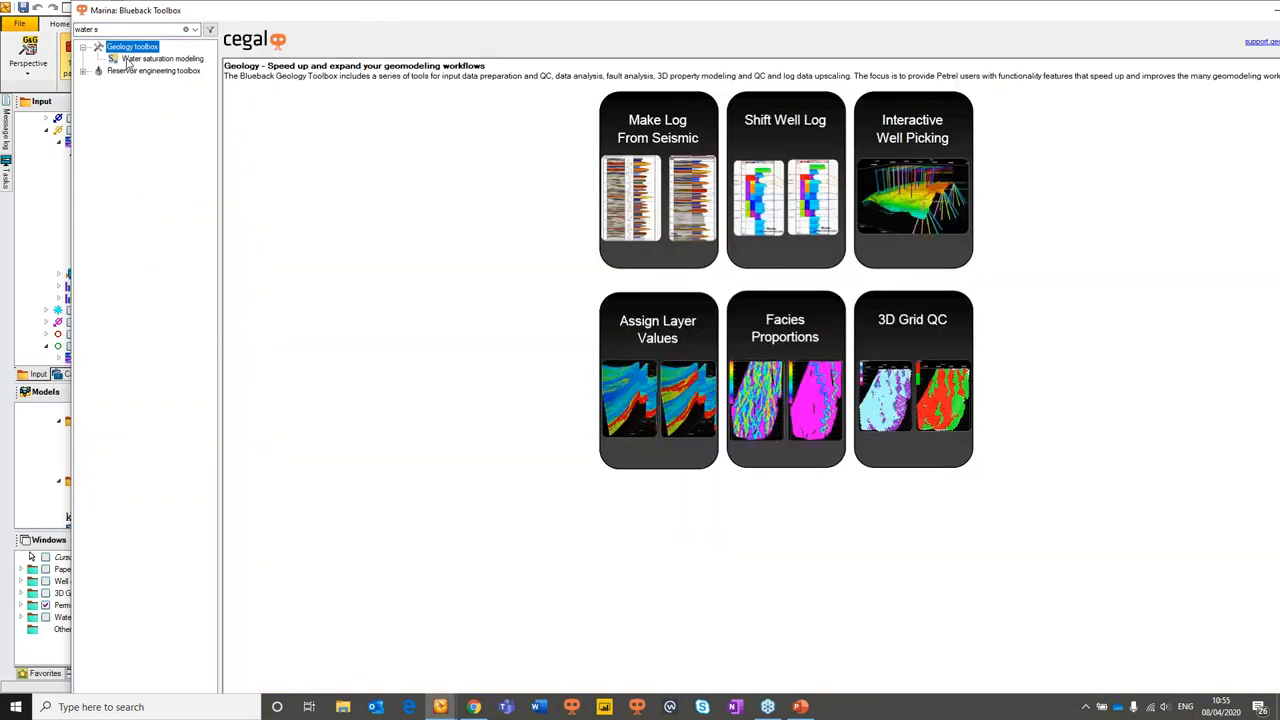
pyautogui.moveTo(196, 60)
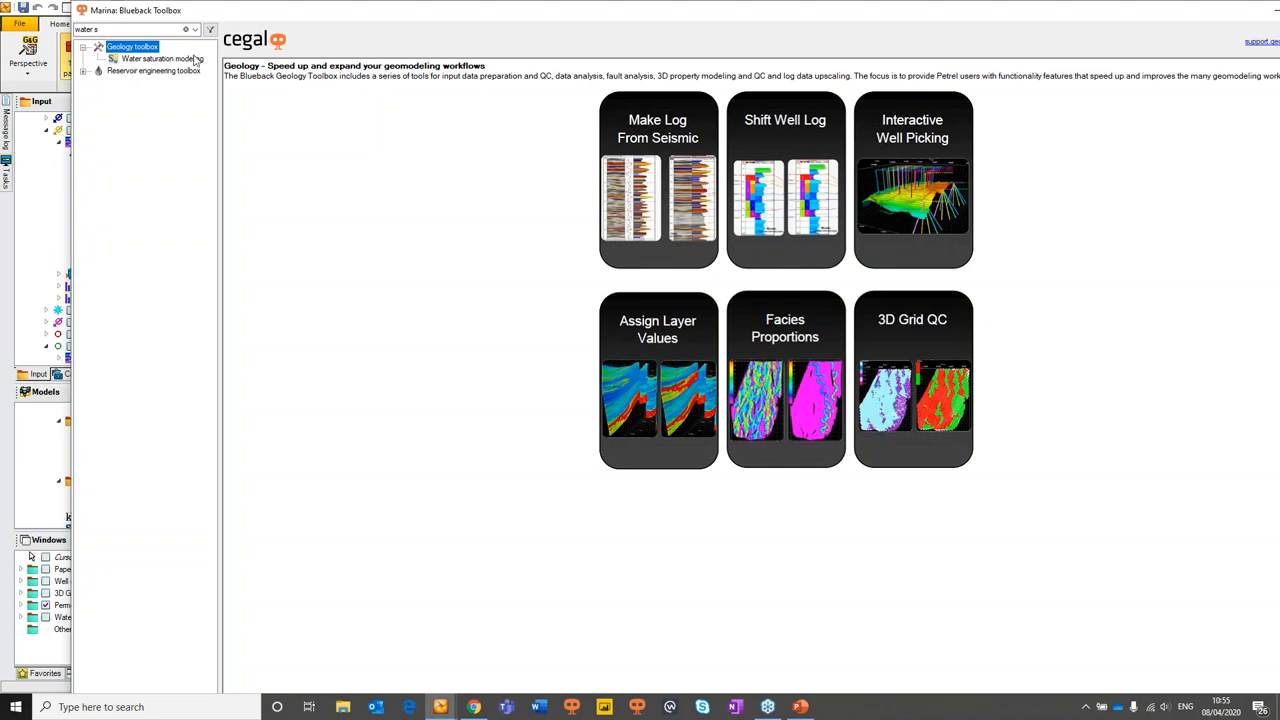
pyautogui.click(160, 58)
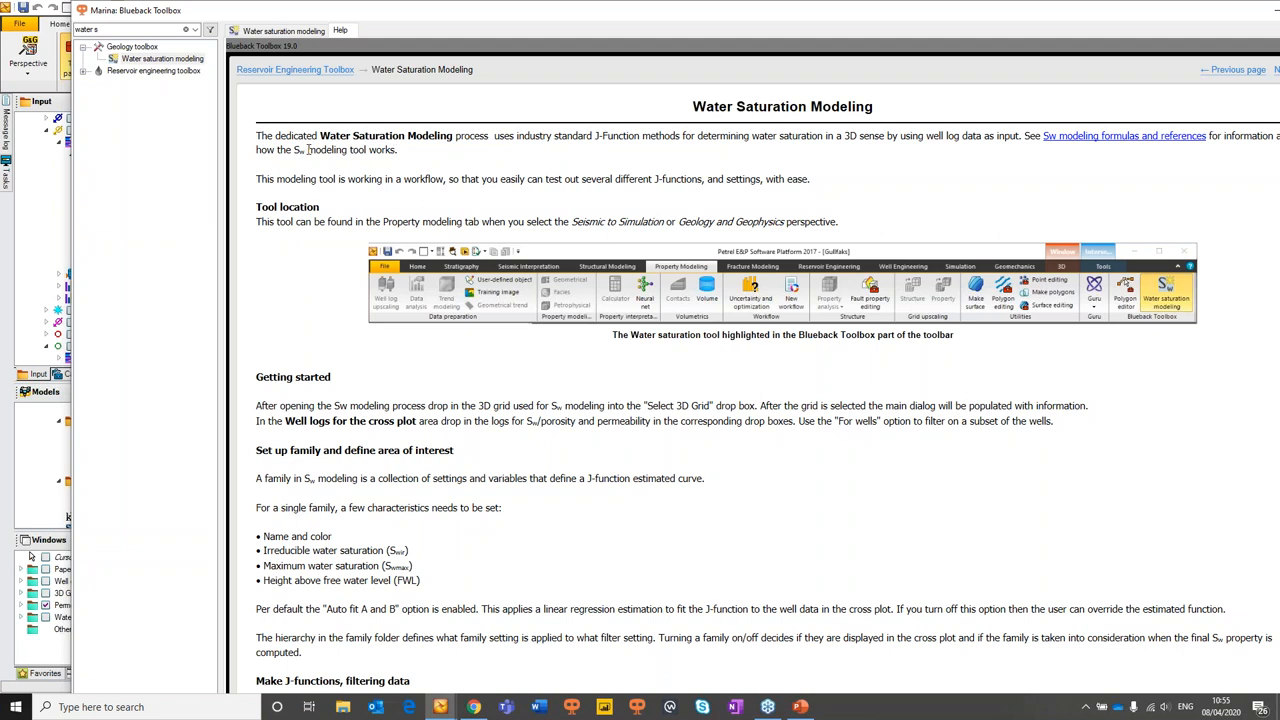
pyautogui.moveTo(516, 138)
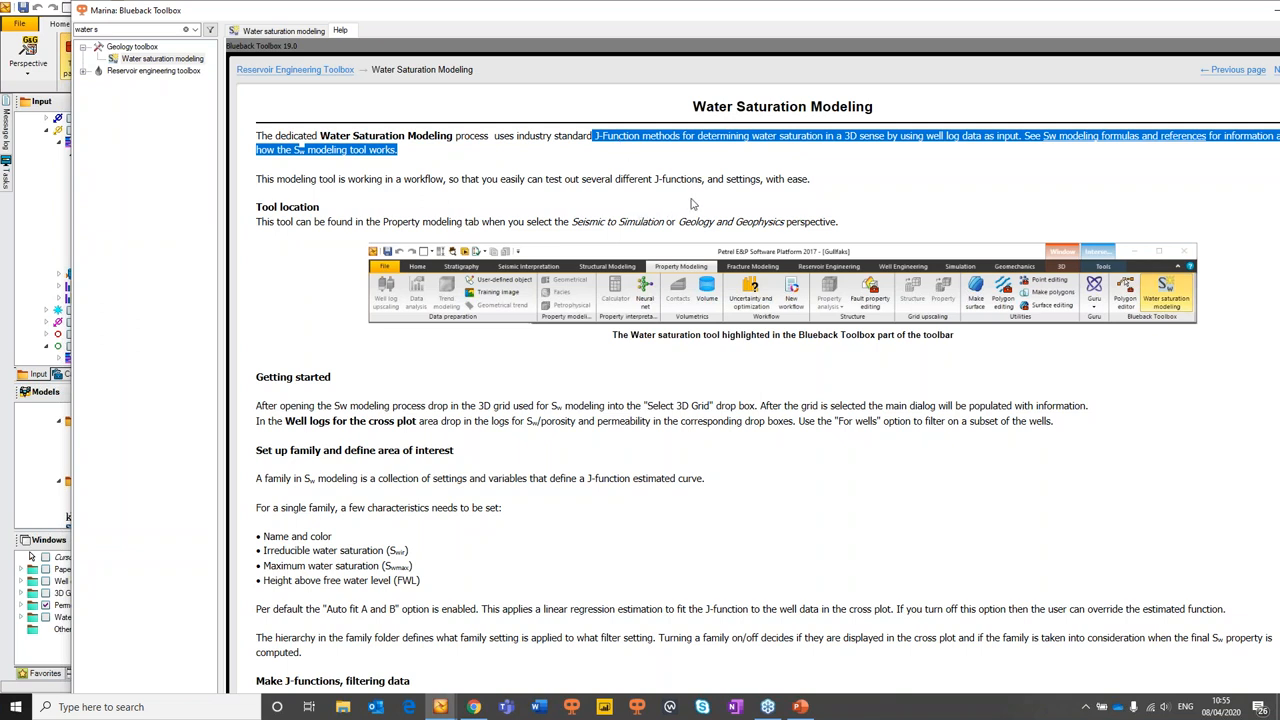
pyautogui.moveTo(896, 164)
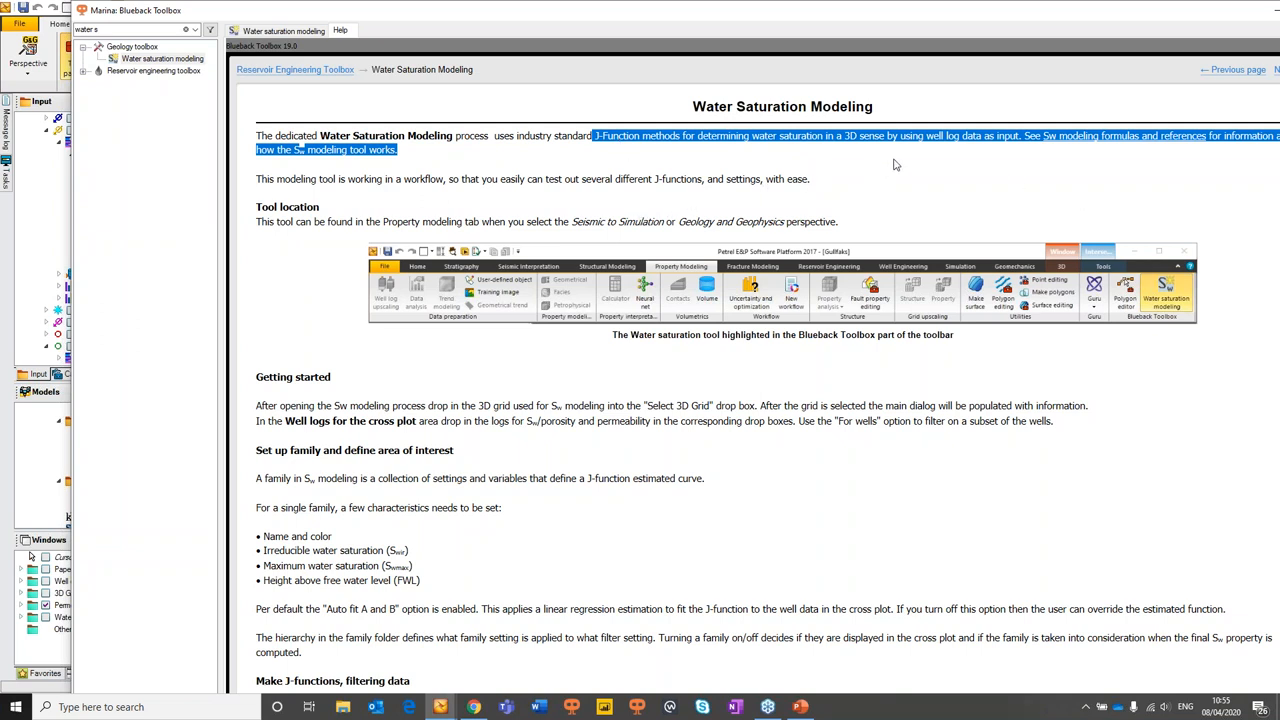
pyautogui.moveTo(1060, 184)
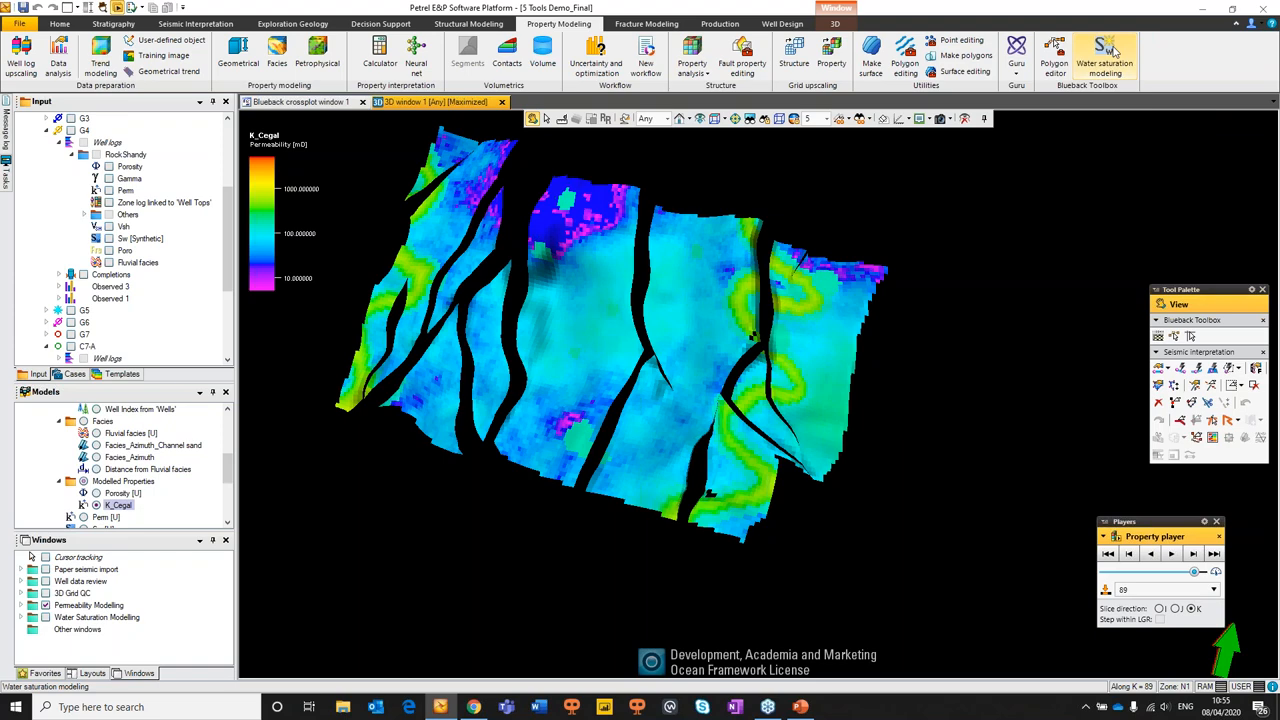
# Launch Water saturation modeling on GEO Grid and add a new default J-function
pyautogui.click(1104, 56)
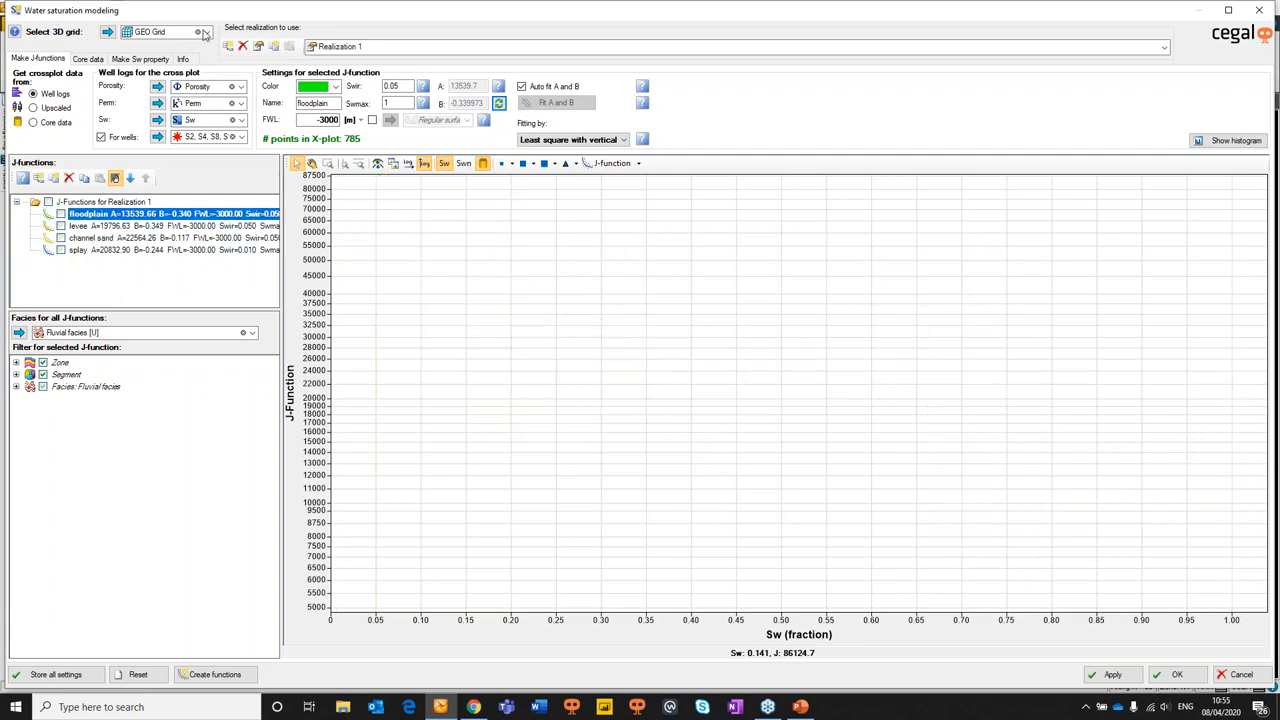
pyautogui.click(164, 32)
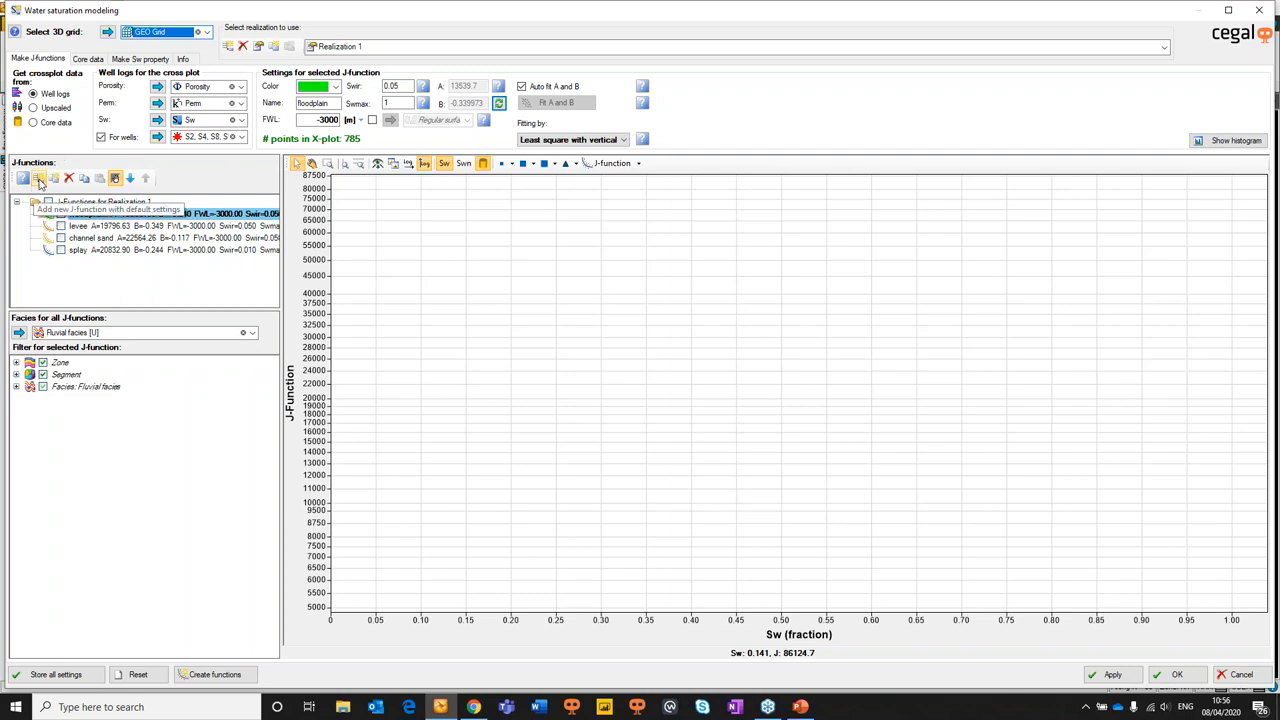
pyautogui.click(40, 178)
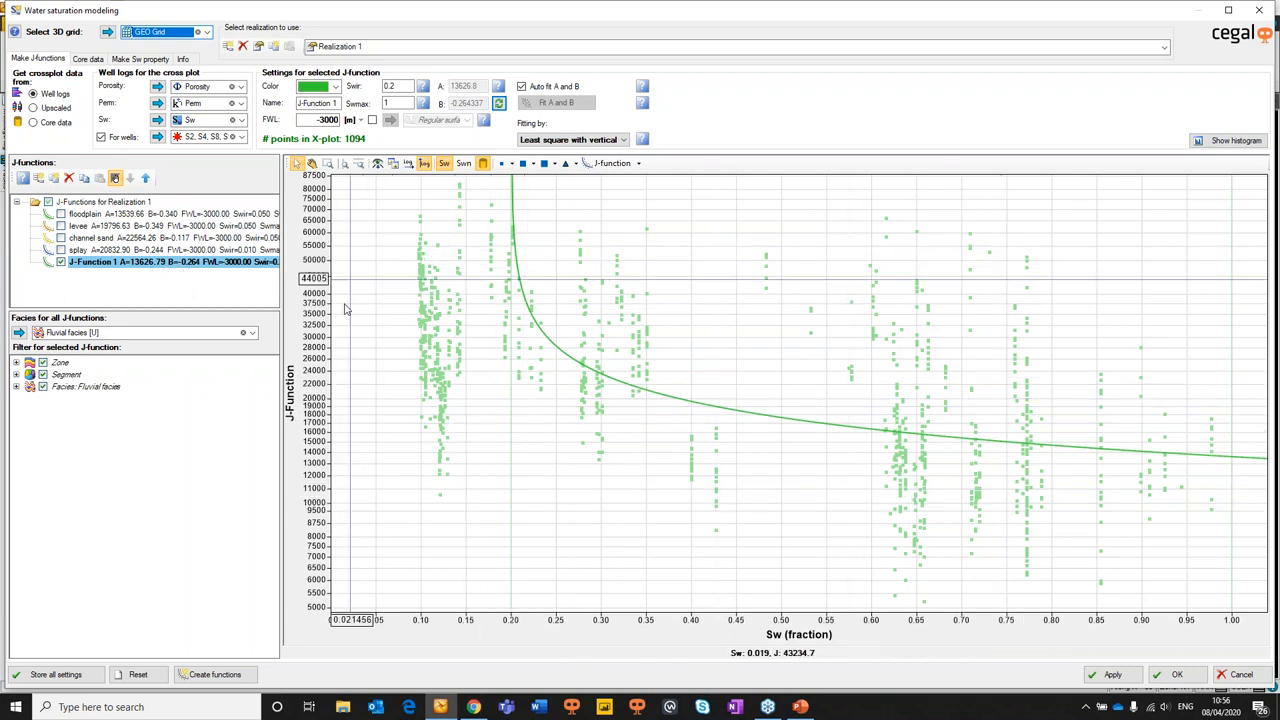
pyautogui.moveTo(576, 644)
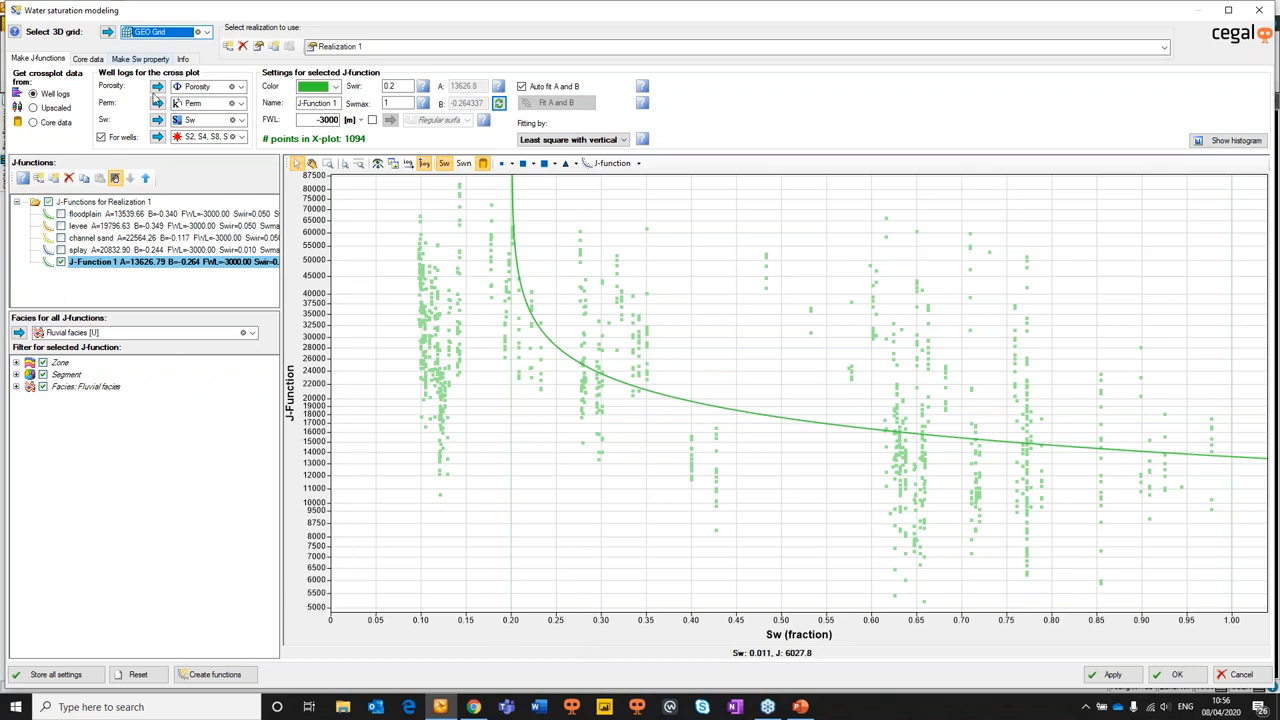
pyautogui.moveTo(548, 644)
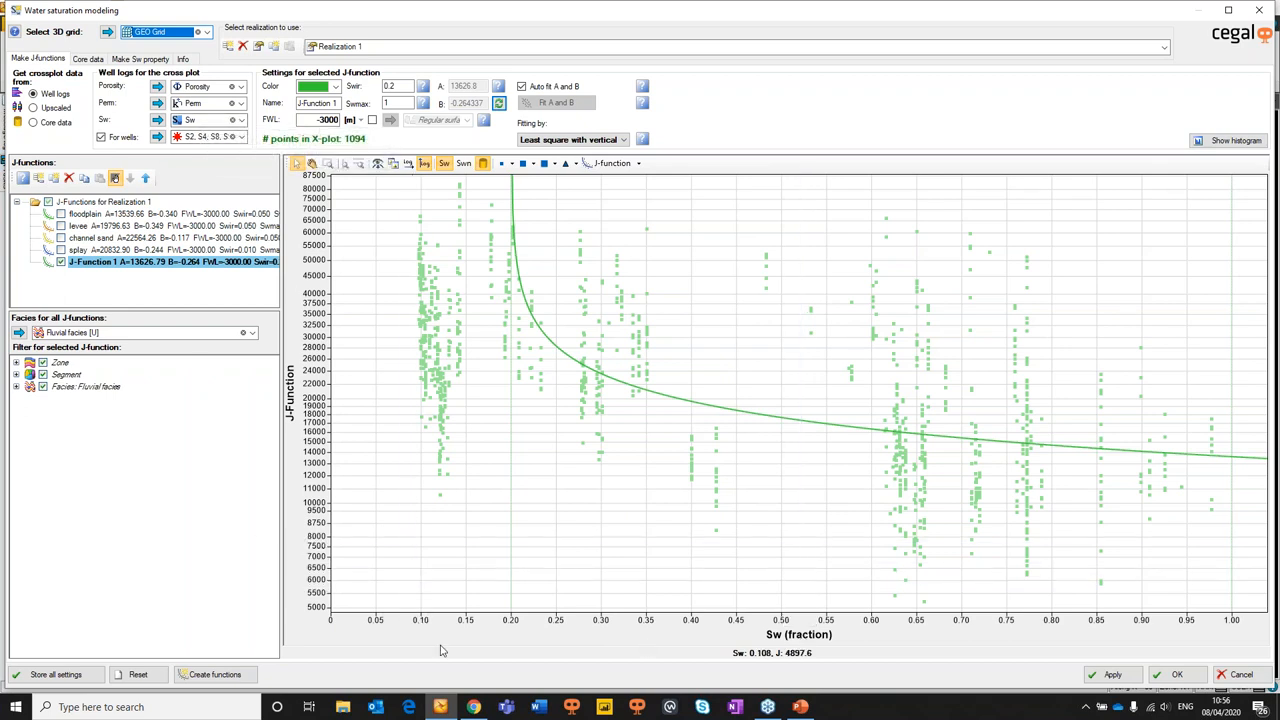
pyautogui.moveTo(530, 290)
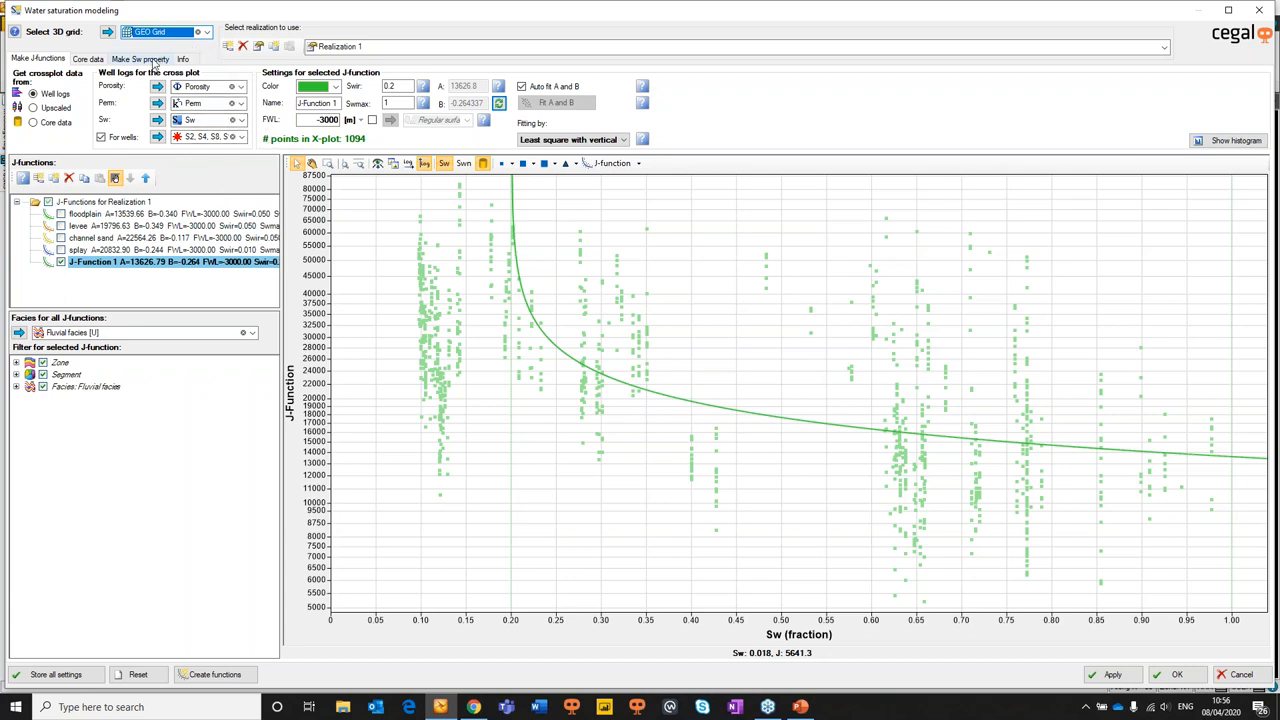
# Review the Make Sw property settings and return to the Make J-functions cross-plot
pyautogui.click(140, 58)
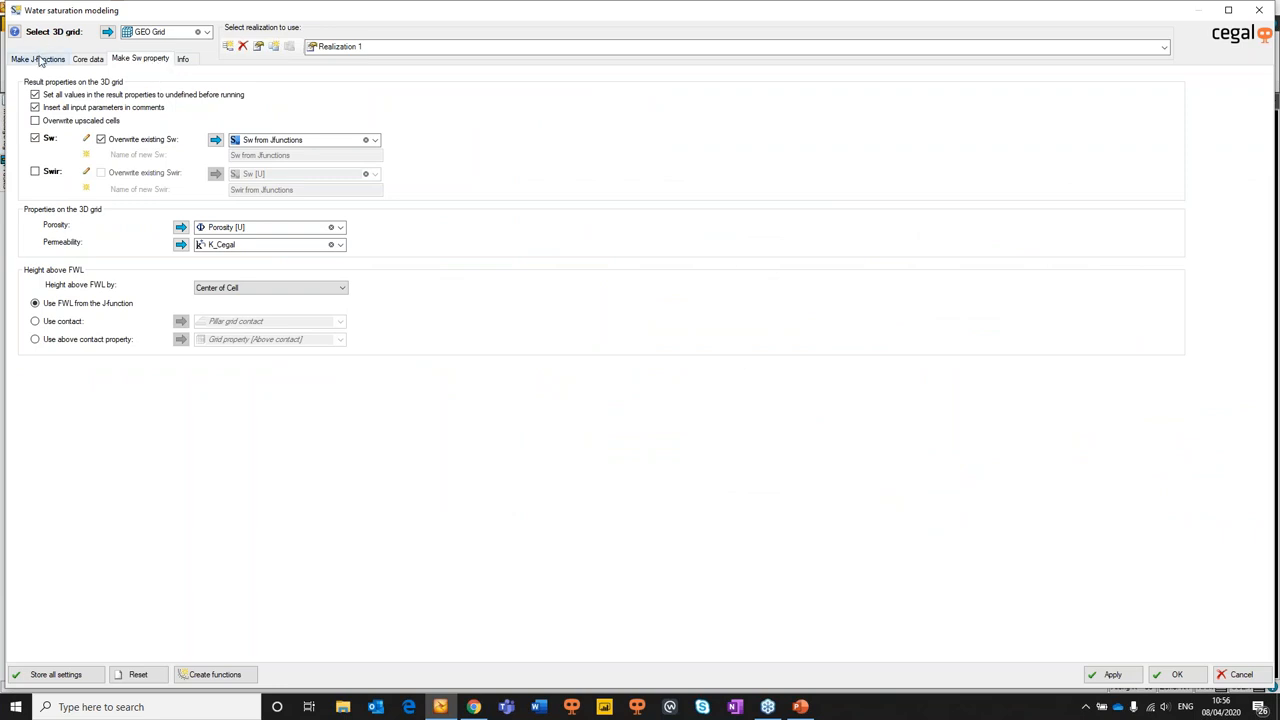
pyautogui.click(38, 58)
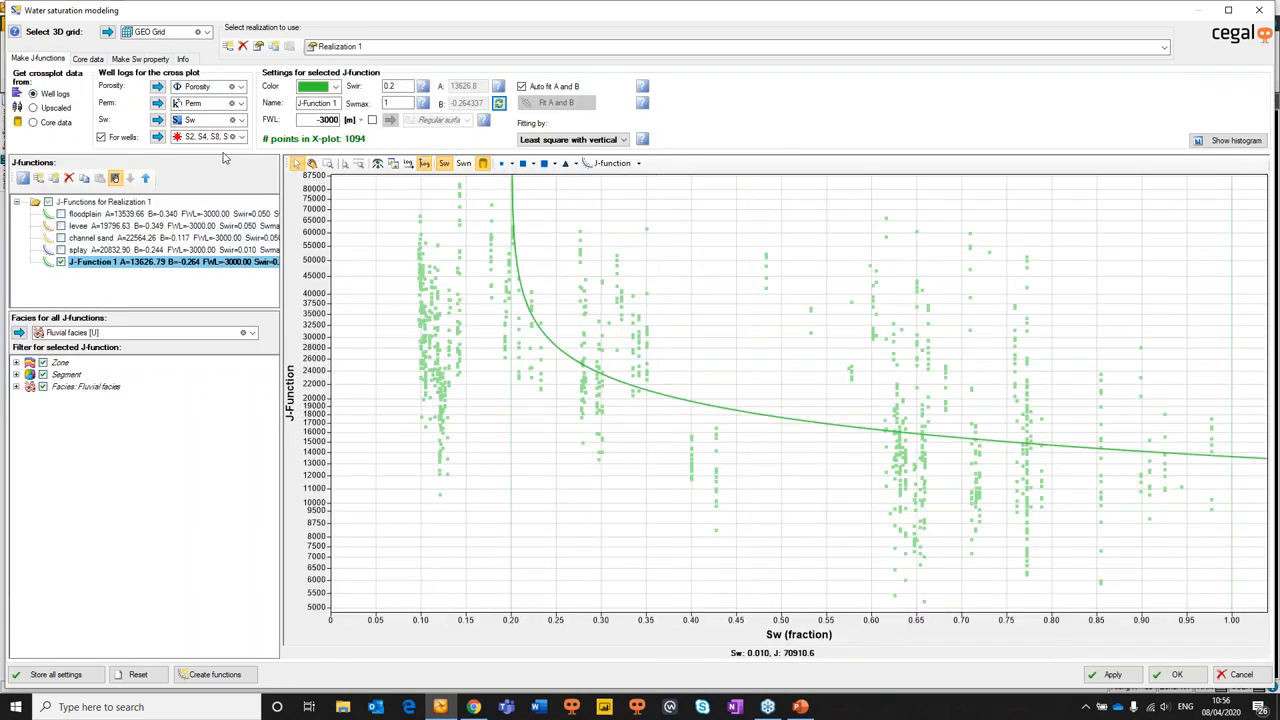
pyautogui.click(140, 58)
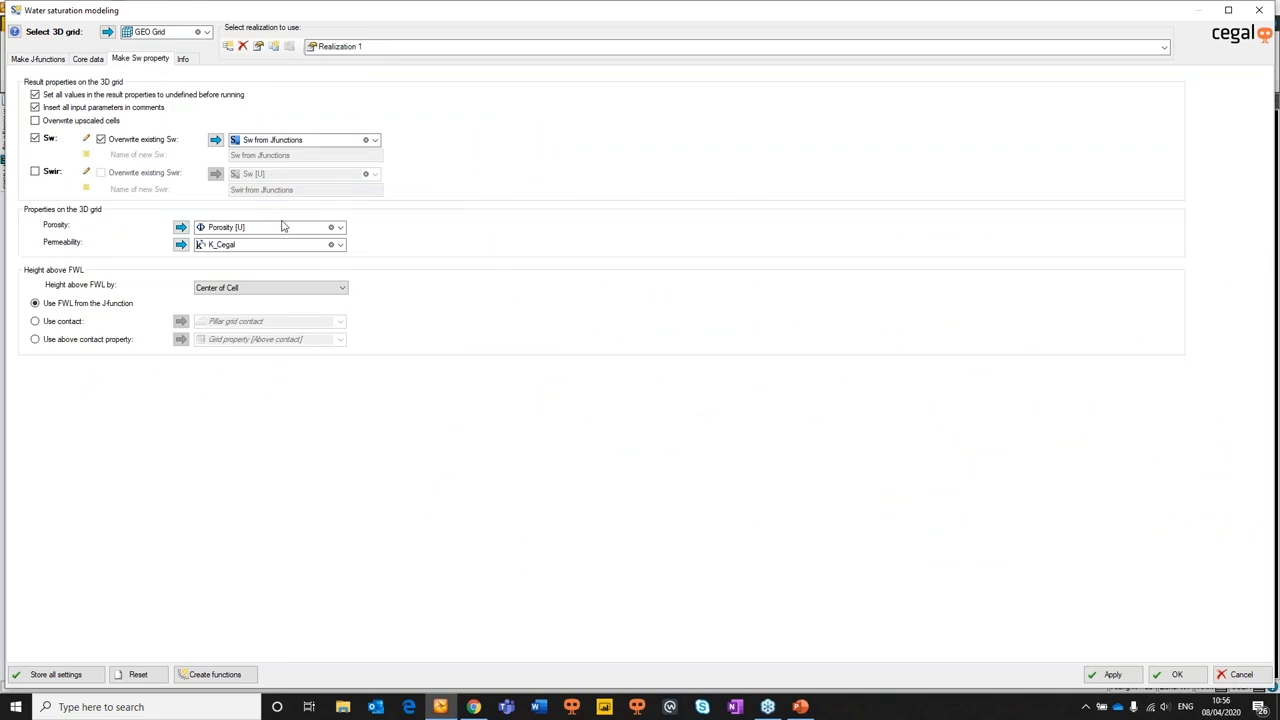
pyautogui.moveTo(360, 236)
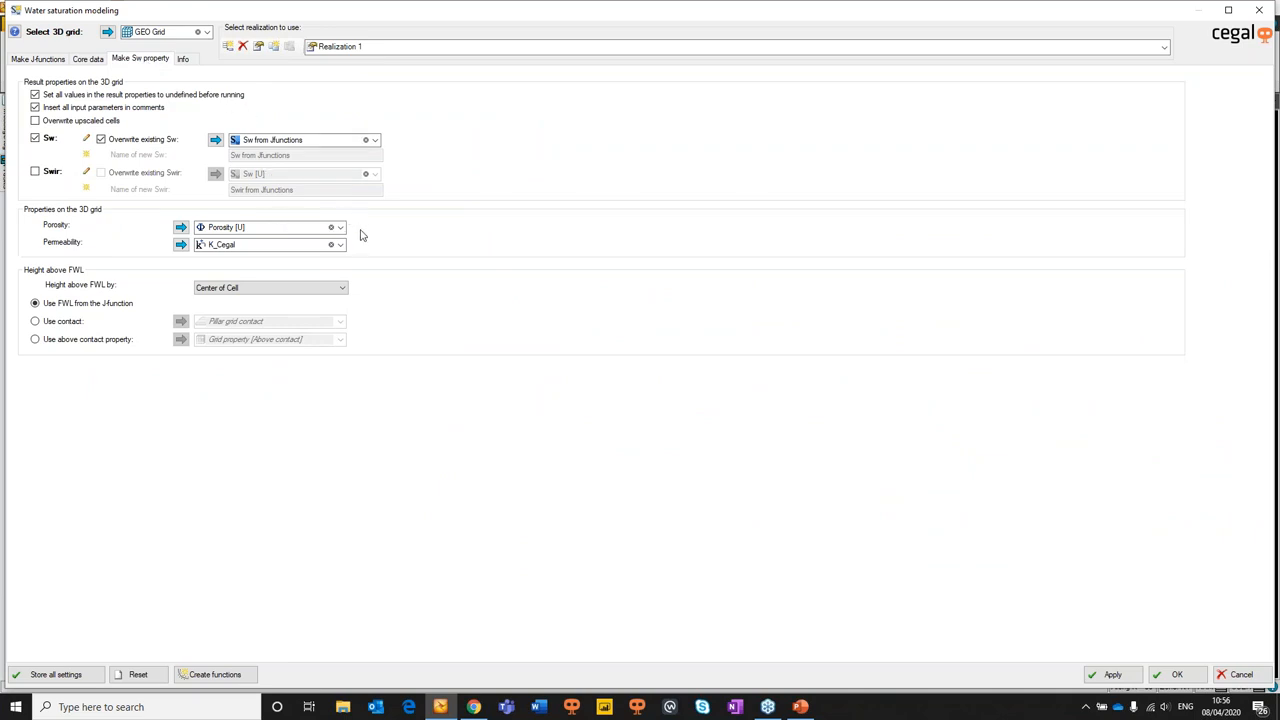
pyautogui.moveTo(304, 216)
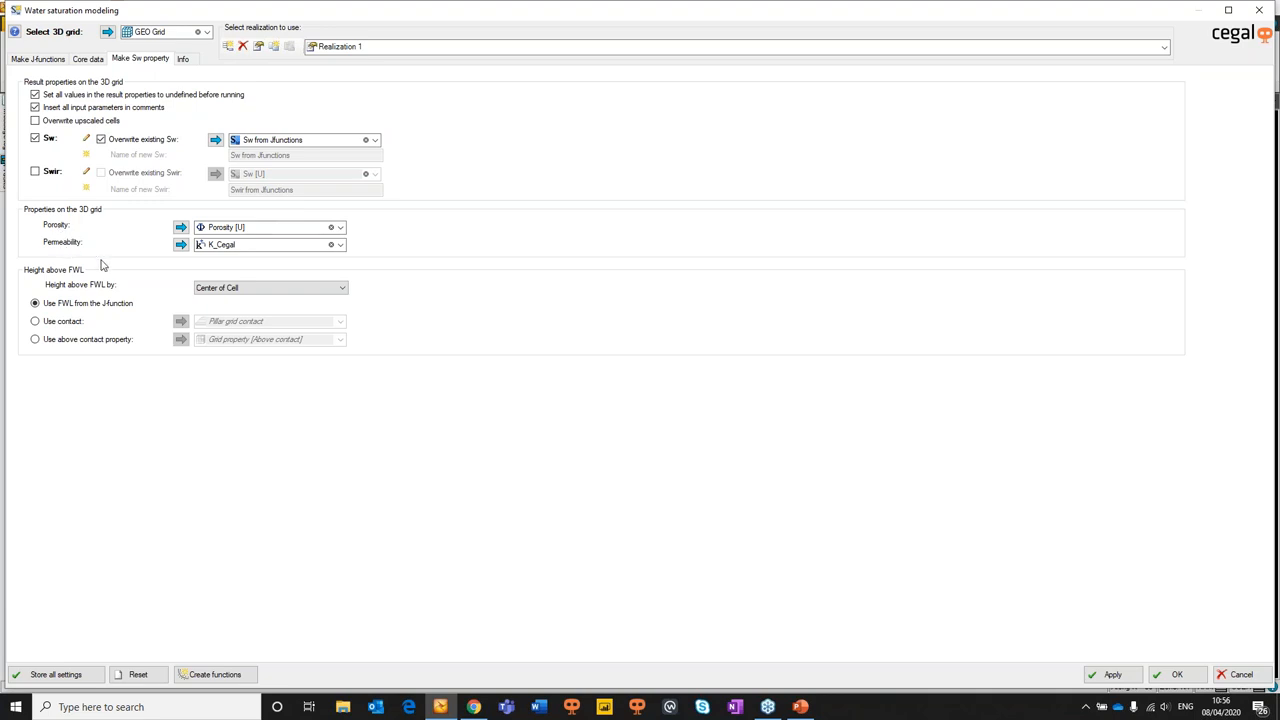
pyautogui.moveTo(136, 318)
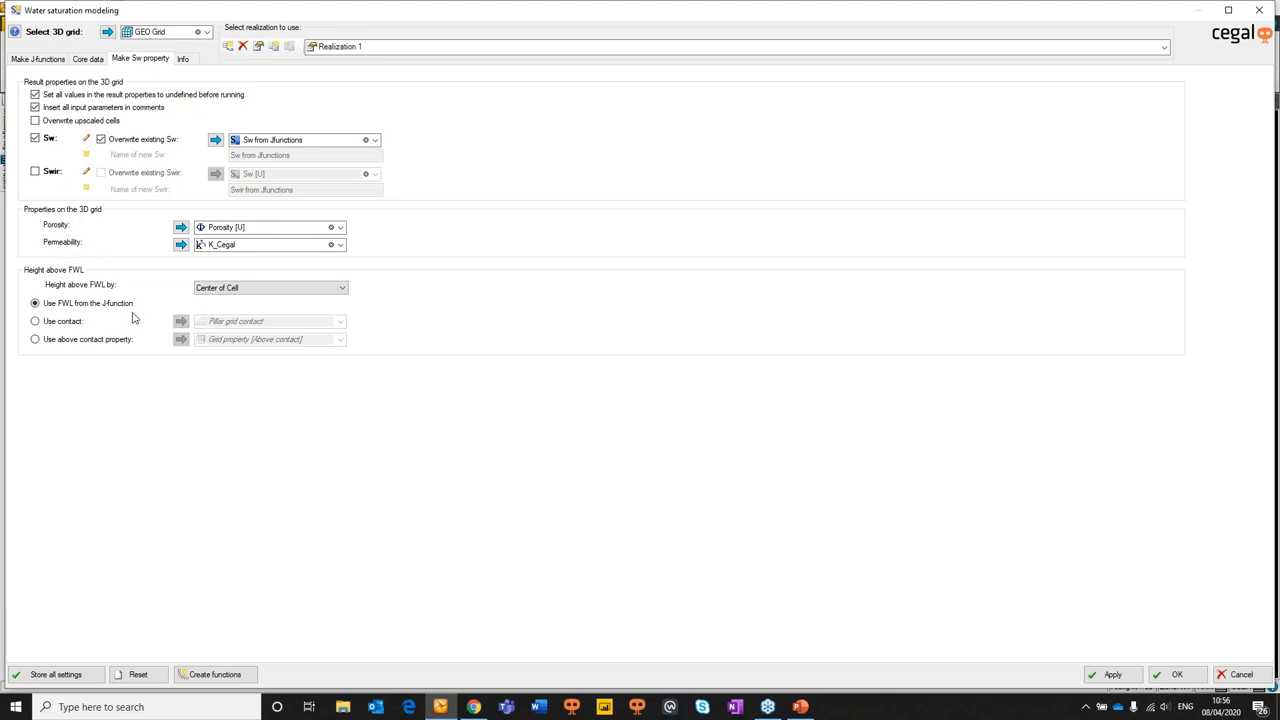
pyautogui.moveTo(142, 312)
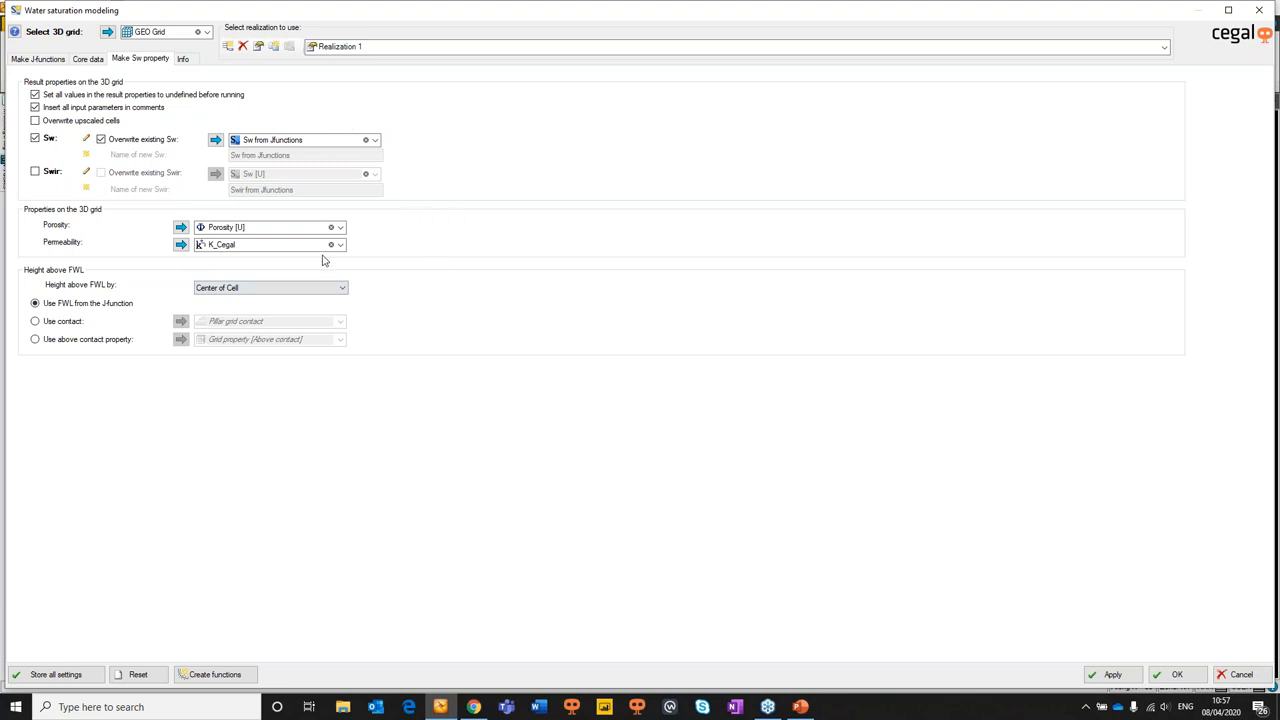
pyautogui.click(36, 58)
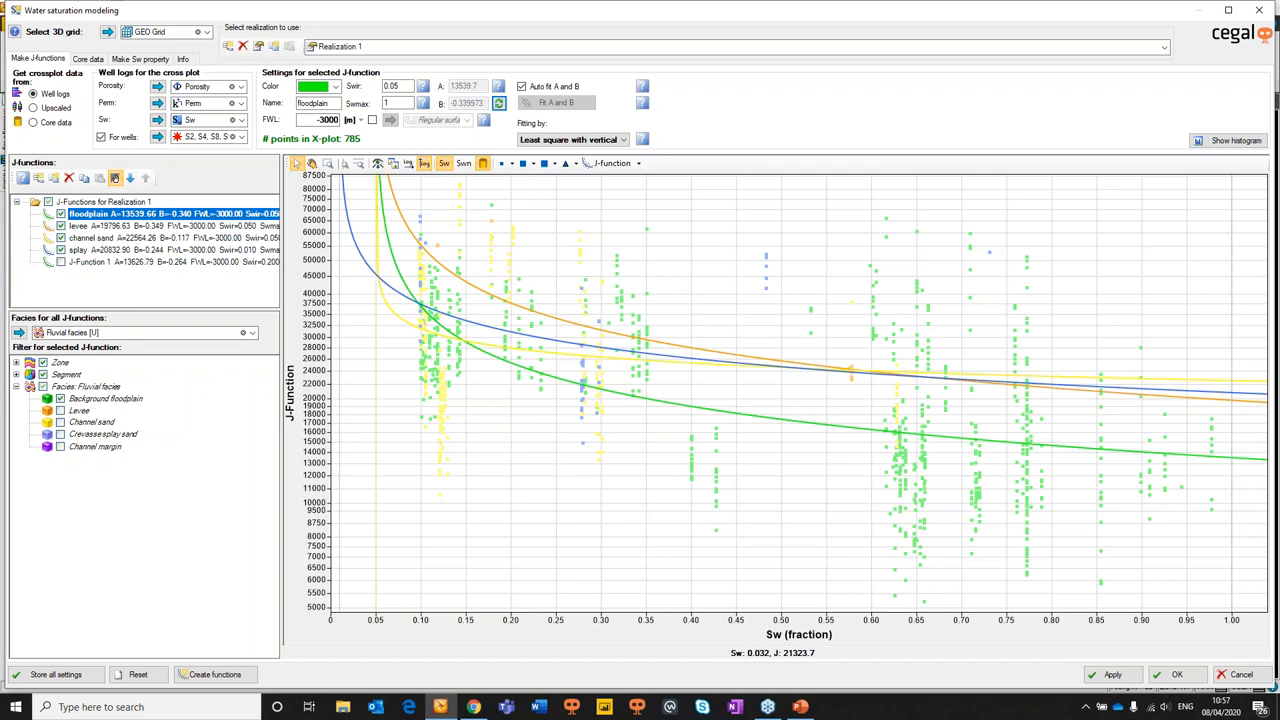
pyautogui.click(140, 226)
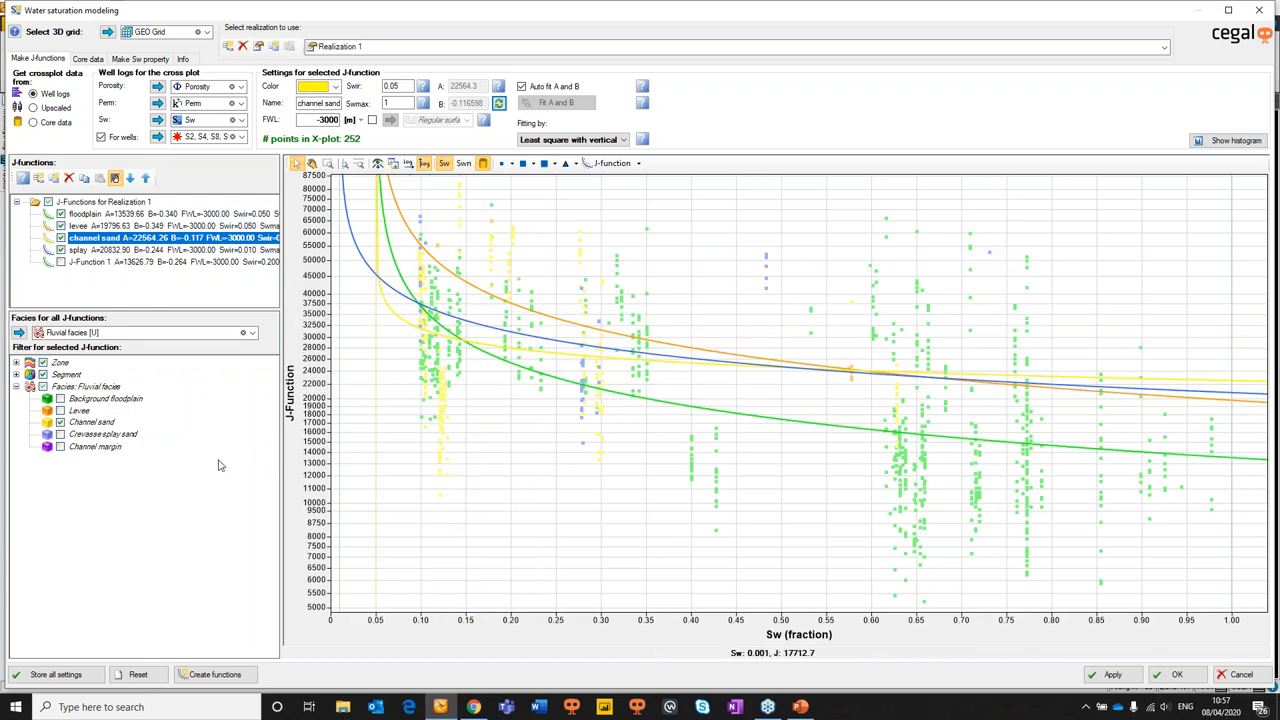
pyautogui.moveTo(356, 90)
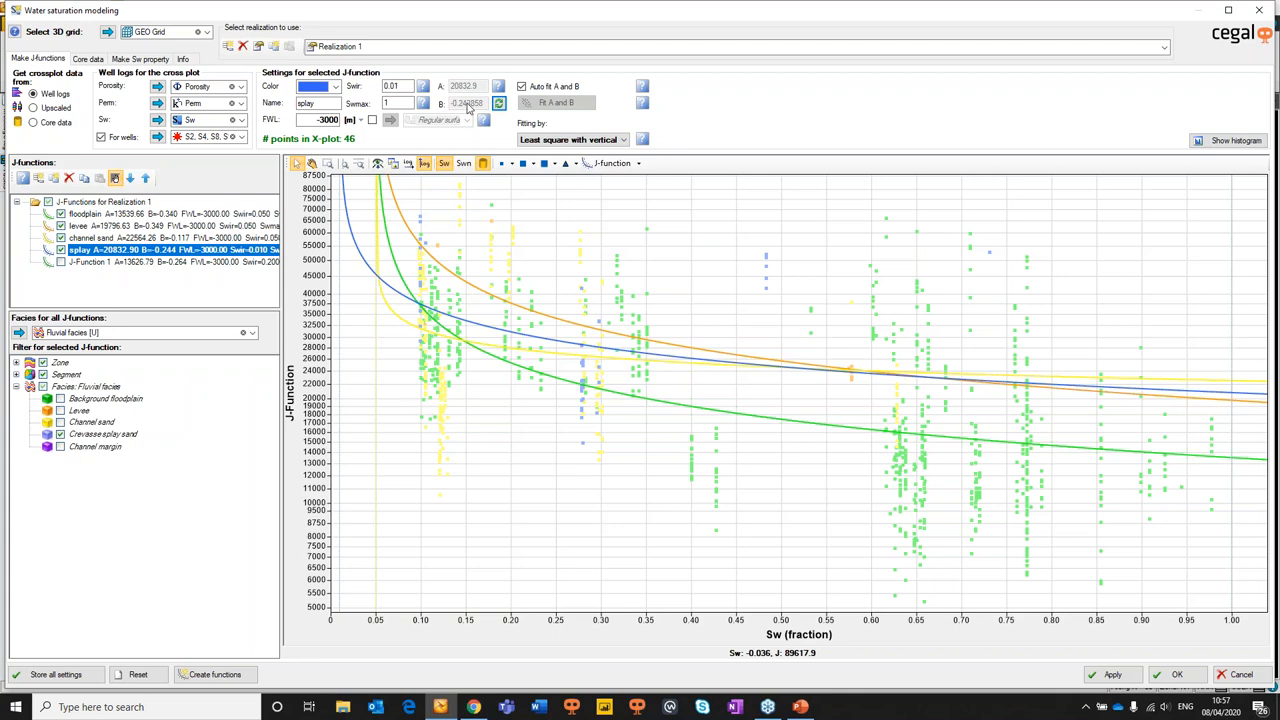
pyautogui.click(484, 270)
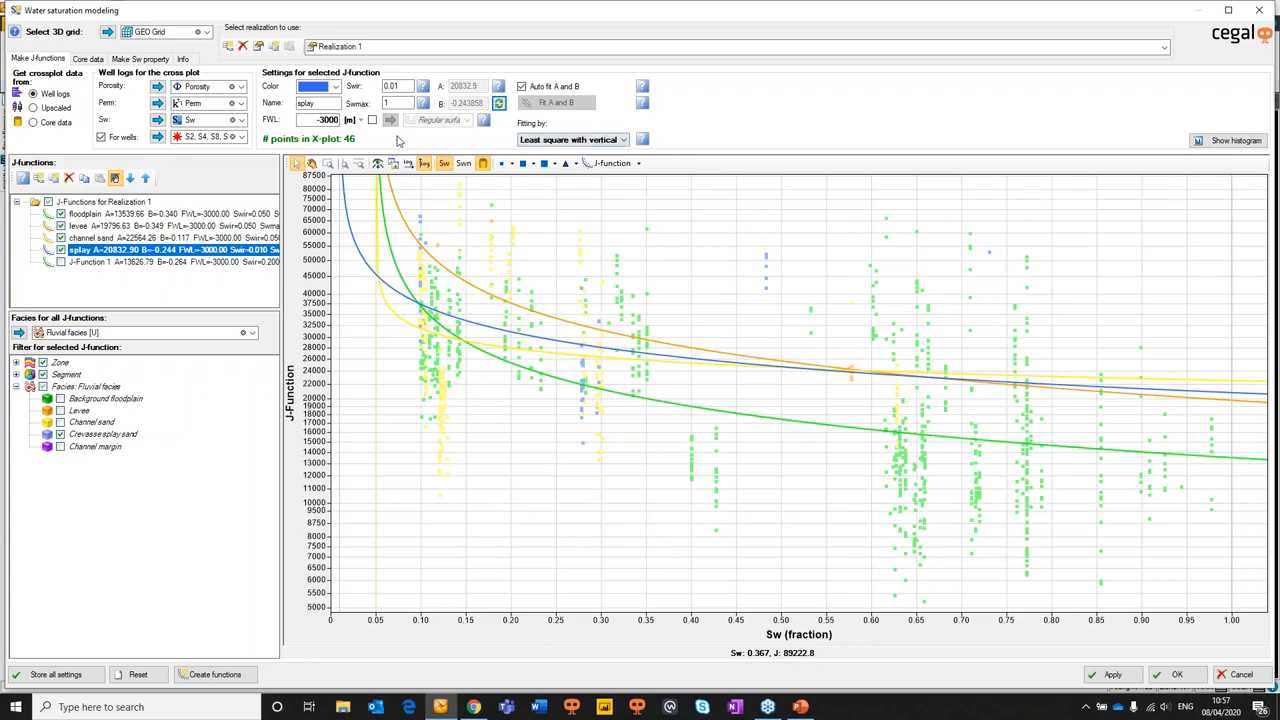
# Return to the Make Sw property settings using GEO Grid porosity and K_Cegal permeability
pyautogui.click(140, 58)
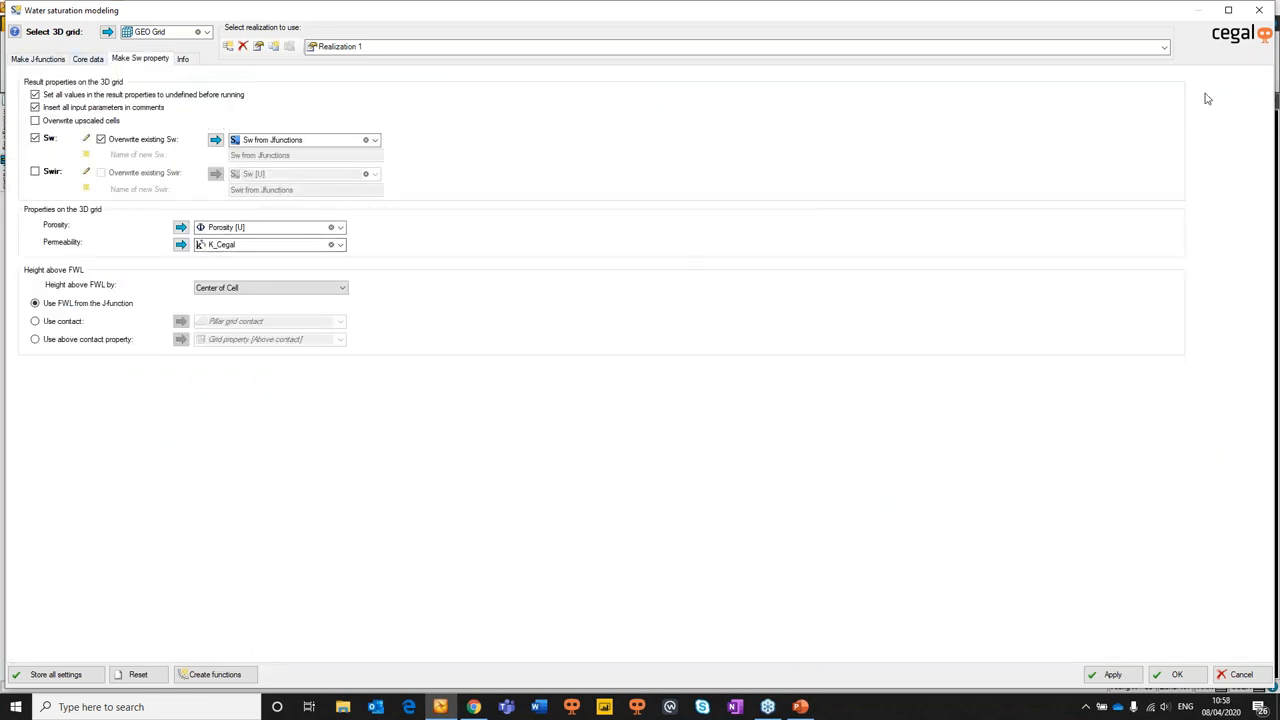
pyautogui.moveTo(1268, 390)
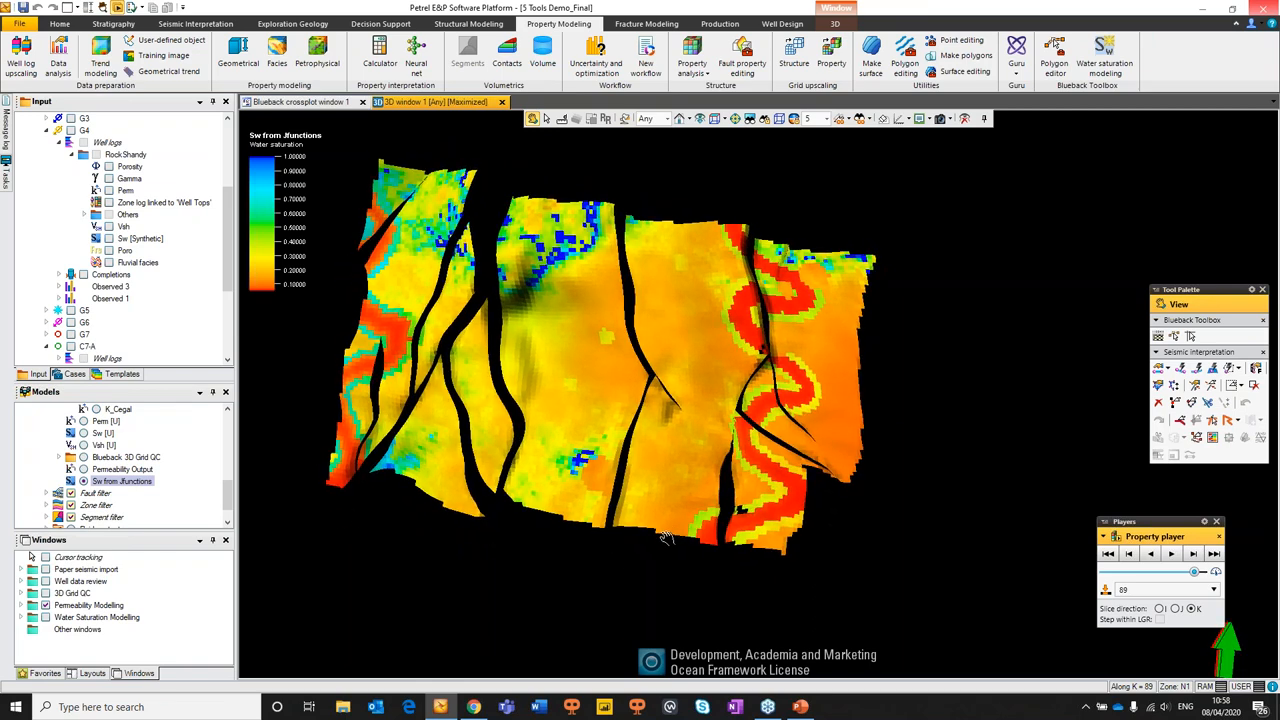
pyautogui.moveTo(656, 388)
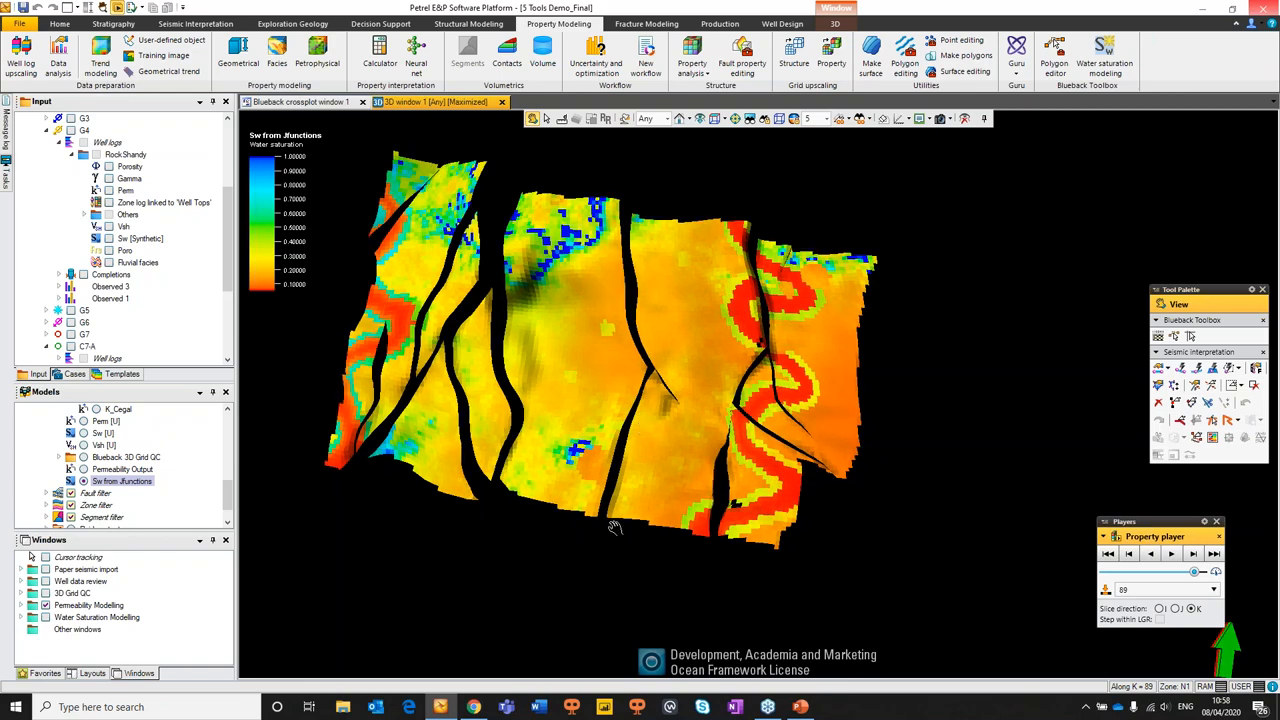
pyautogui.moveTo(572, 500)
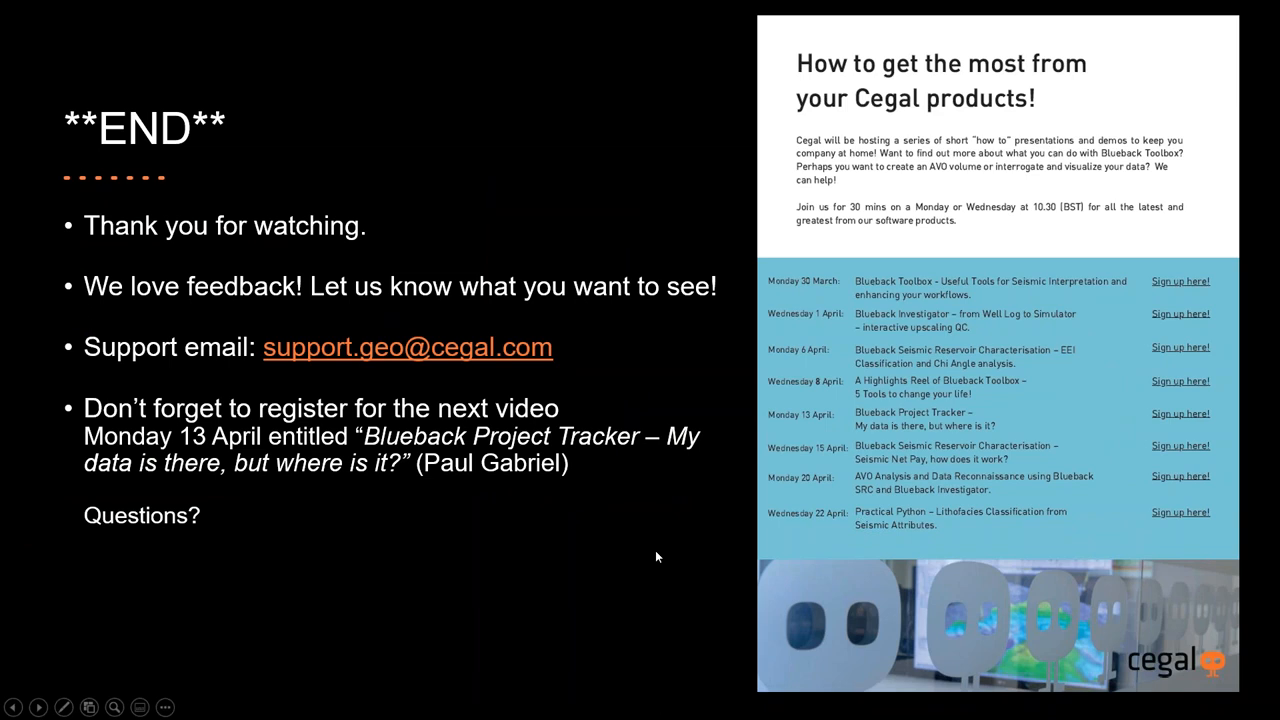
pyautogui.moveTo(596, 510)
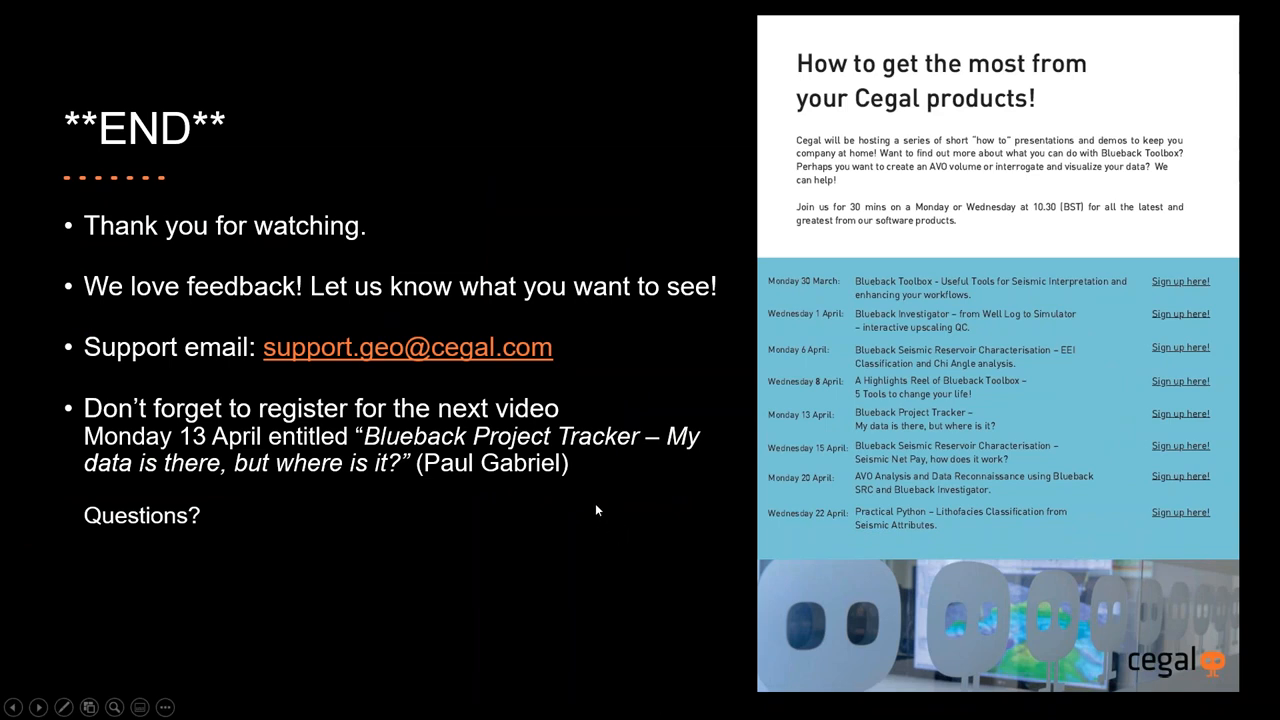
pyautogui.moveTo(604, 512)
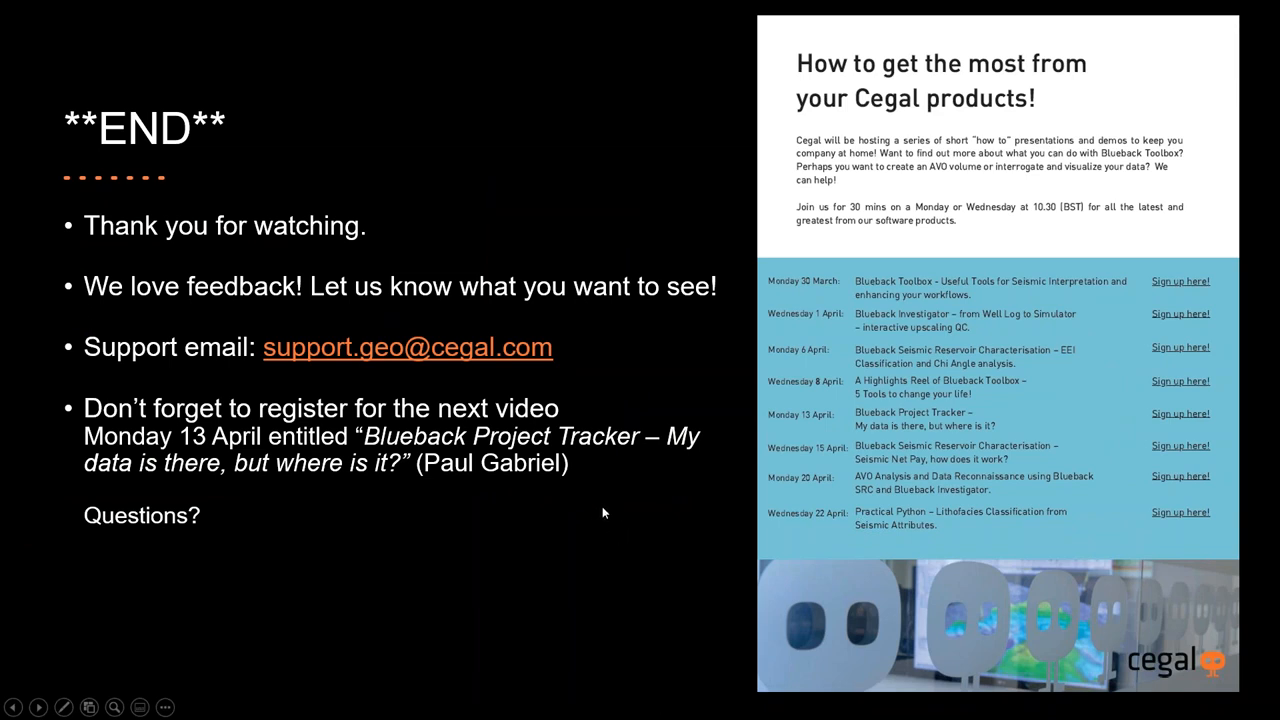
pyautogui.moveTo(598, 516)
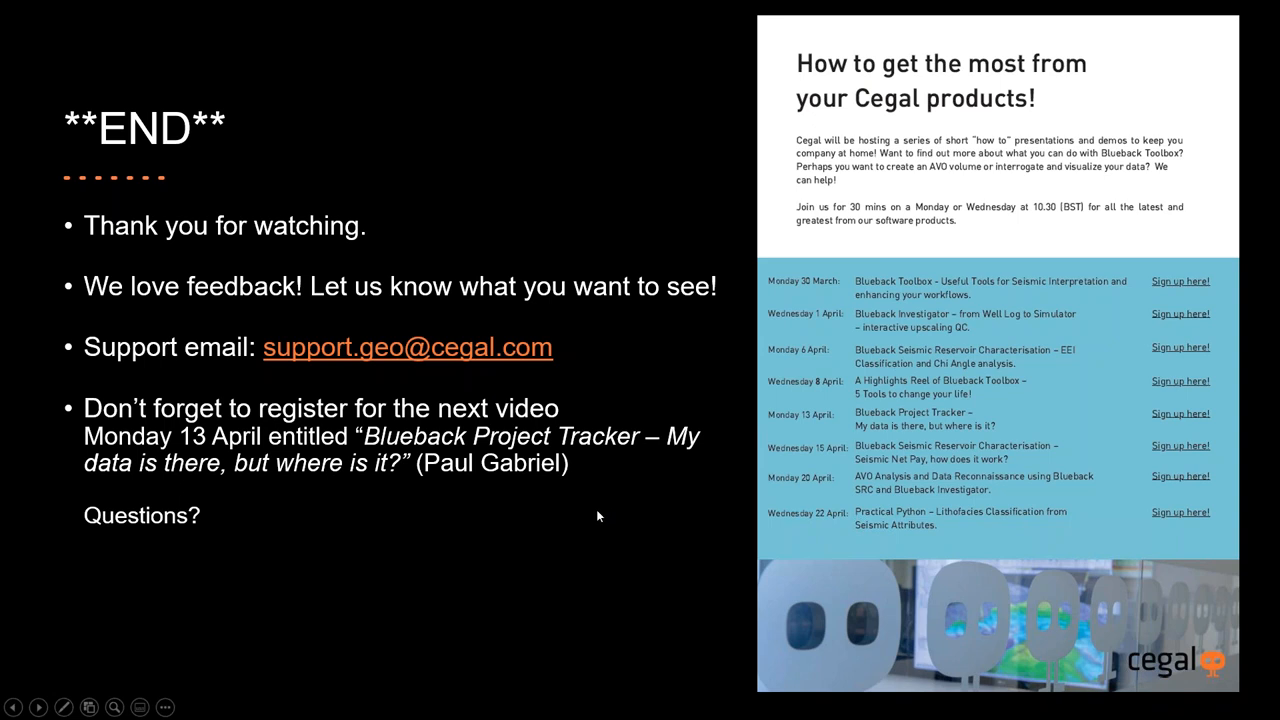
pyautogui.moveTo(580, 530)
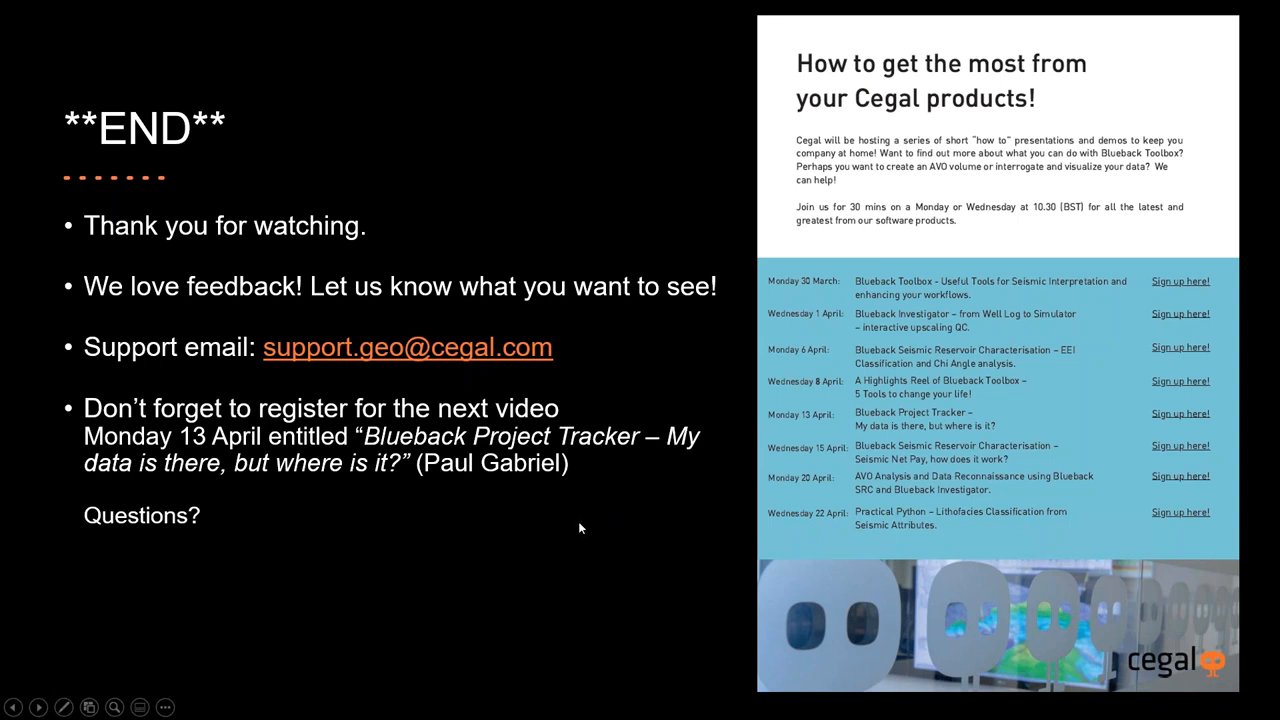
pyautogui.moveTo(576, 510)
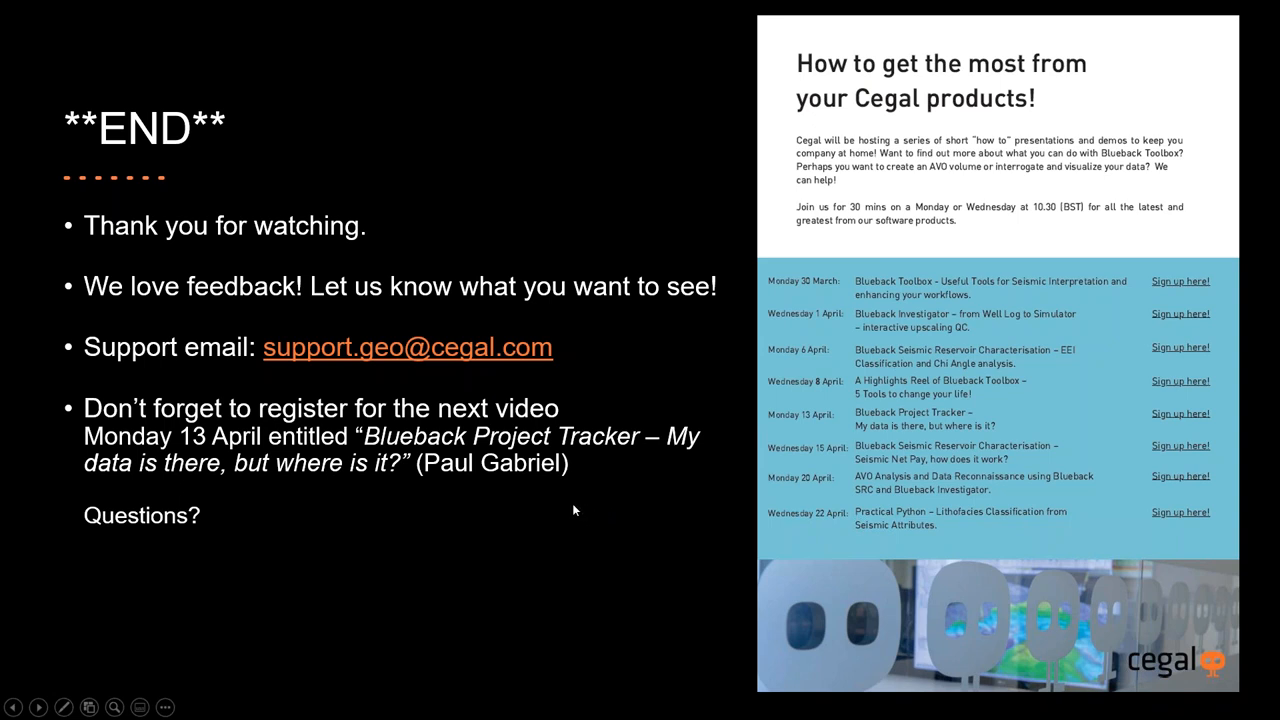
pyautogui.moveTo(584, 500)
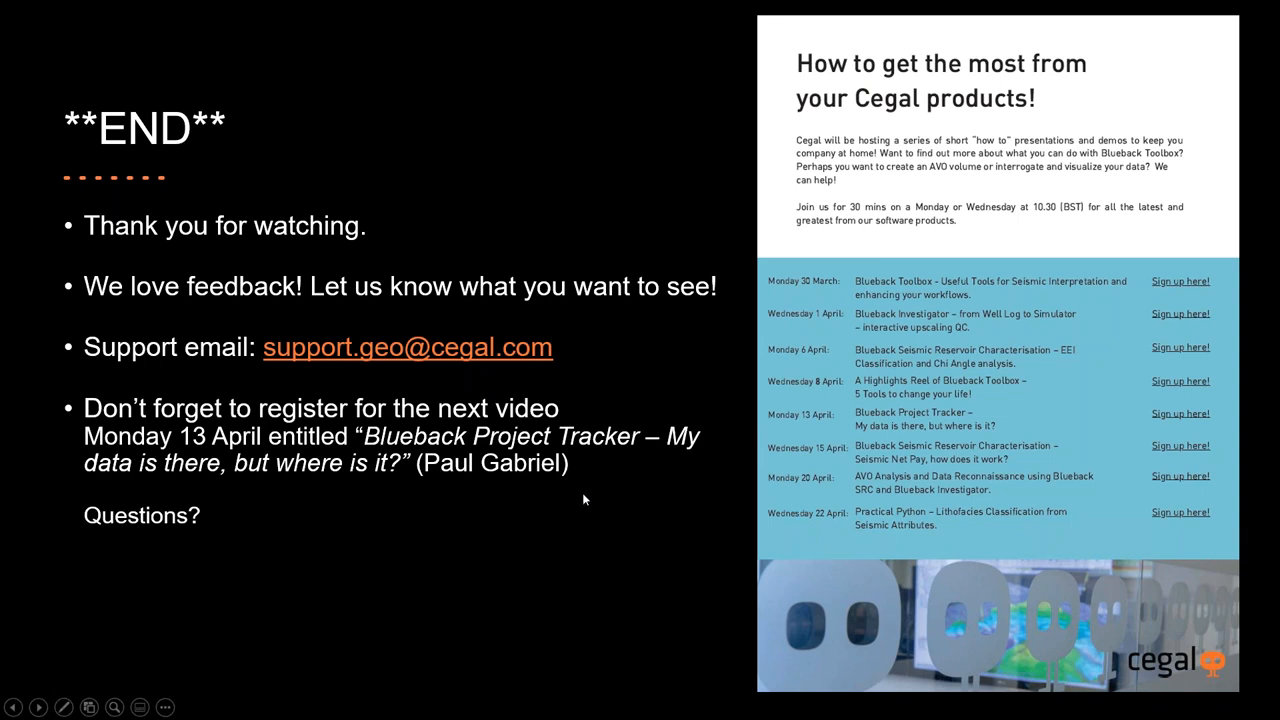
pyautogui.moveTo(548, 544)
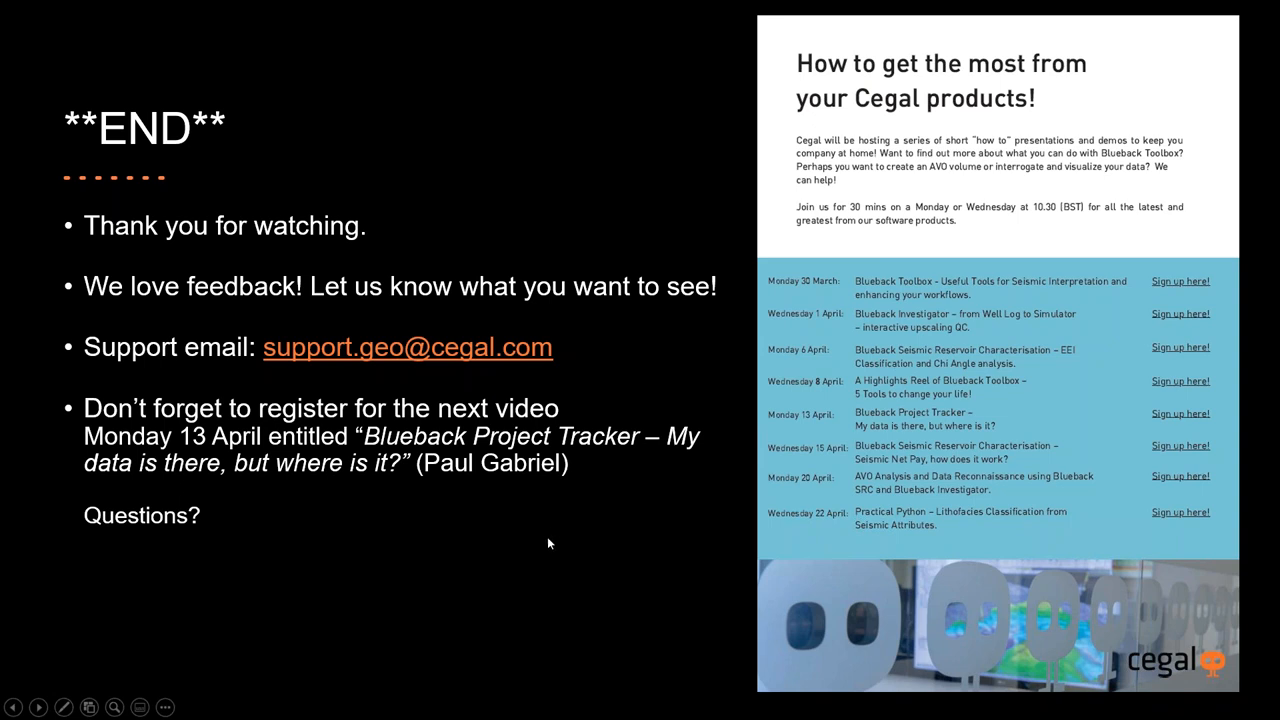
pyautogui.moveTo(430, 408)
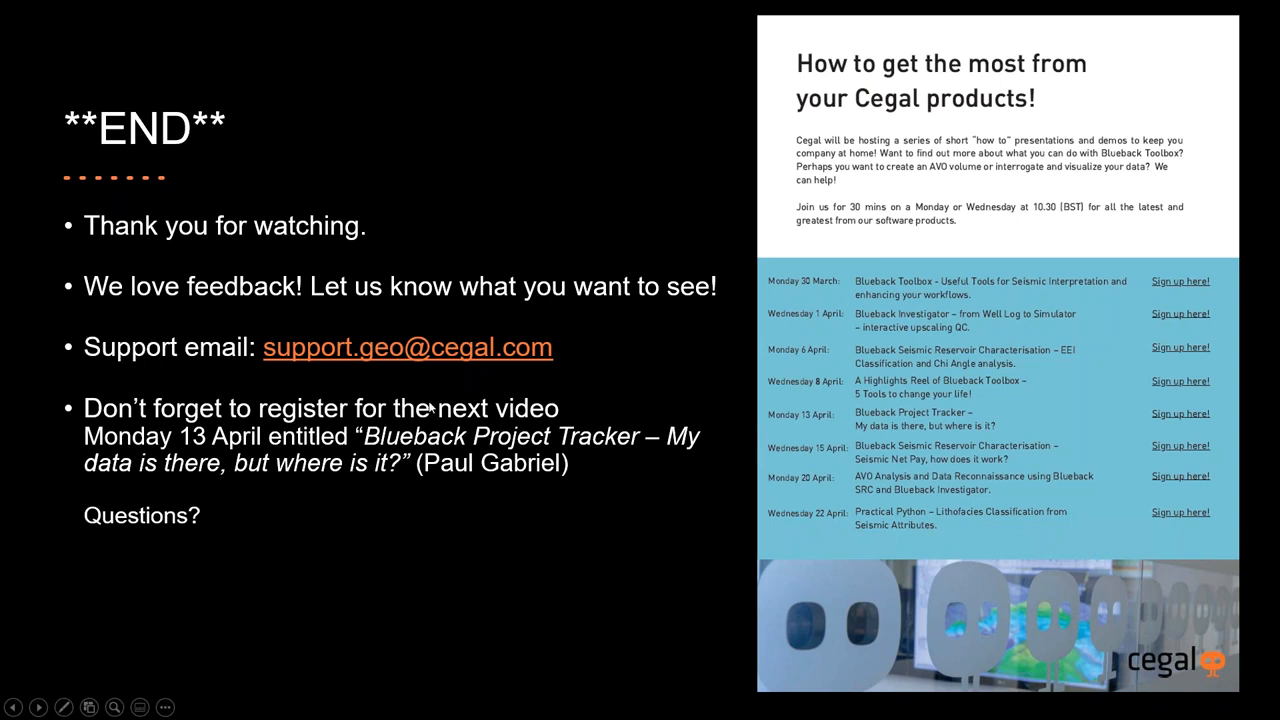
pyautogui.moveTo(520, 464)
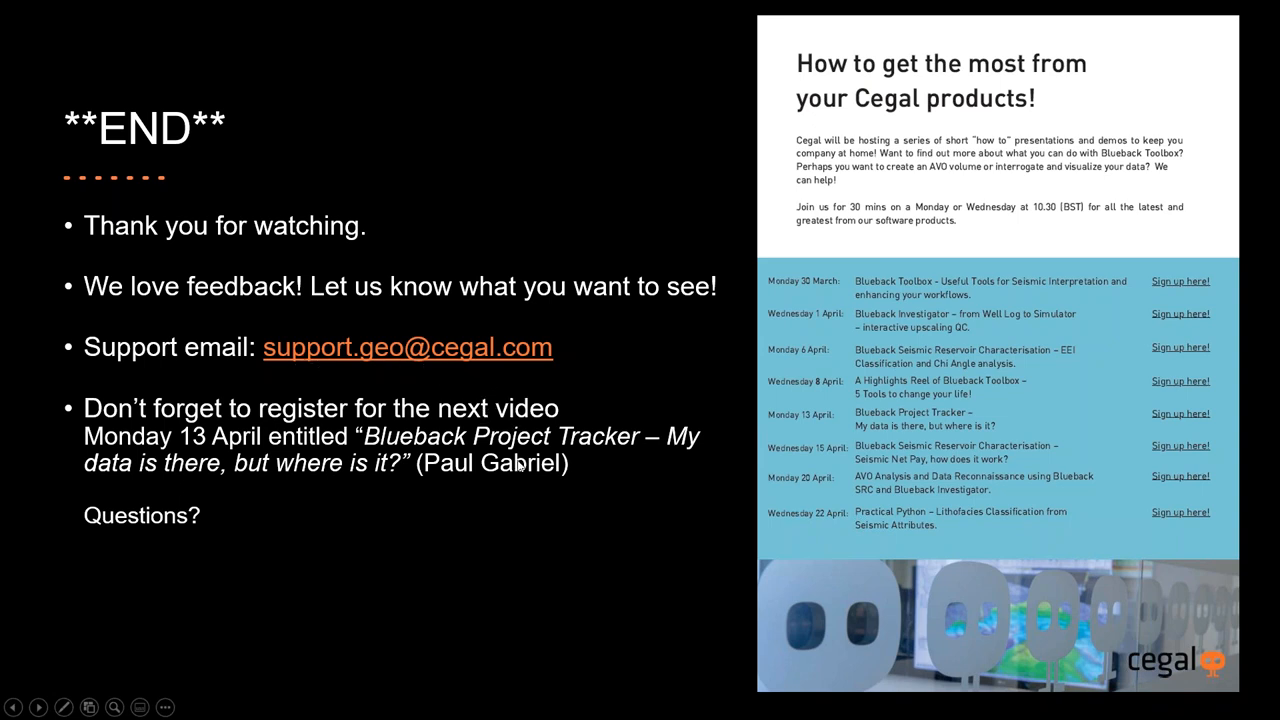
pyautogui.moveTo(568, 508)
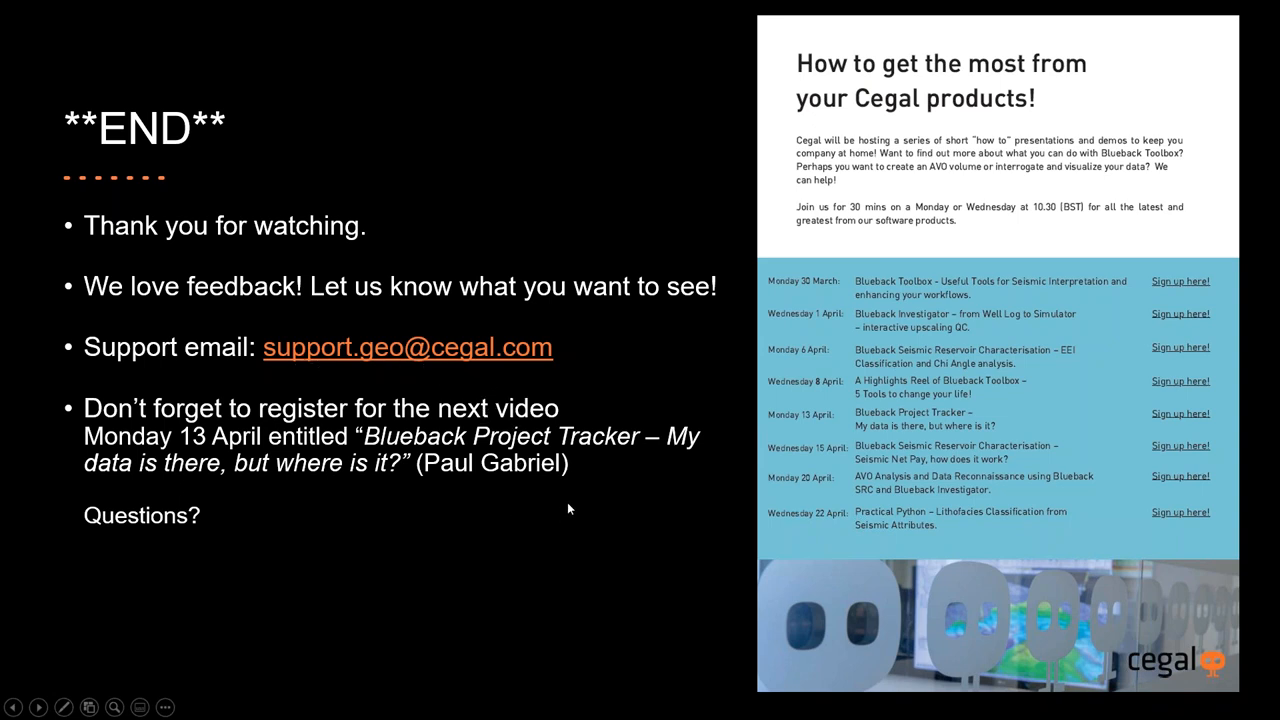
pyautogui.moveTo(584, 528)
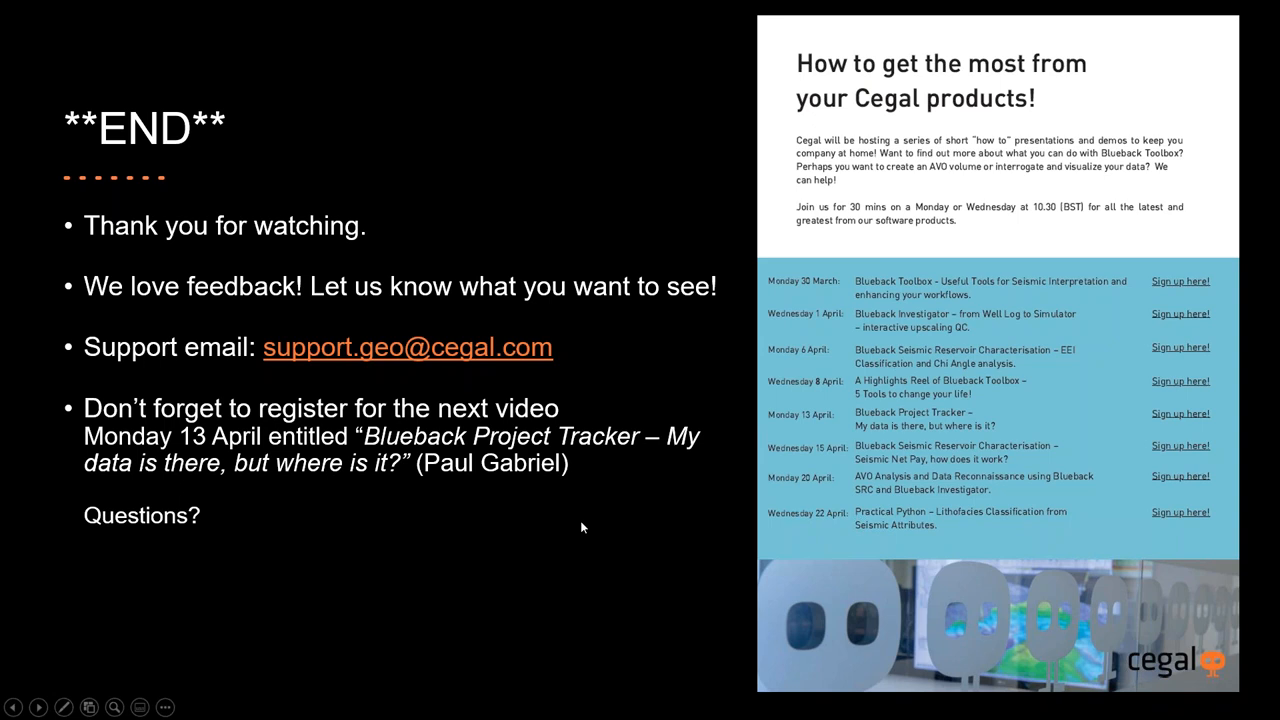